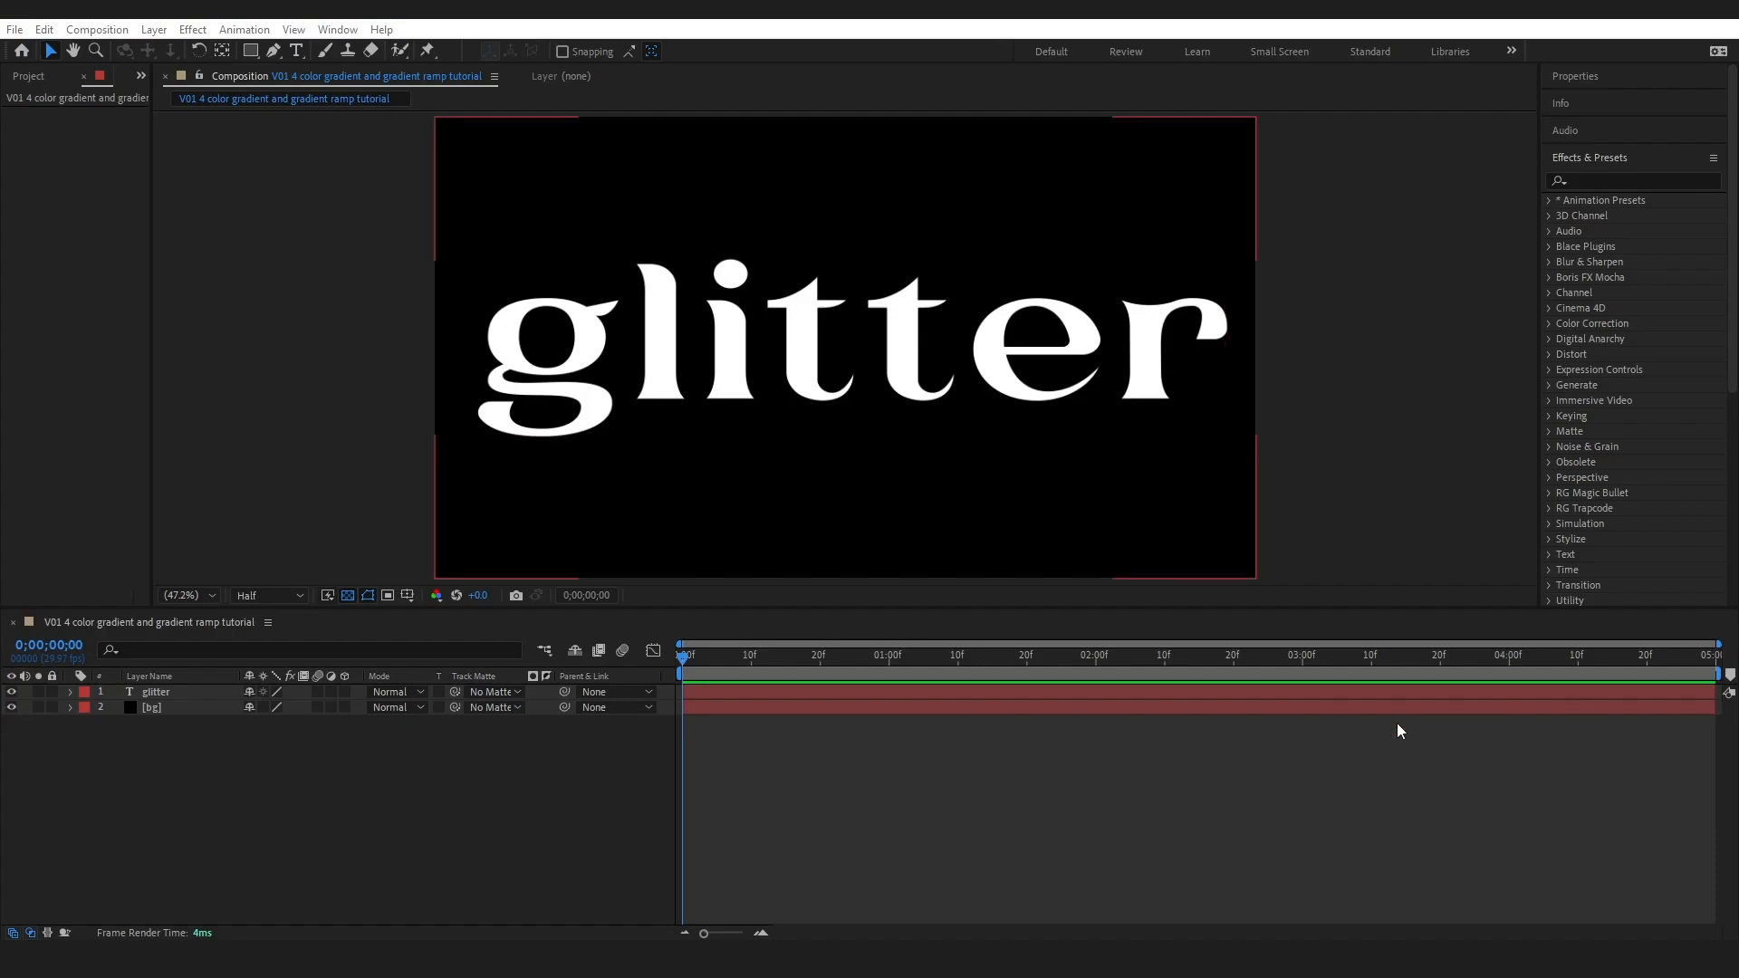
- Select the glitter and bg layers and search Effects & Presets for 'gra'
{"action": "left_click", "coordinate": [155, 692]}
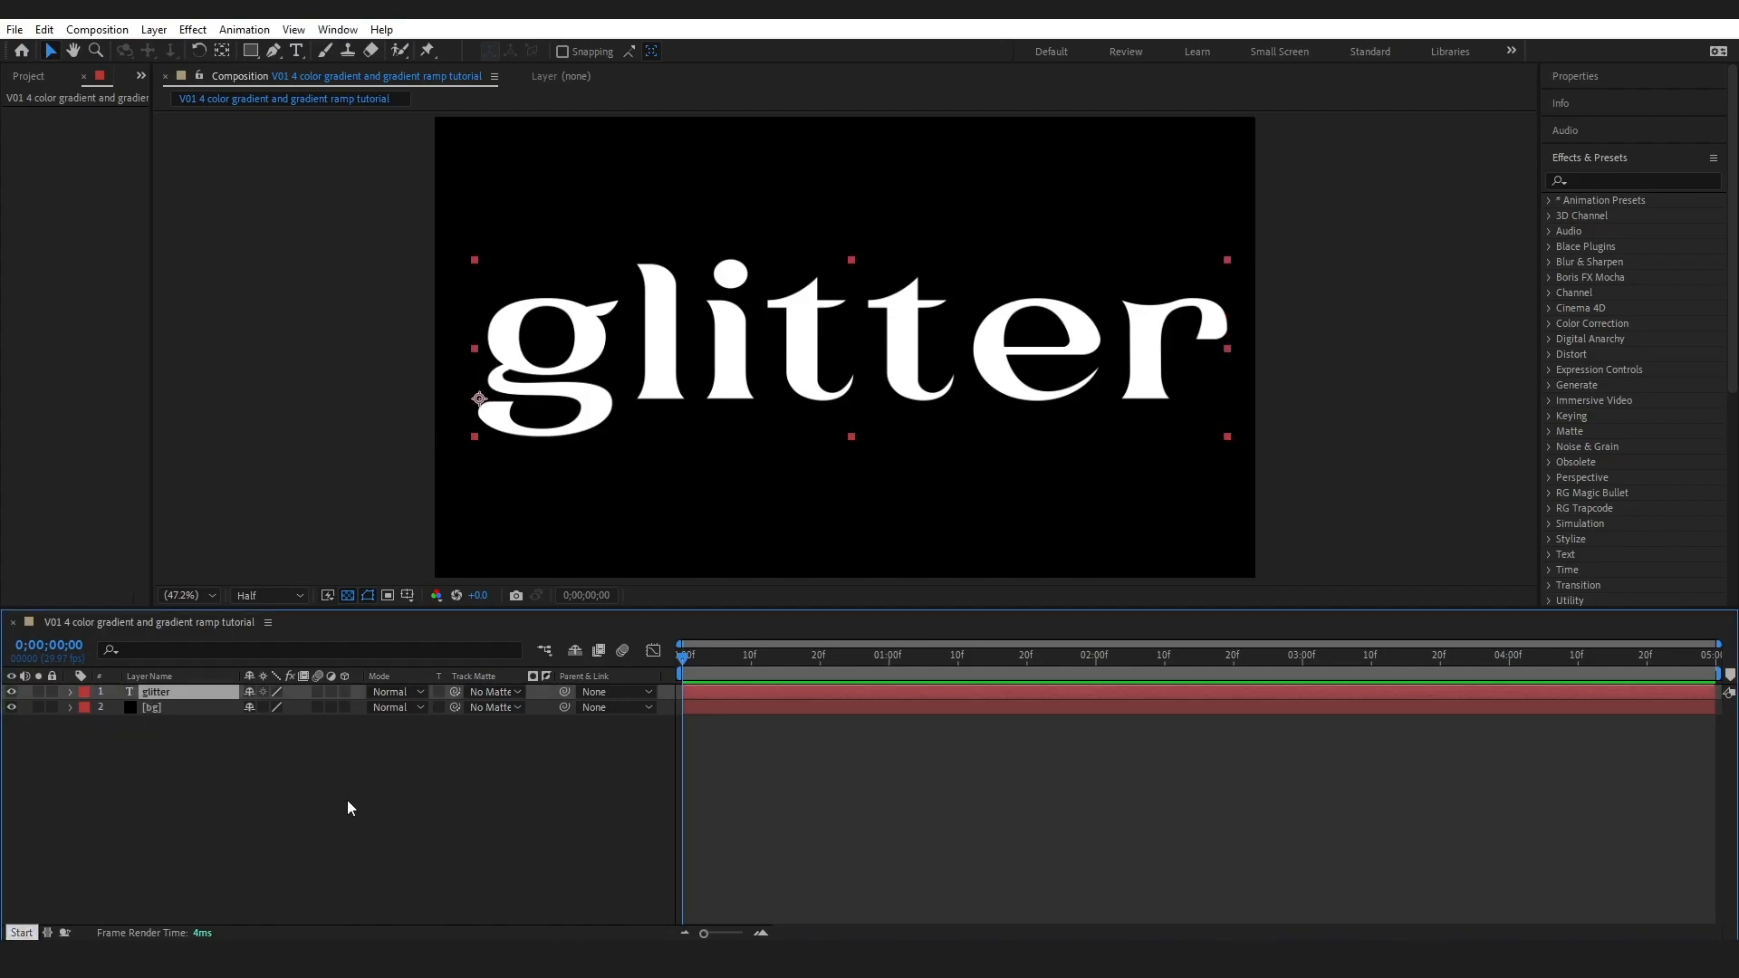
{"action": "left_click", "coordinate": [152, 707]}
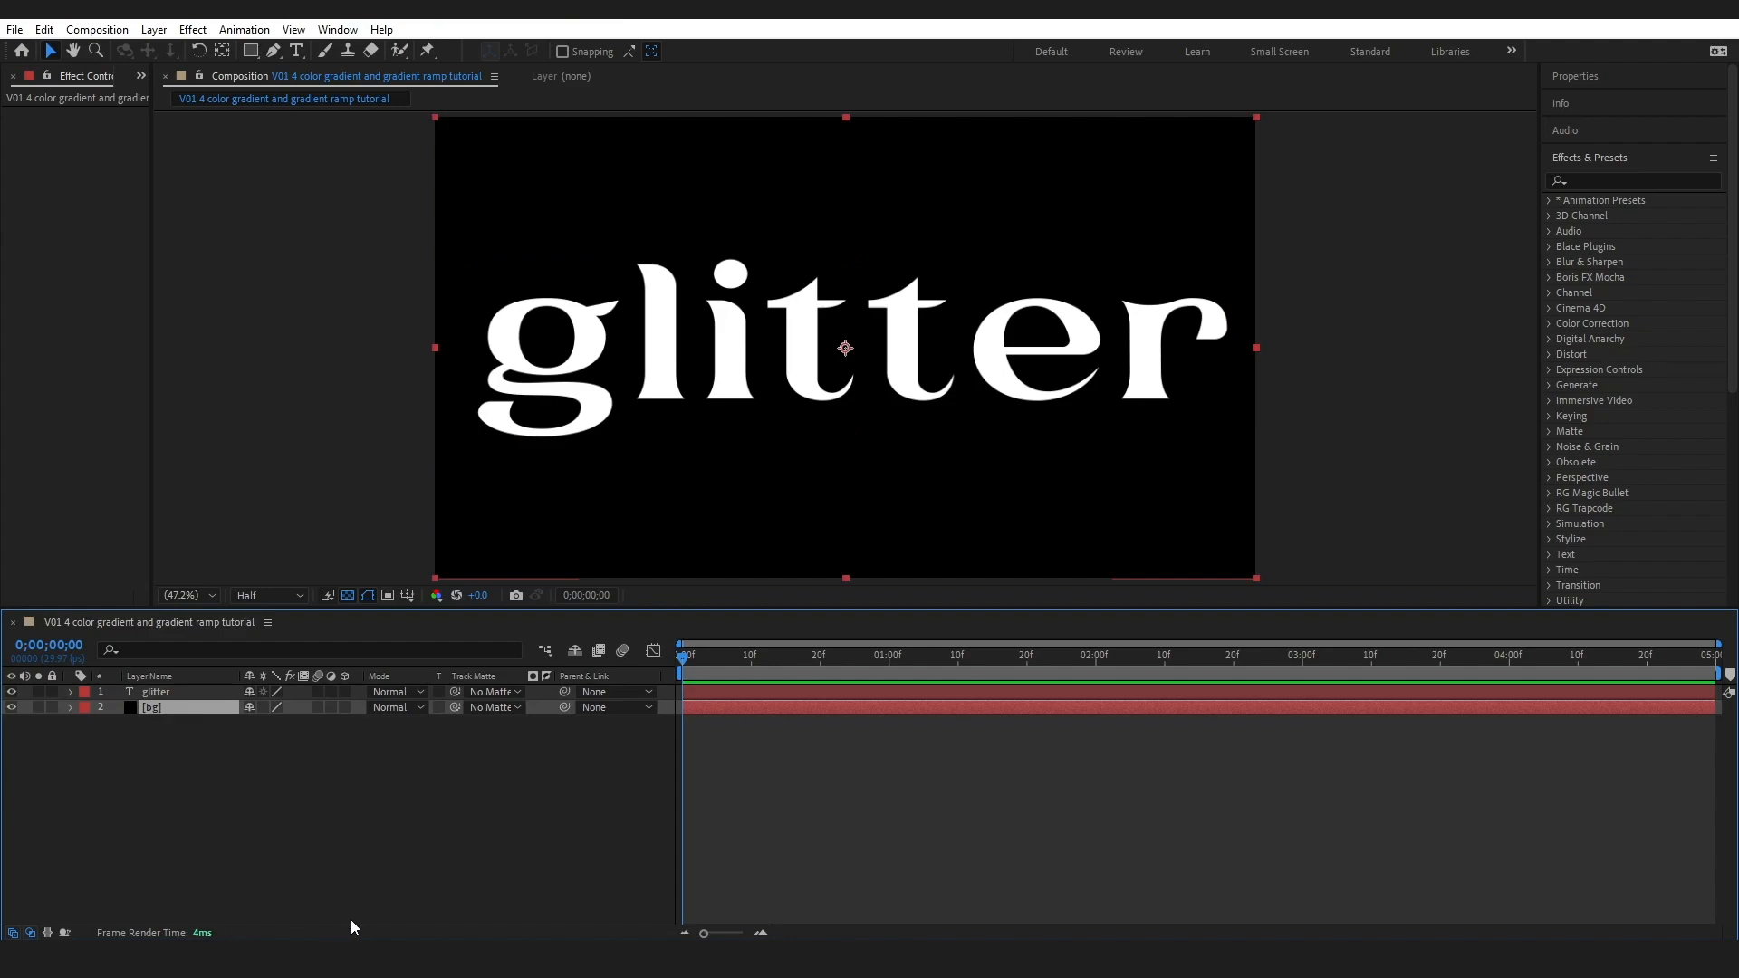
{"action": "mouse_move", "coordinate": [286, 880]}
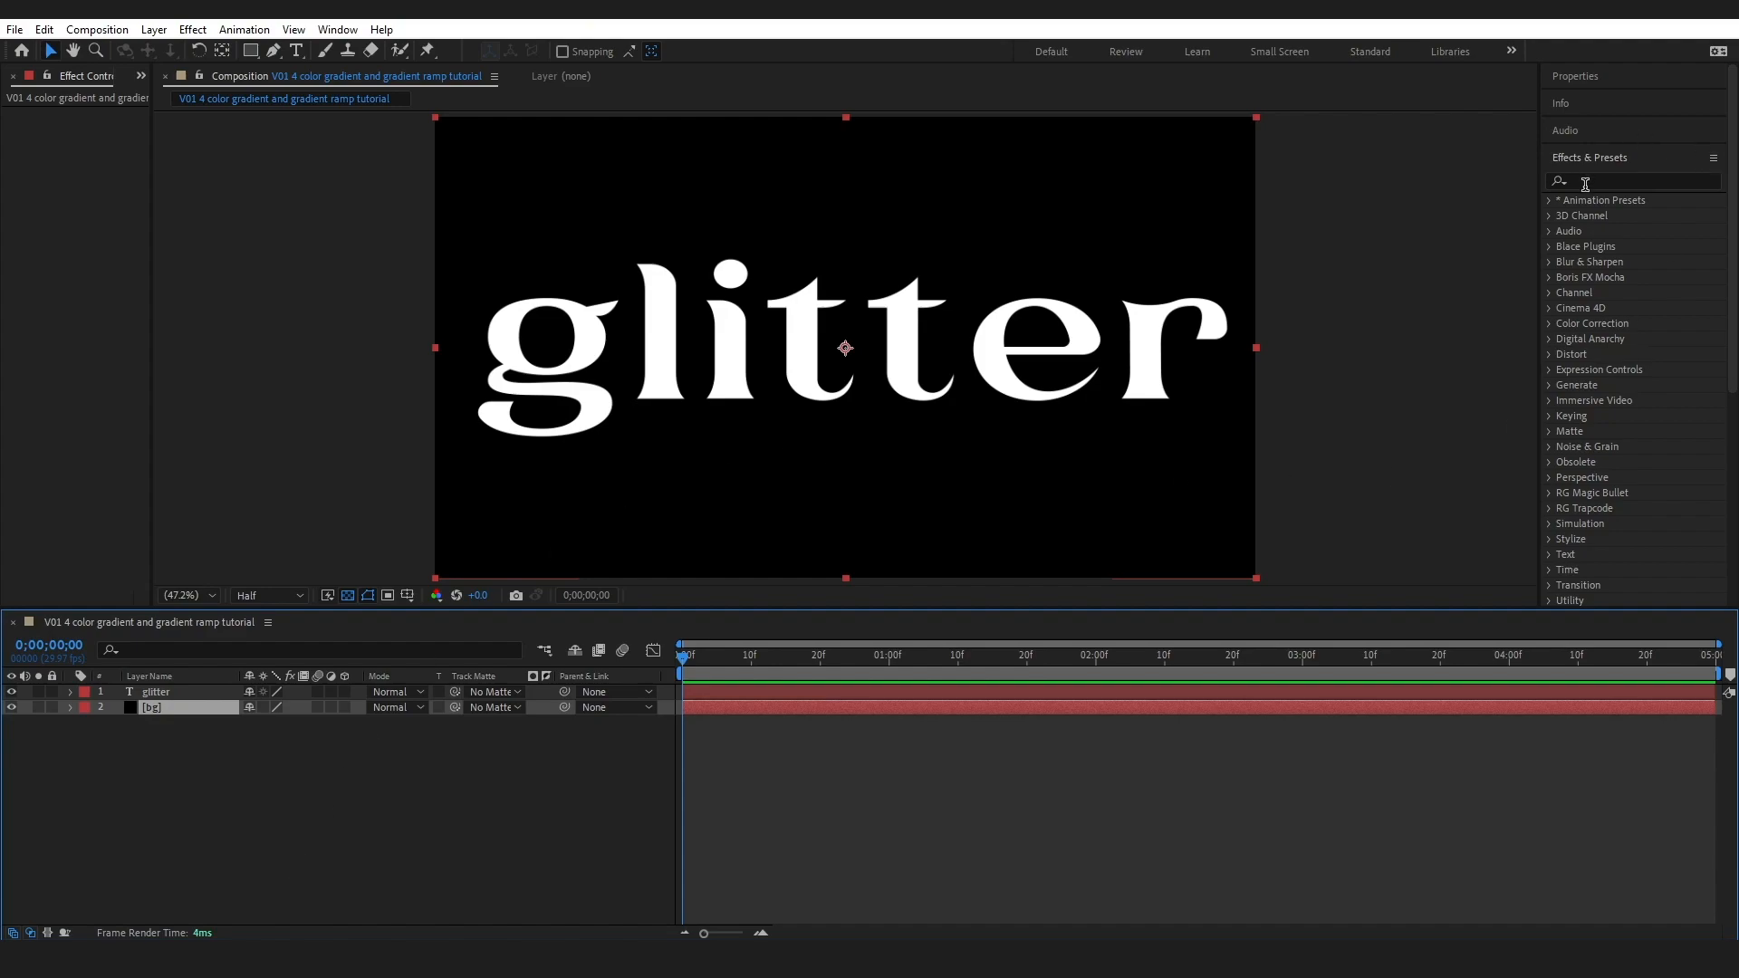
{"action": "type", "text": "gradient"}
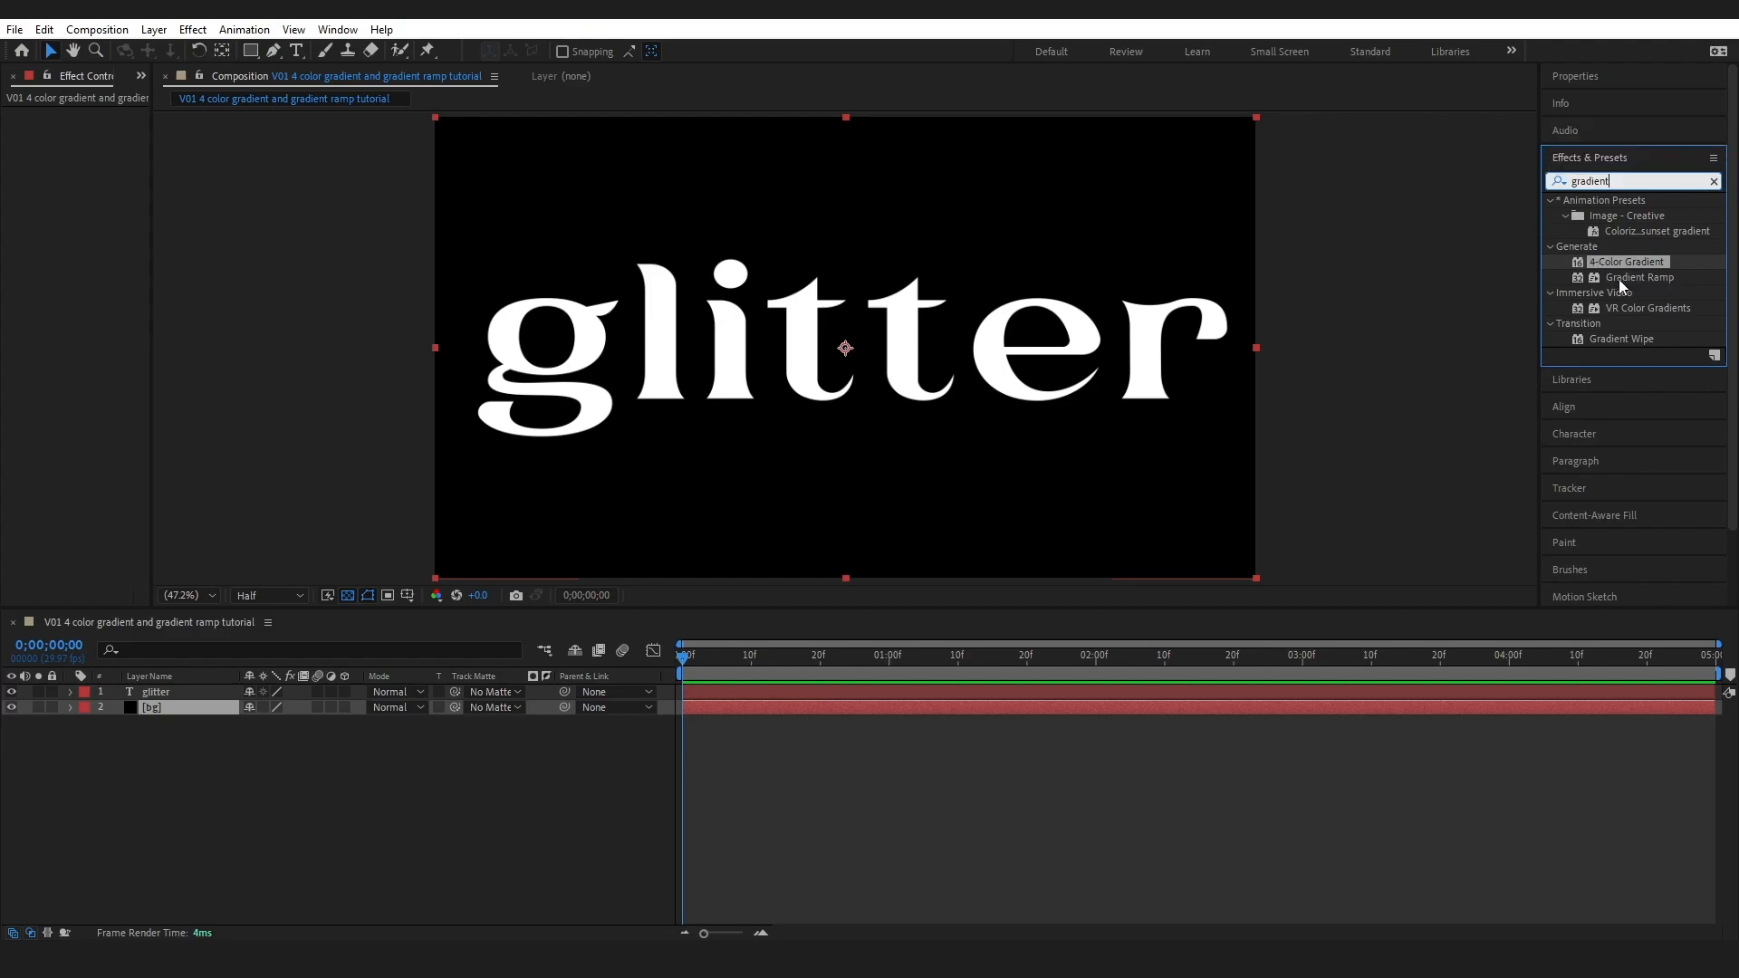
{"action": "mouse_move", "coordinate": [1574, 270]}
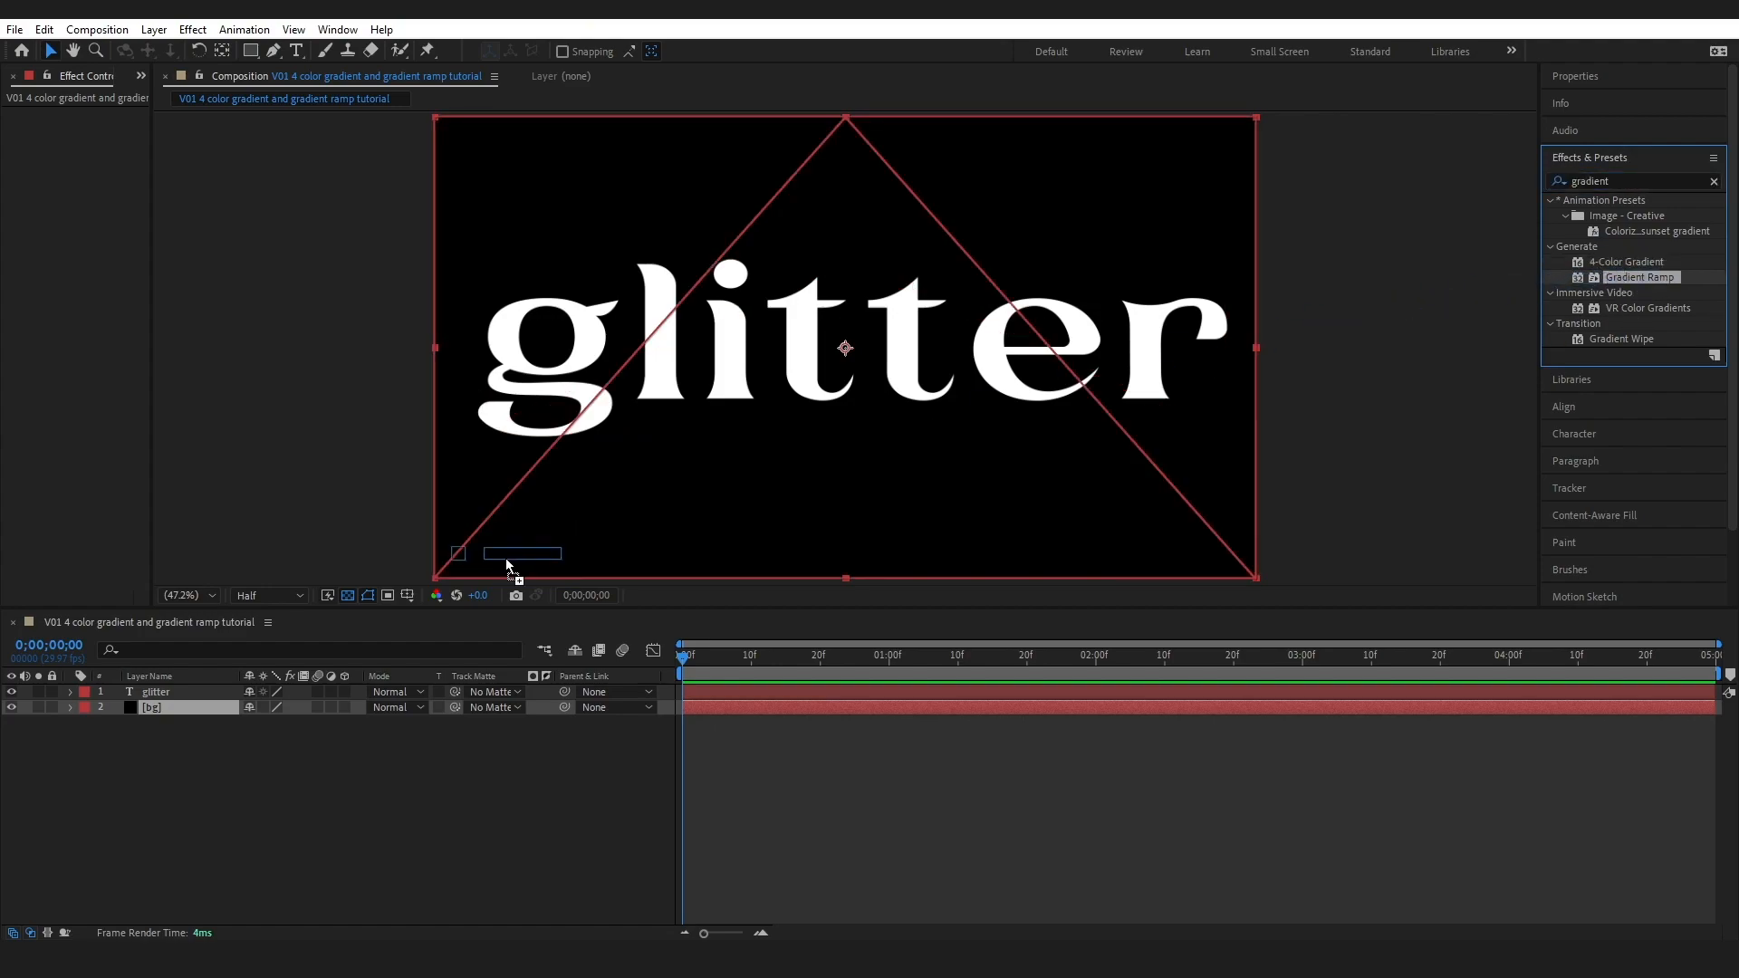
- Apply Gradient Ramp to the glitter text with a pink start and blue end colour
{"action": "double_click", "coordinate": [1640, 277]}
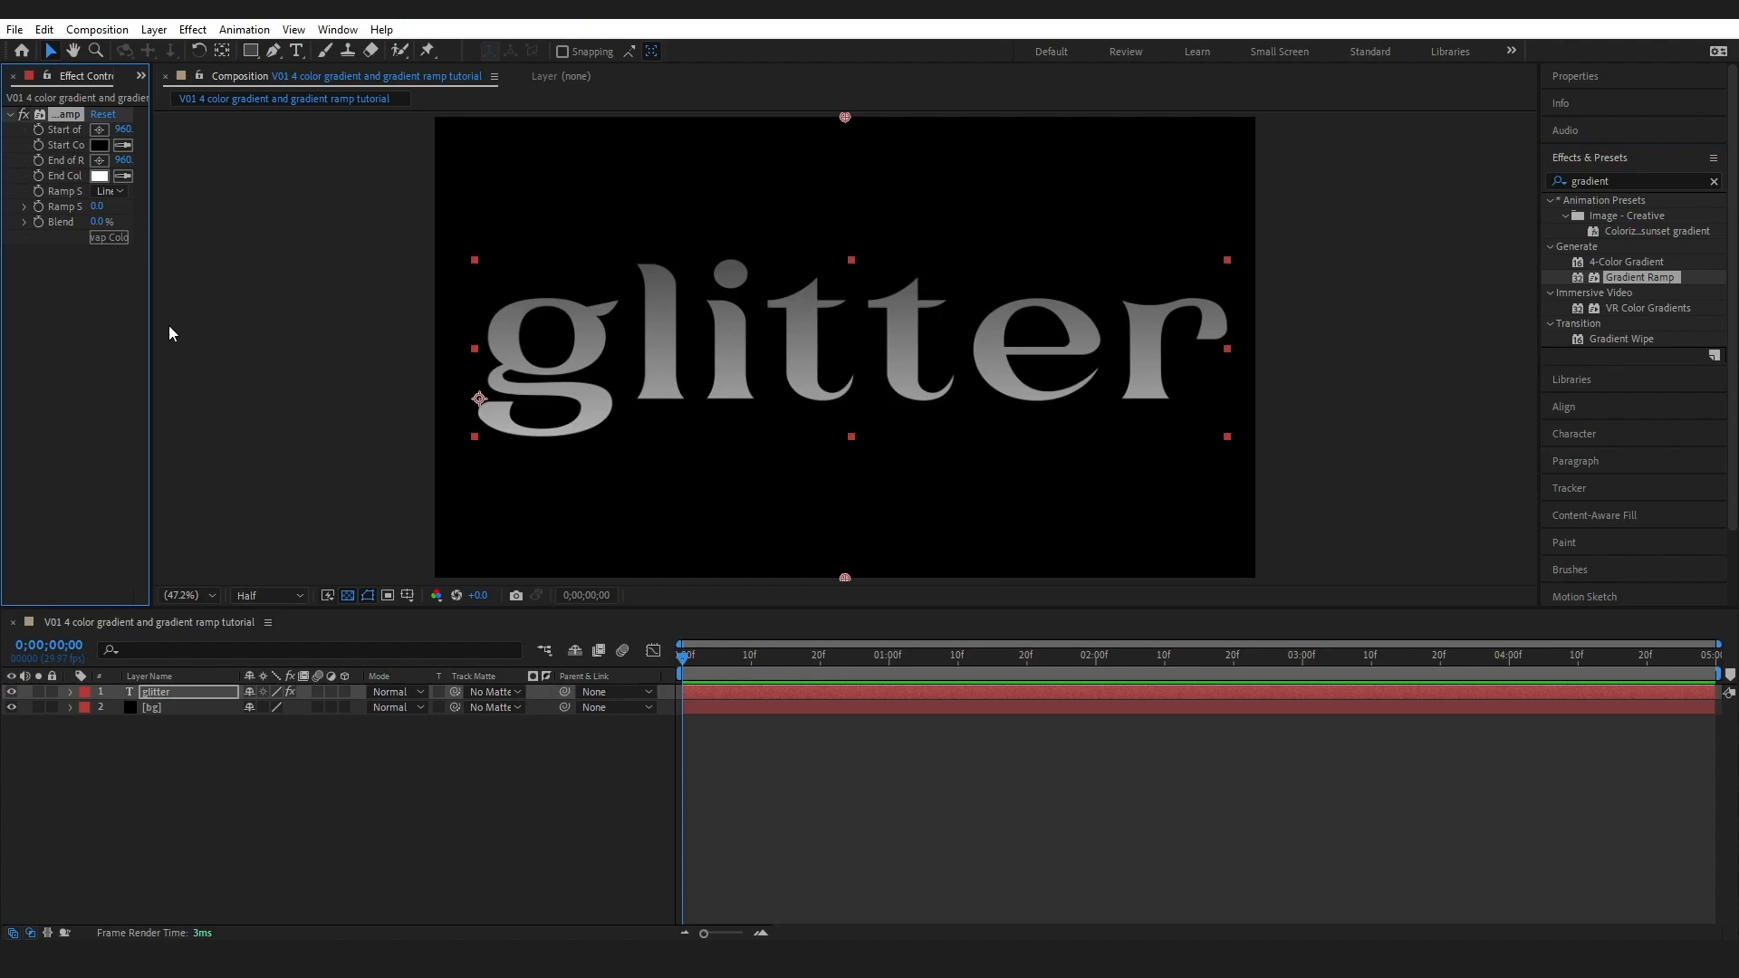
{"action": "left_click", "coordinate": [170, 144]}
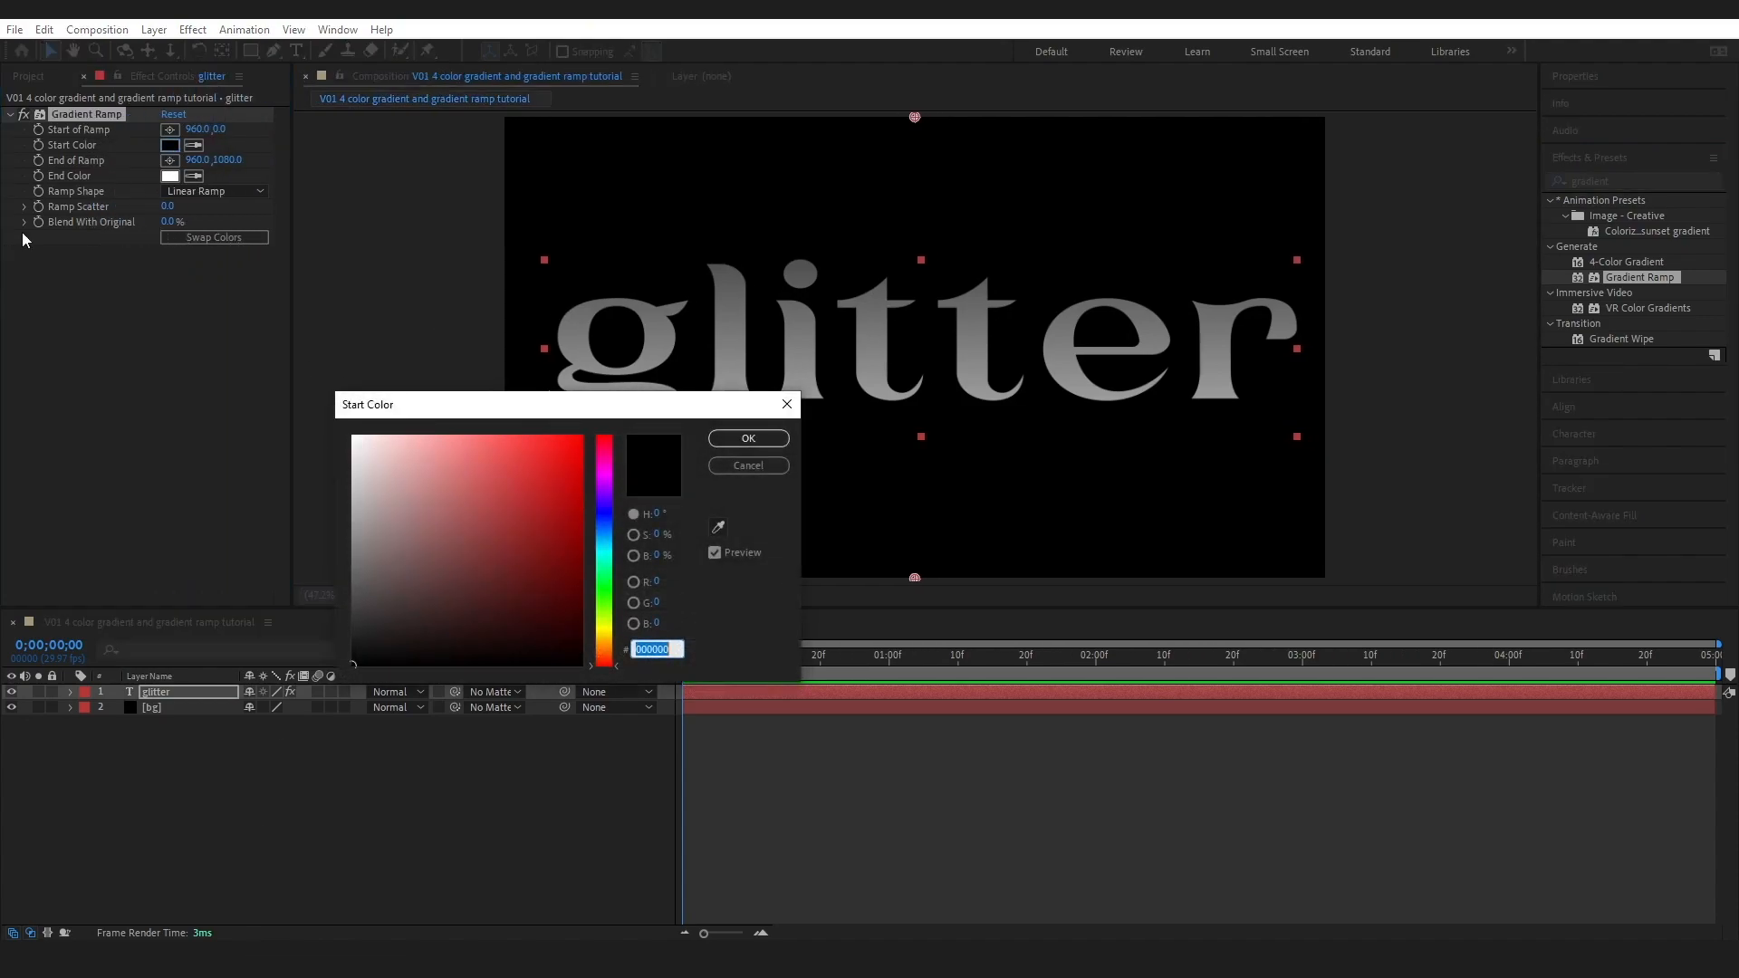
{"action": "left_click", "coordinate": [603, 470]}
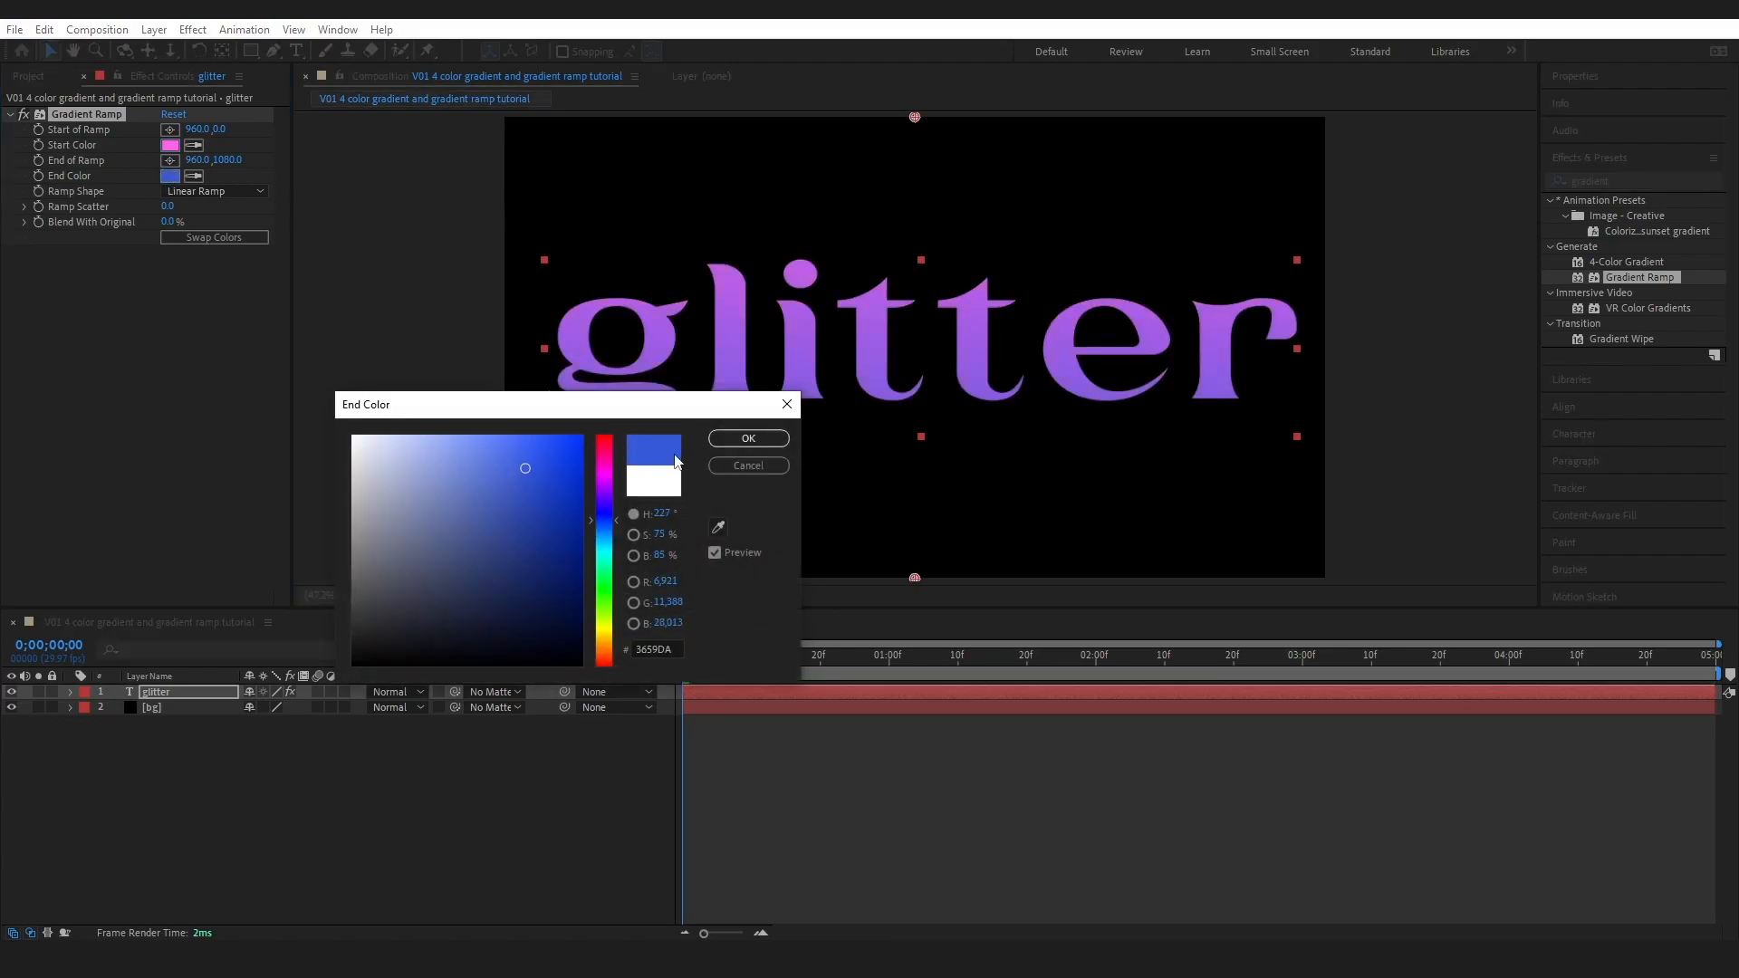
{"action": "left_click", "coordinate": [746, 436]}
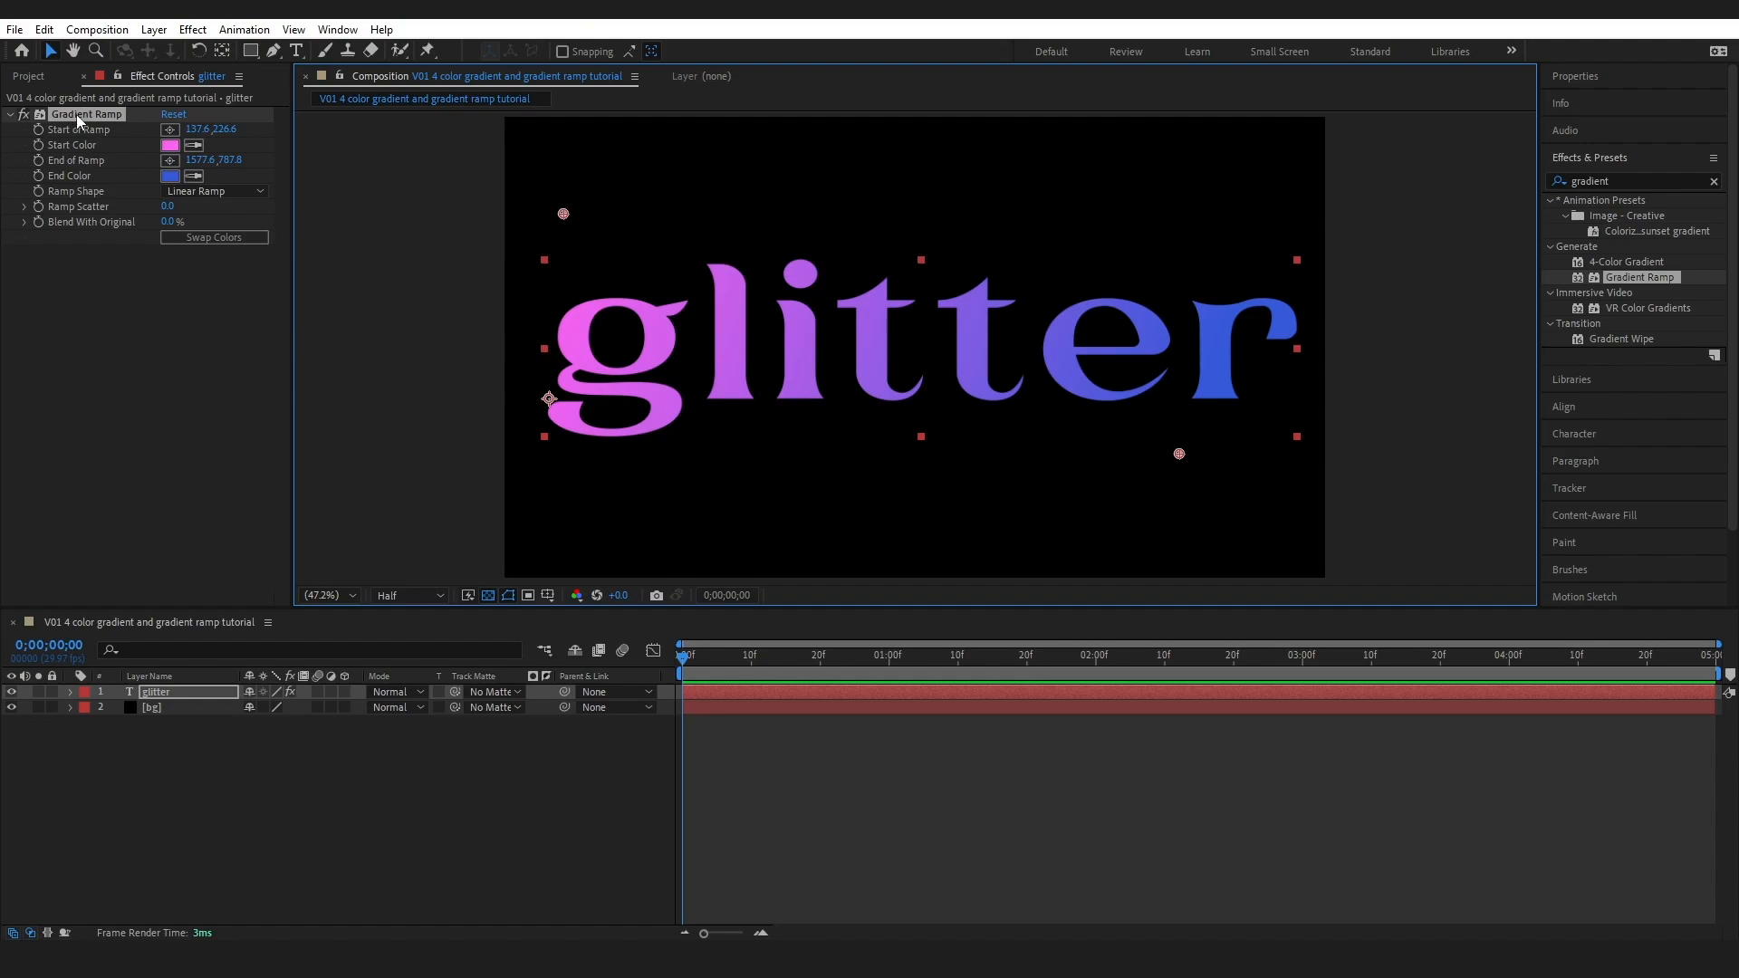
- Delete the Gradient Ramp and apply 4-Color Gradient to the glitter text
{"action": "key", "text": "Delete"}
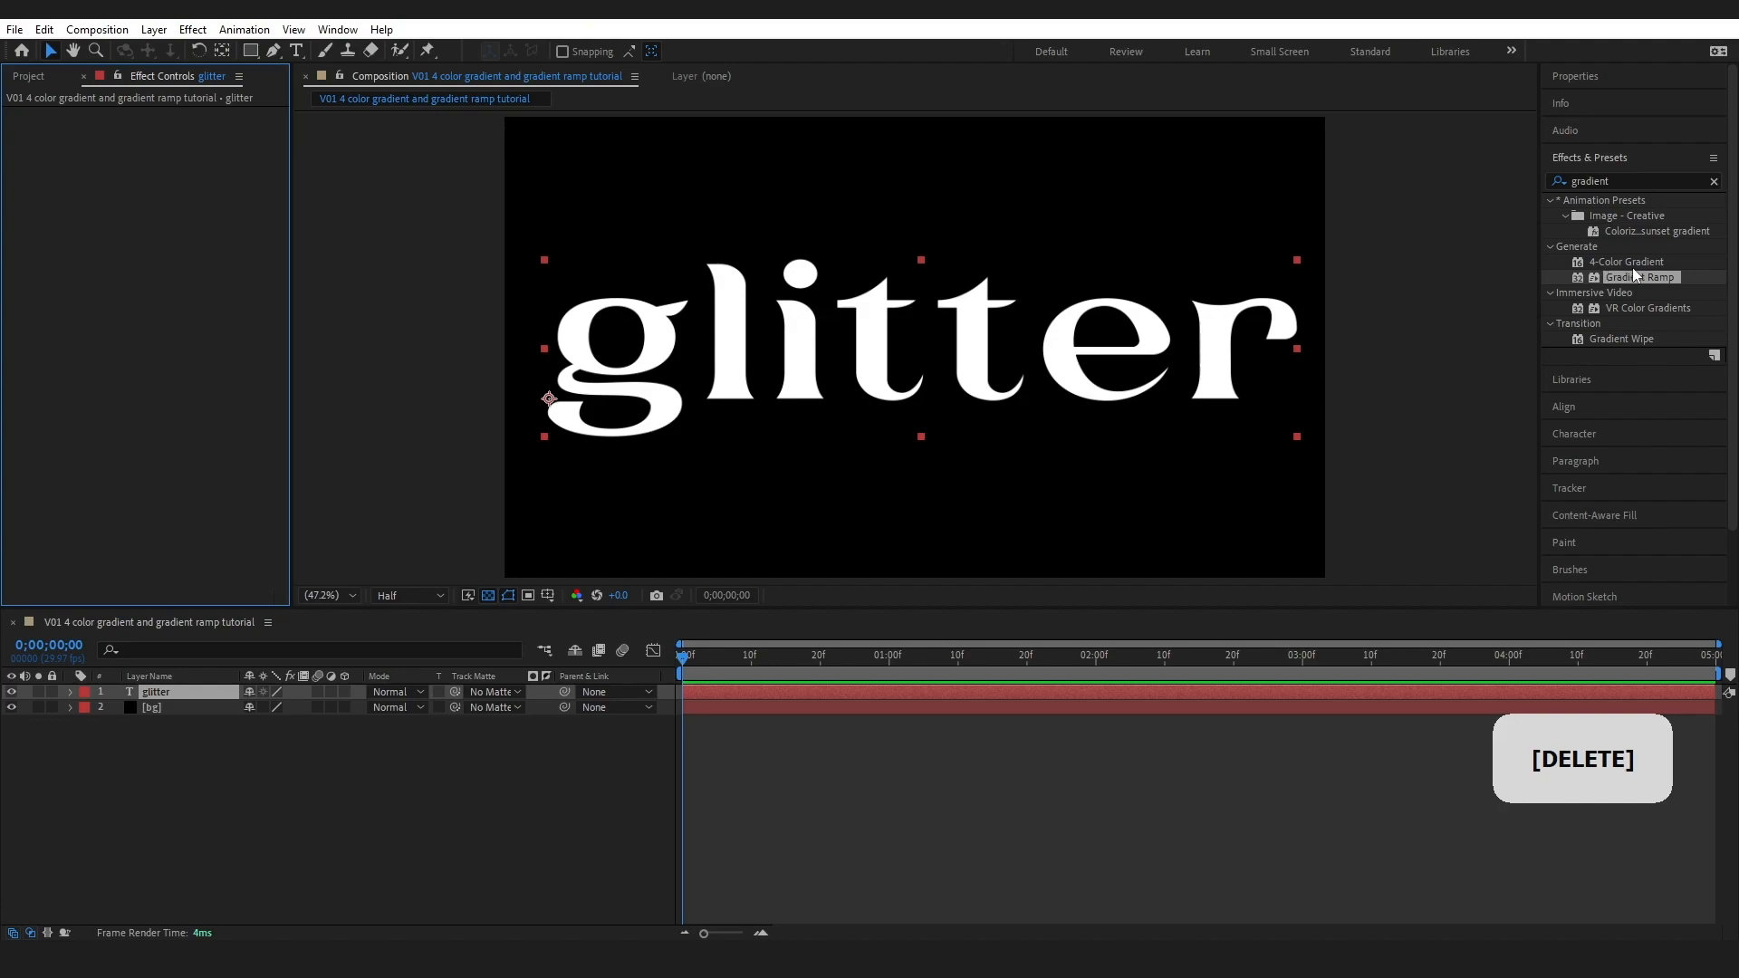
{"action": "left_click", "coordinate": [1640, 261]}
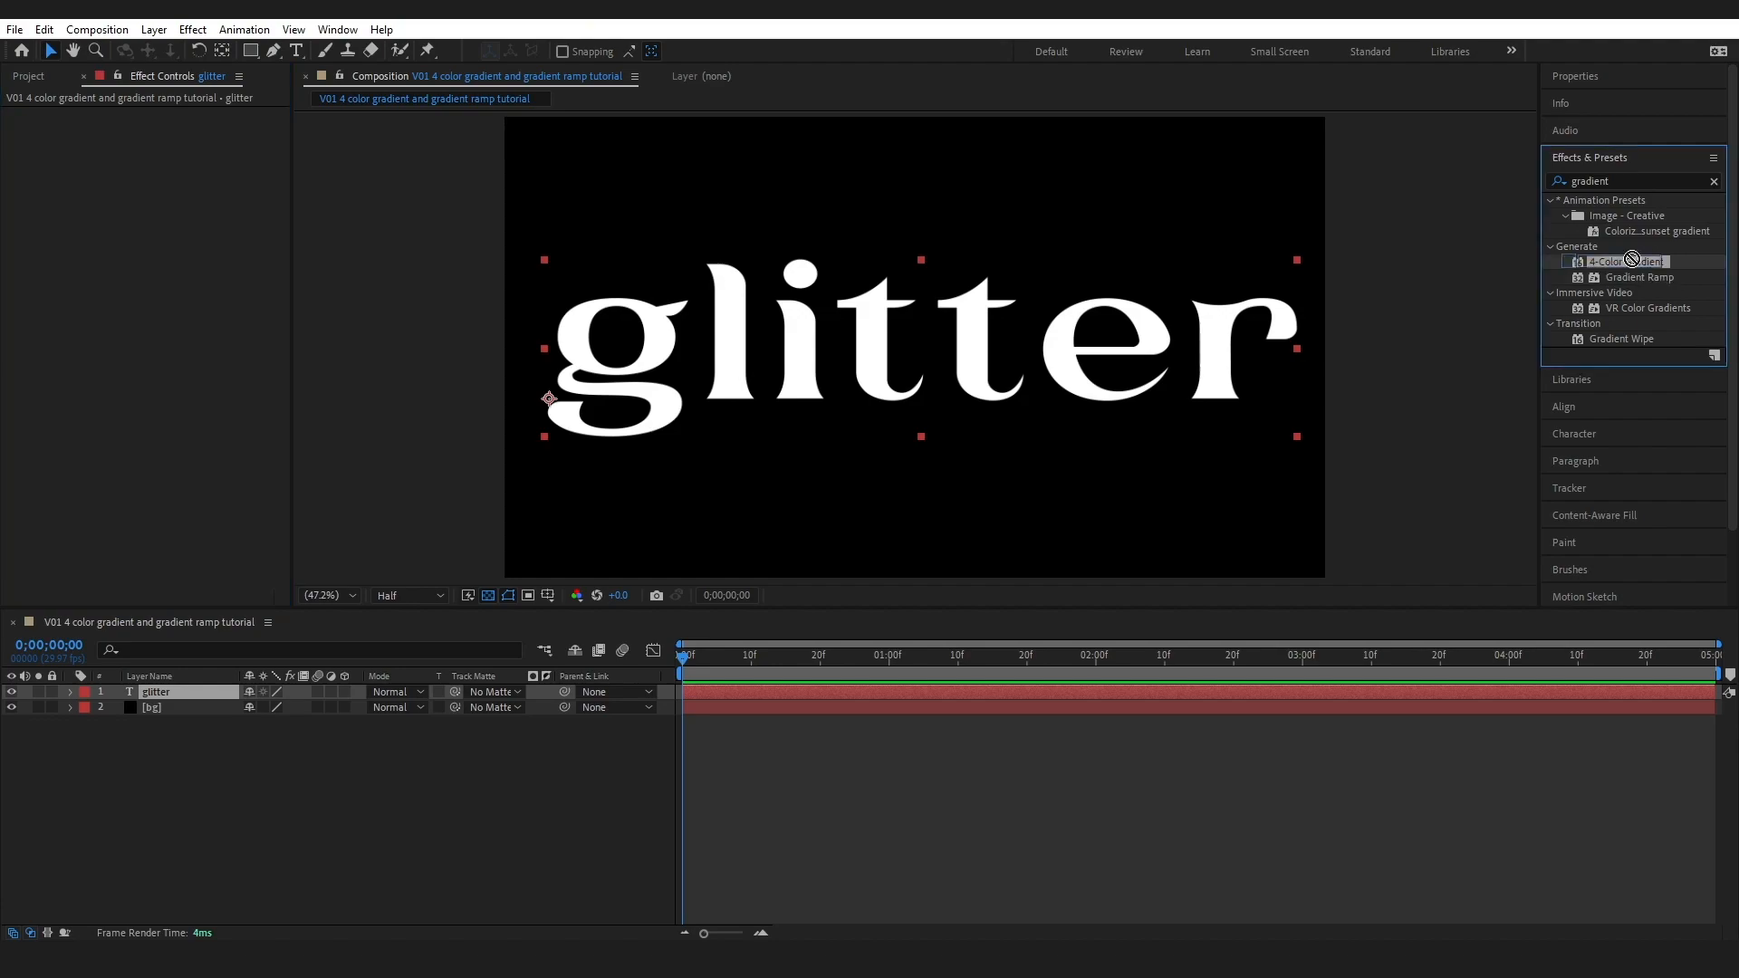
{"action": "double_click", "coordinate": [1629, 261]}
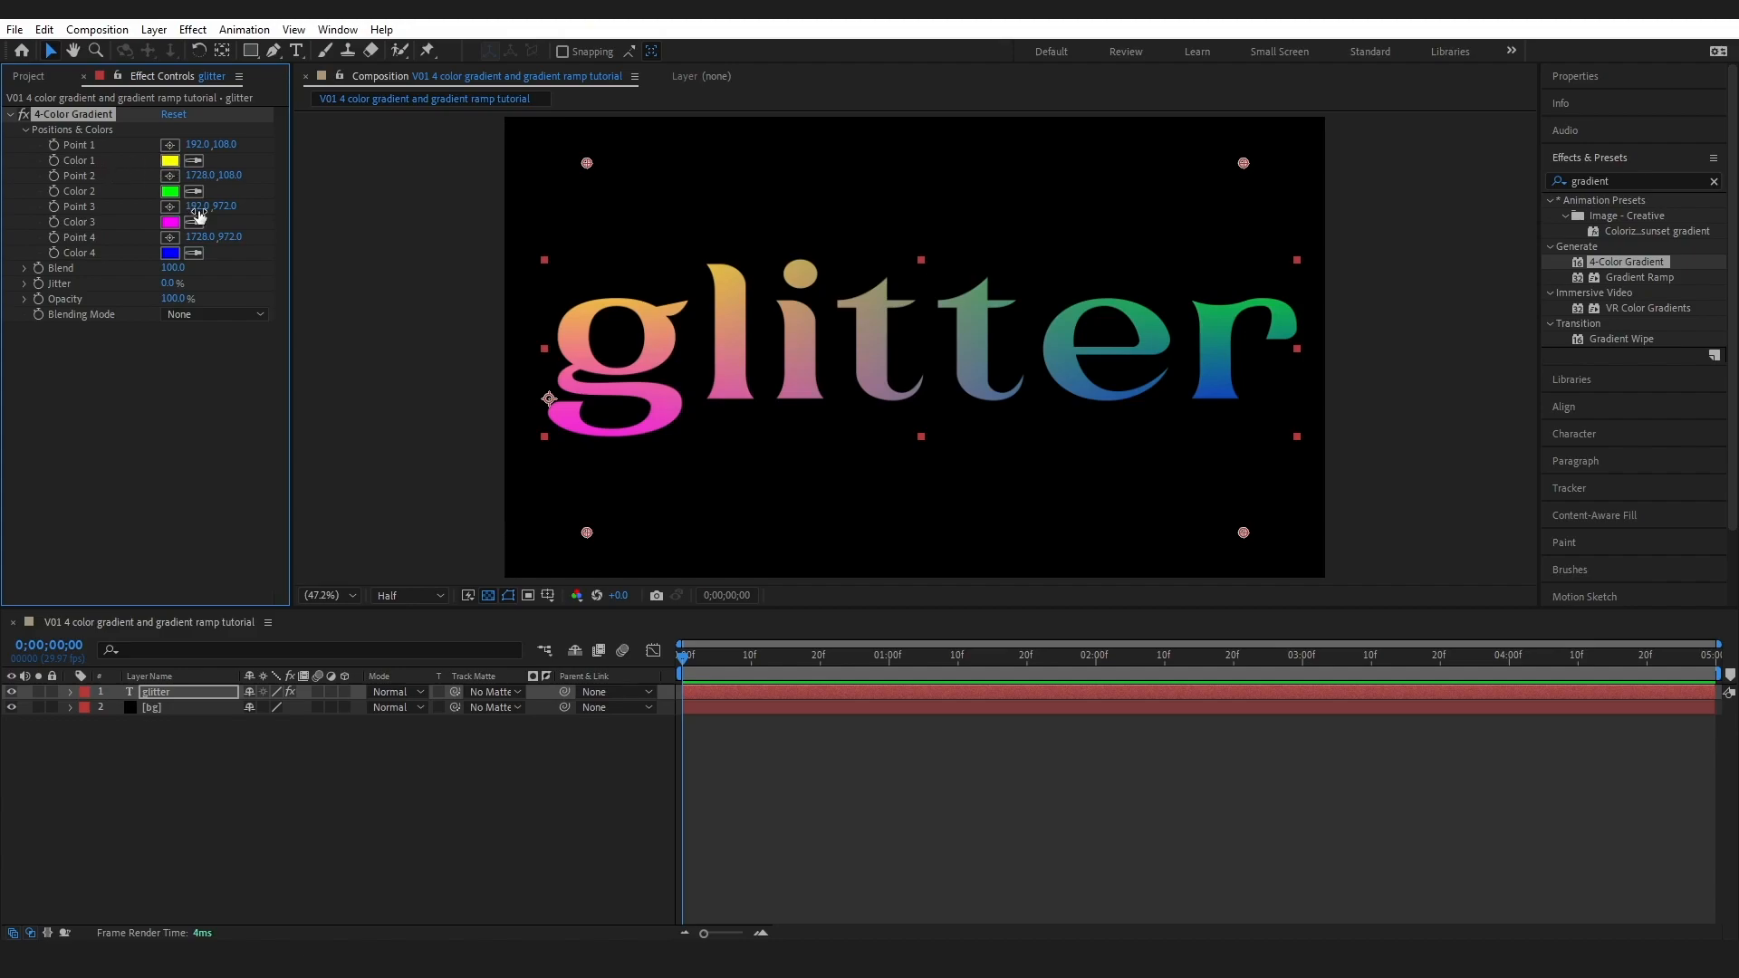
- Change the gradient's first colour and reposition Point 1 over the text
{"action": "left_click", "coordinate": [169, 159]}
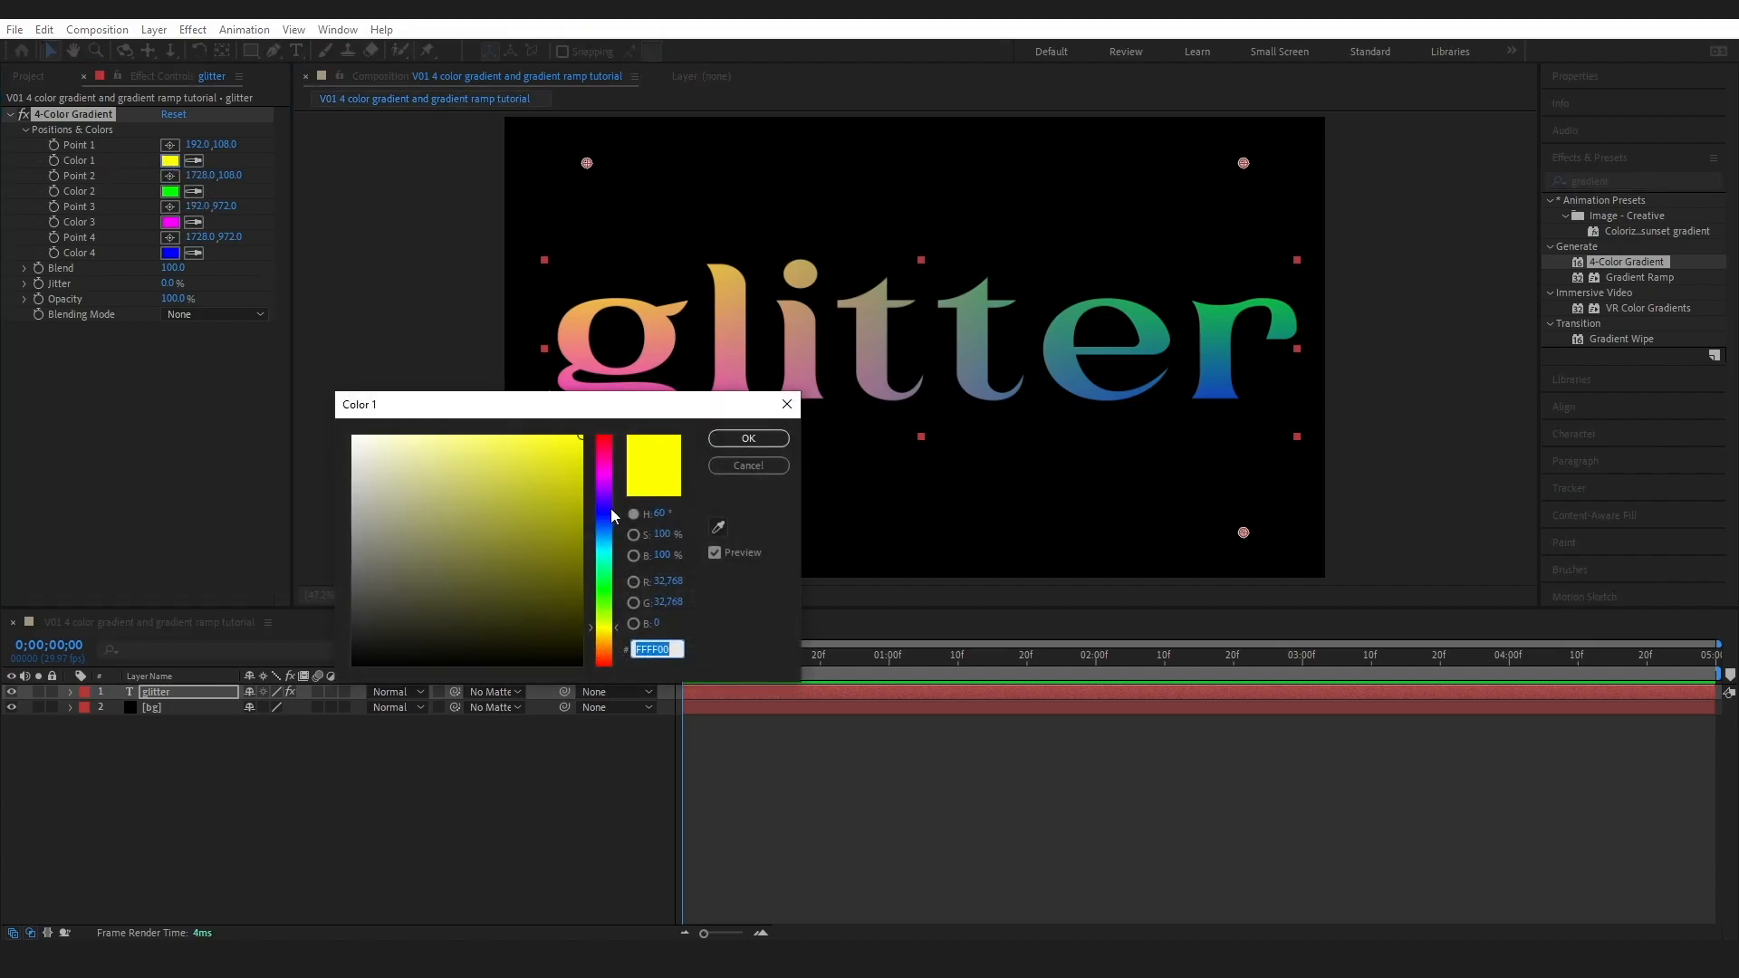
{"action": "left_click", "coordinate": [746, 436]}
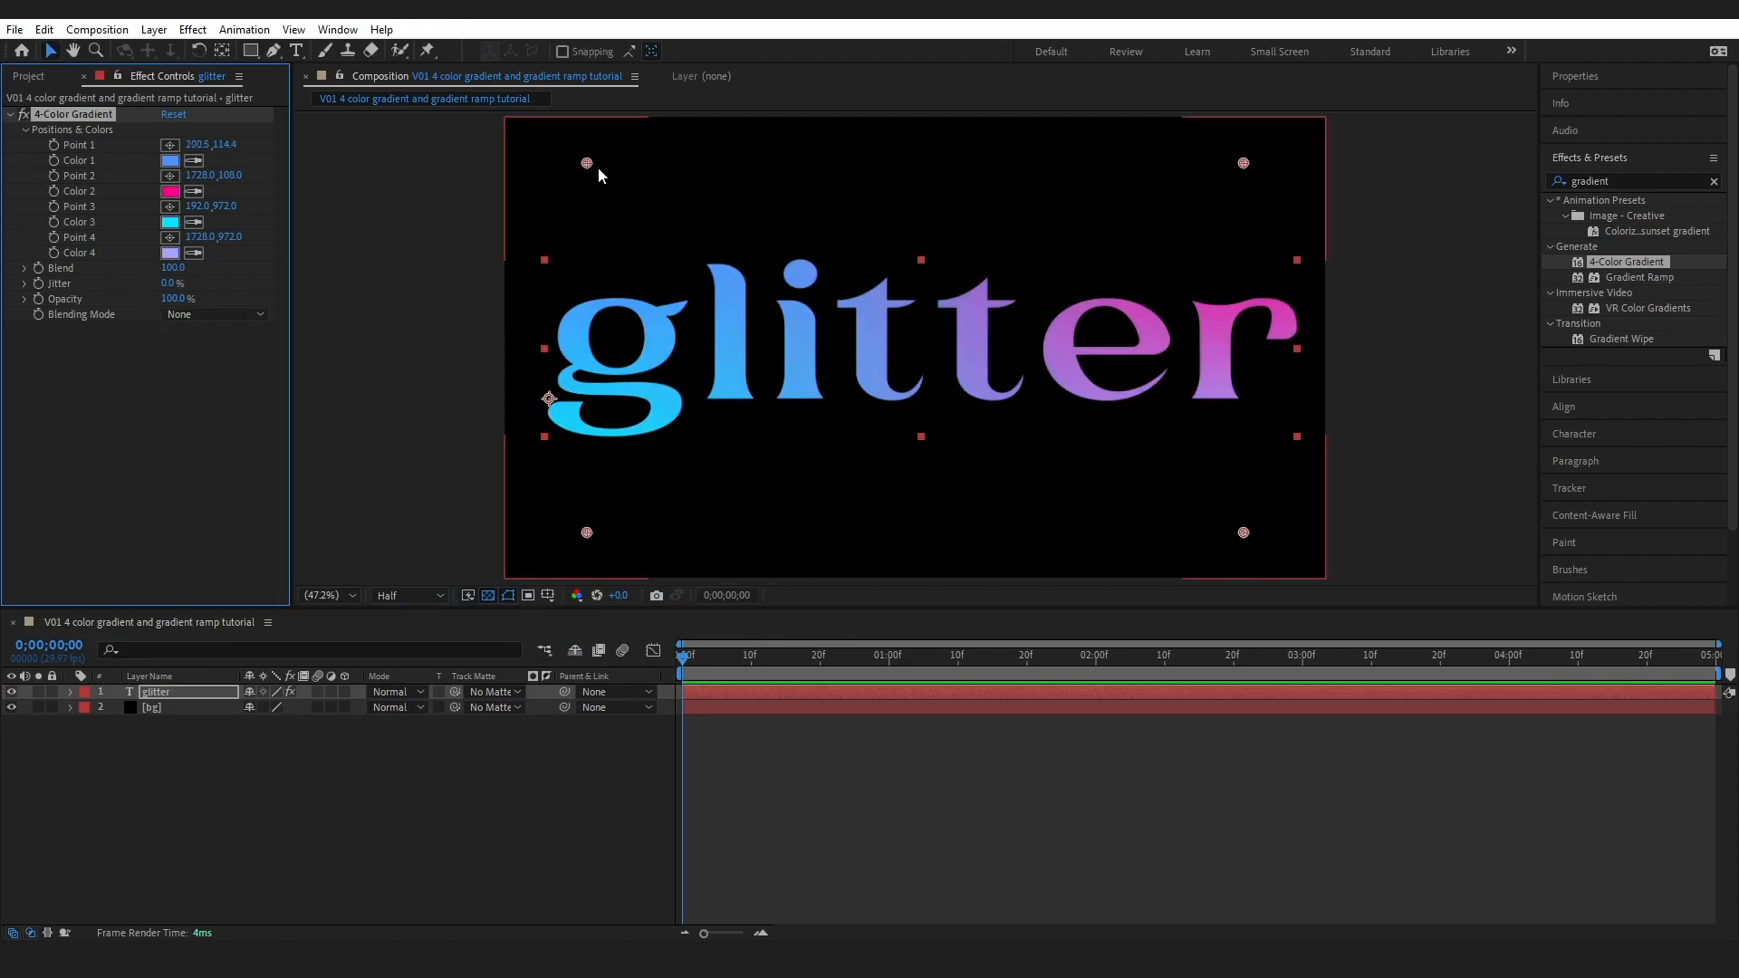
{"action": "left_click_drag", "start_coordinate": [586, 163], "coordinate": [708, 207]}
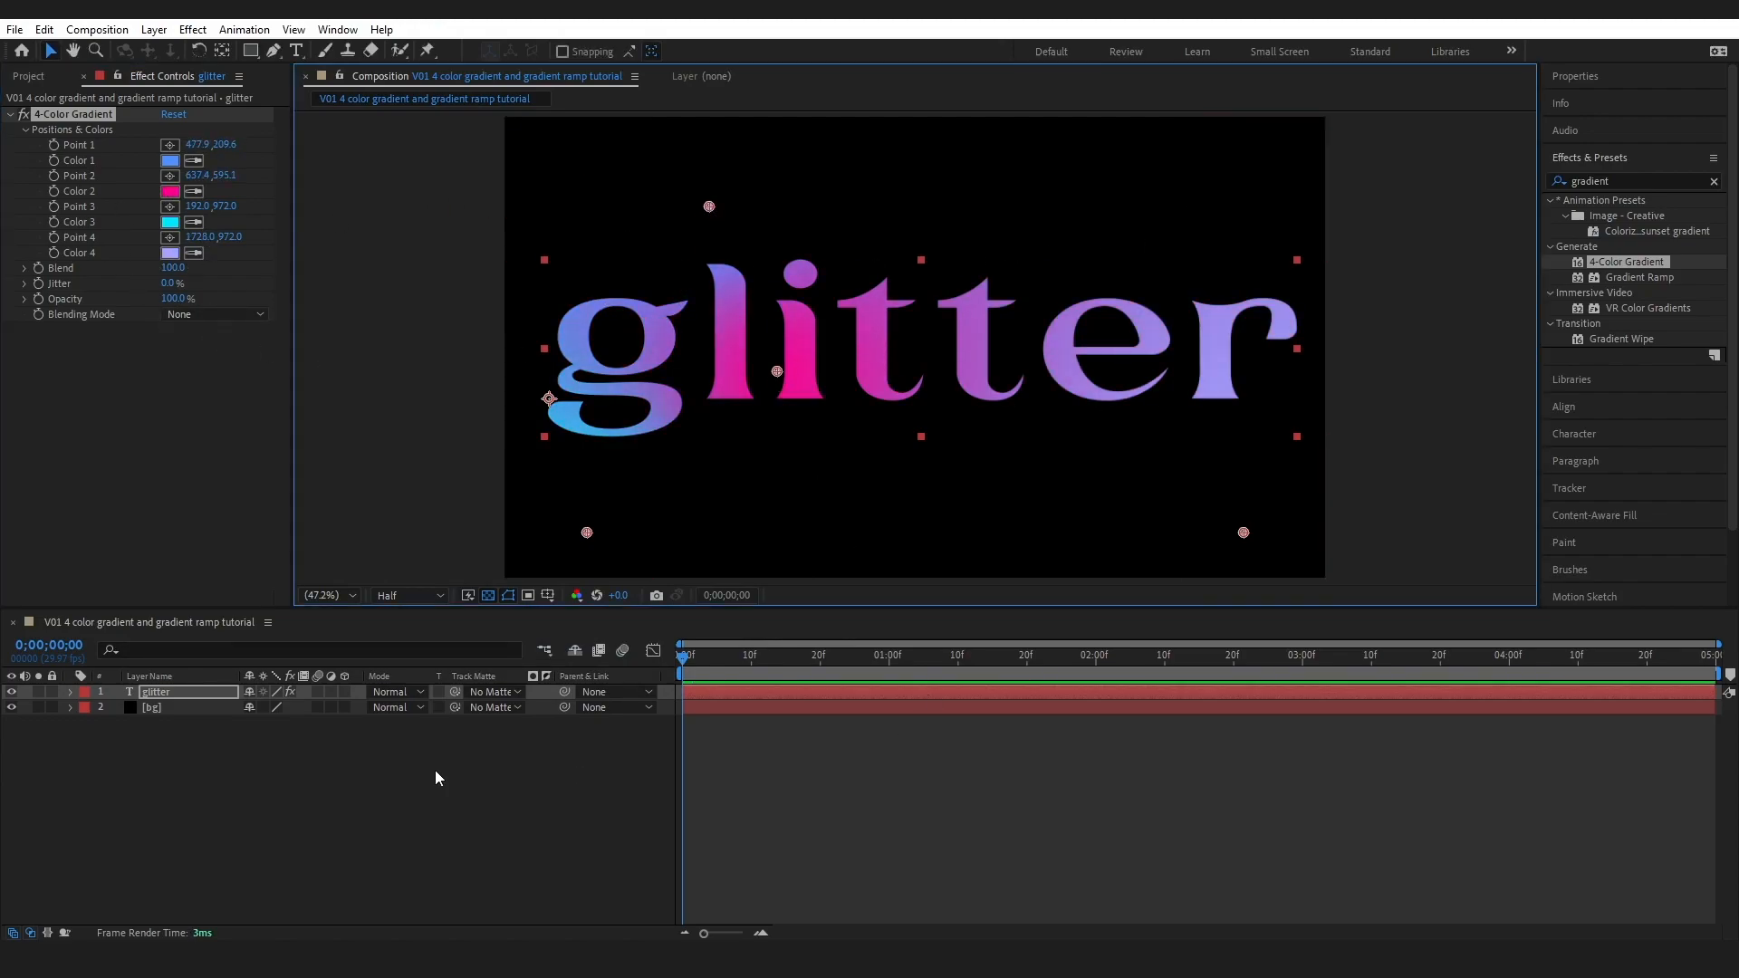
{"action": "left_click", "coordinate": [69, 692]}
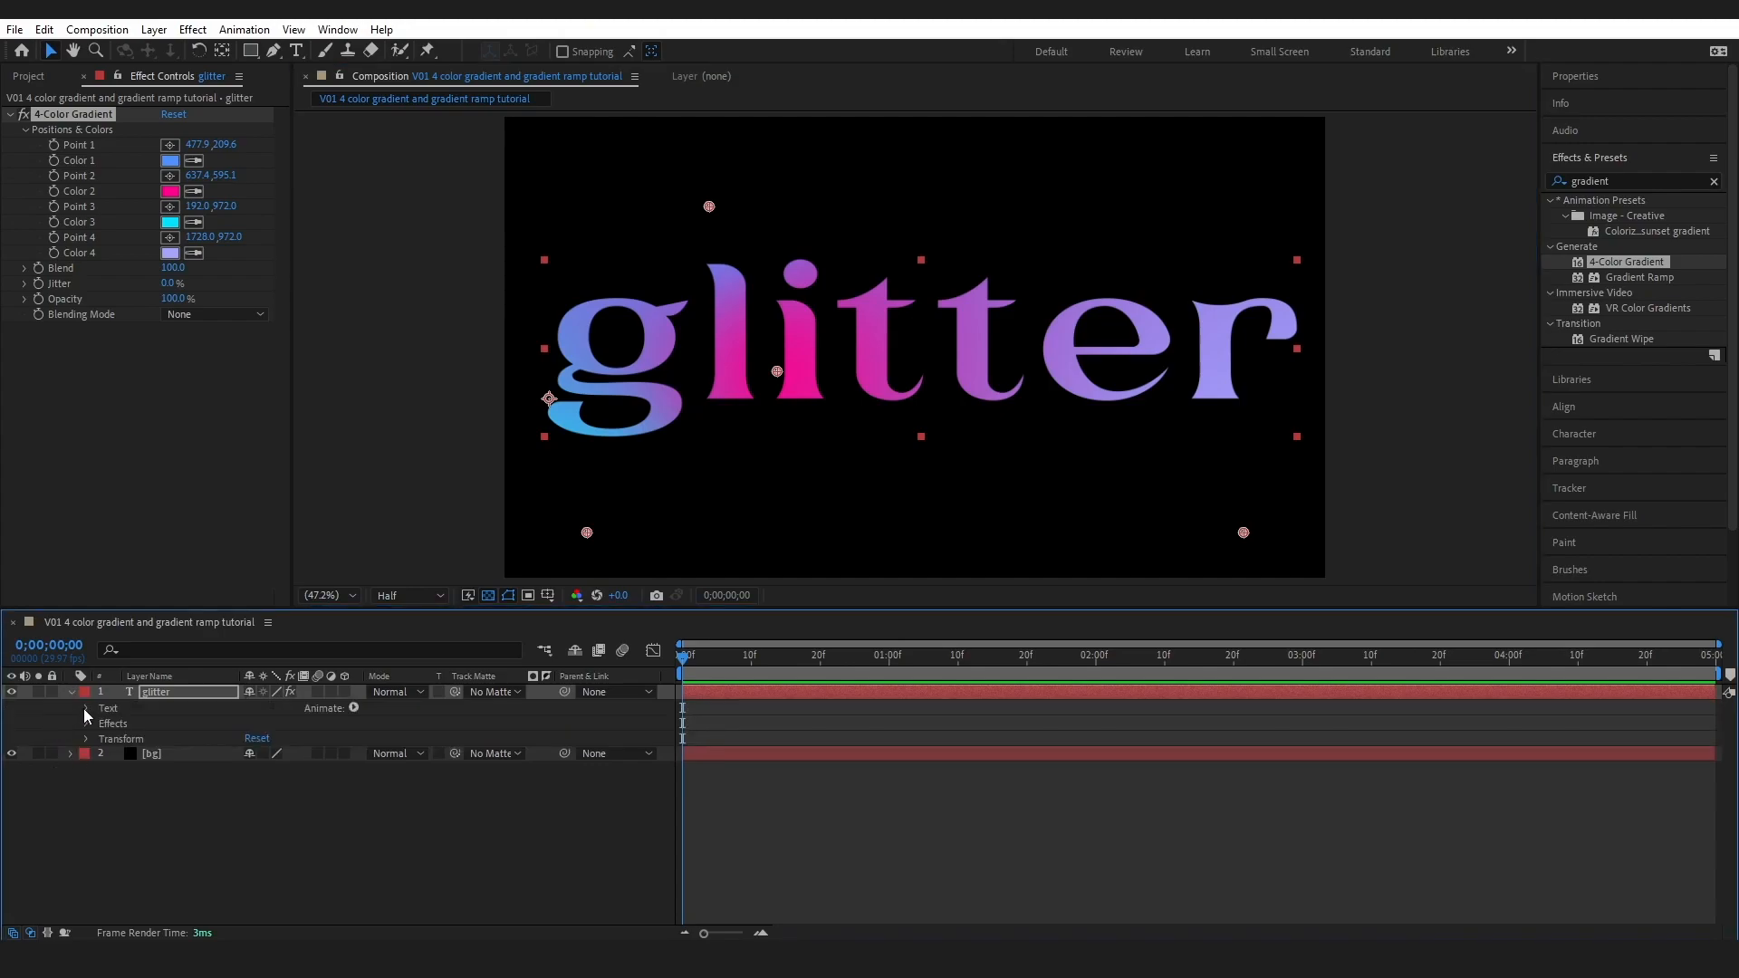
- Keyframe the 4-Color Gradient, change Color 1 to green, and preview the shifting colours
{"action": "left_click", "coordinate": [87, 707]}
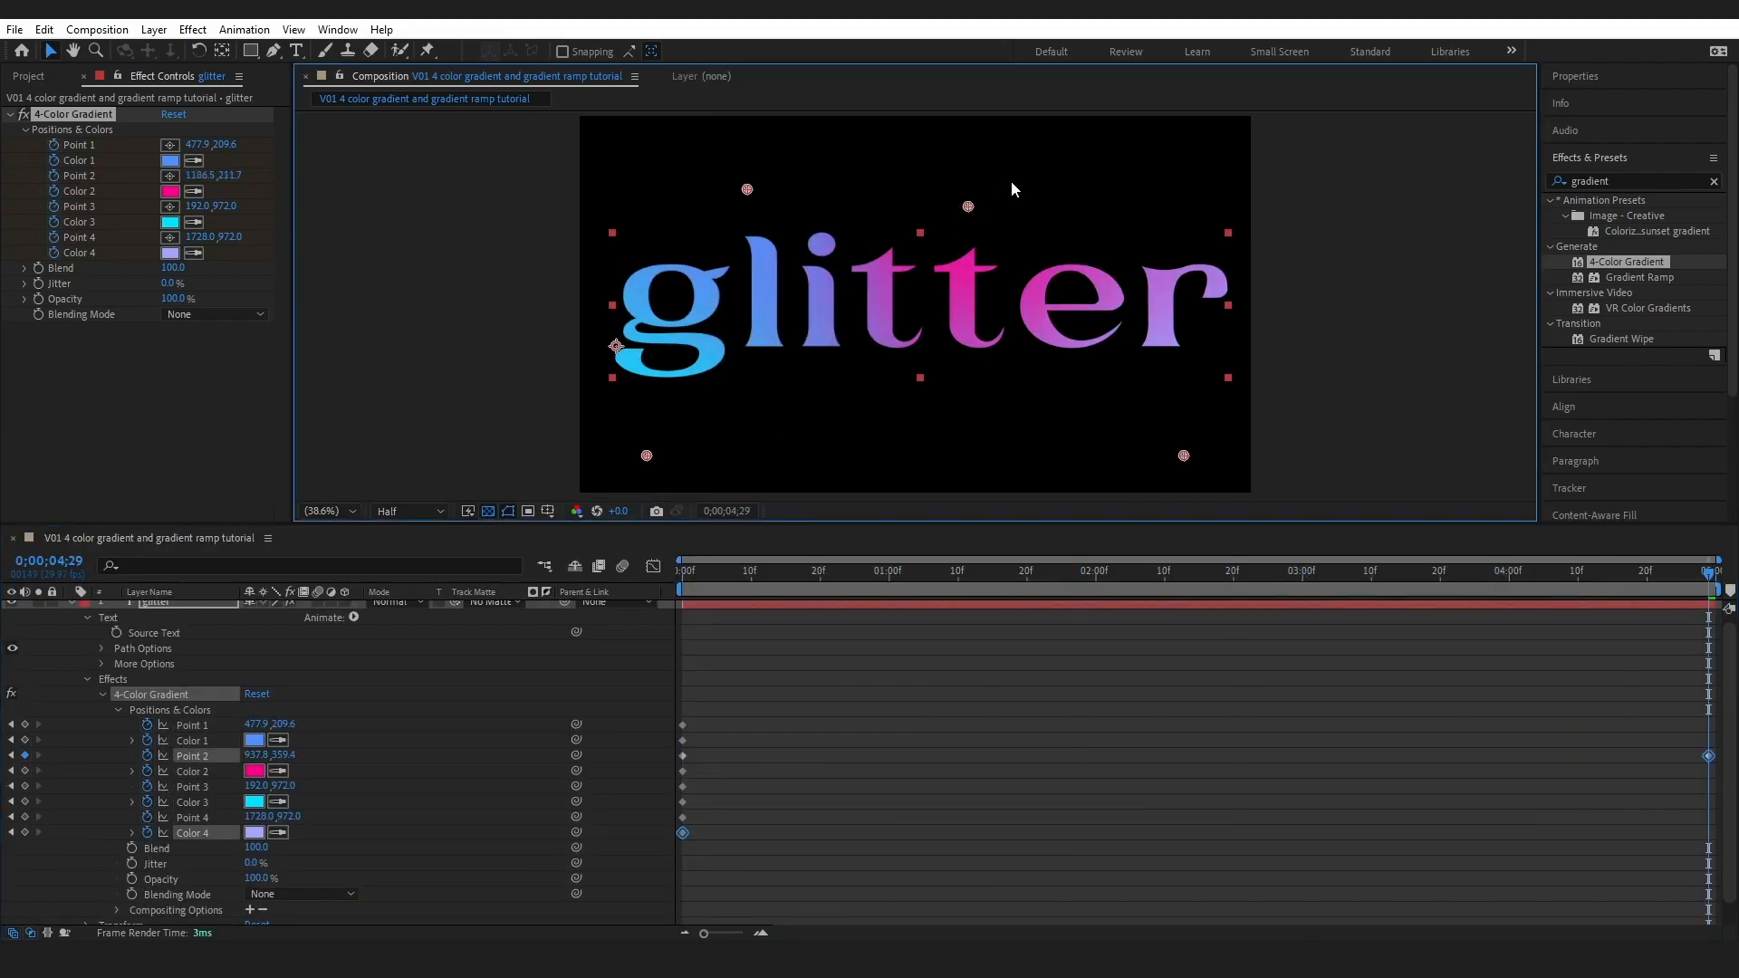
{"action": "key", "text": "space"}
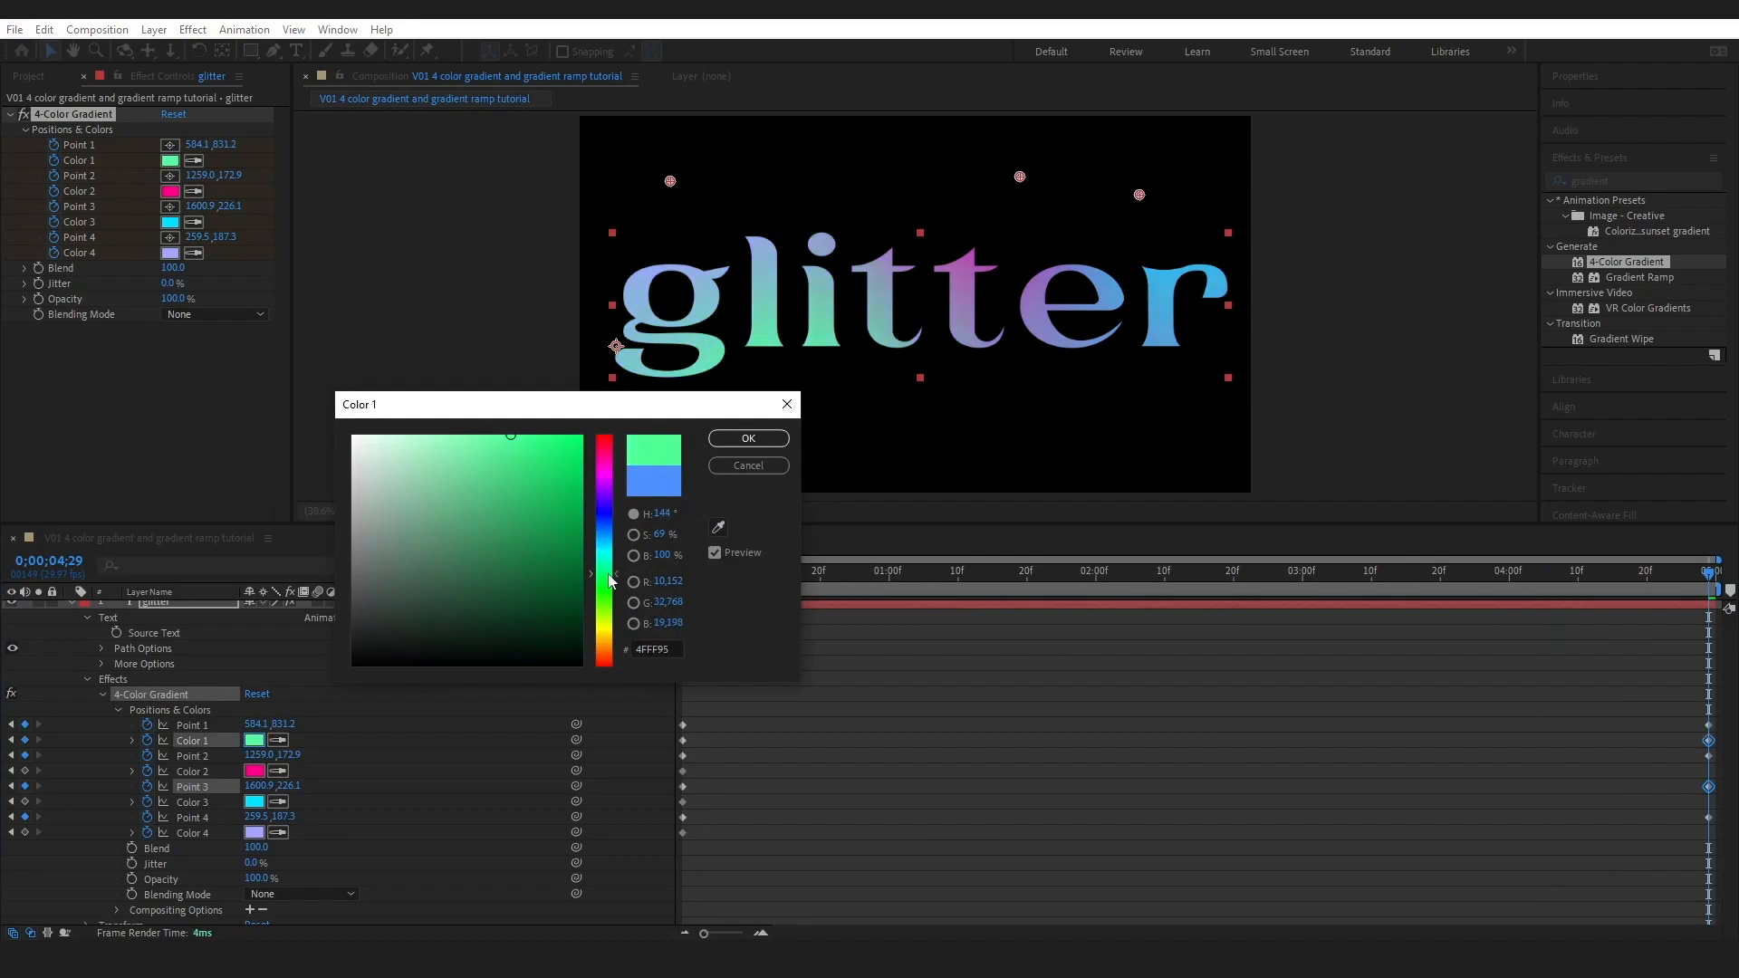
{"action": "left_click", "coordinate": [748, 436]}
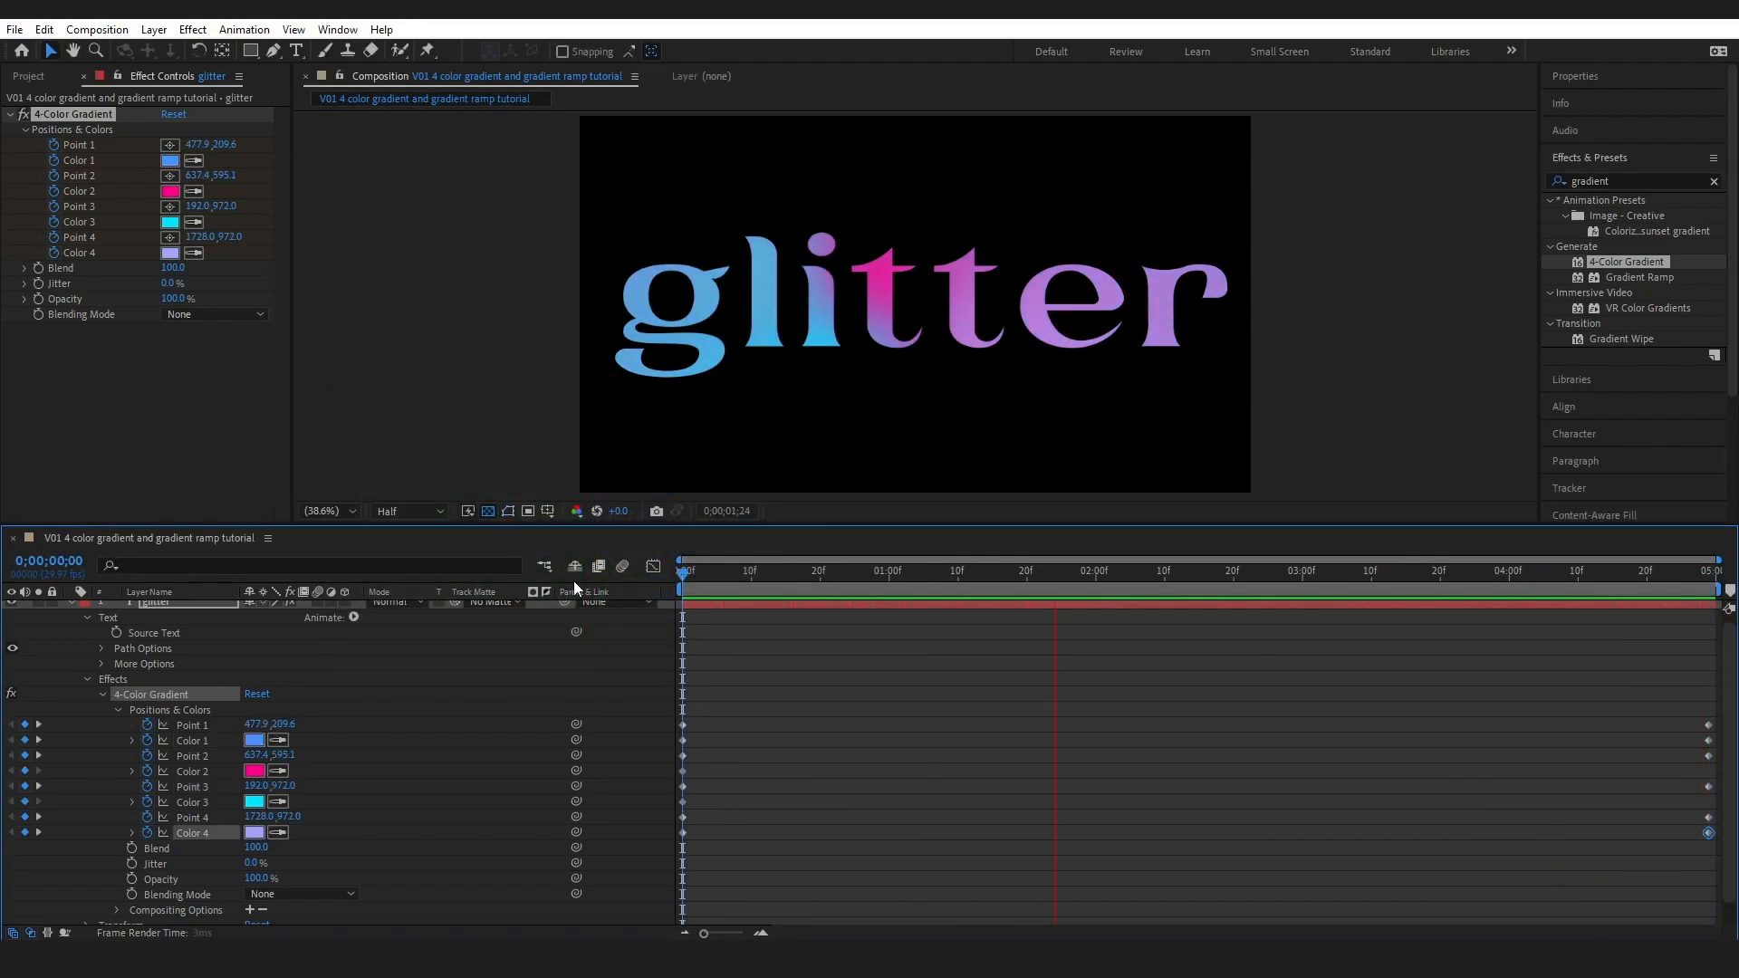
{"action": "left_click", "coordinate": [1437, 570]}
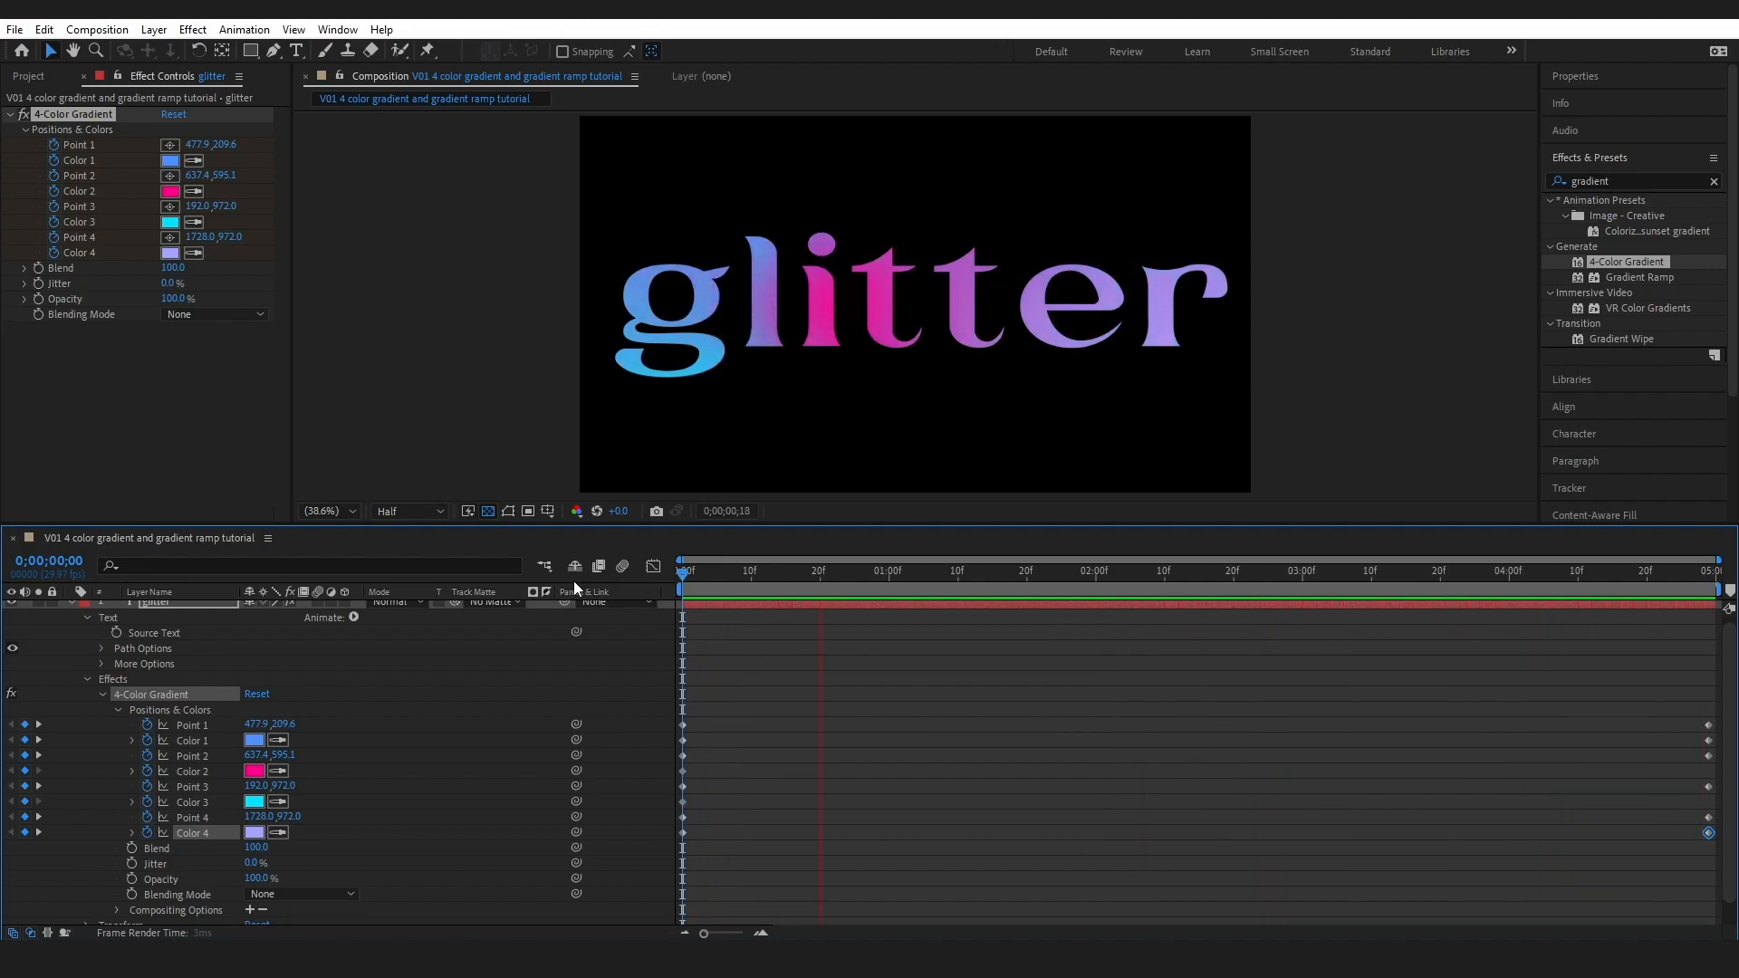
{"action": "left_click", "coordinate": [1235, 570]}
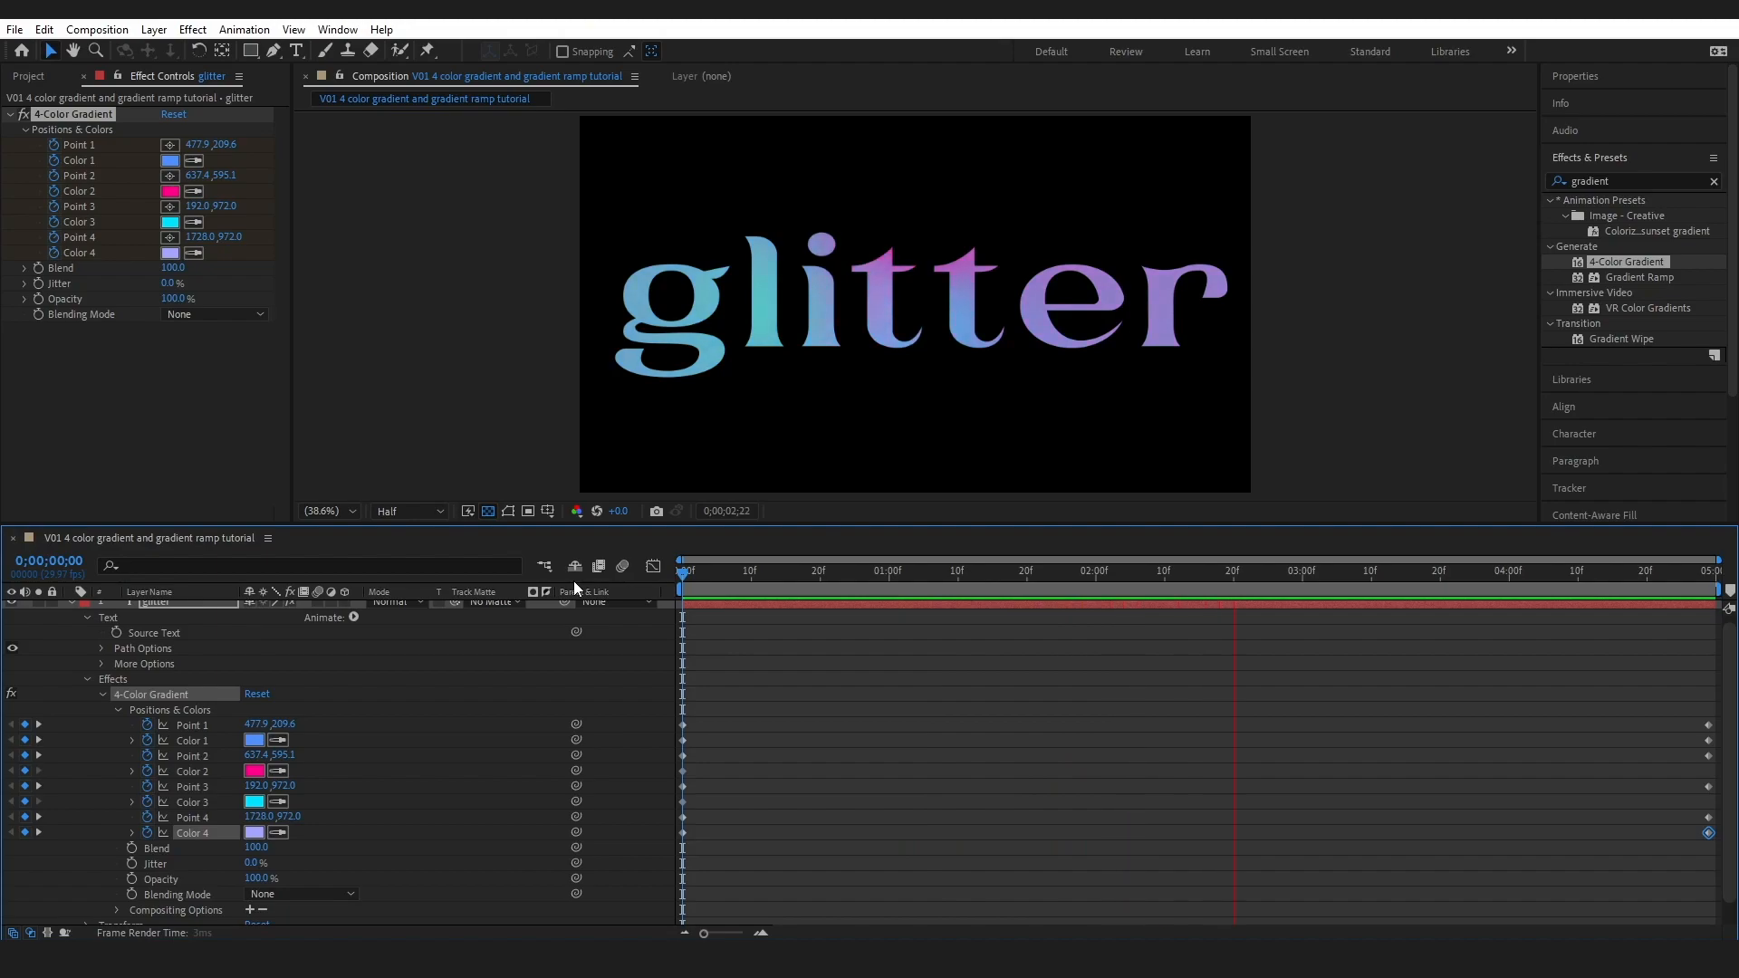
{"action": "left_click", "coordinate": [416, 631]}
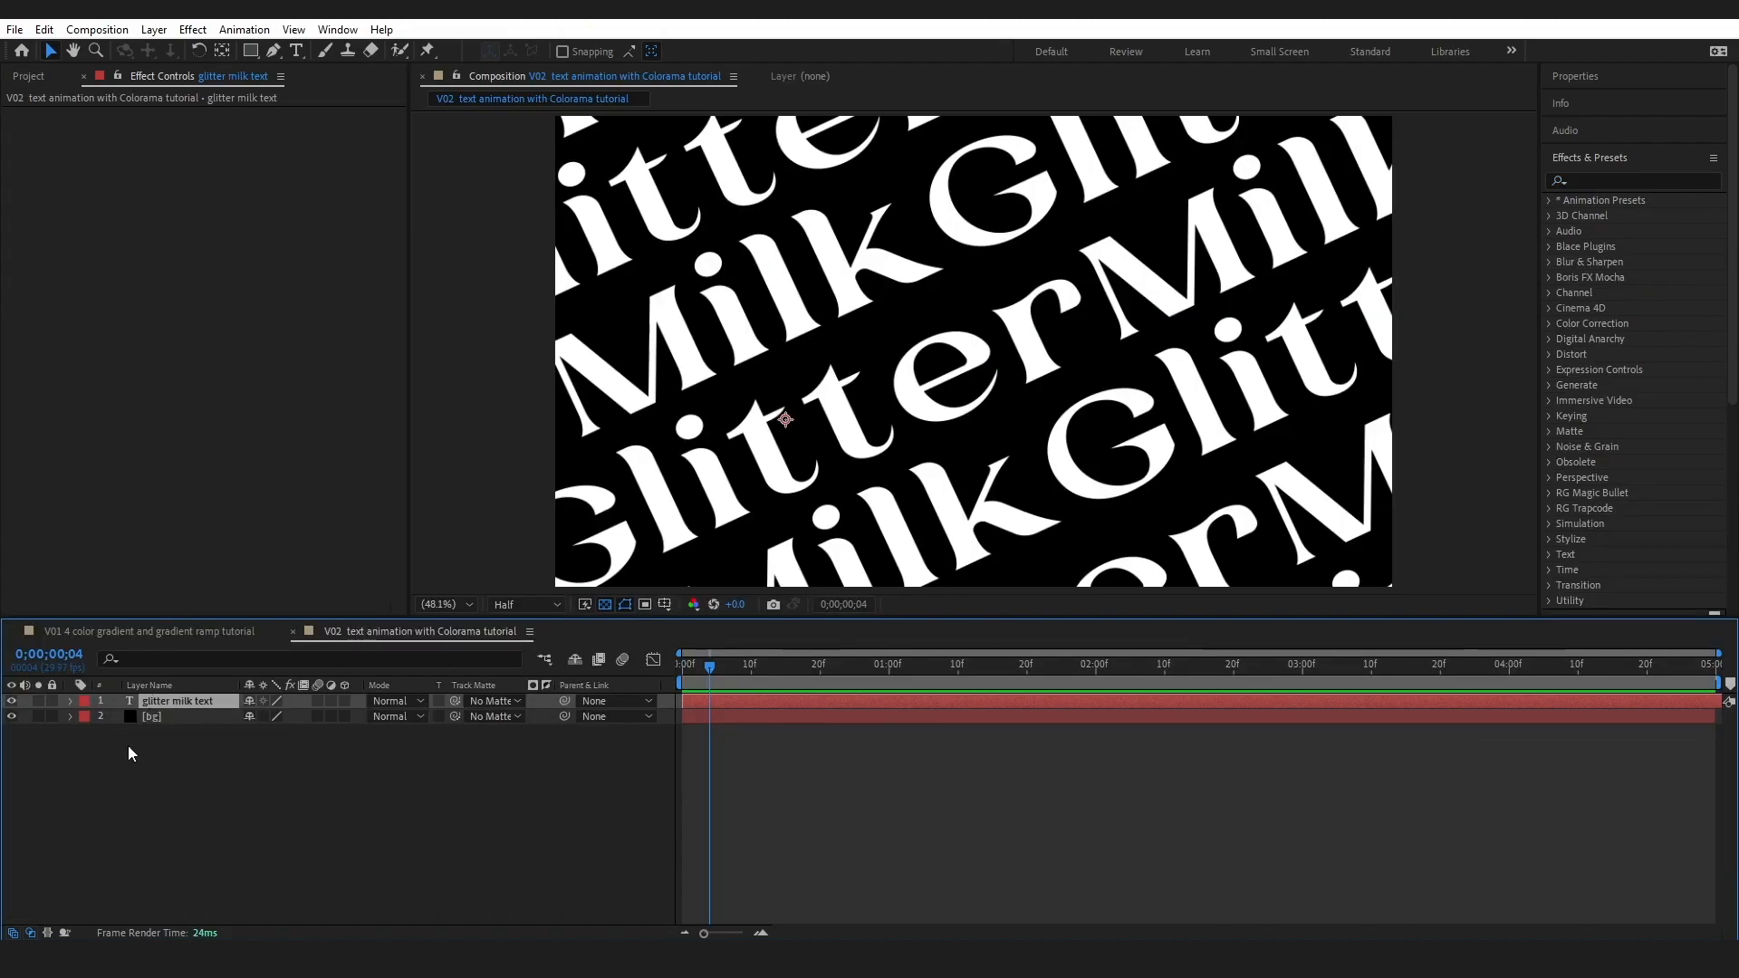
{"action": "mouse_move", "coordinate": [320, 774]}
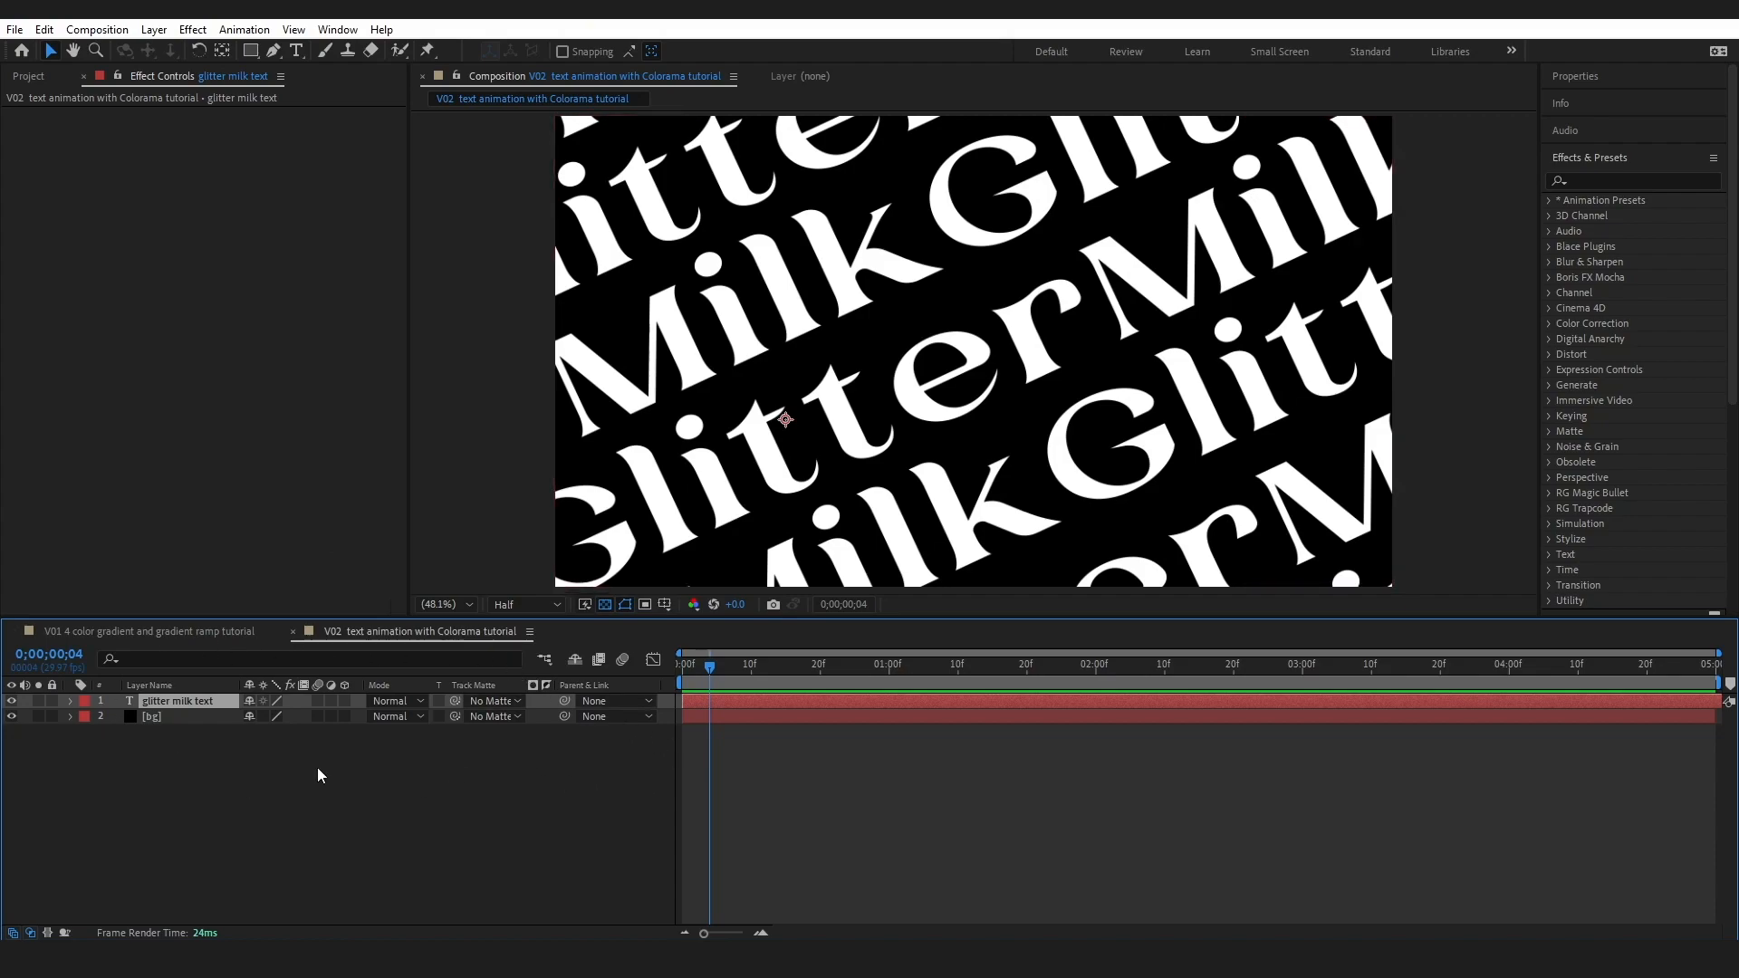
- Add a red RGB Fill Color animator to the Glitter Milk text and return to 0
{"action": "left_click", "coordinate": [70, 701]}
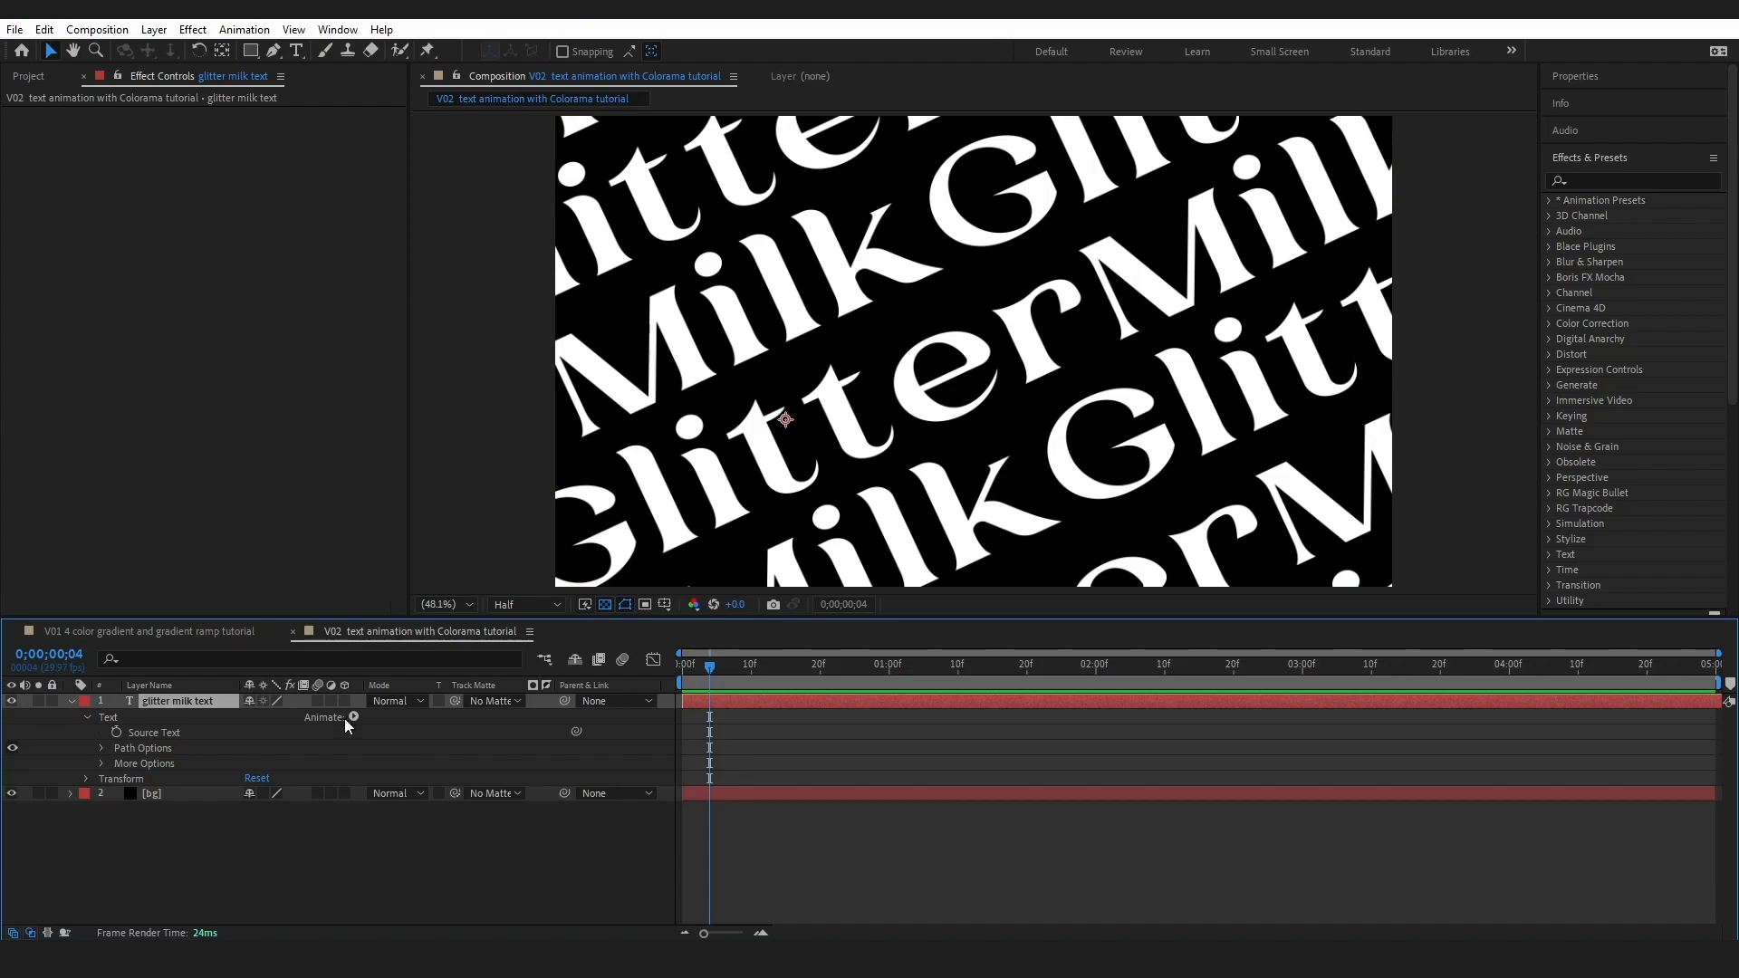
{"action": "mouse_move", "coordinate": [312, 751]}
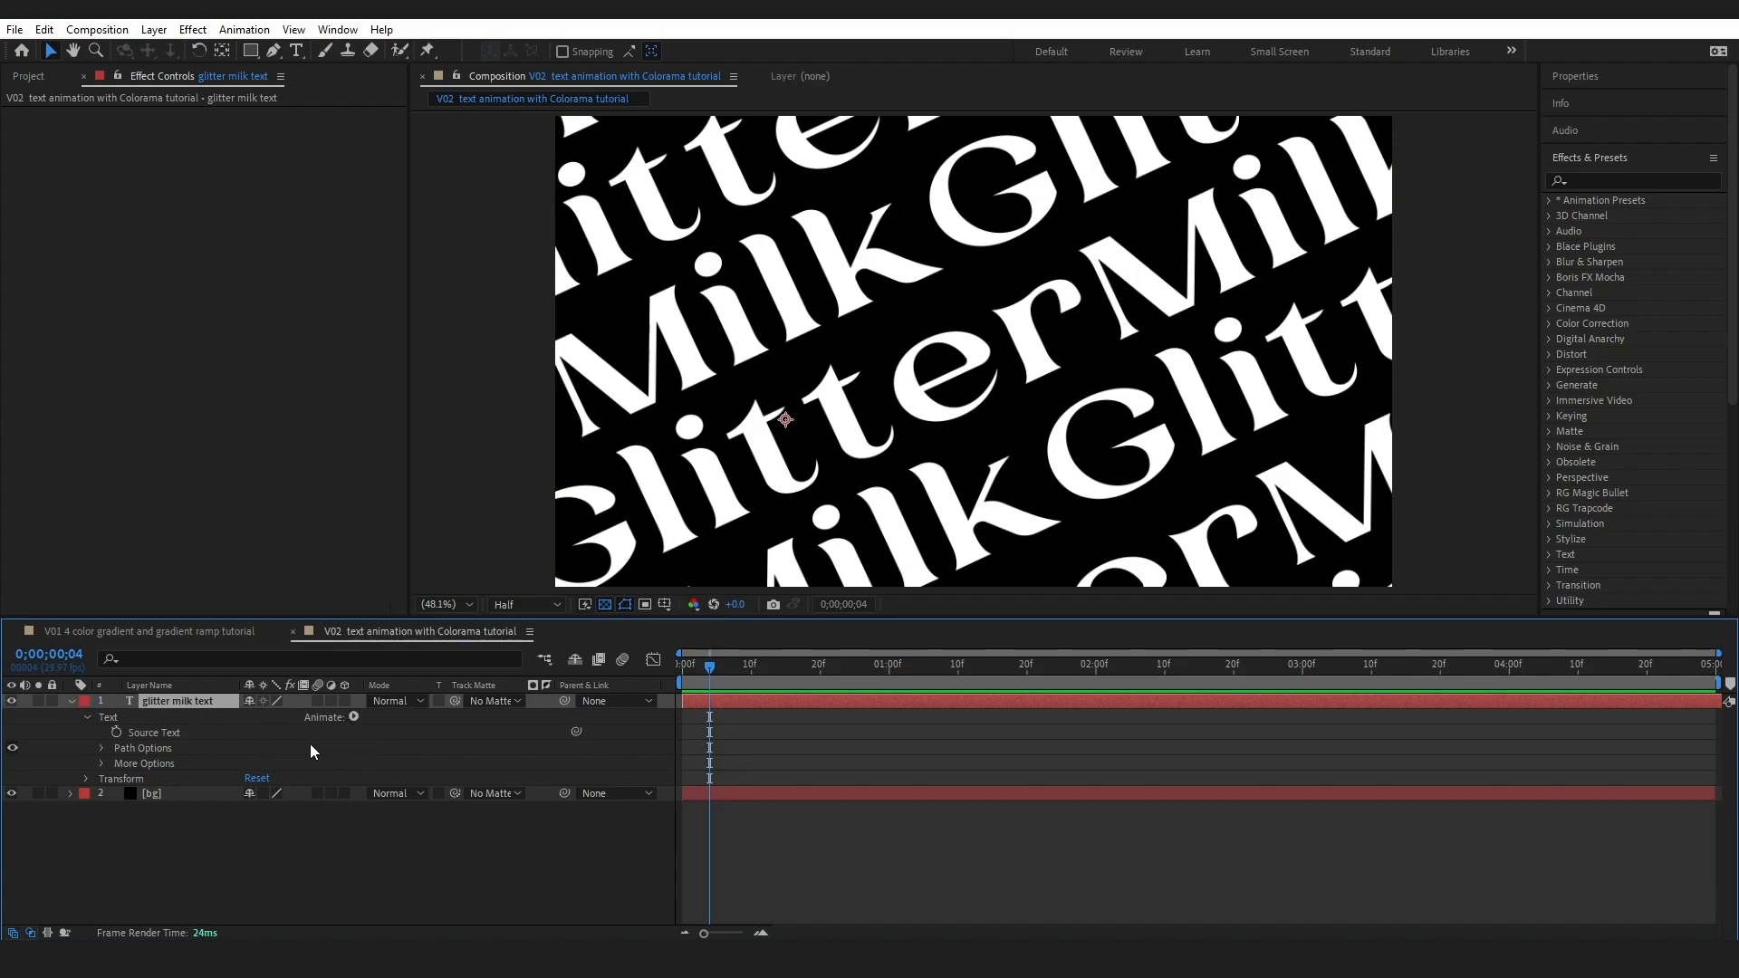
{"action": "left_click", "coordinate": [352, 716]}
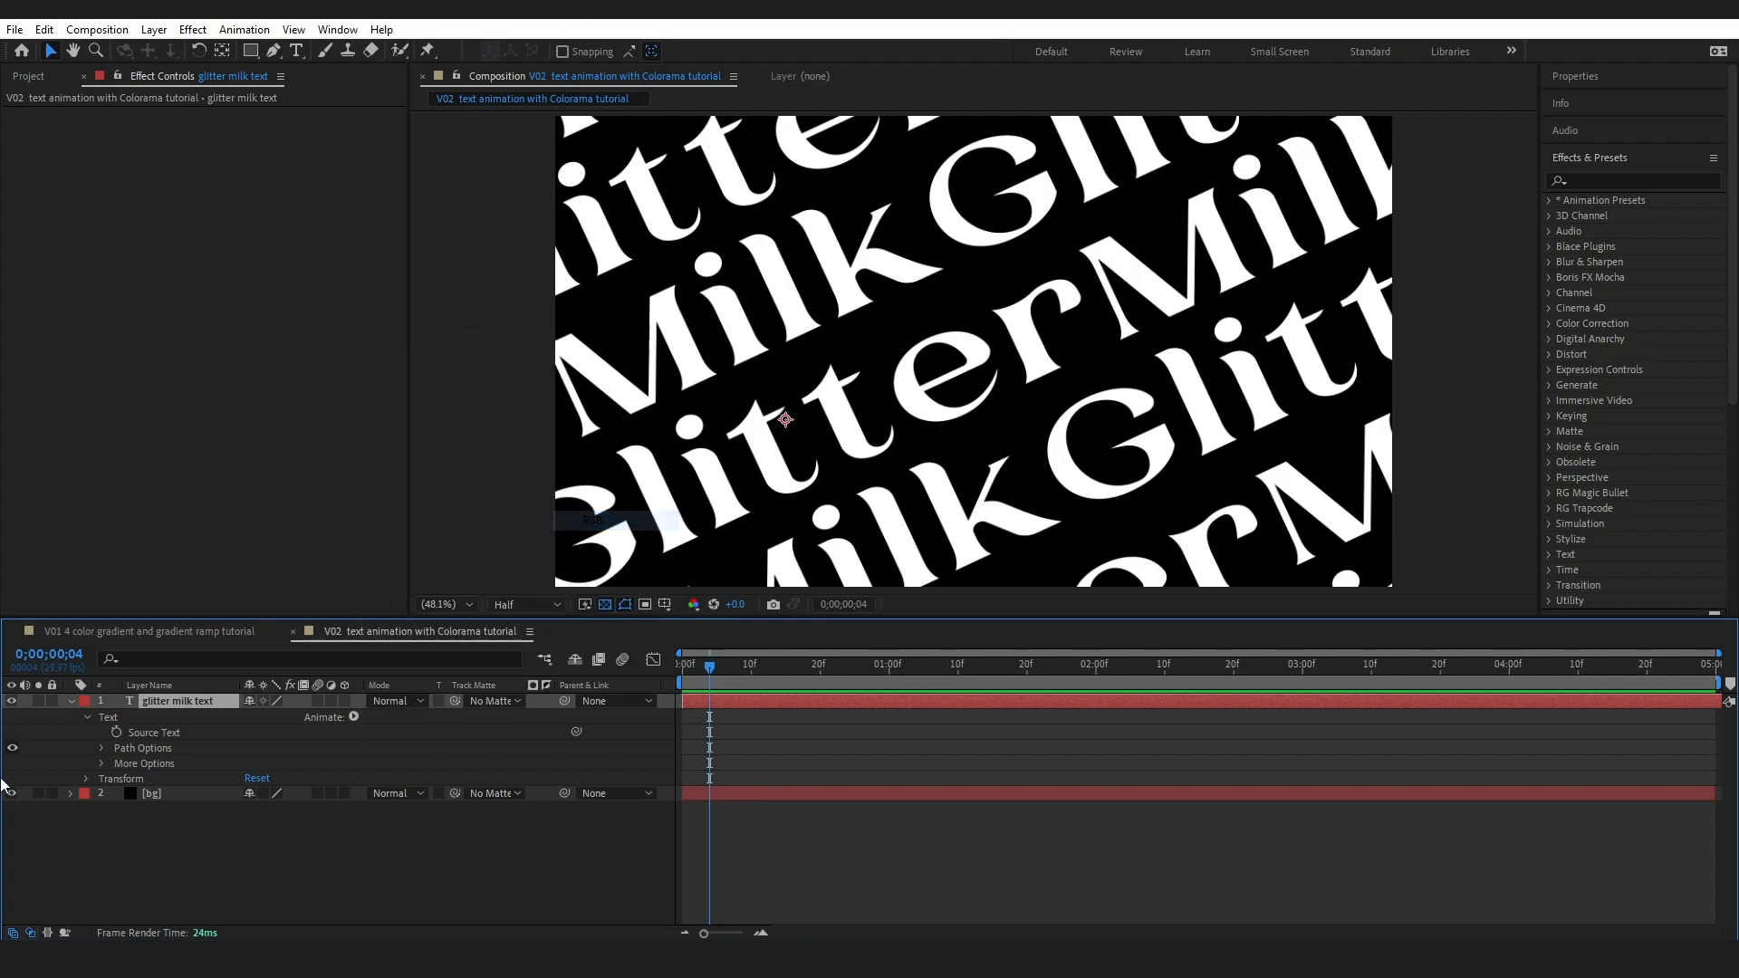
{"action": "left_click", "coordinate": [355, 717]}
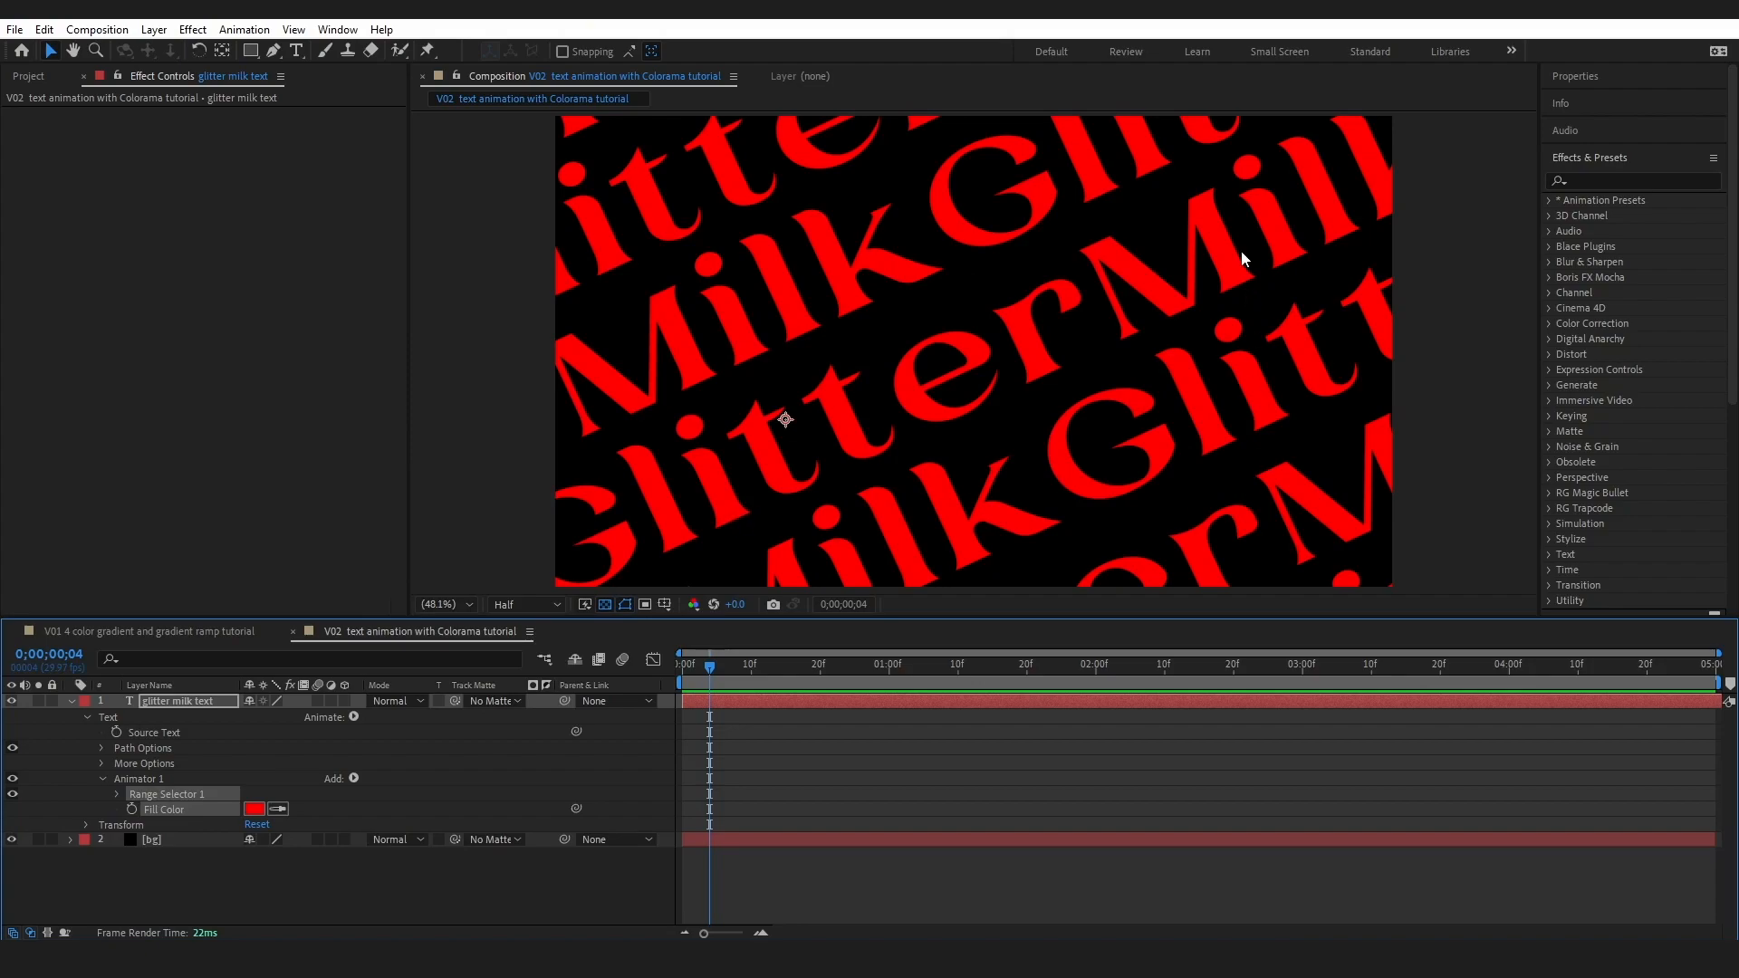
{"action": "mouse_move", "coordinate": [947, 221]}
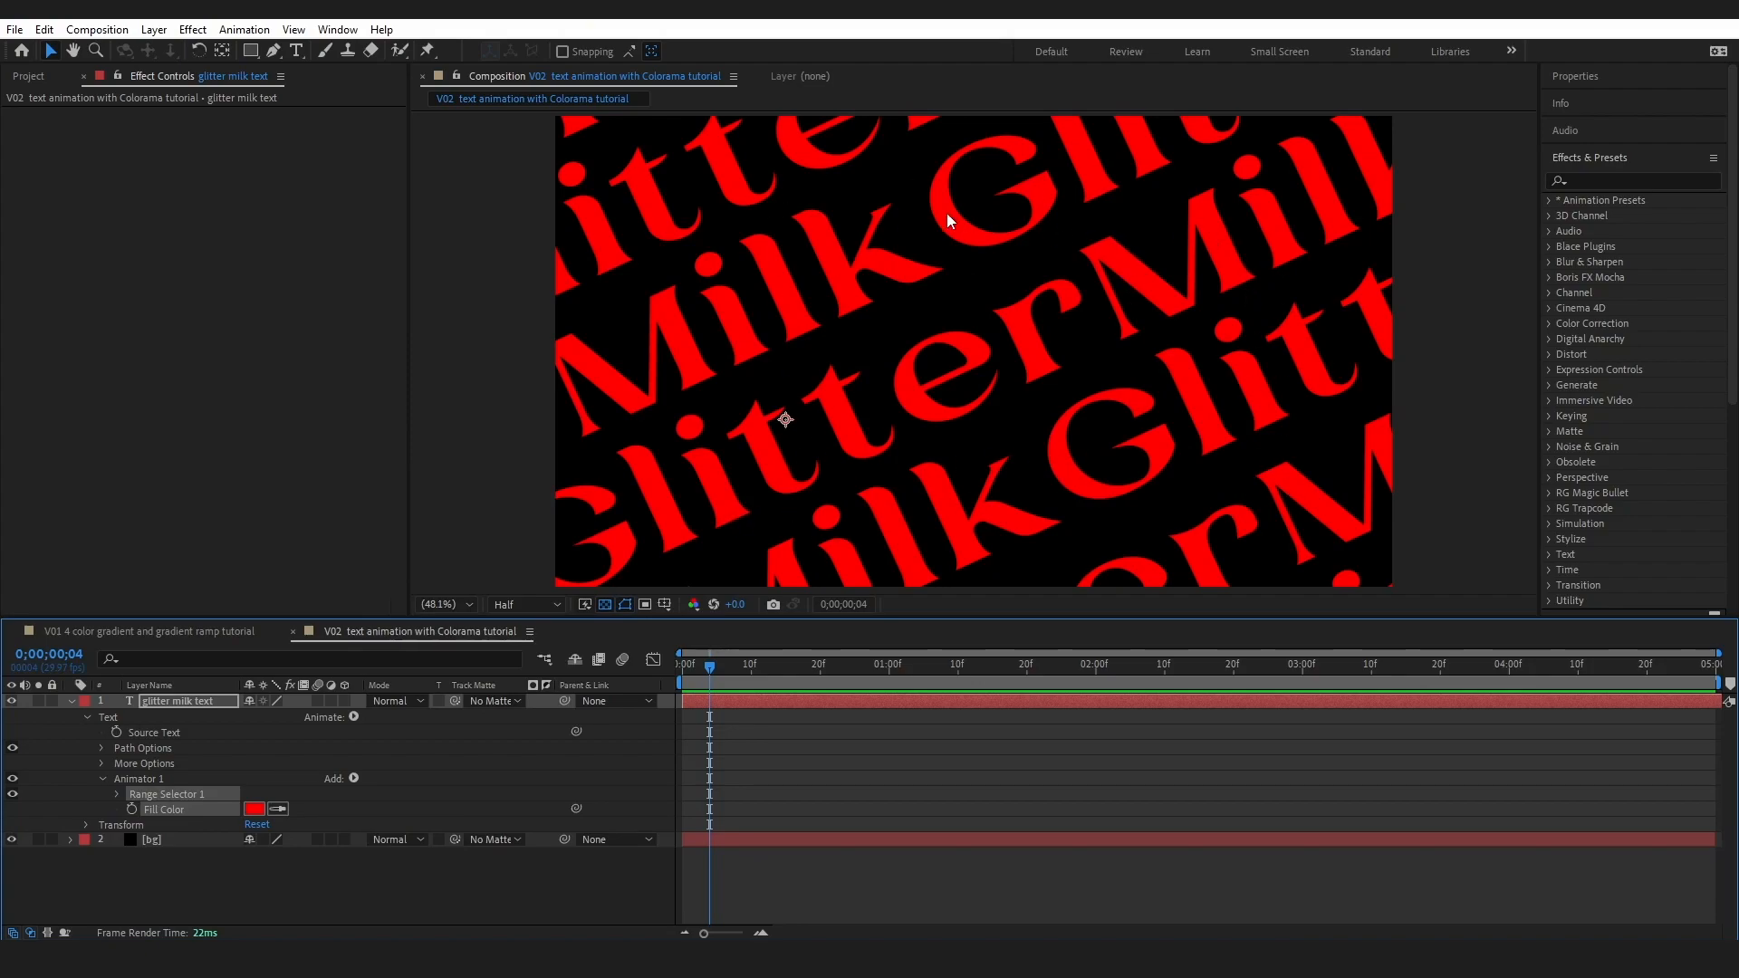
{"action": "left_click", "coordinate": [256, 809]}
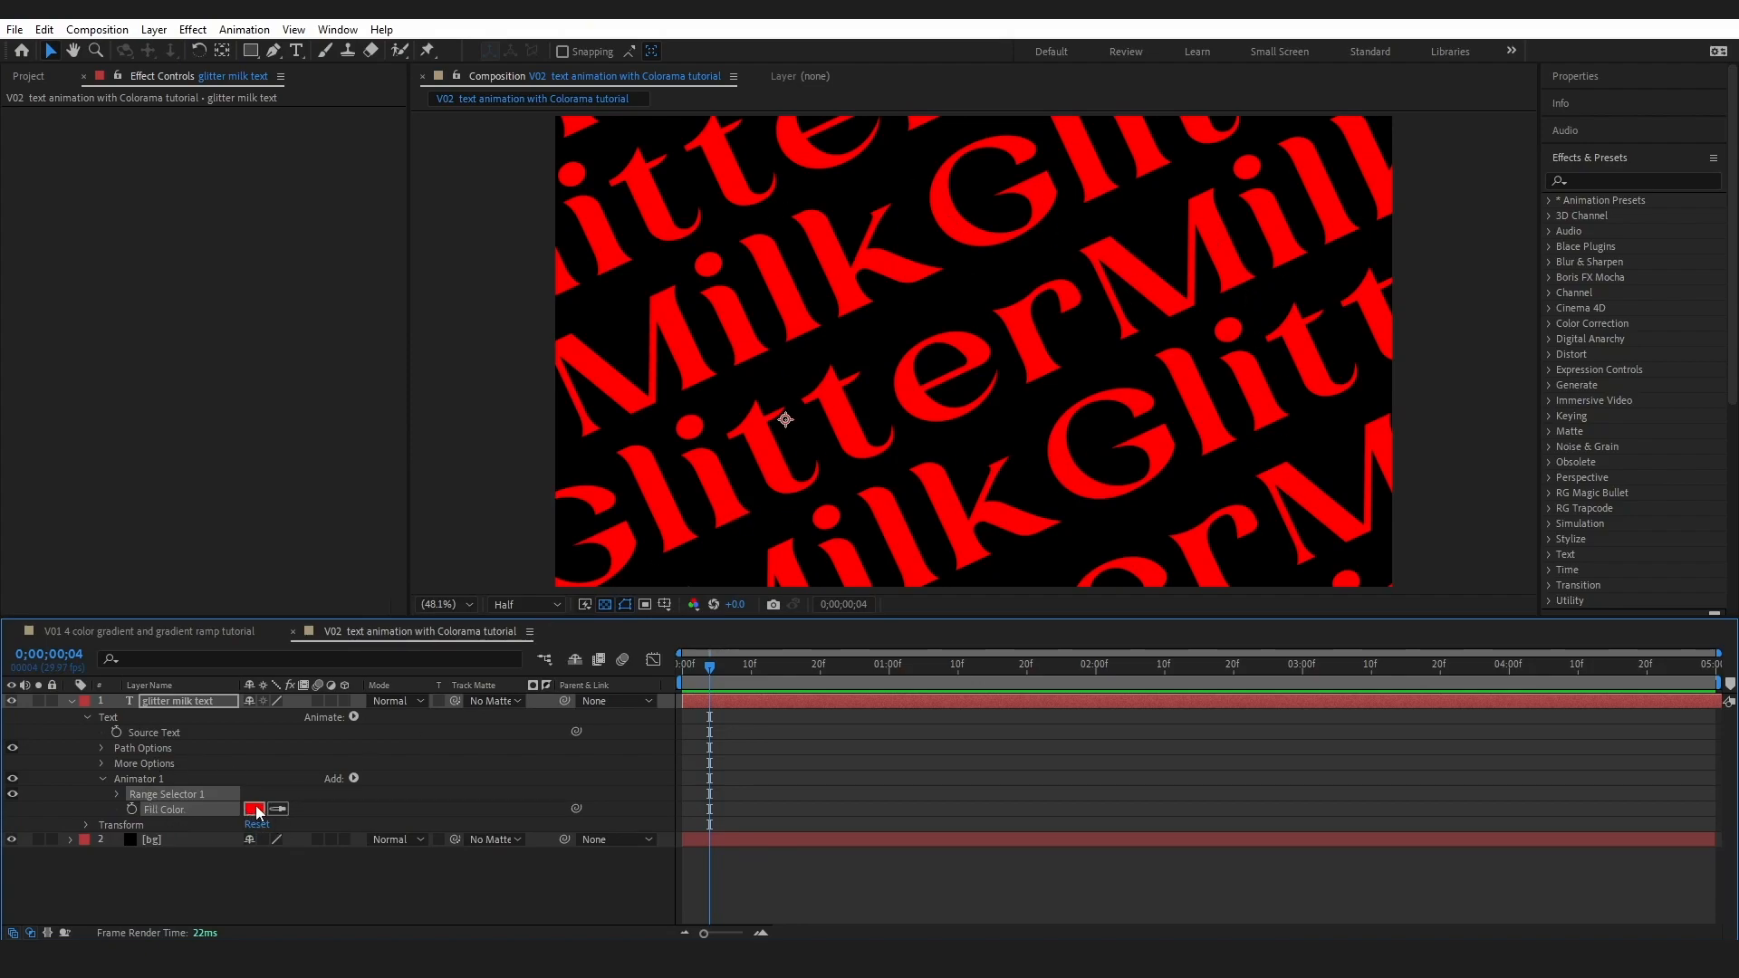
{"action": "left_click", "coordinate": [683, 663]}
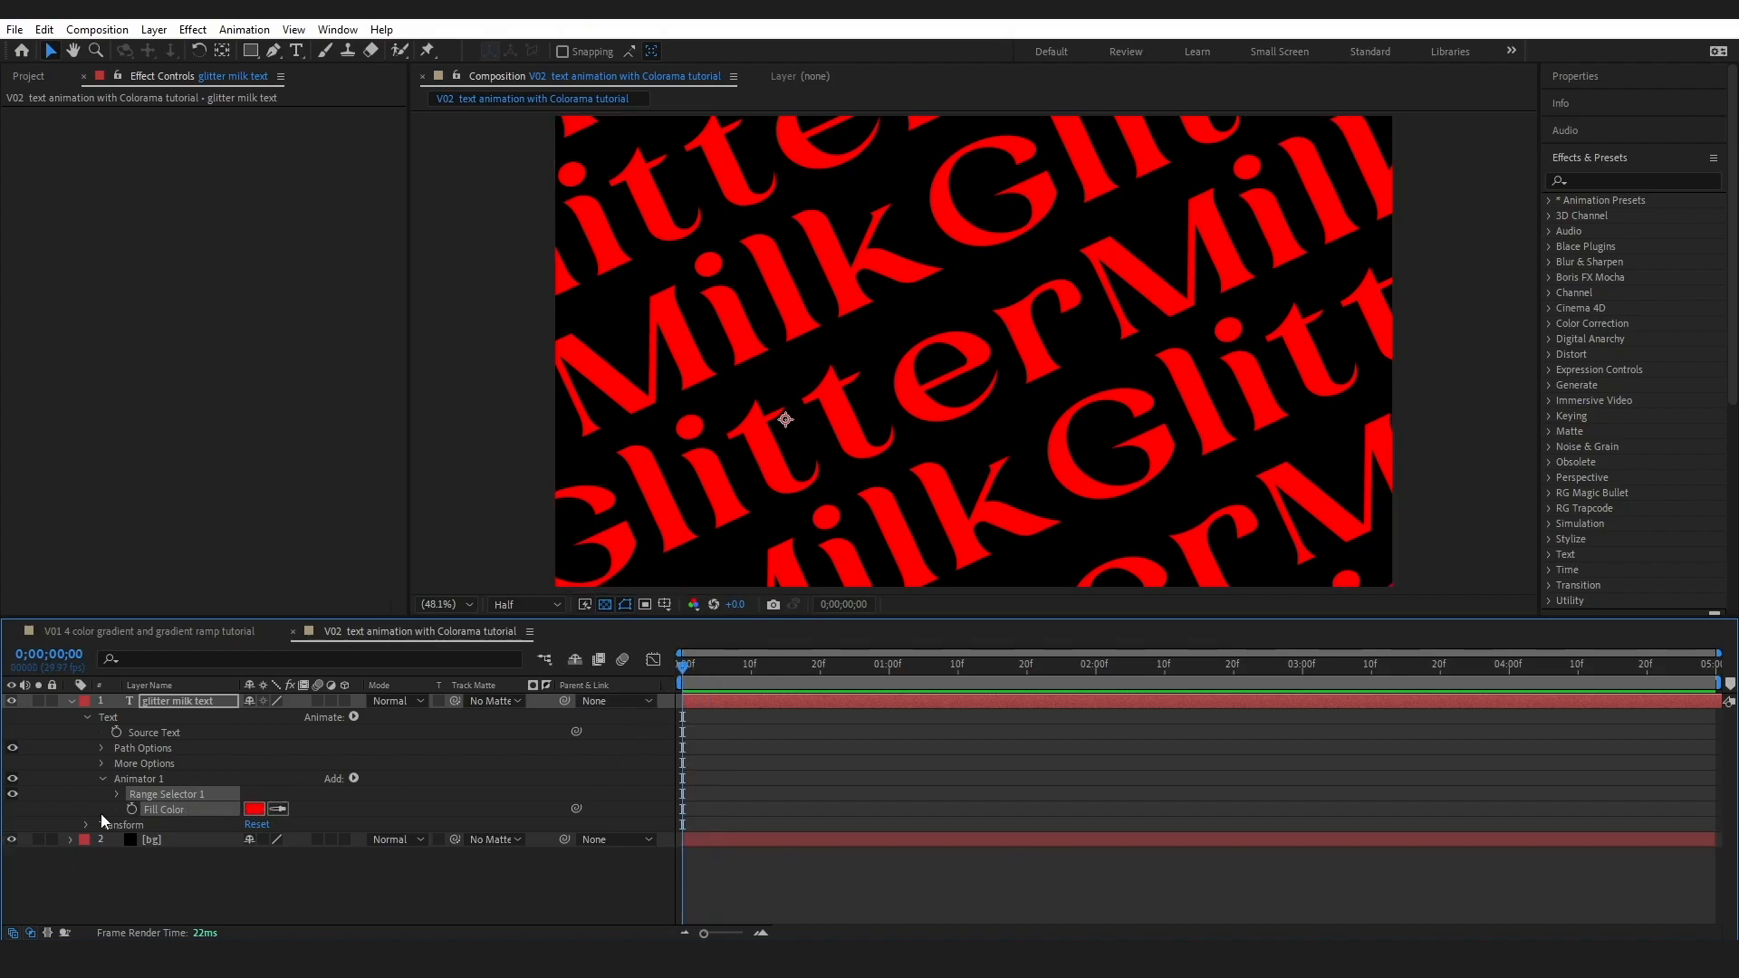
- Keyframe the text fill colour changing from red through two shades of blue
{"action": "left_click", "coordinate": [129, 809]}
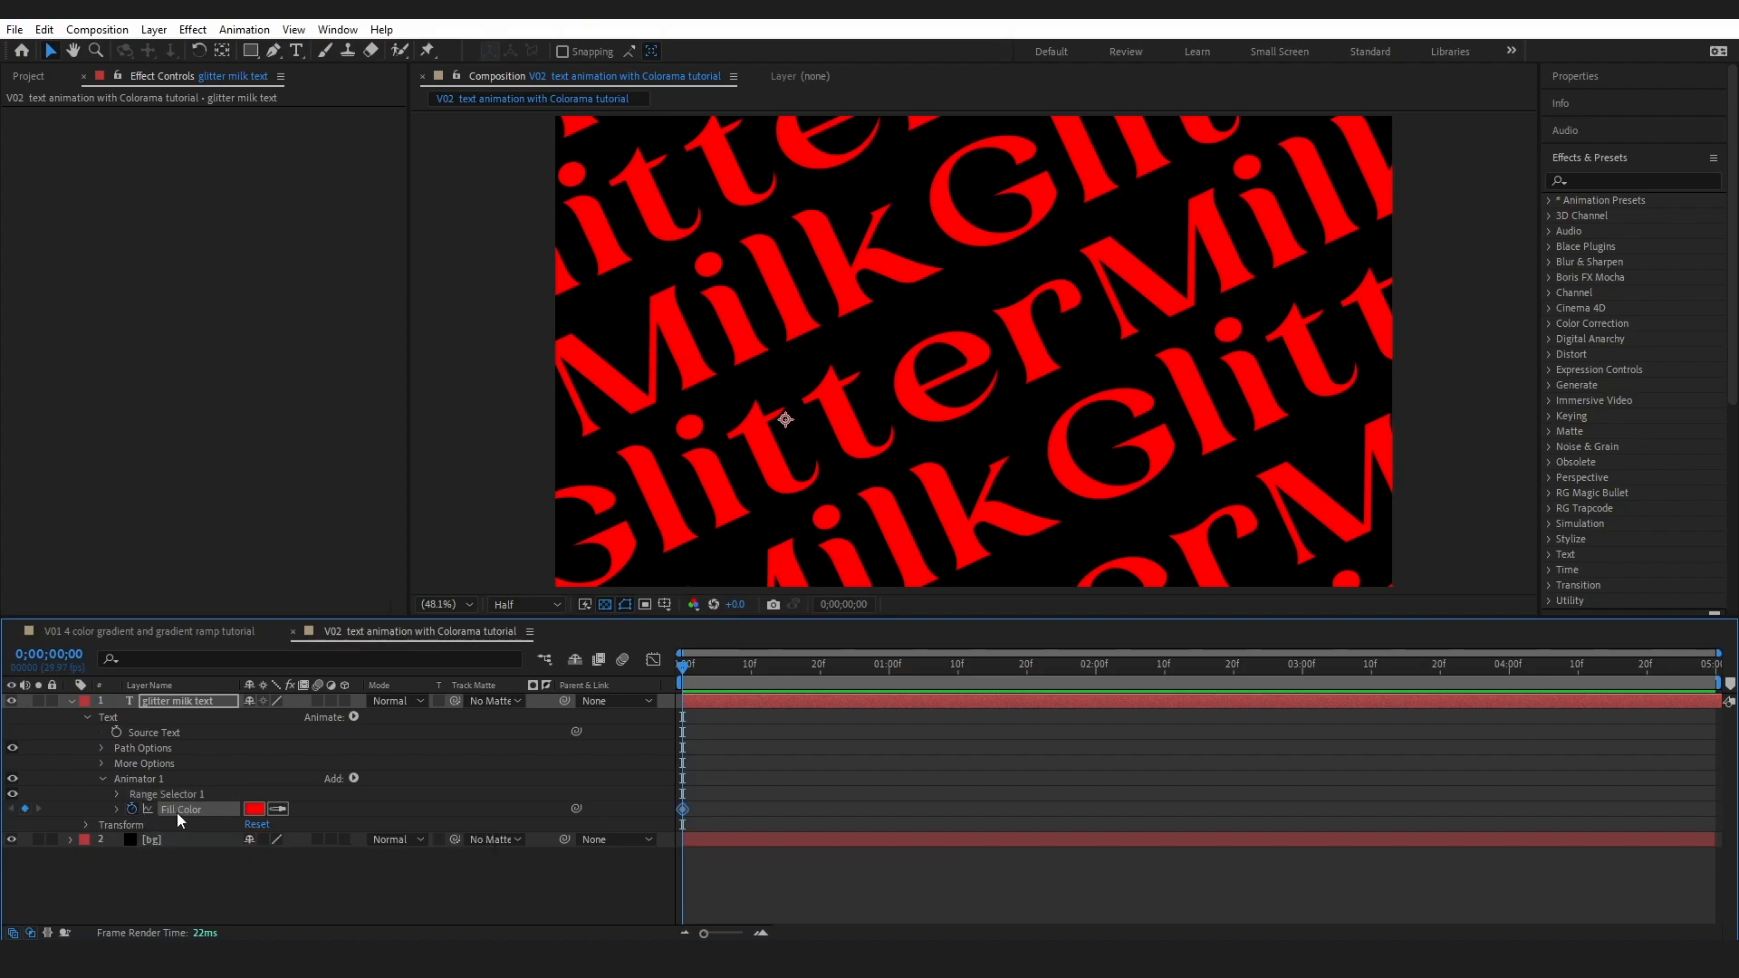
{"action": "left_click", "coordinate": [254, 809]}
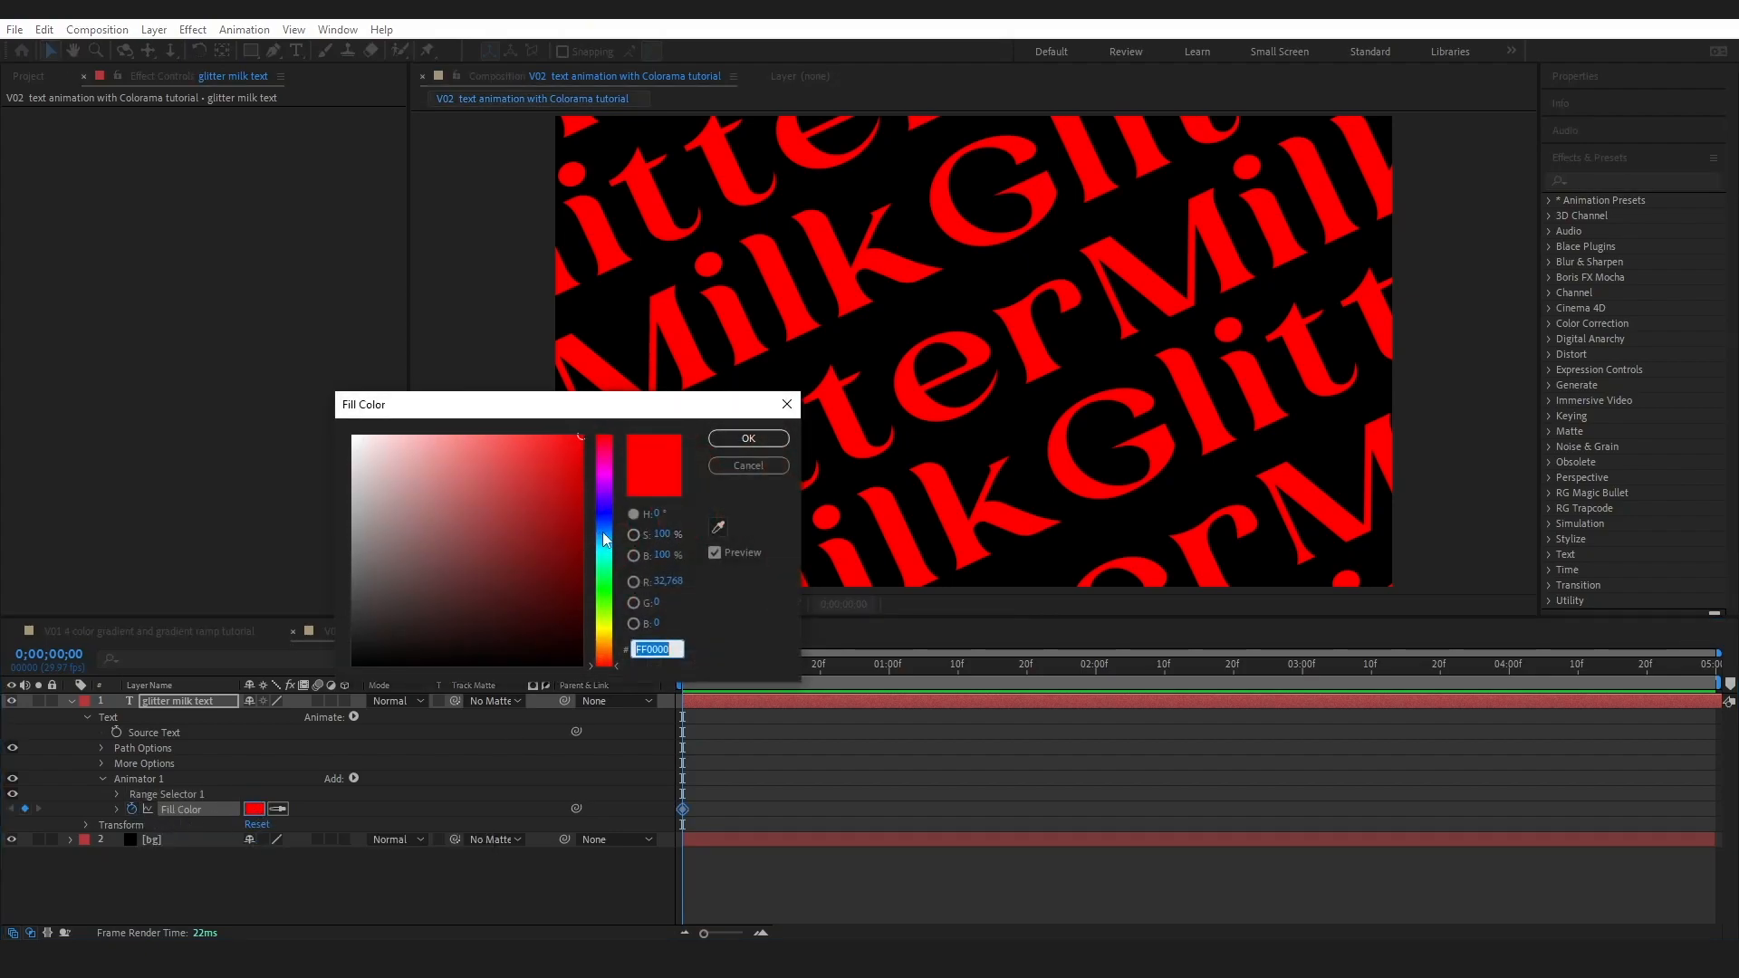
{"action": "left_click", "coordinate": [747, 437]}
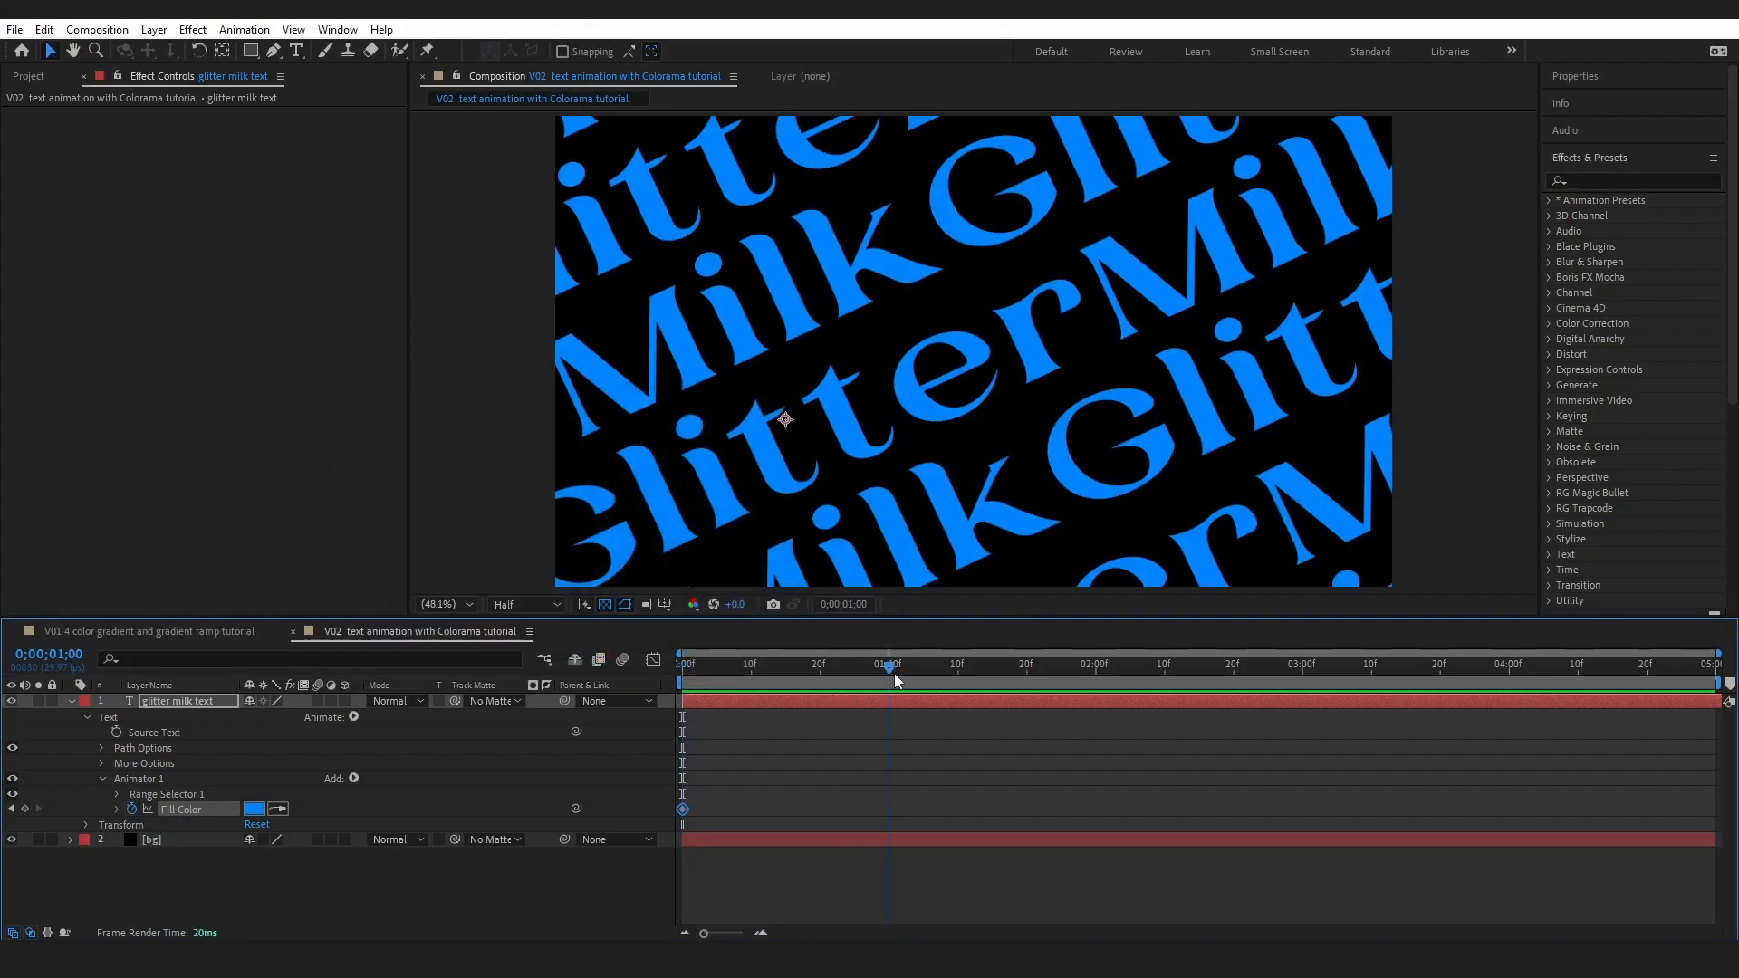
{"action": "left_click", "coordinate": [254, 809]}
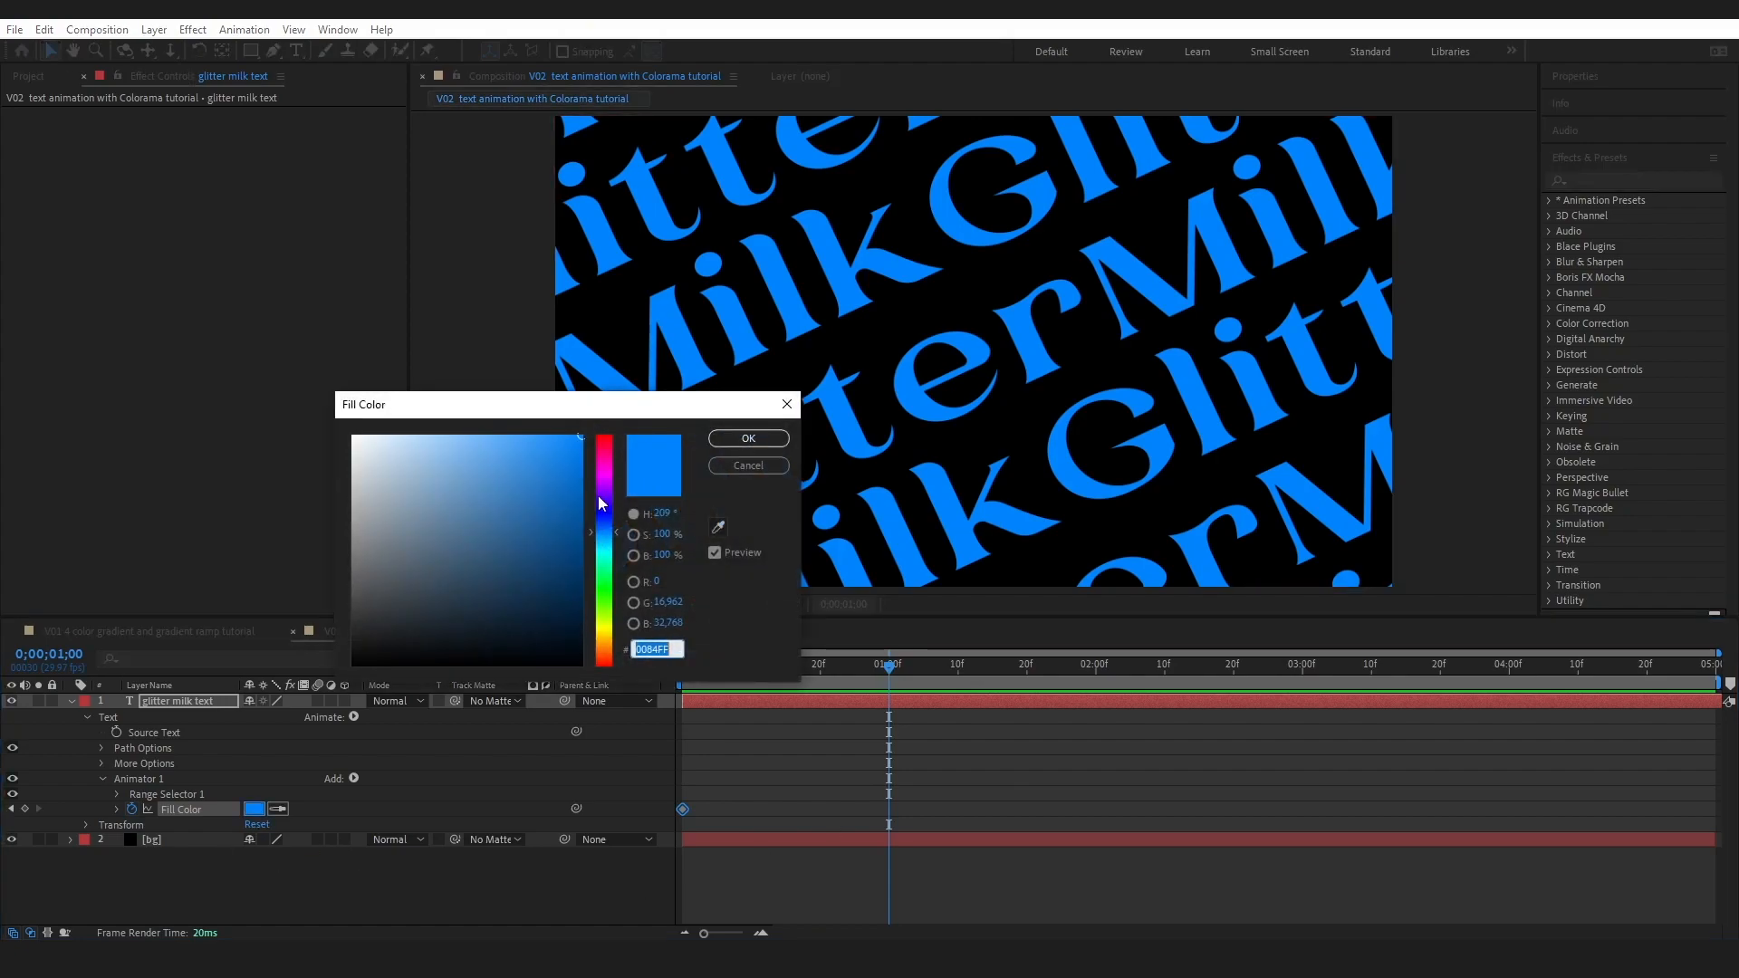
{"action": "left_click", "coordinate": [747, 436]}
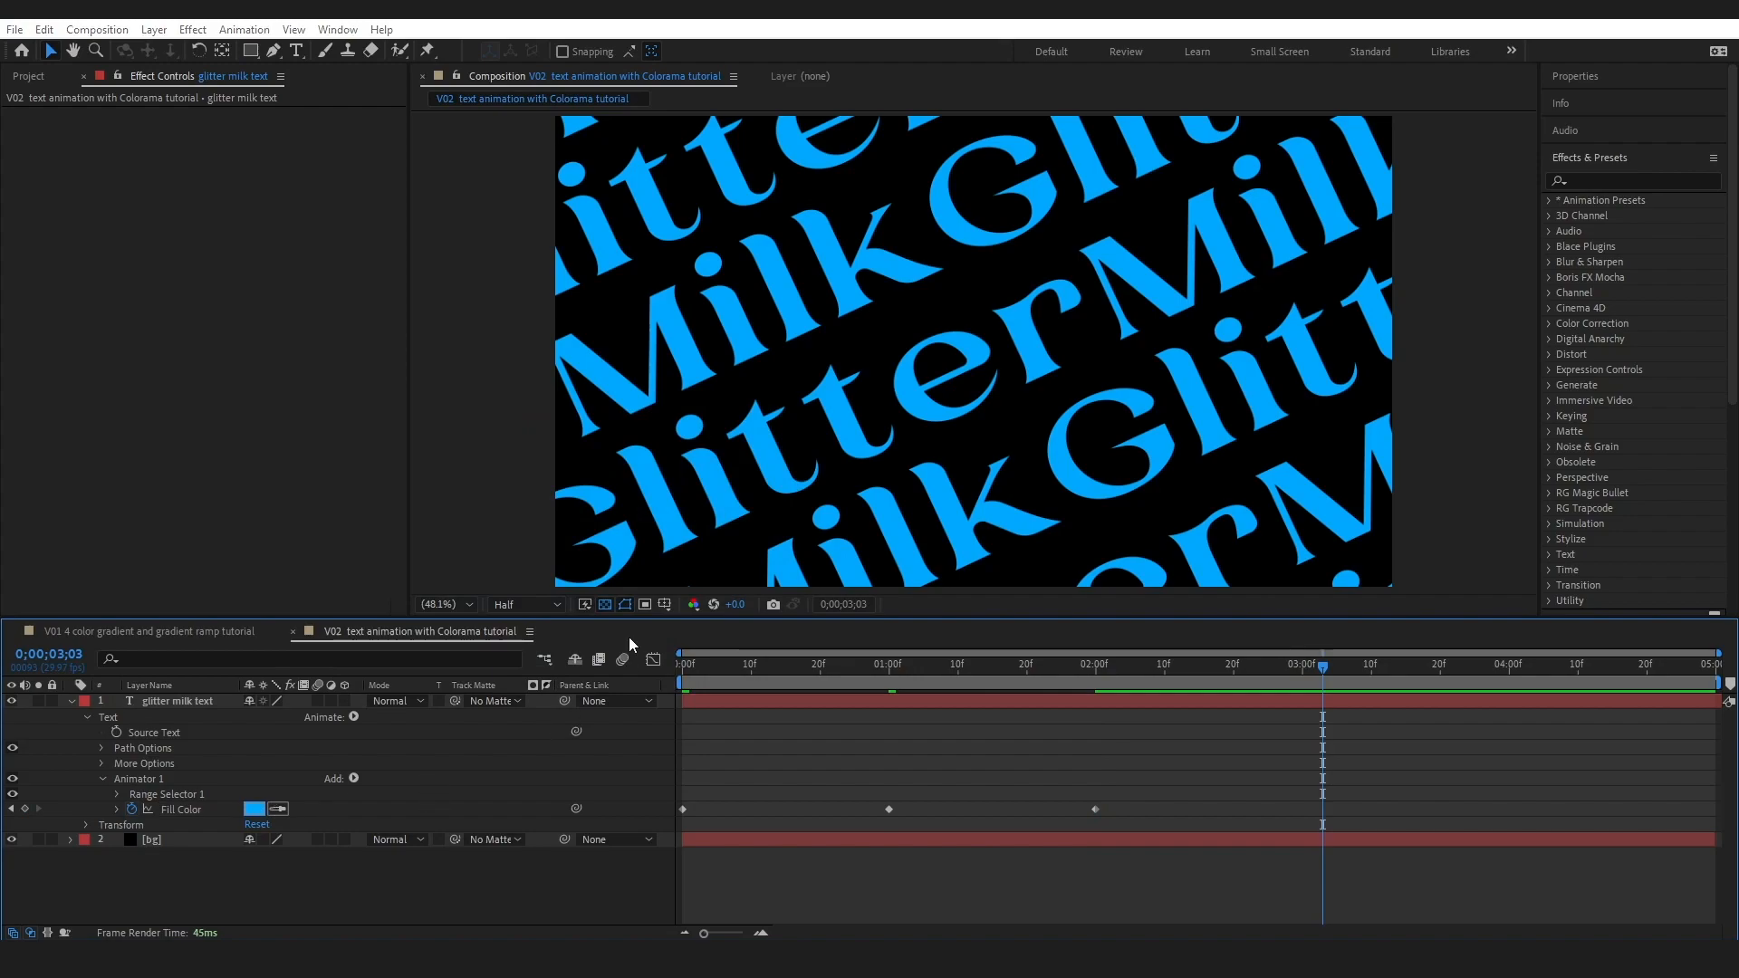
{"action": "left_click", "coordinate": [718, 663]}
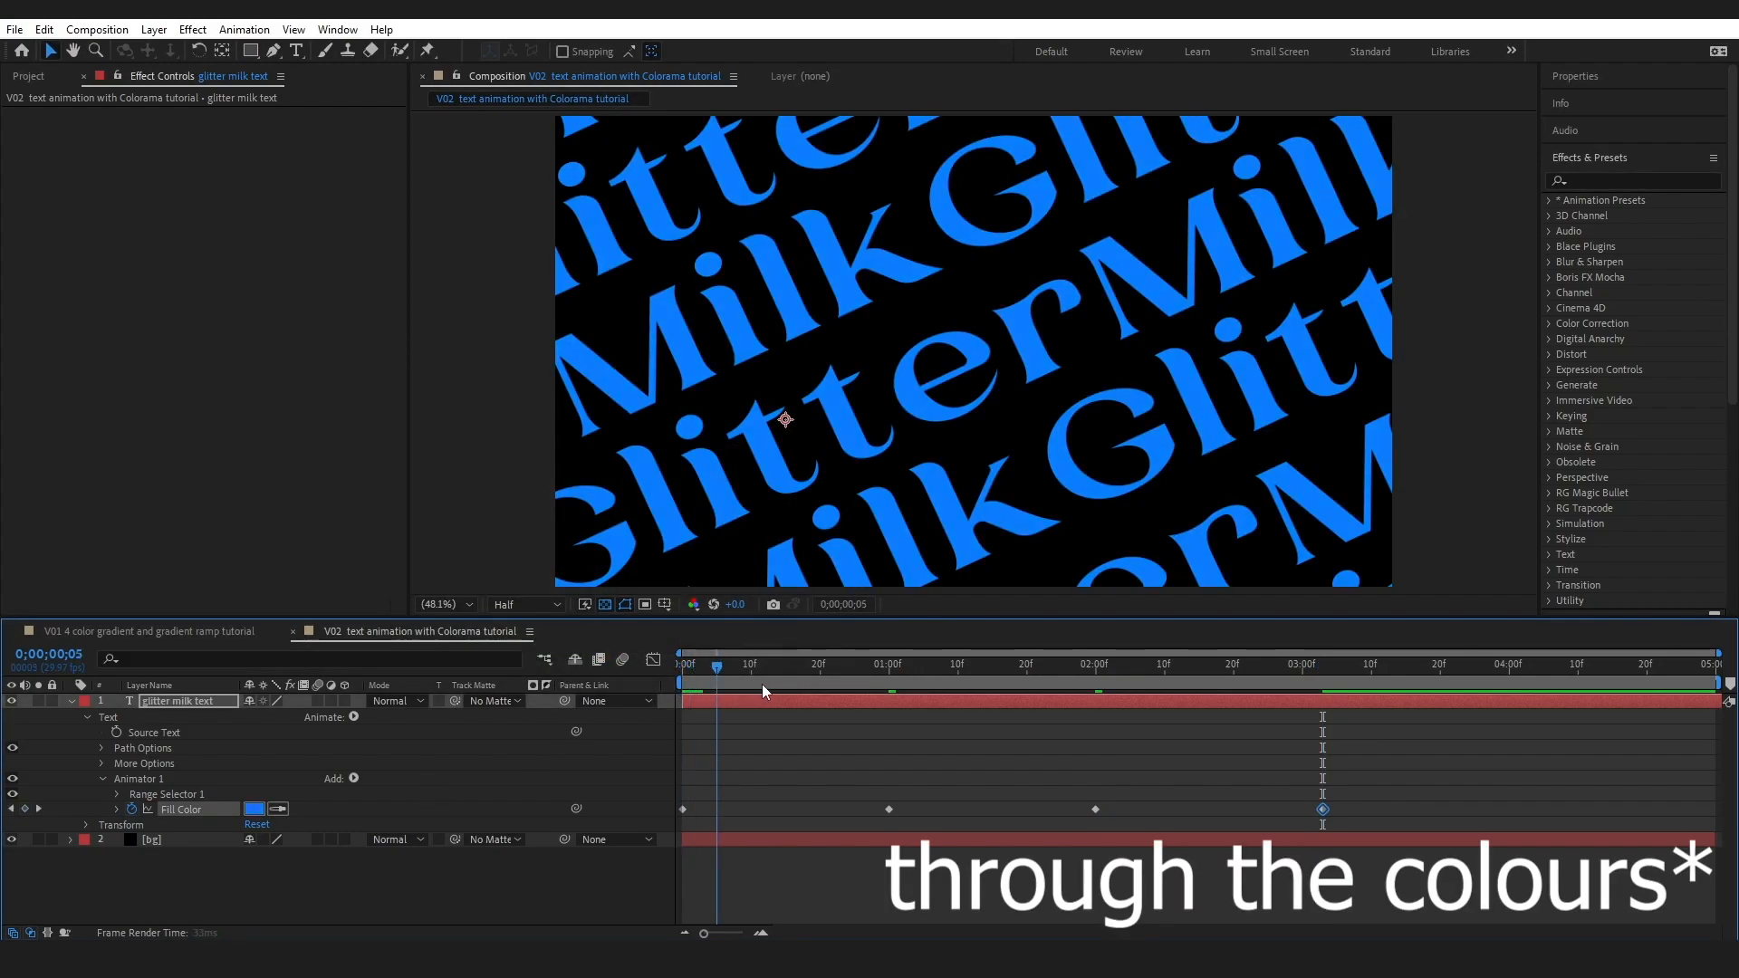
{"action": "left_click", "coordinate": [101, 794]}
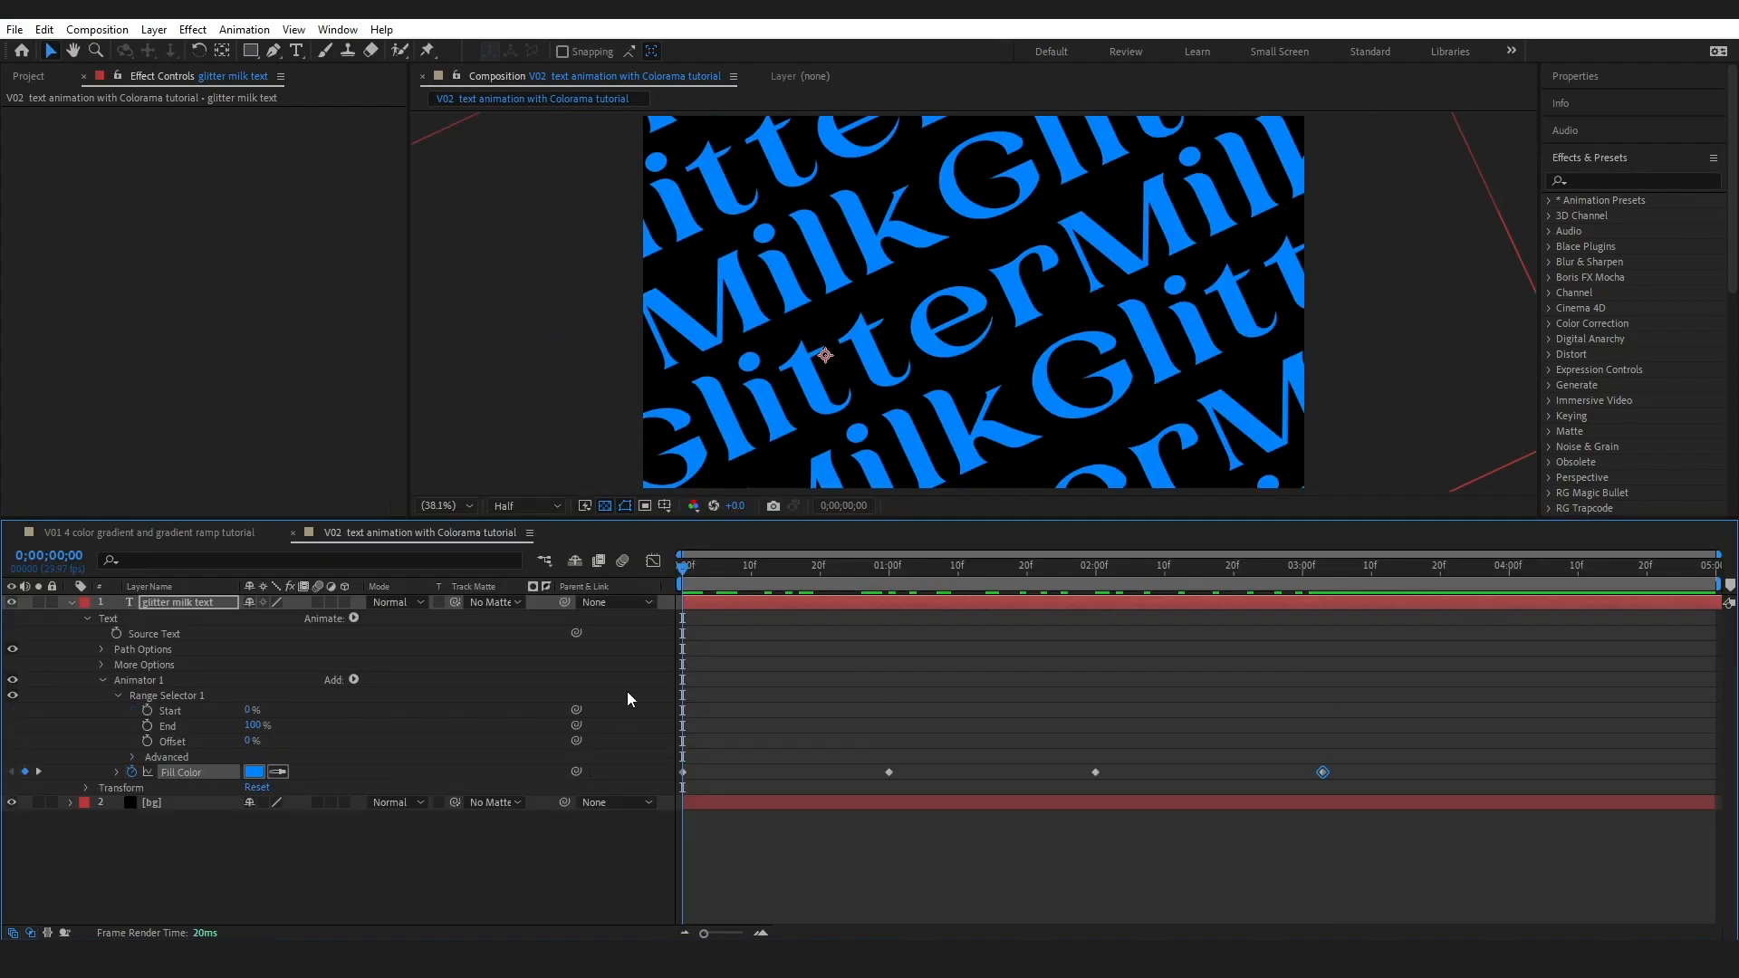
{"action": "mouse_move", "coordinate": [208, 748]}
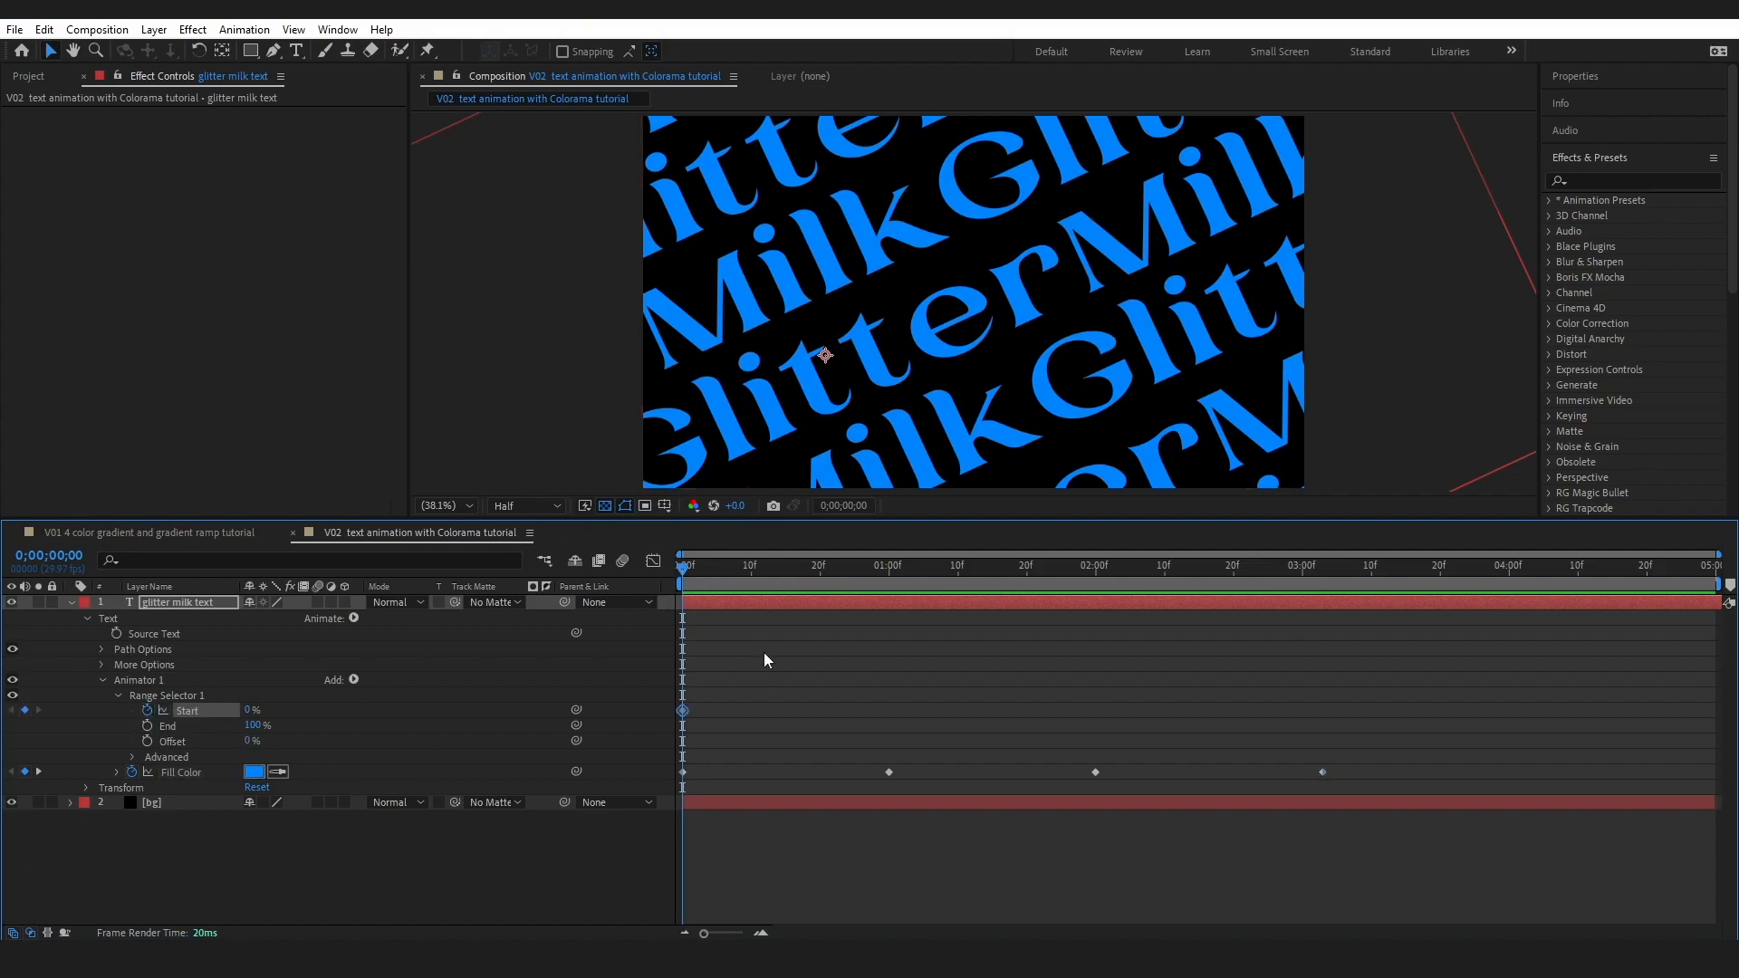
- Keyframe Range Selector Start from 0% at the beginning to 100% at the end
{"action": "left_click", "coordinate": [1351, 565]}
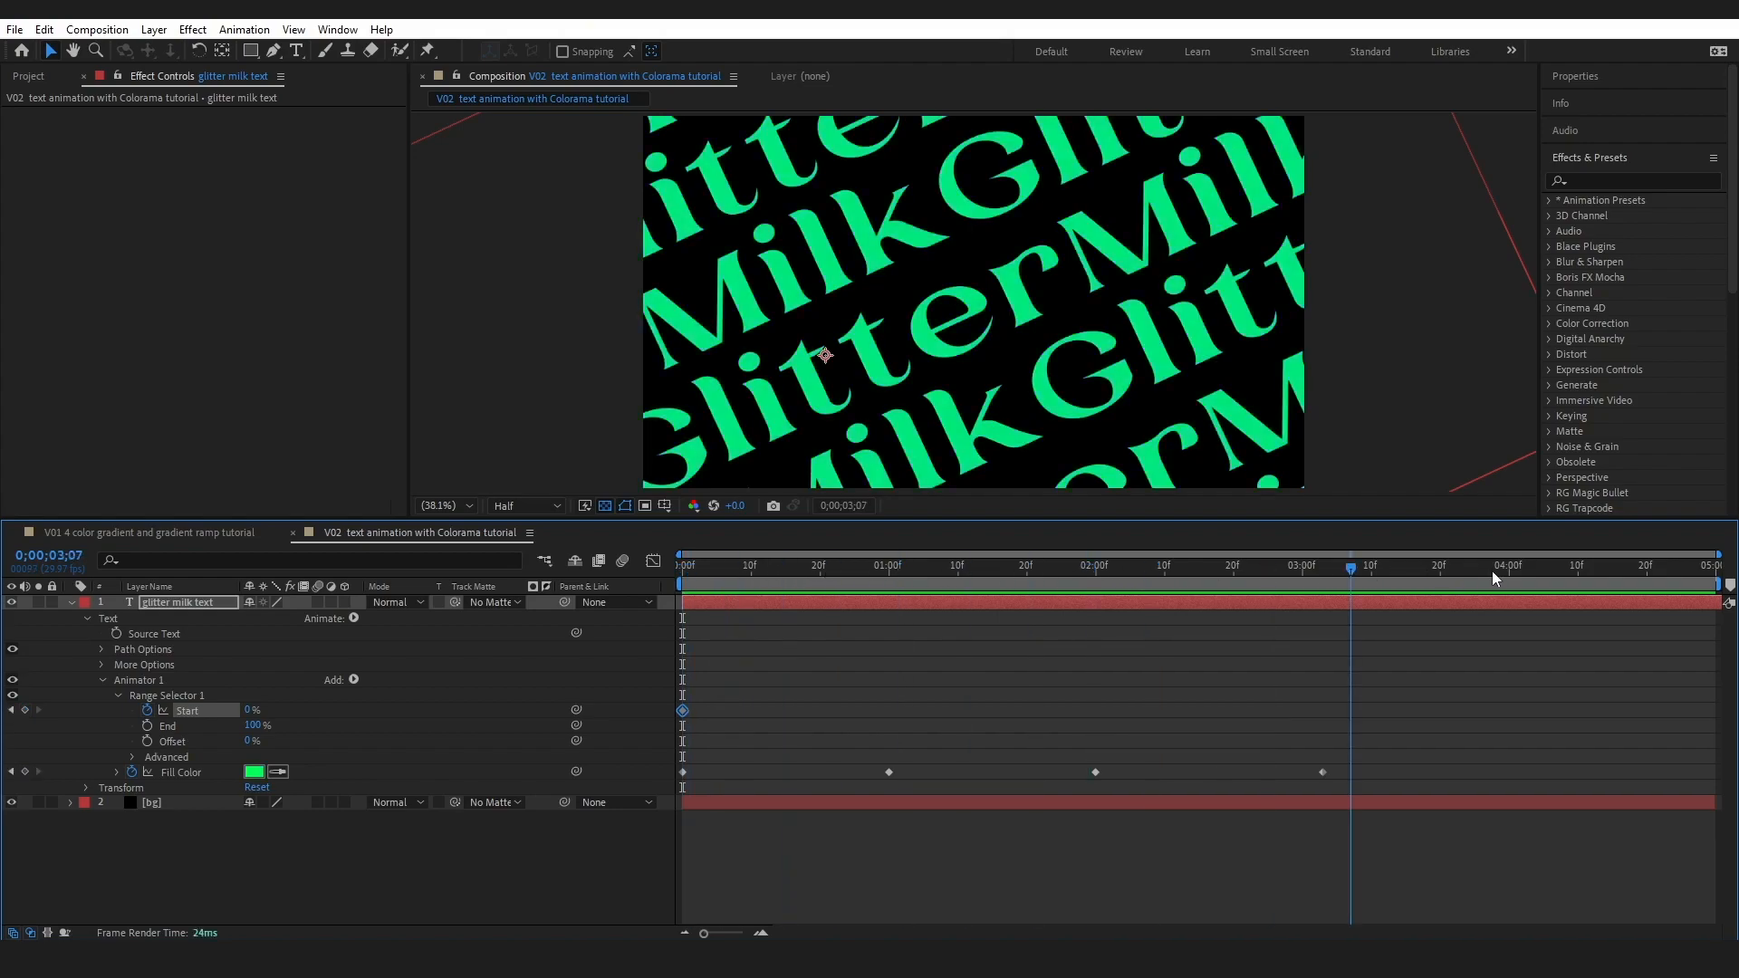
{"action": "left_click", "coordinate": [1724, 565]}
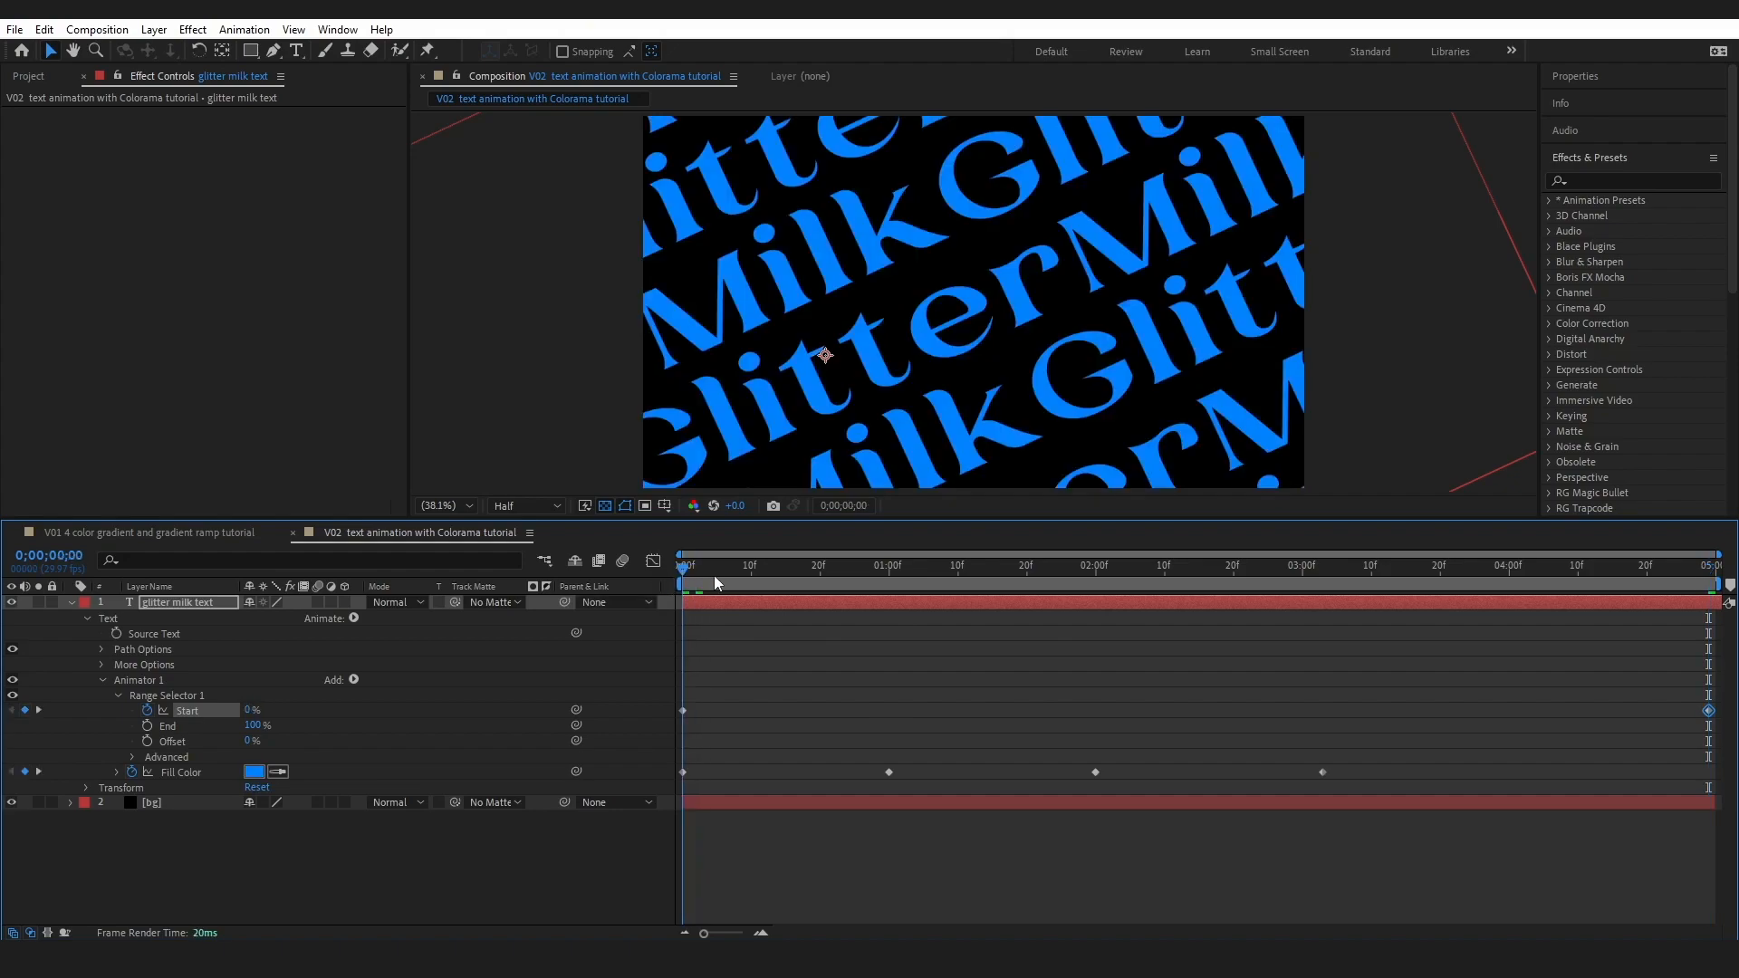
{"action": "left_click", "coordinate": [1093, 592]}
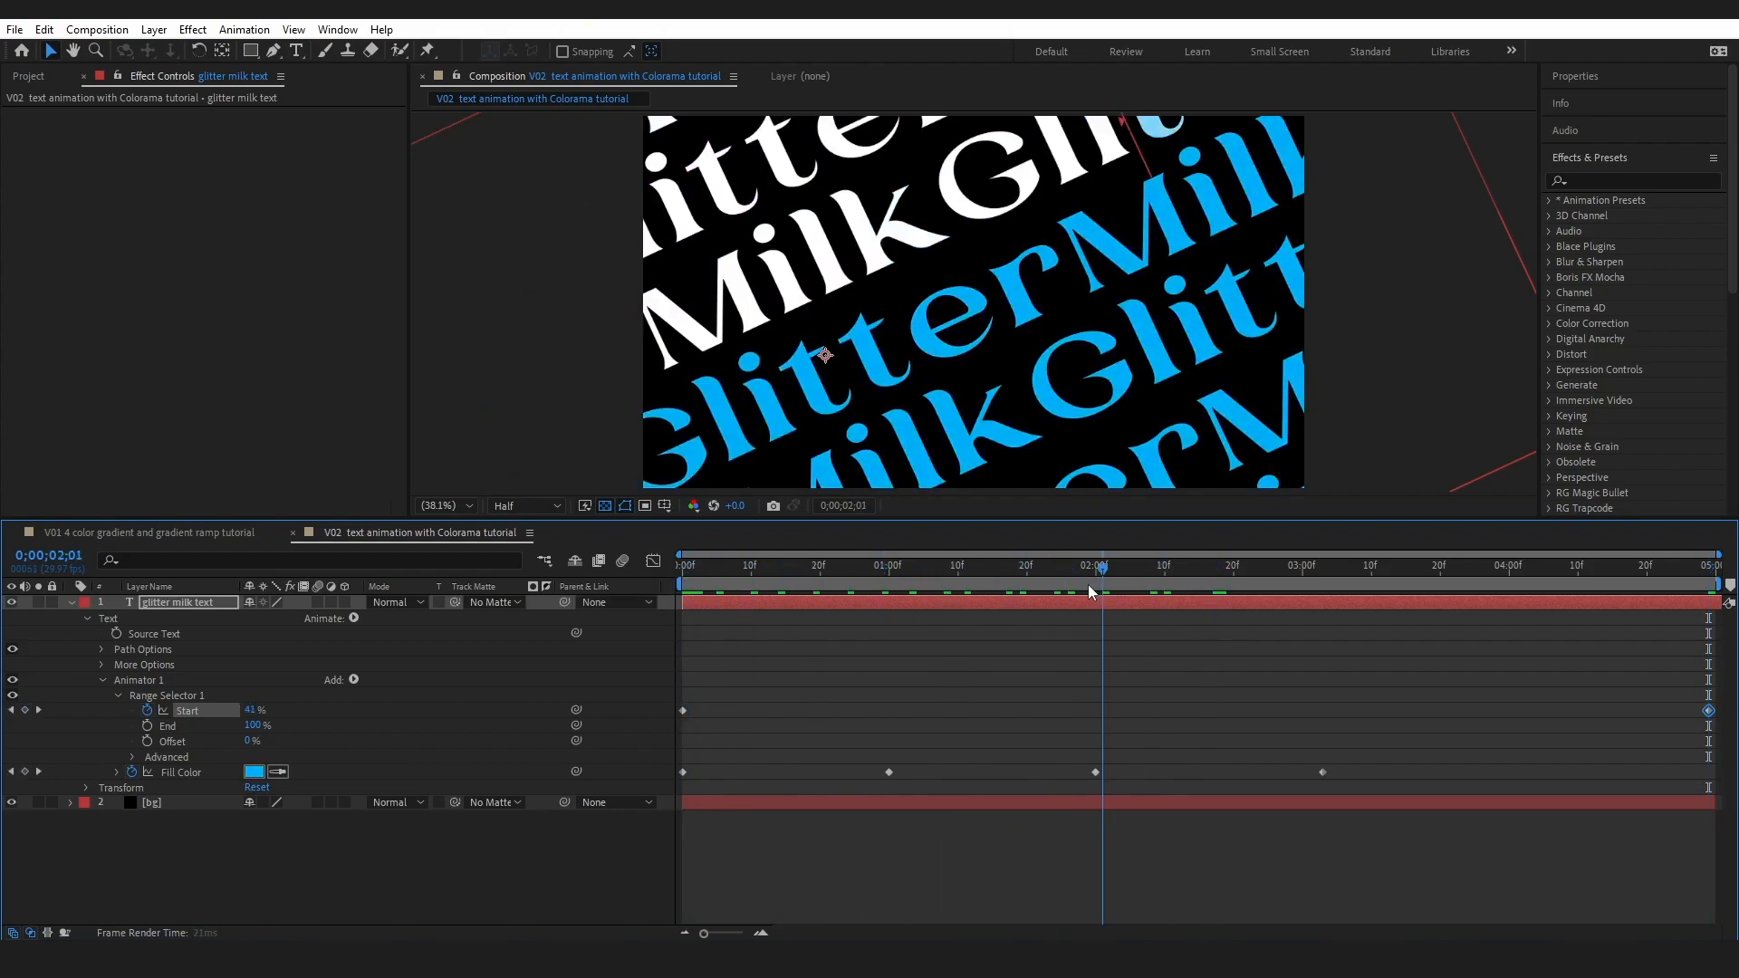
{"action": "left_click", "coordinate": [1091, 565]}
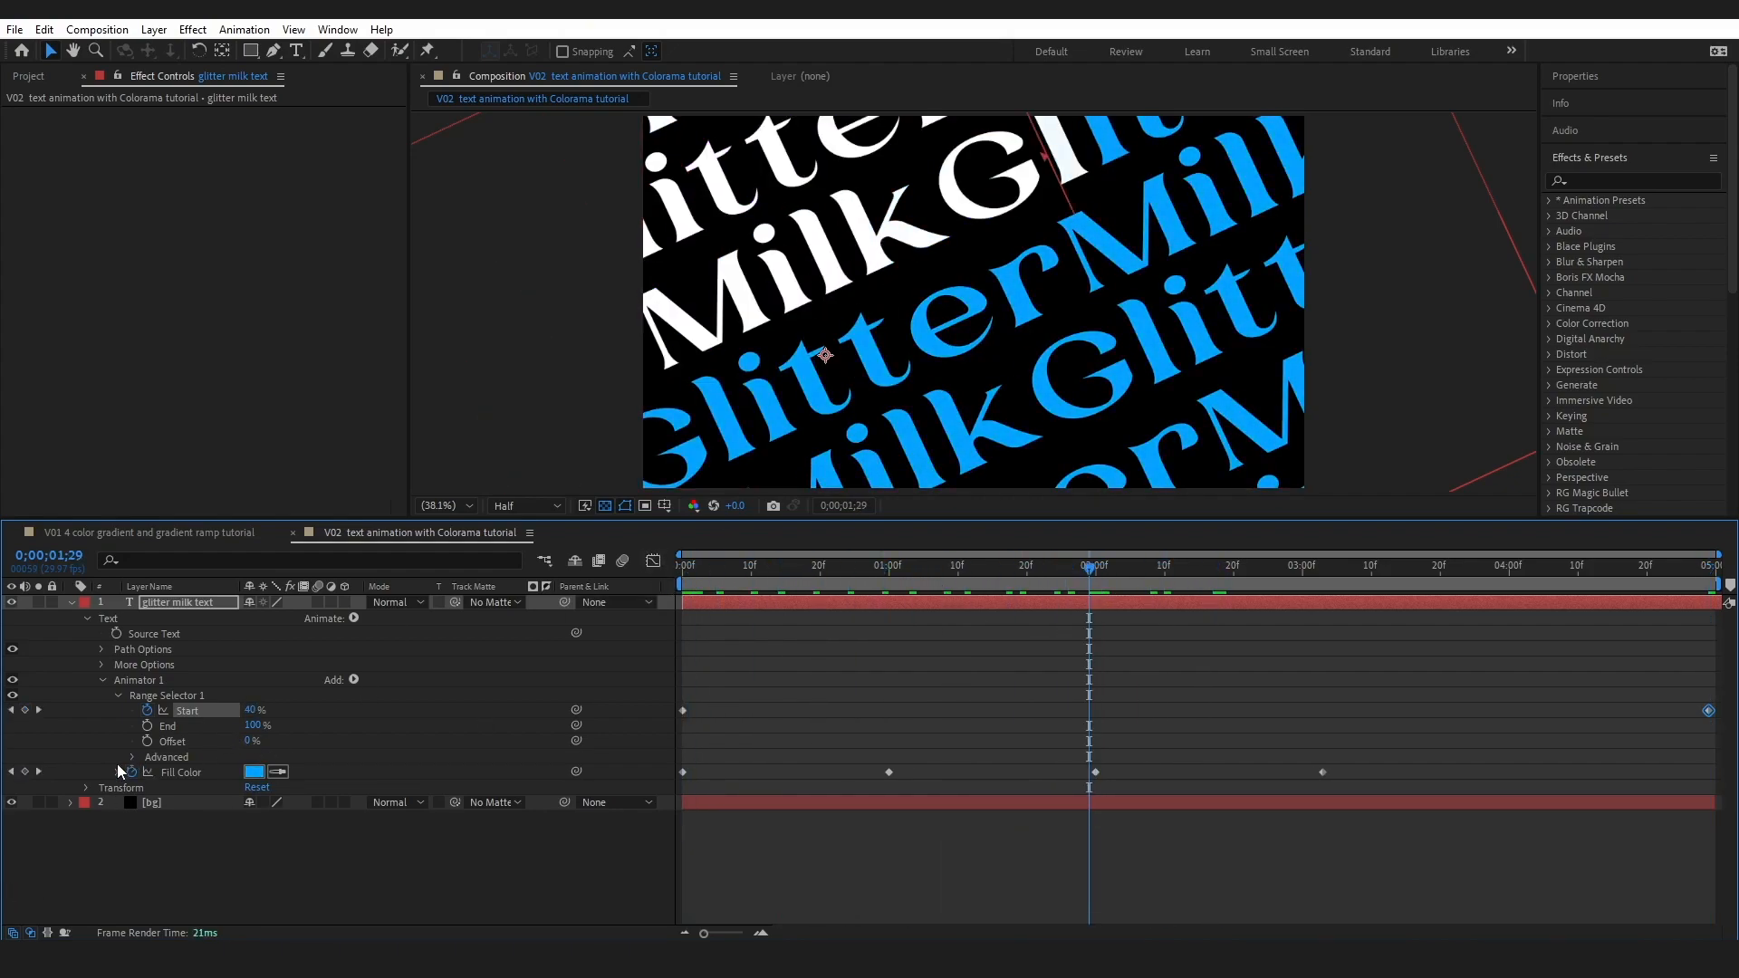
- Set range Shape to Triangle with eases, drop fill keyframes and pick black fill
{"action": "left_click", "coordinate": [132, 756]}
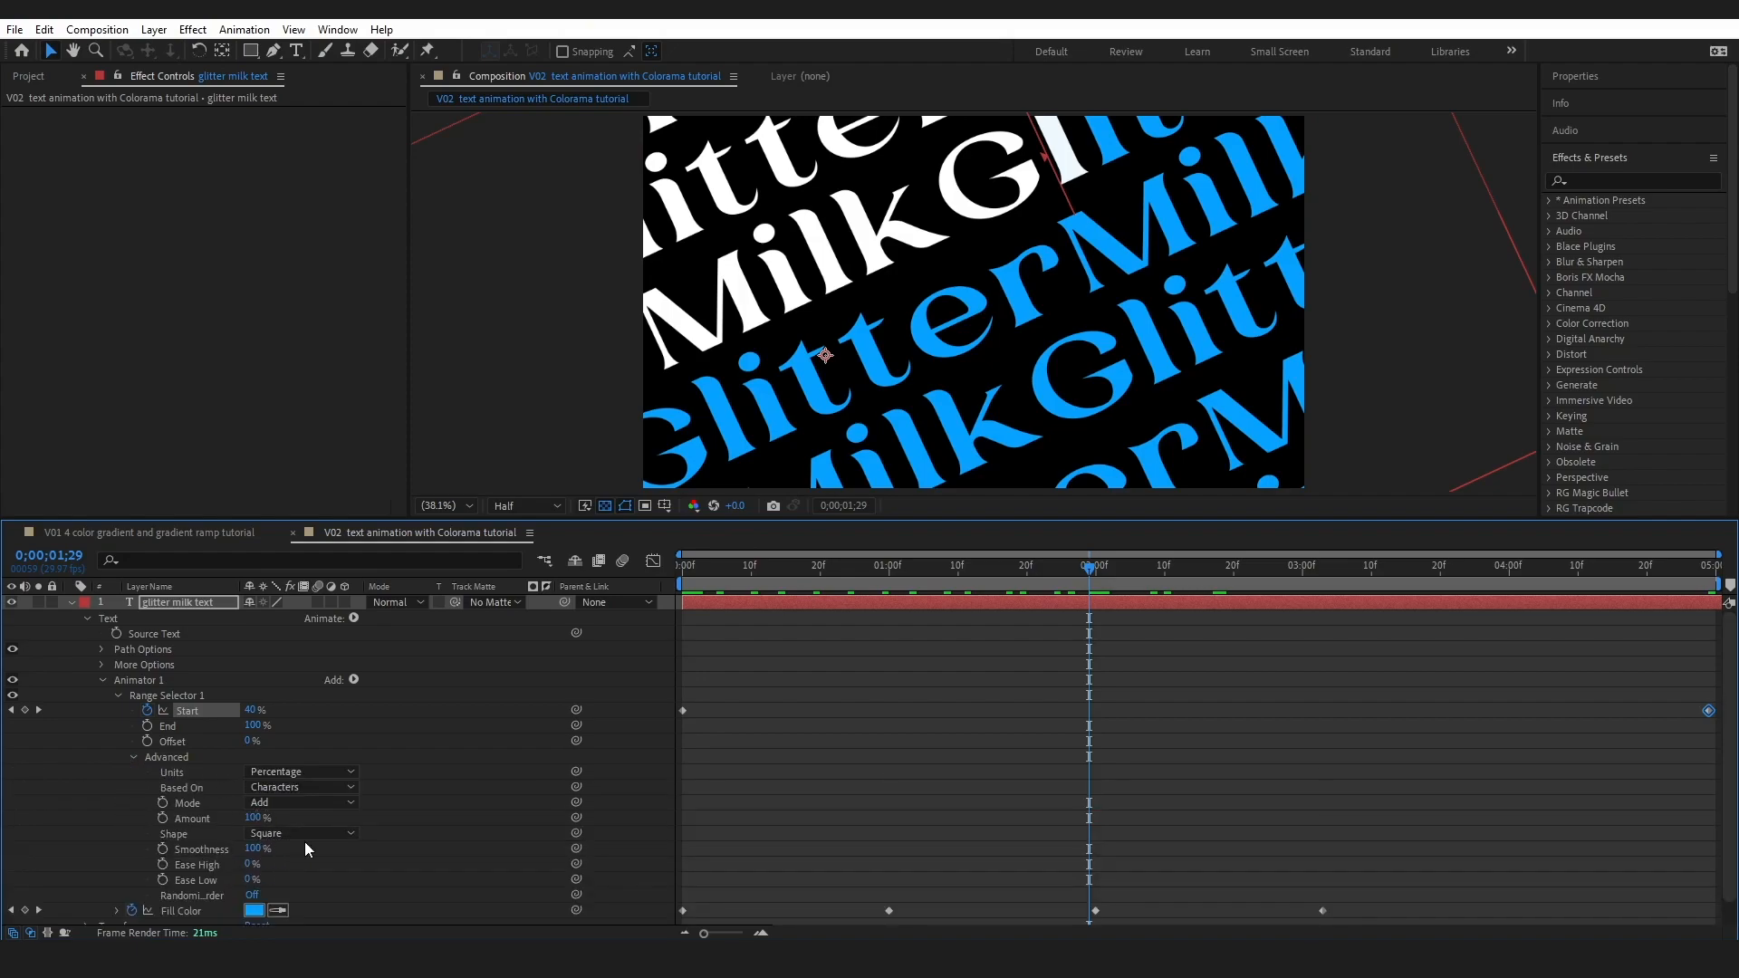
{"action": "left_click", "coordinate": [300, 834]}
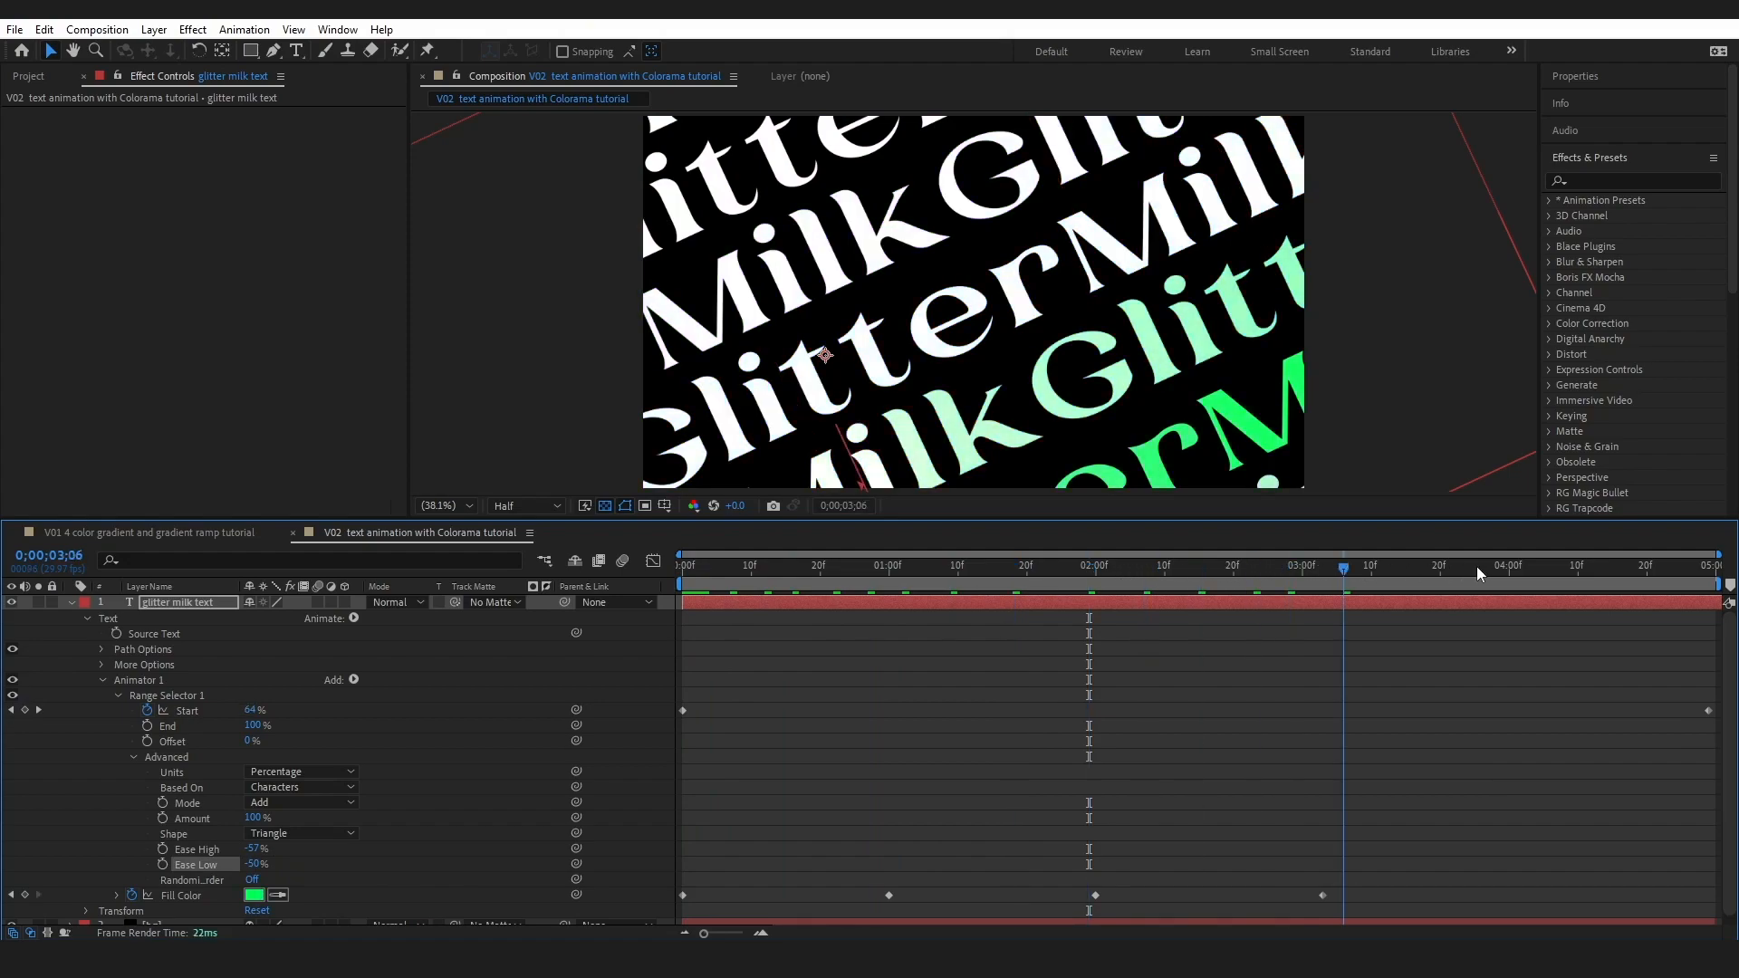
{"action": "left_click", "coordinate": [1082, 565]}
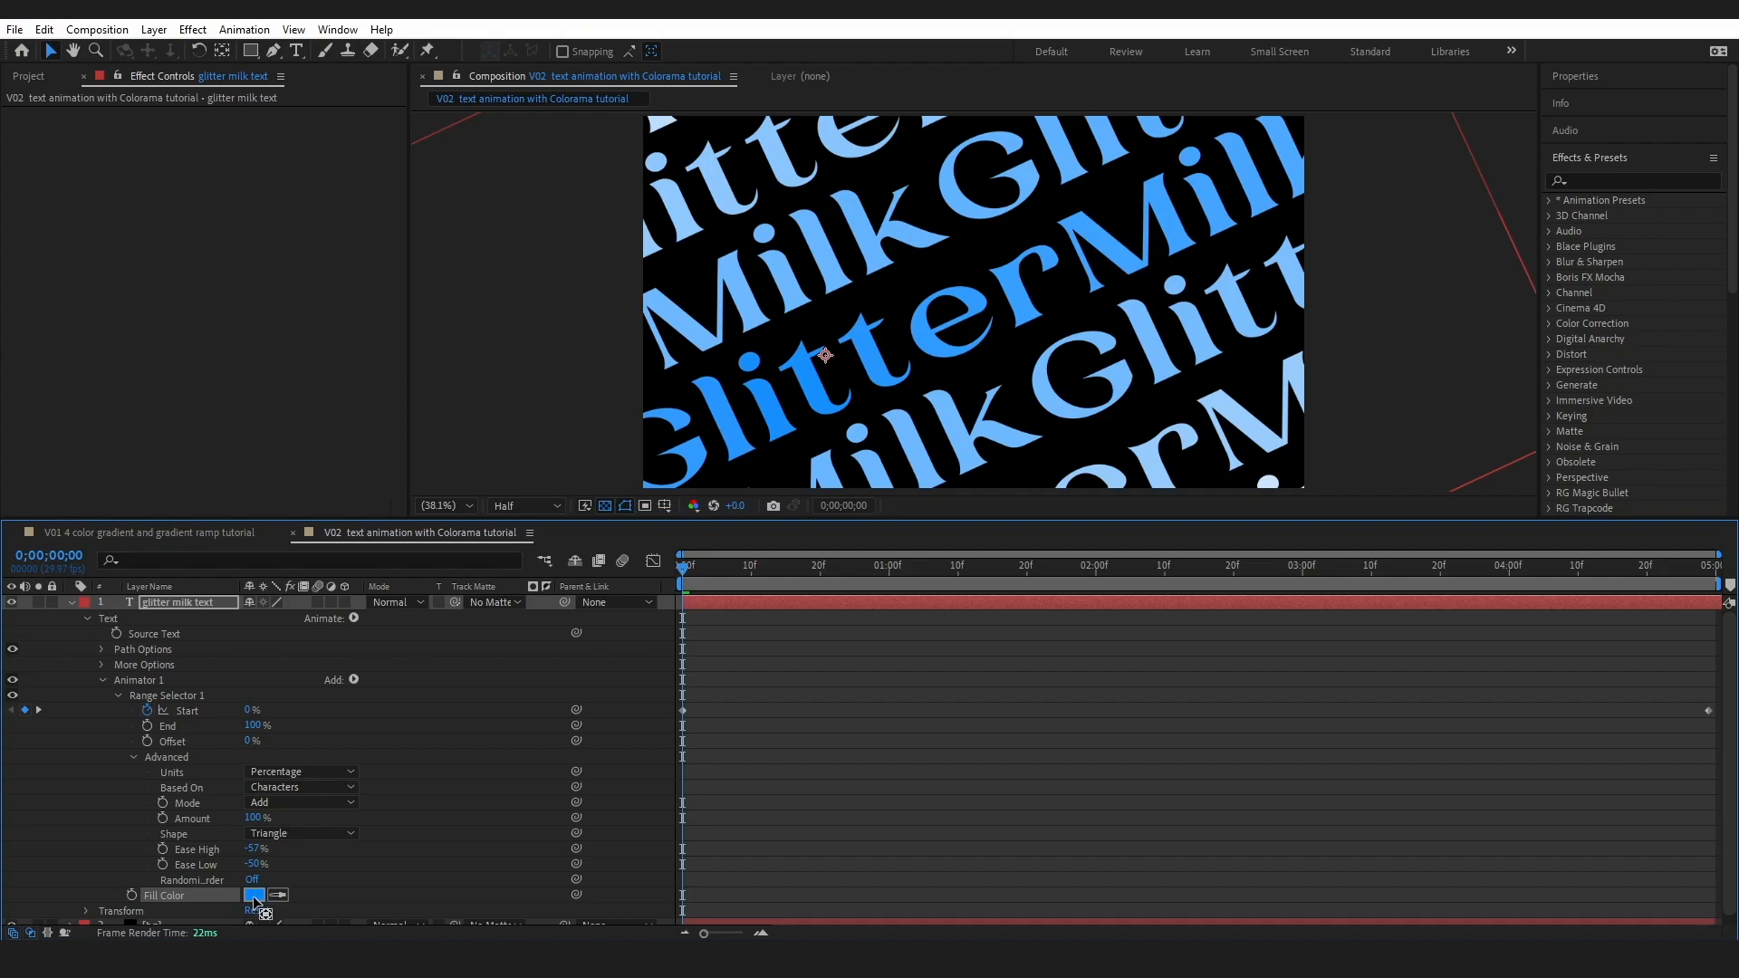
{"action": "left_click", "coordinate": [254, 895]}
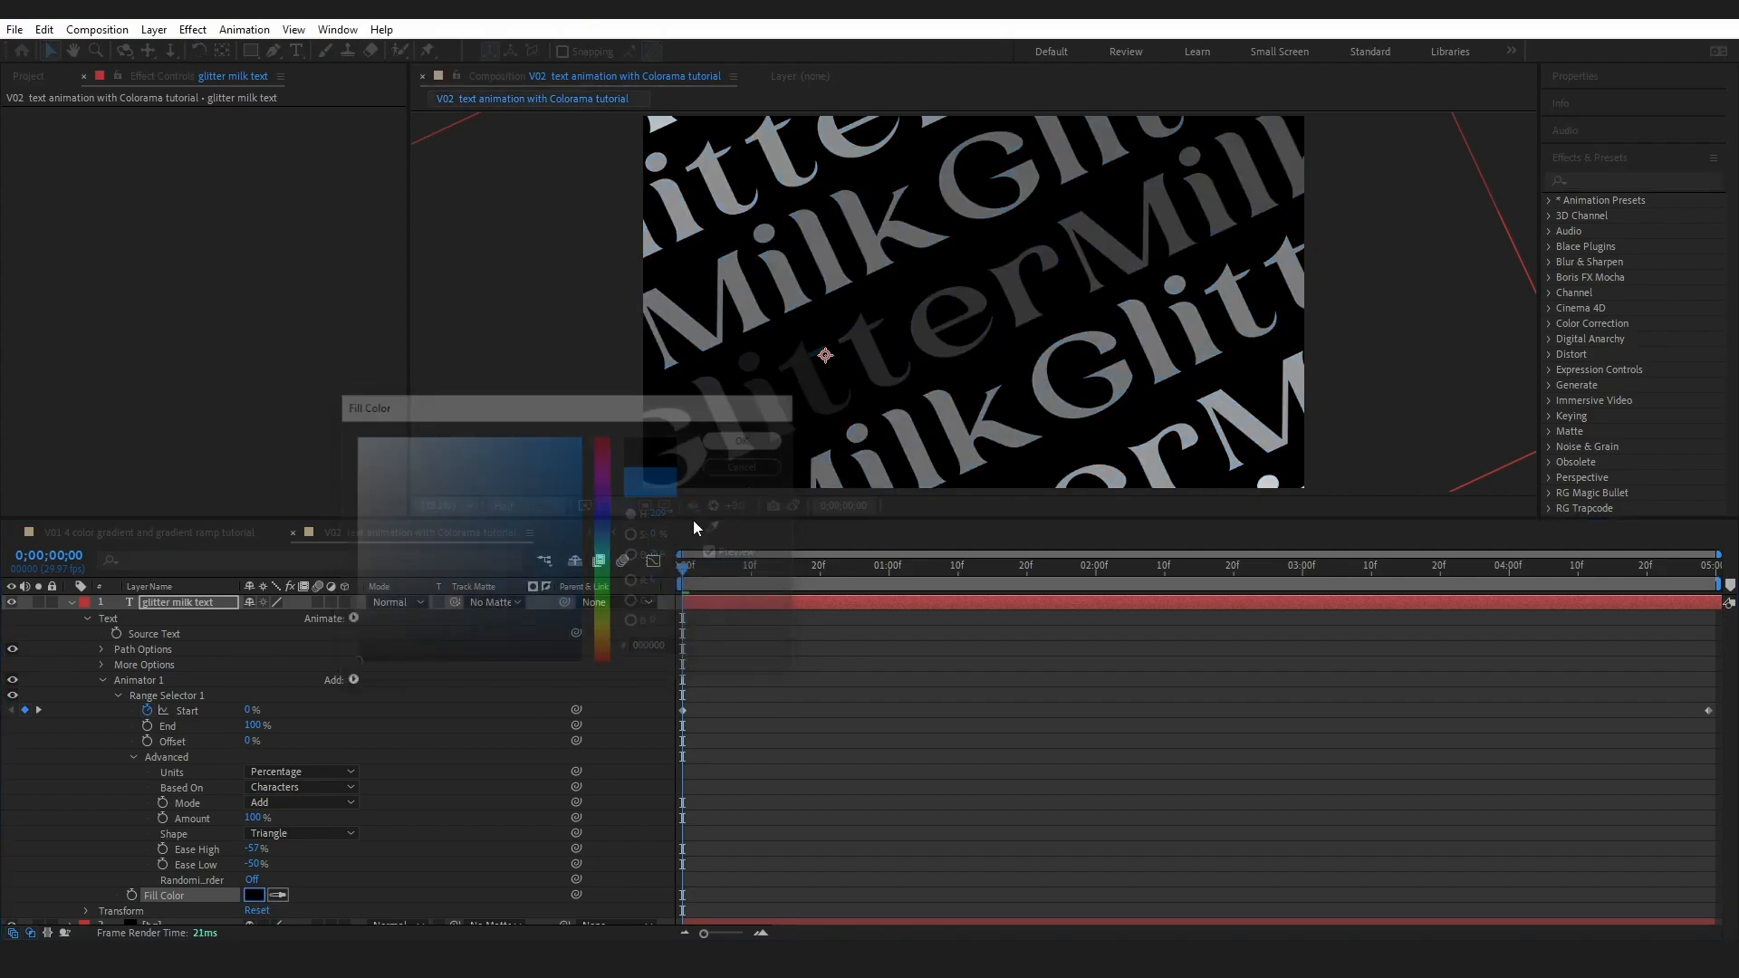
{"action": "left_click", "coordinate": [741, 441]}
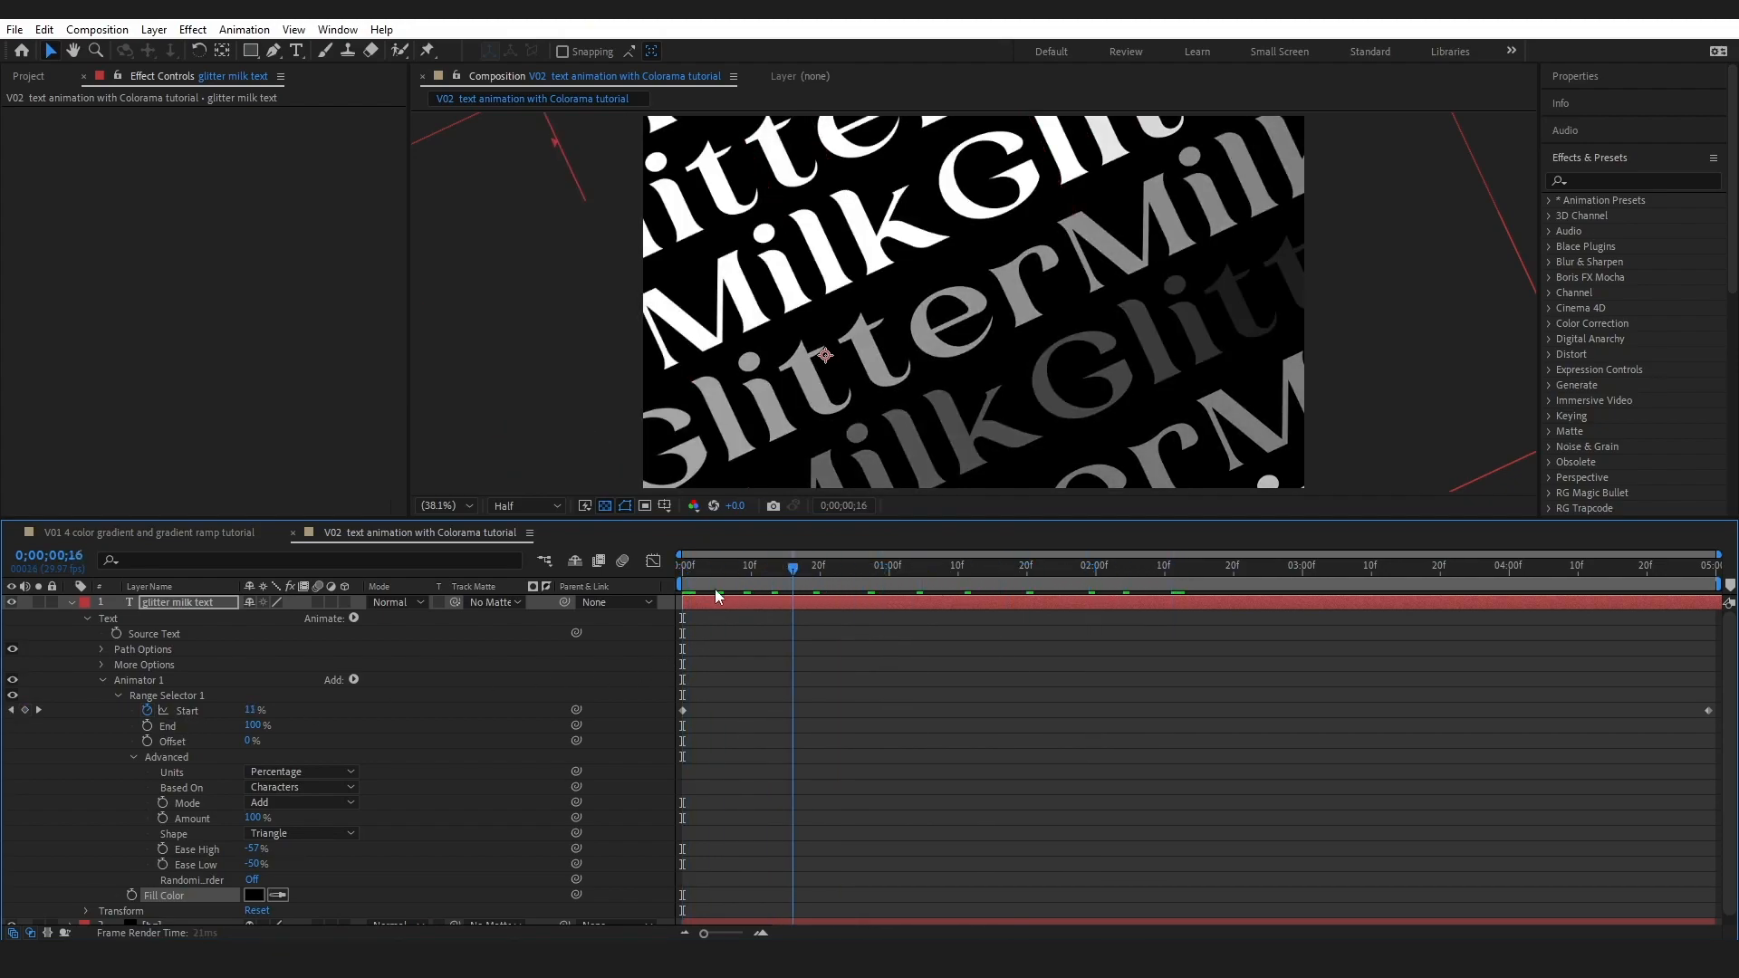
- Return to the composition start and search Effects & Presets for Colorama
{"action": "left_click", "coordinate": [682, 564]}
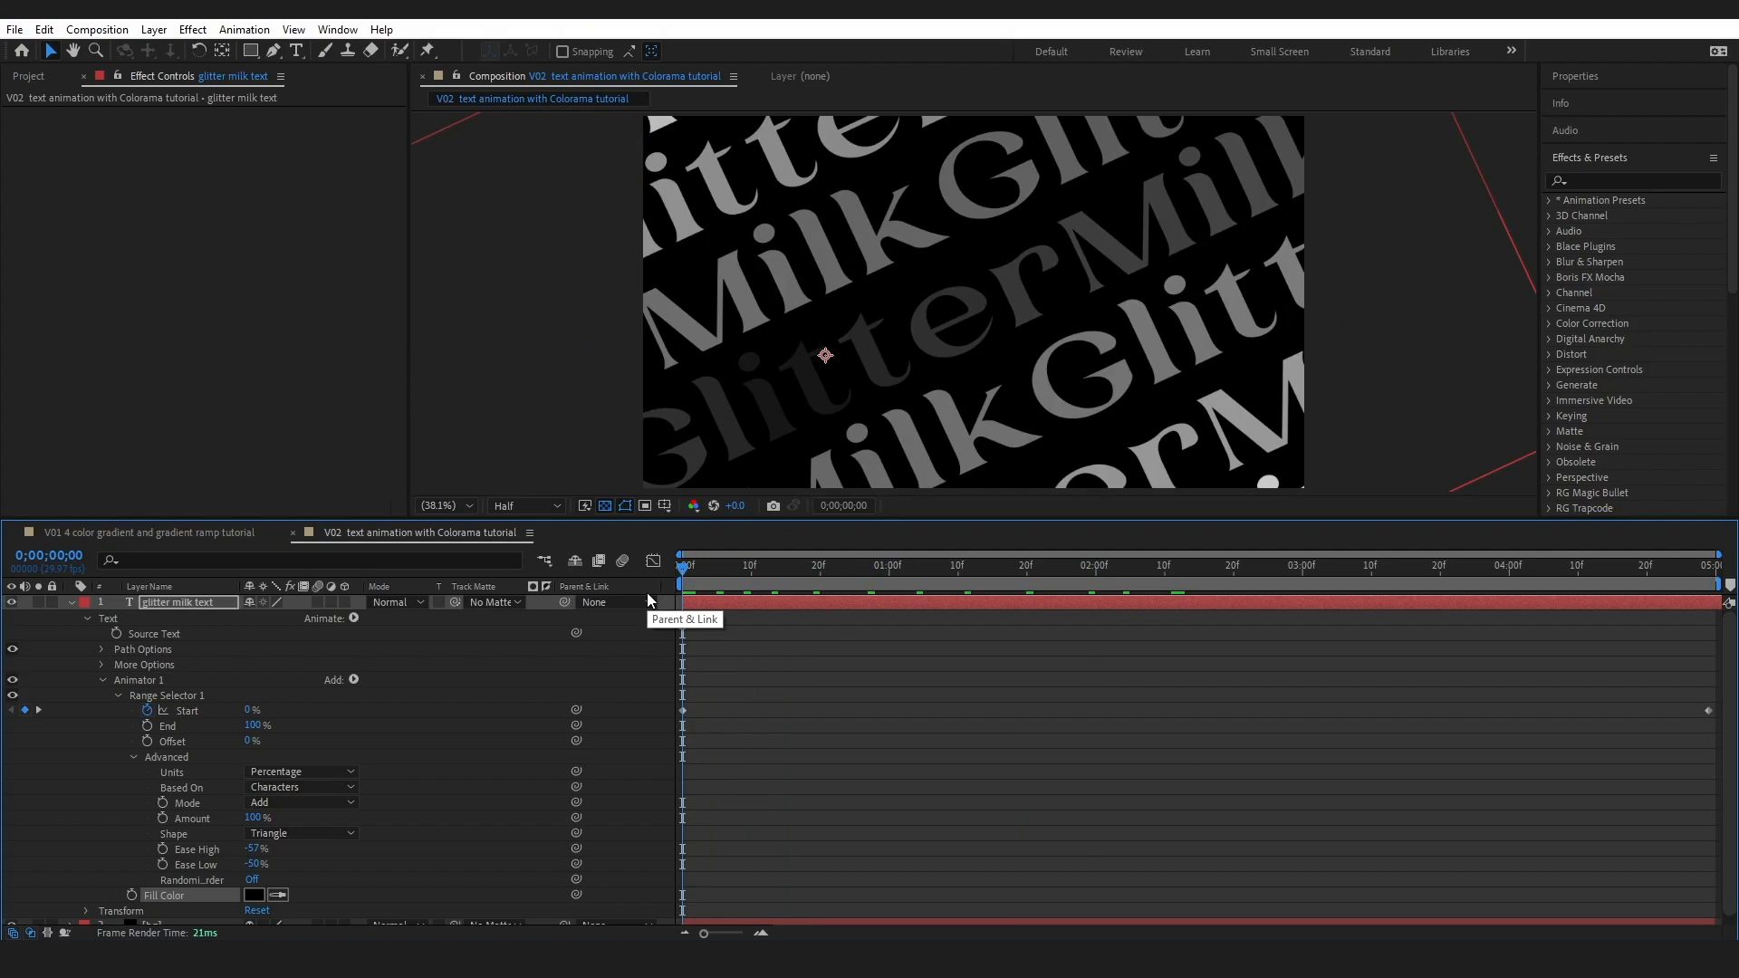
{"action": "mouse_move", "coordinate": [648, 599]}
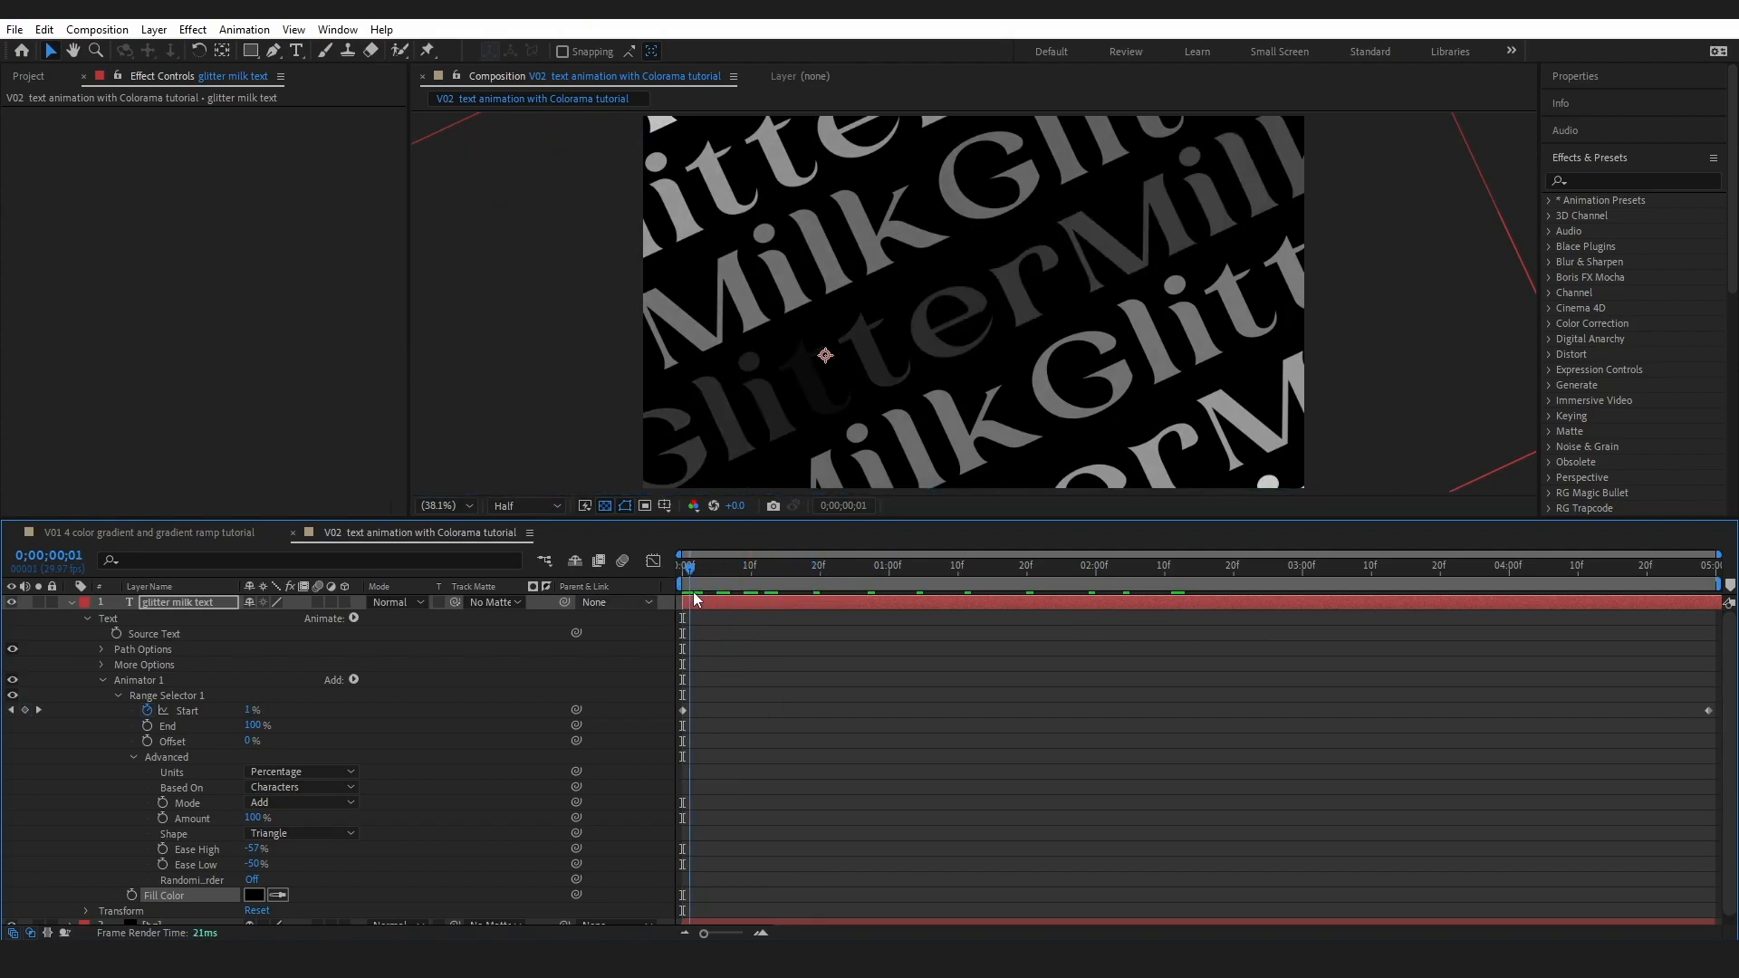
{"action": "left_click", "coordinate": [1620, 181]}
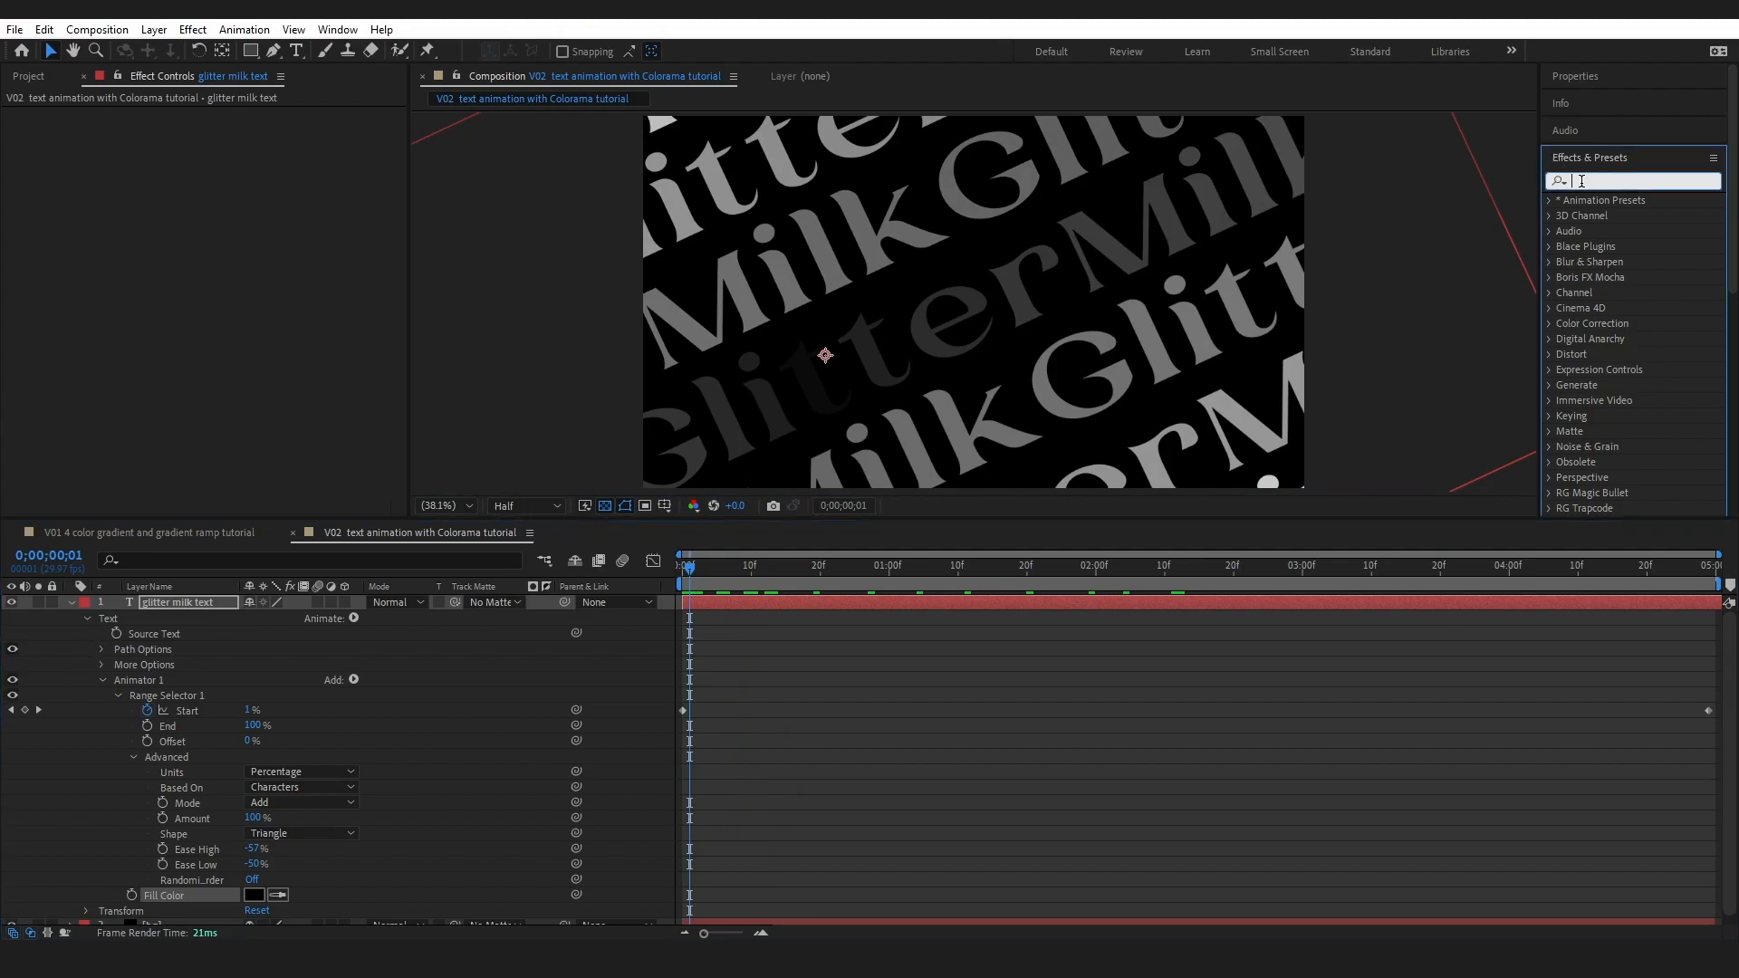
{"action": "type", "text": "colorama"}
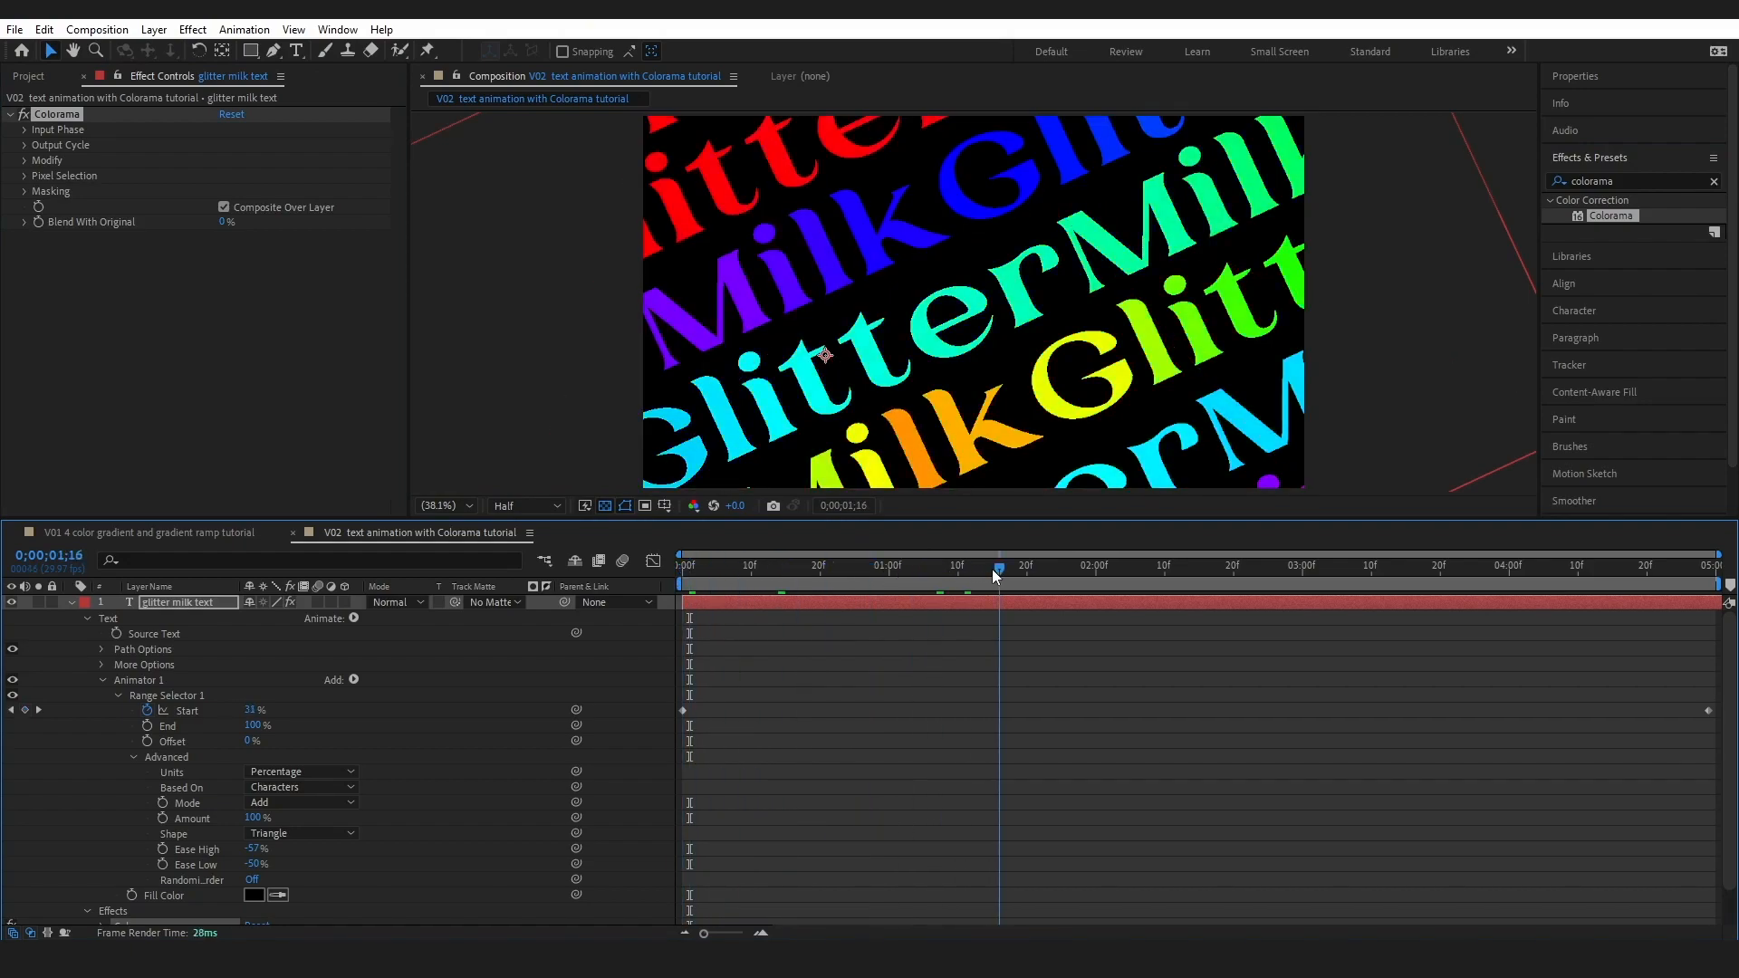
- Move to just under one second and expand Colorama's Input Phase and Output Cycle groups
{"action": "left_click", "coordinate": [869, 568]}
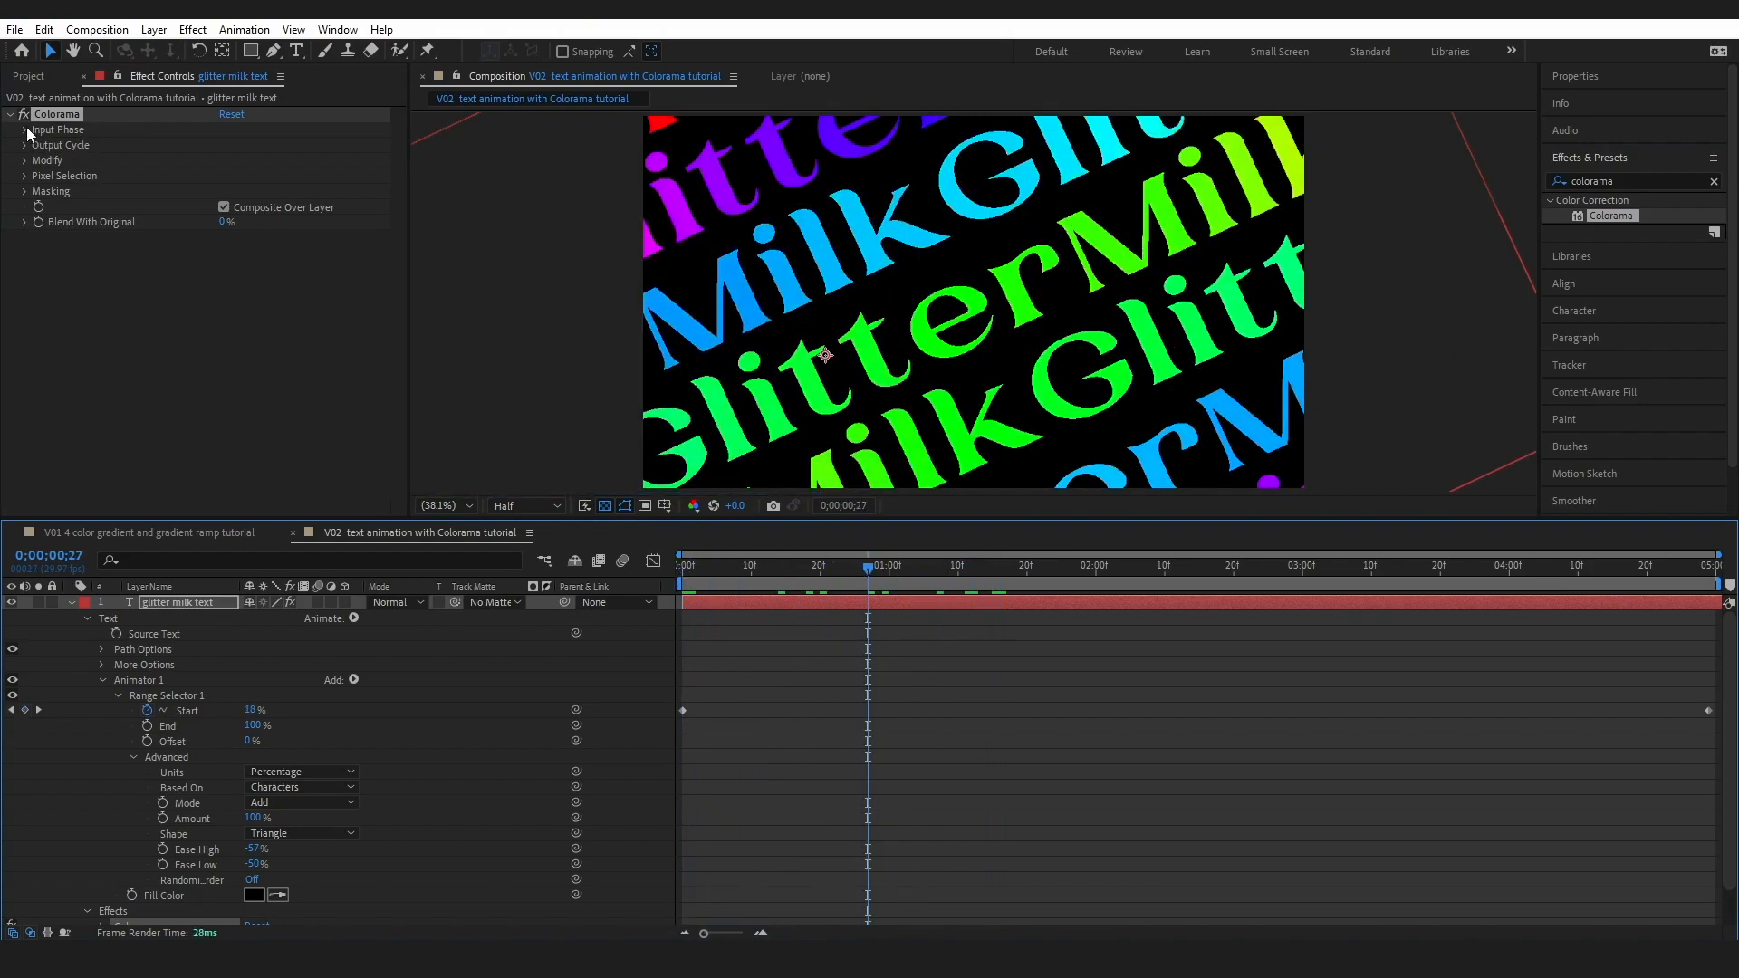
{"action": "left_click", "coordinate": [25, 128]}
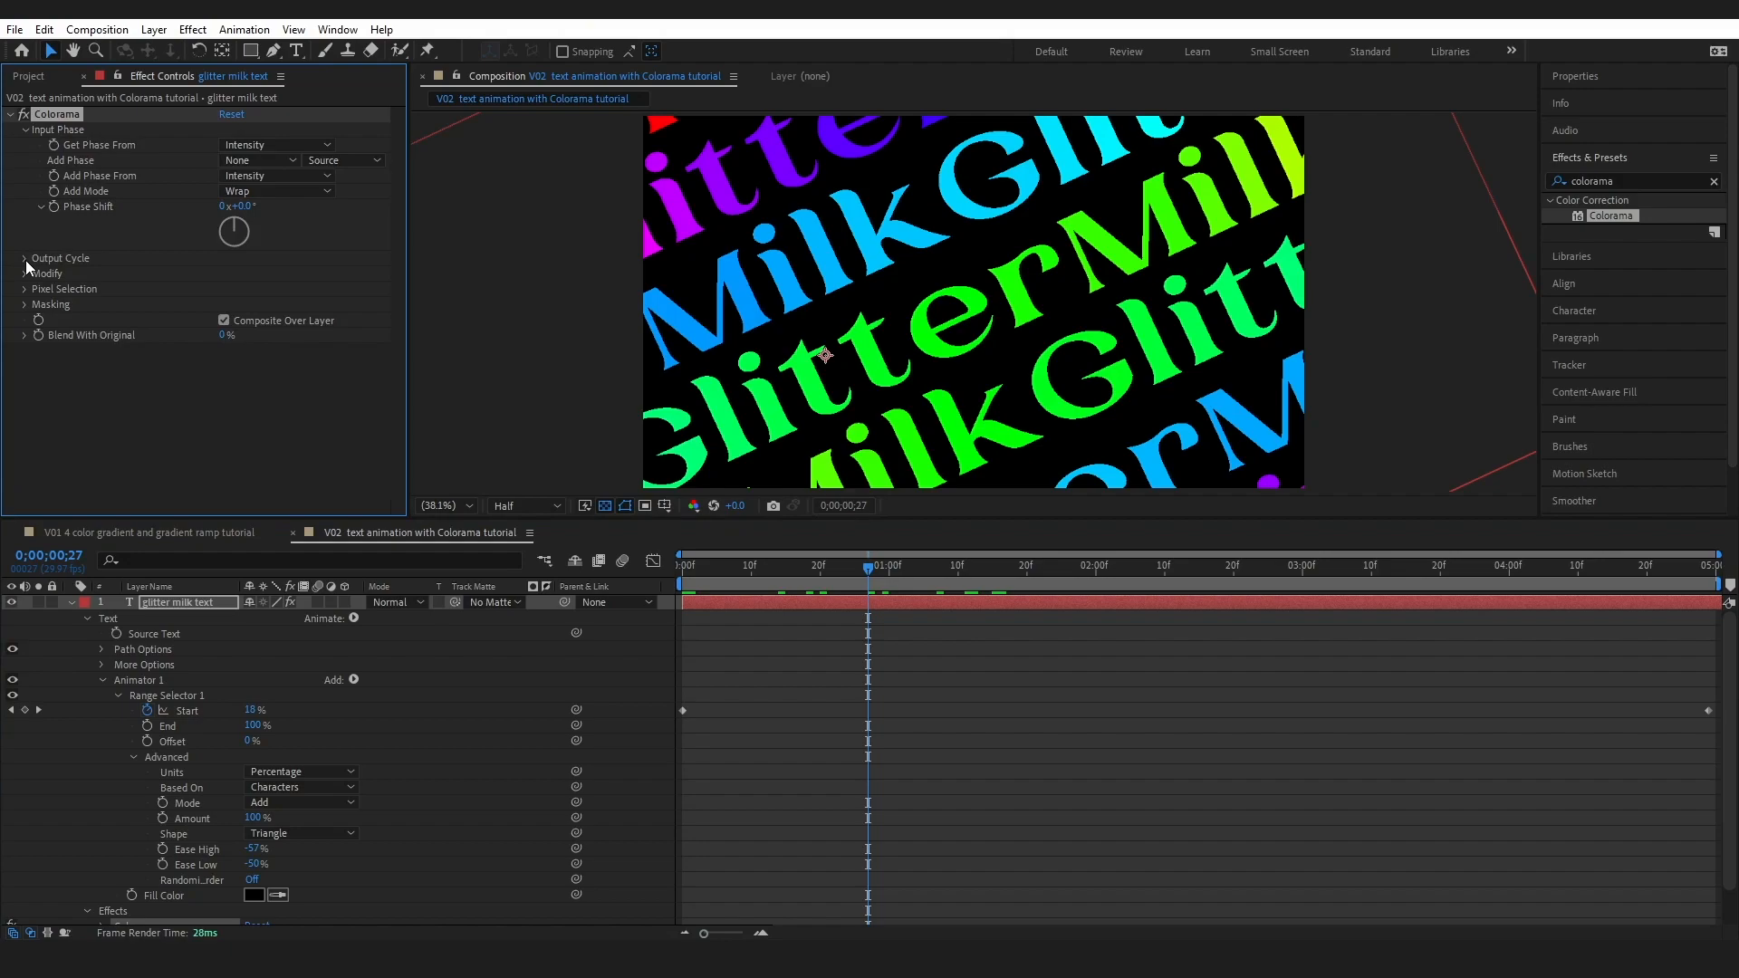
{"action": "left_click", "coordinate": [60, 257]}
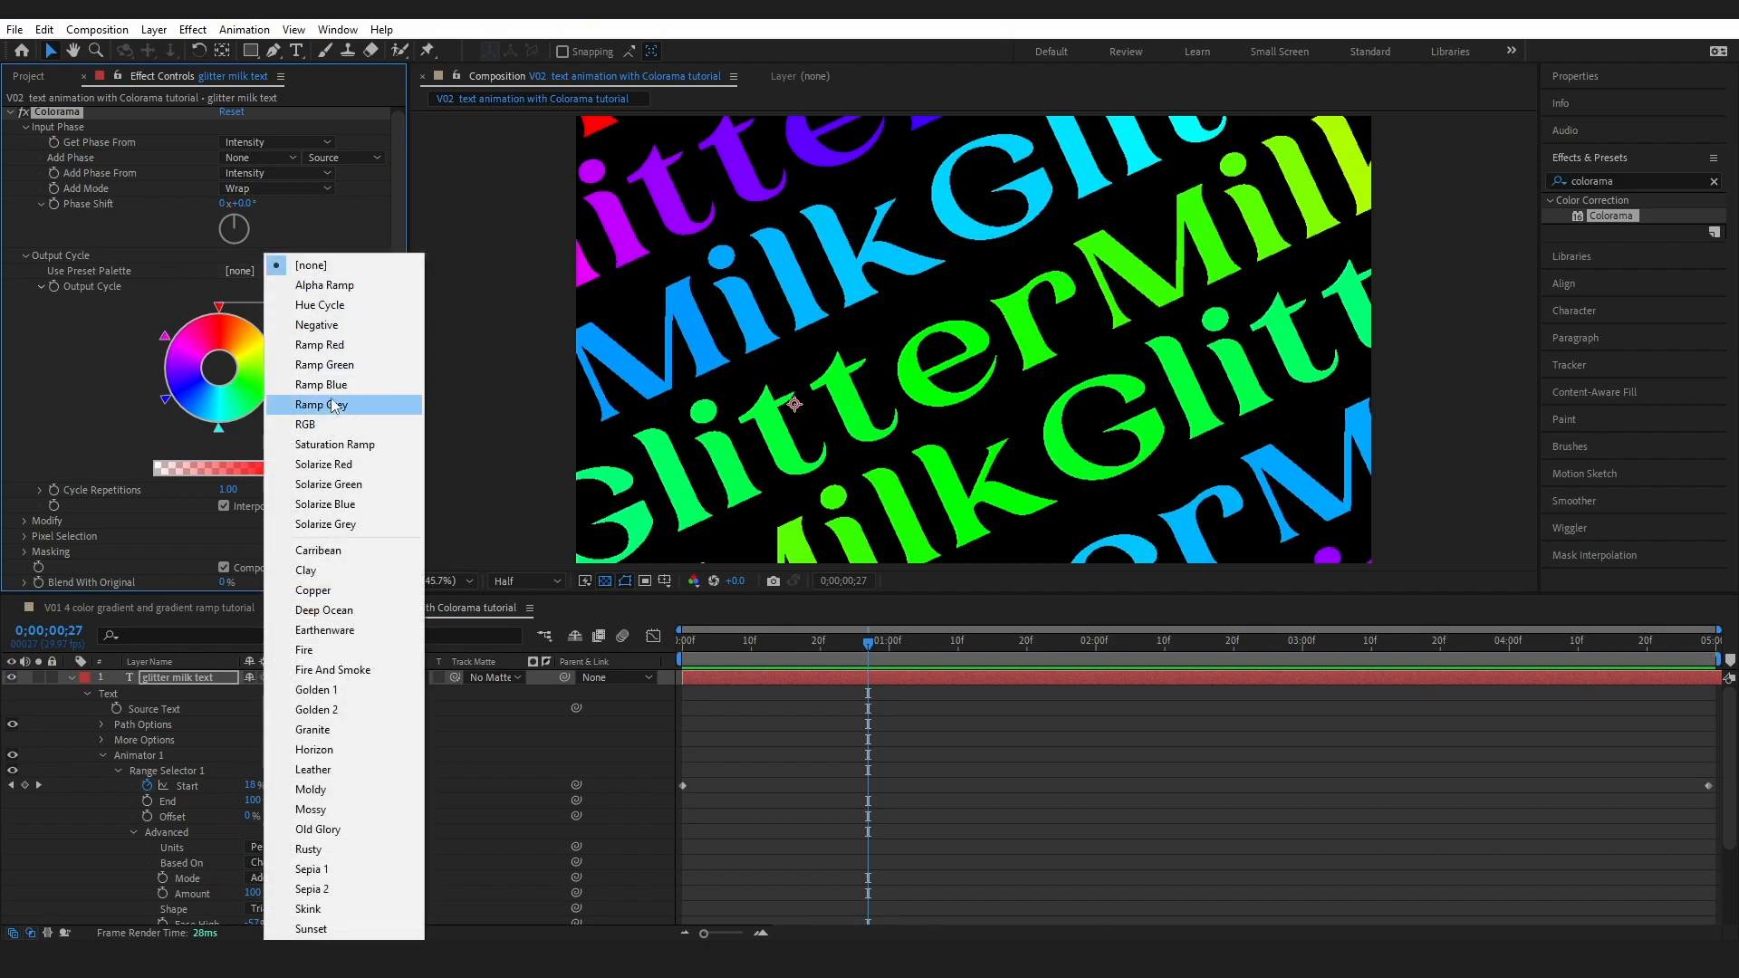
- Switch Colorama's output cycle palette from Ramp Grey to the Ramp Red preset
{"action": "left_click", "coordinate": [320, 404]}
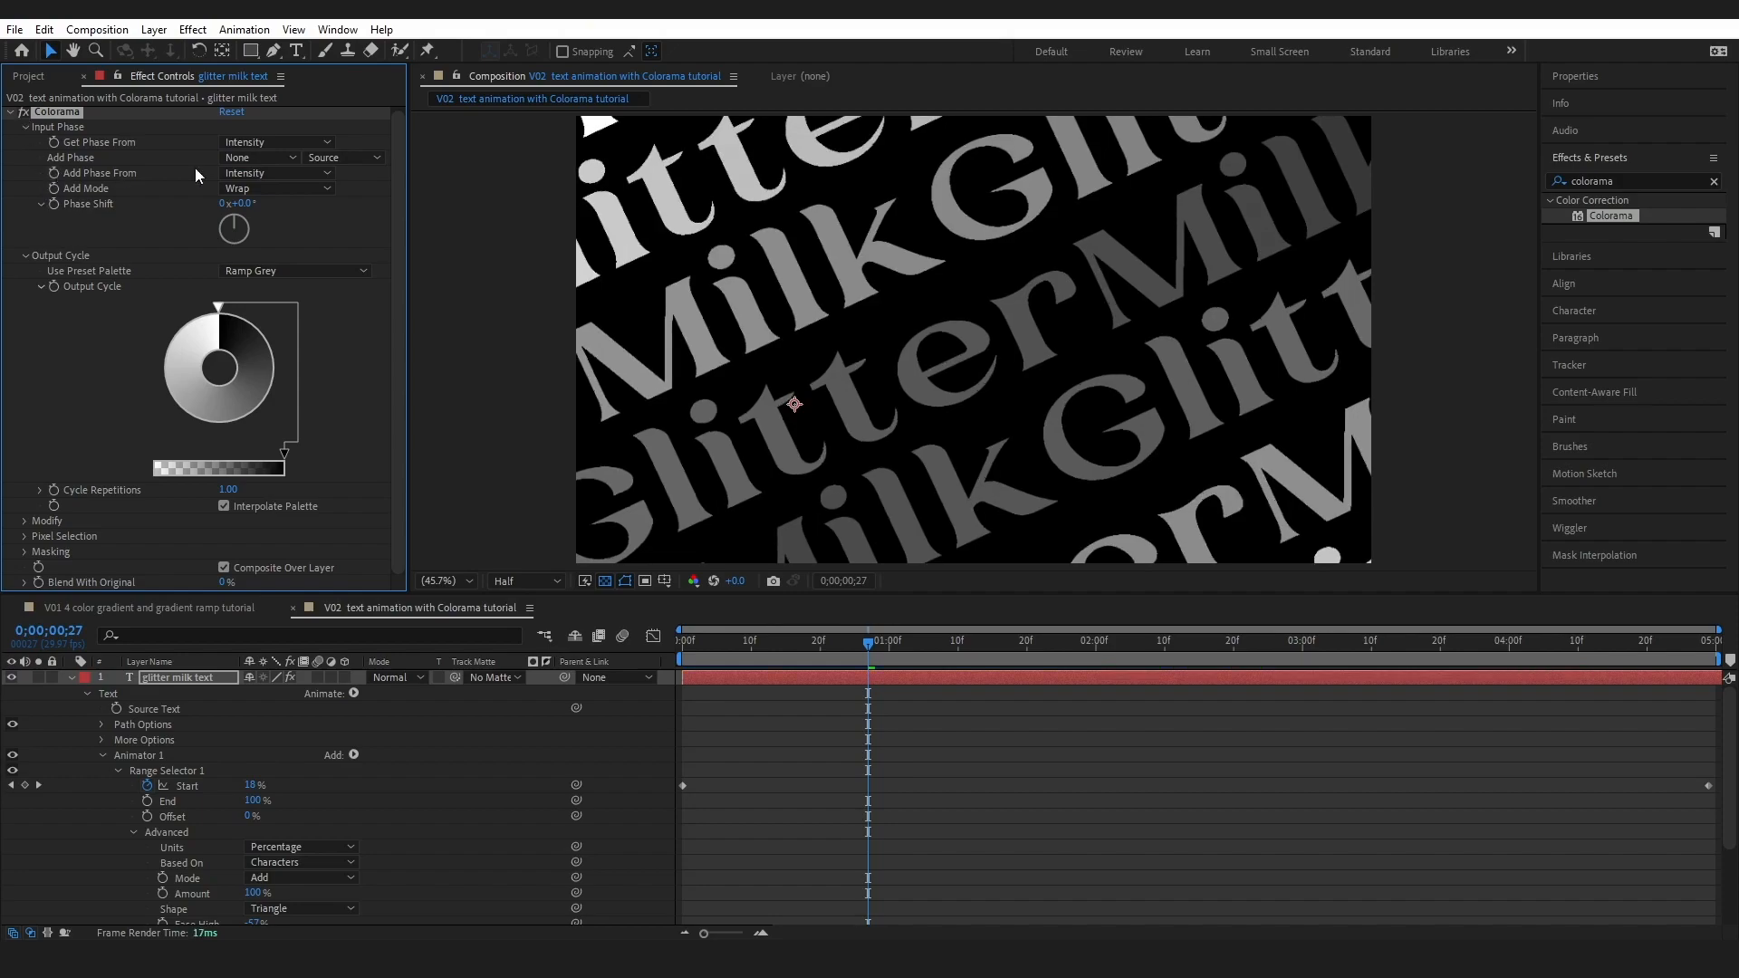
{"action": "mouse_move", "coordinate": [647, 529]}
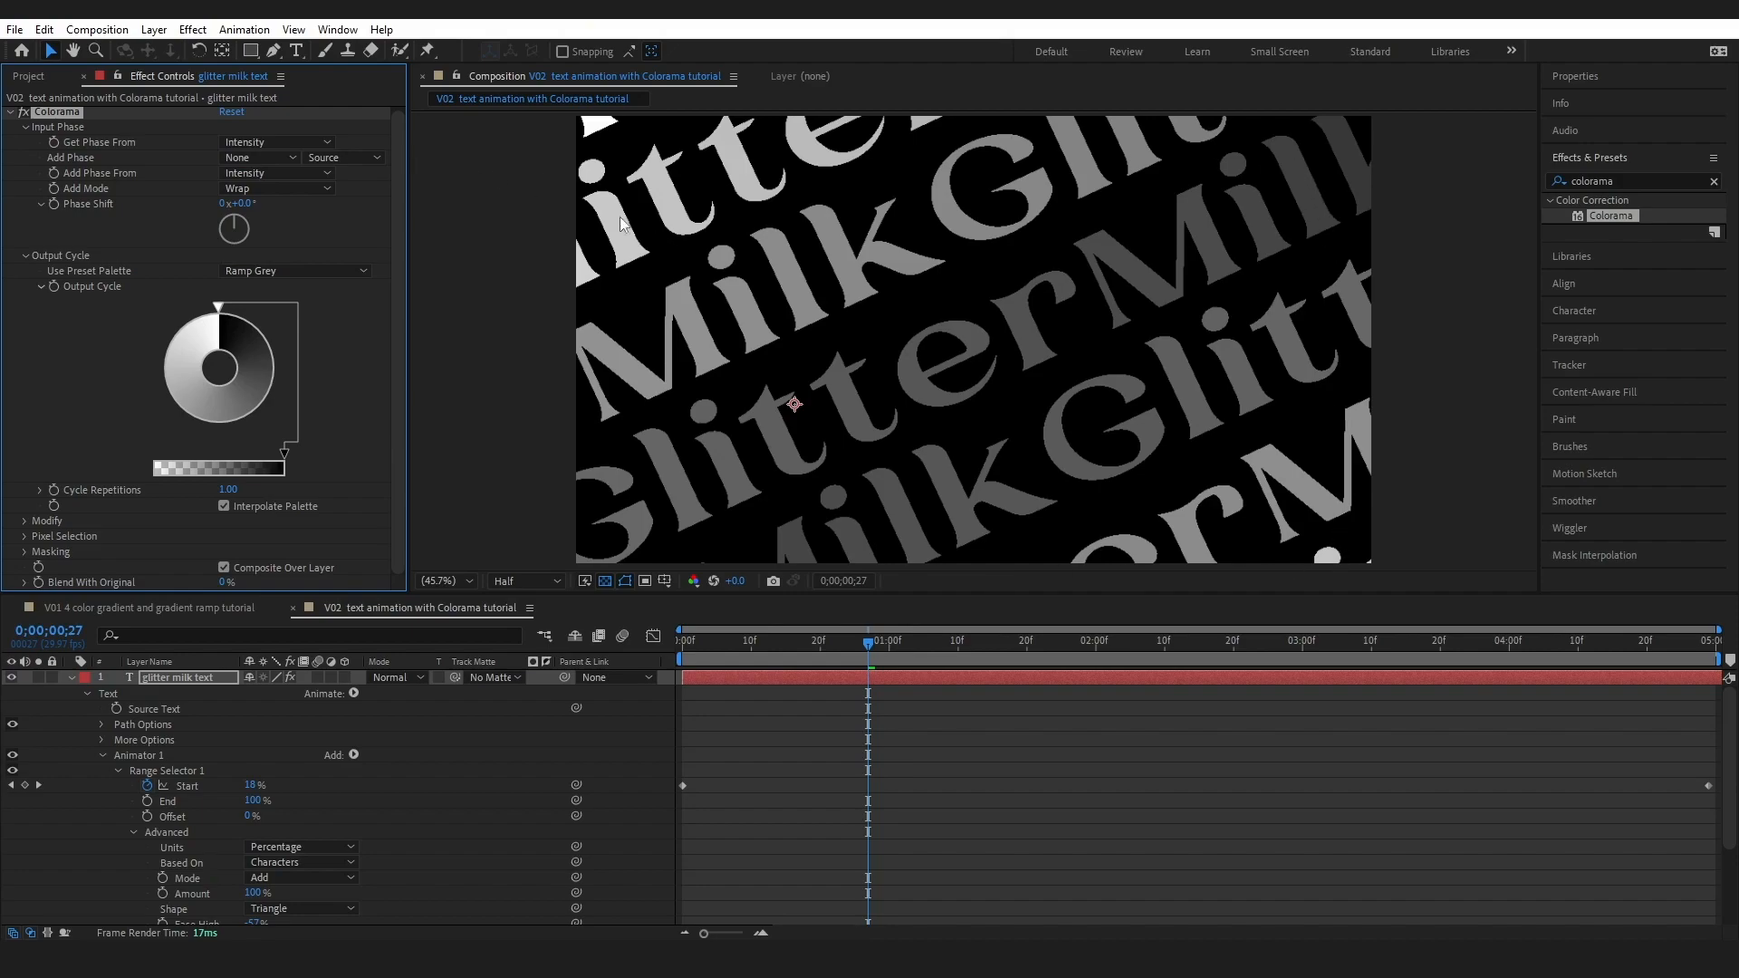
{"action": "mouse_move", "coordinate": [342, 313]}
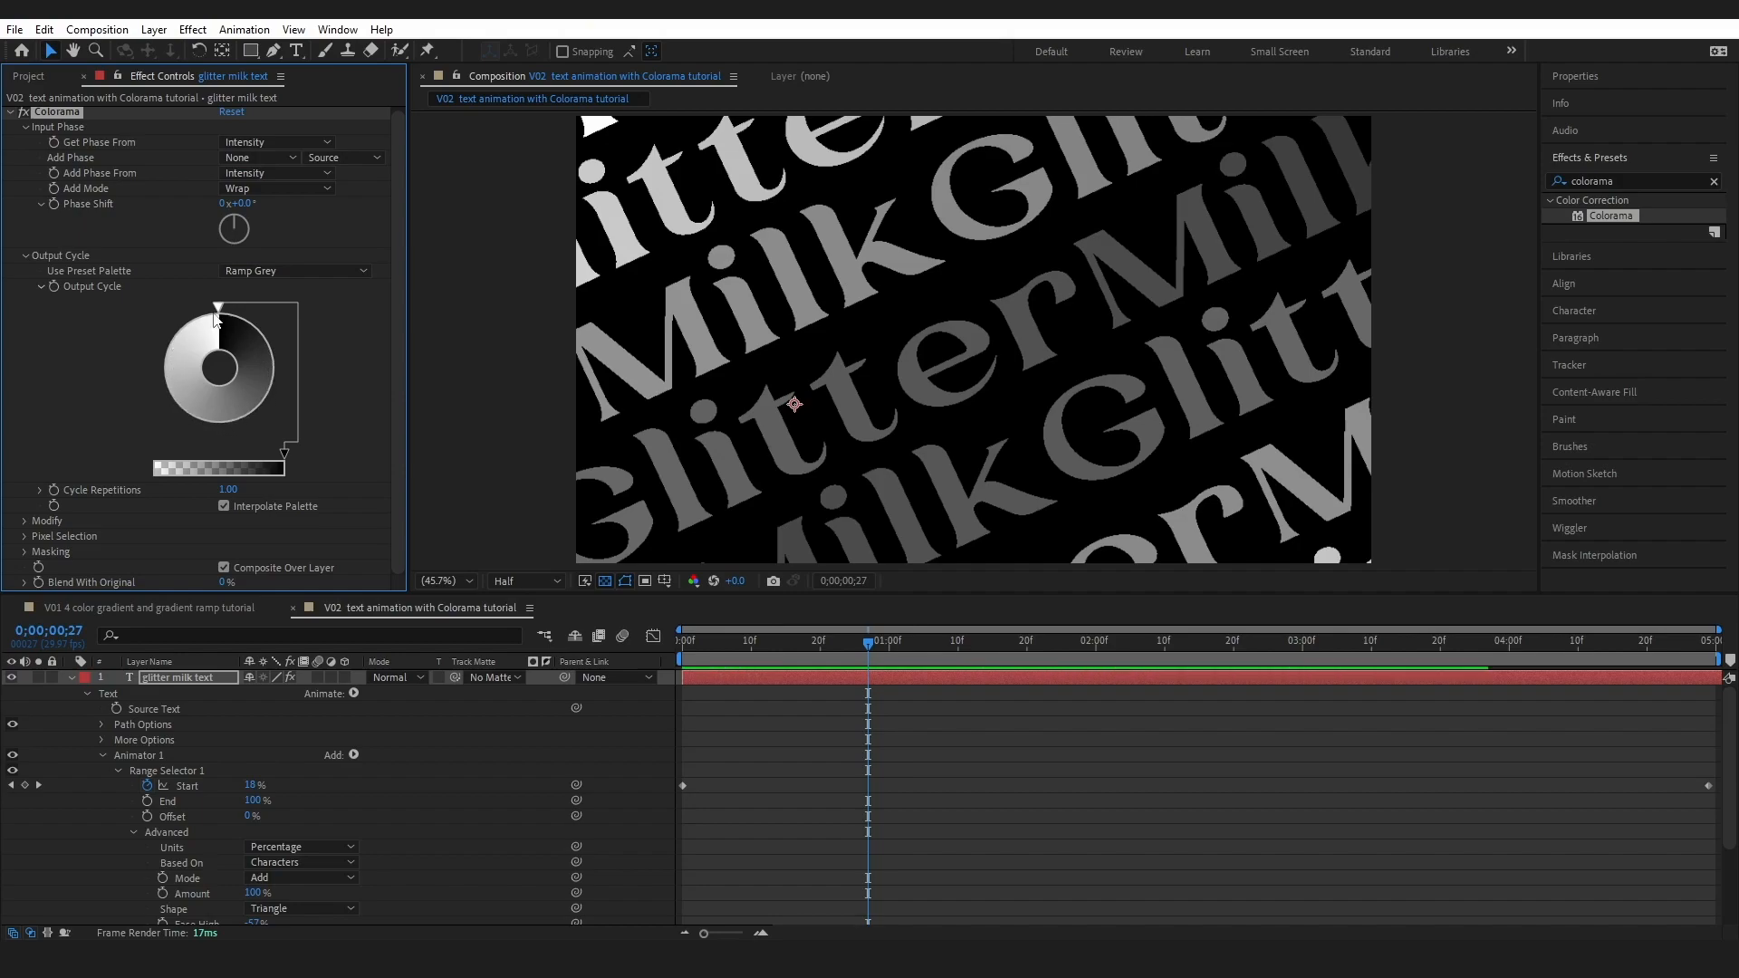
{"action": "left_click", "coordinate": [294, 271]}
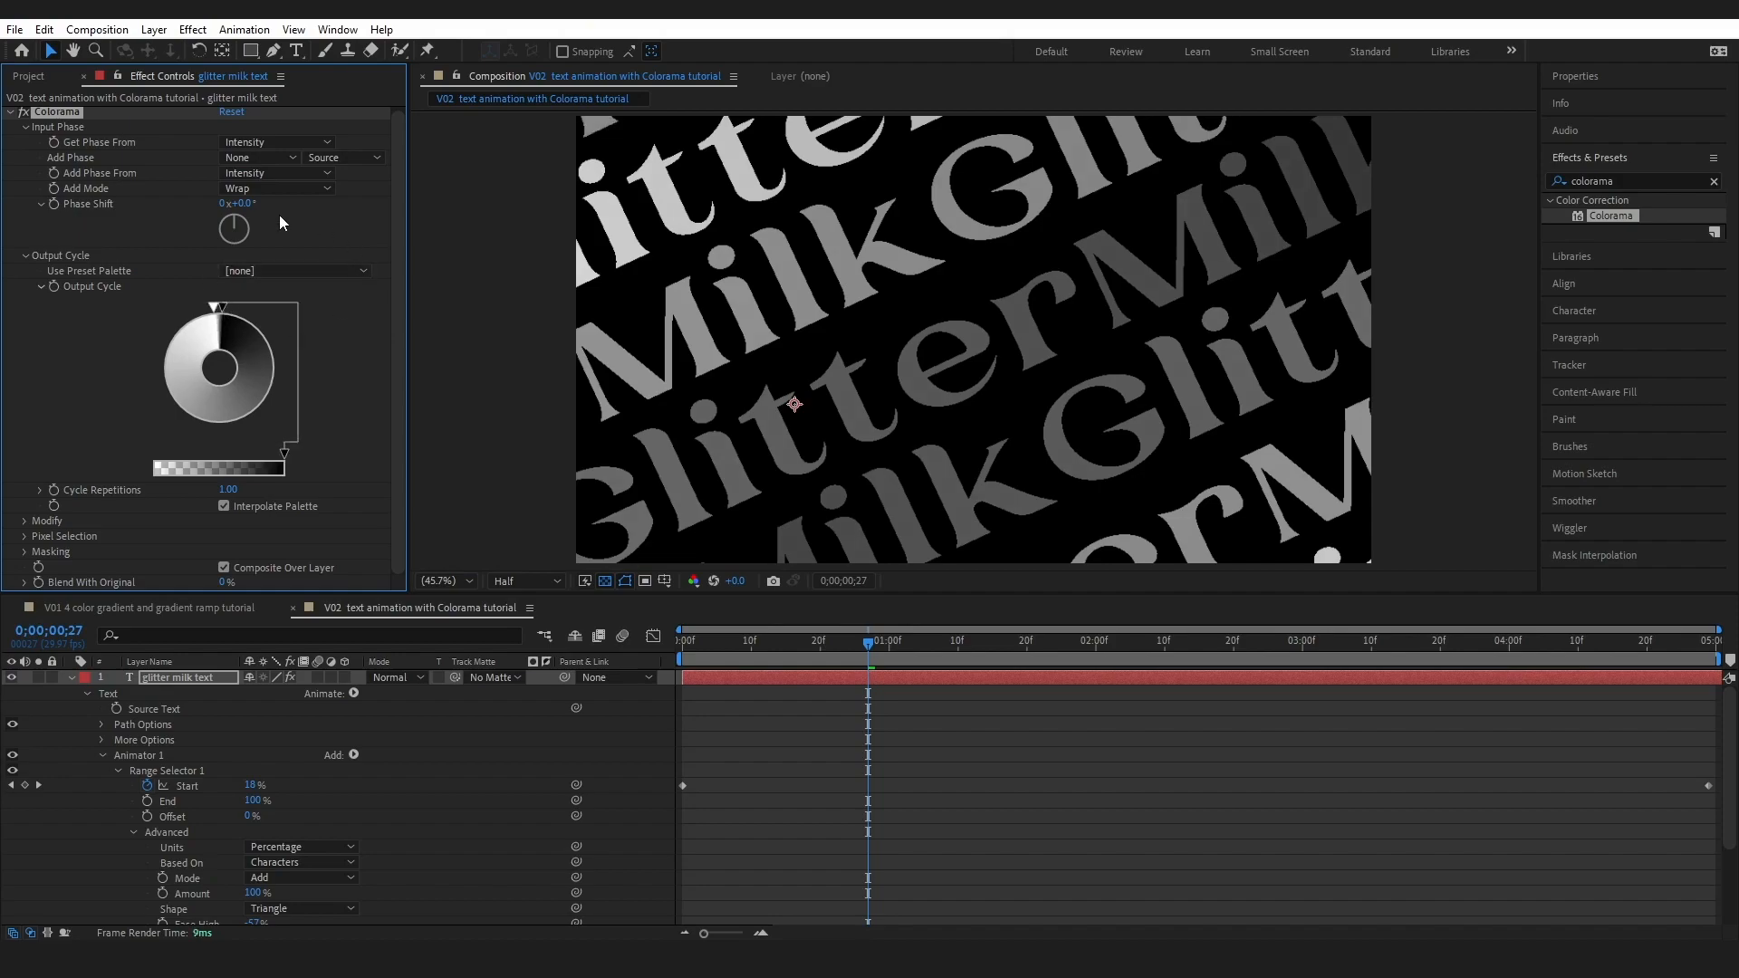
{"action": "left_click", "coordinate": [295, 271]}
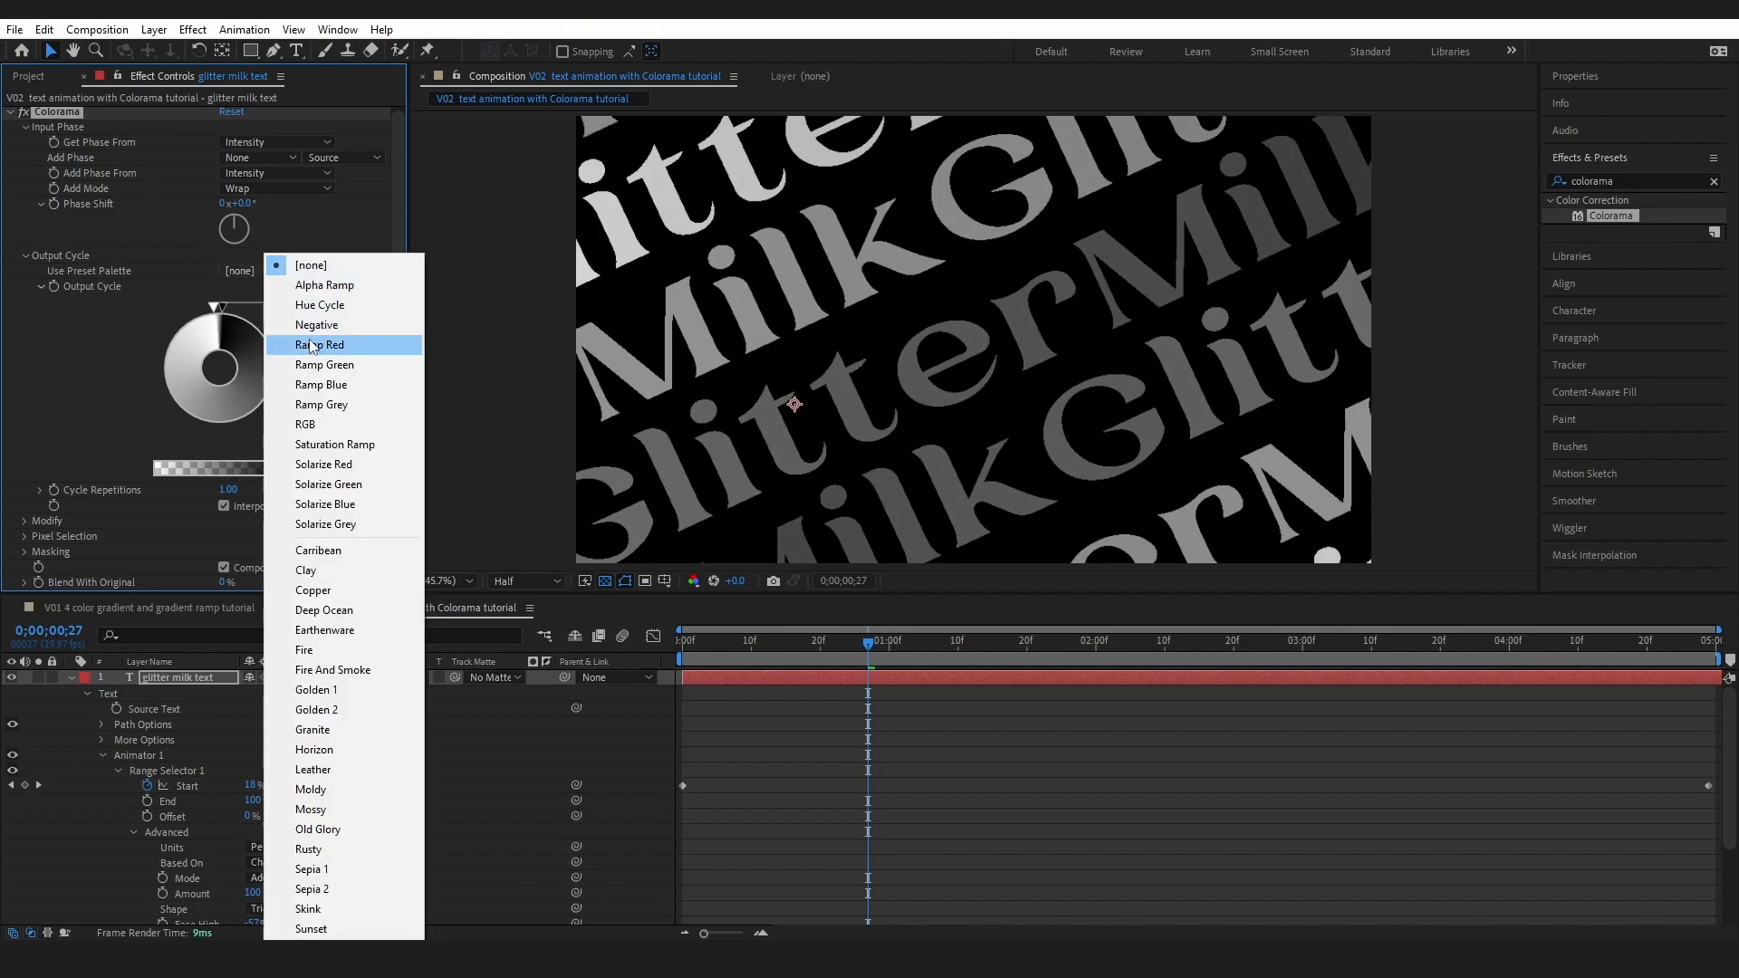
{"action": "left_click", "coordinate": [321, 345]}
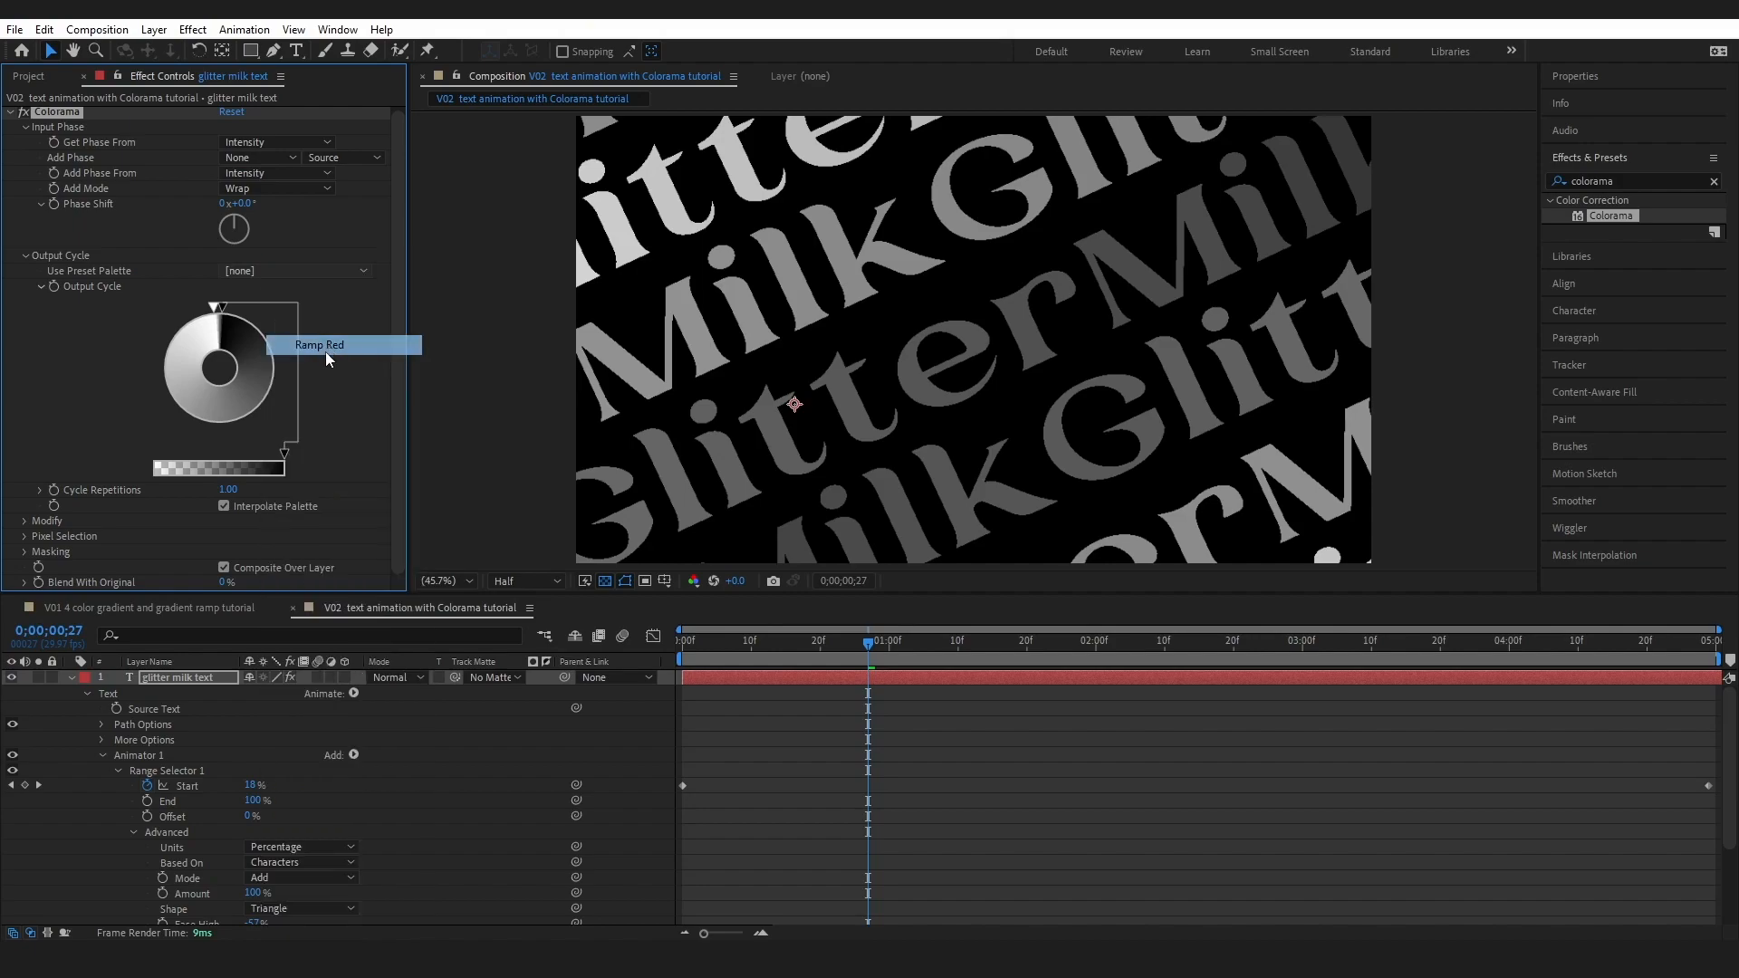
{"action": "left_click", "coordinate": [320, 345]}
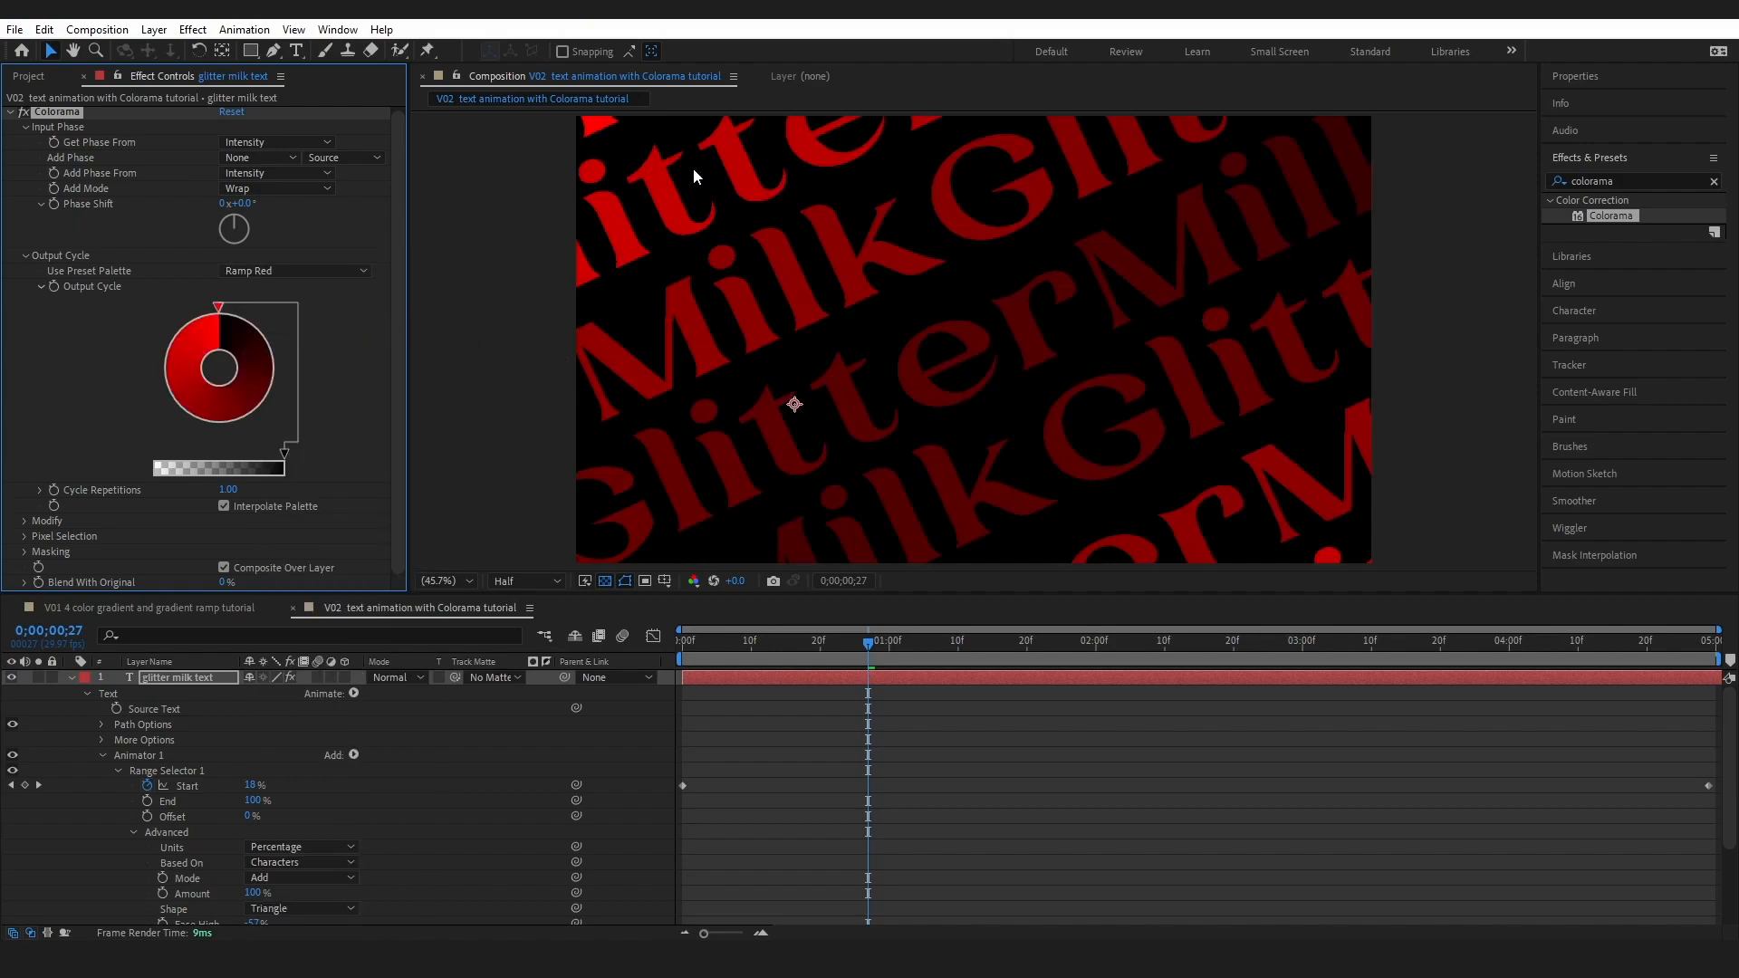
{"action": "mouse_move", "coordinate": [518, 366]}
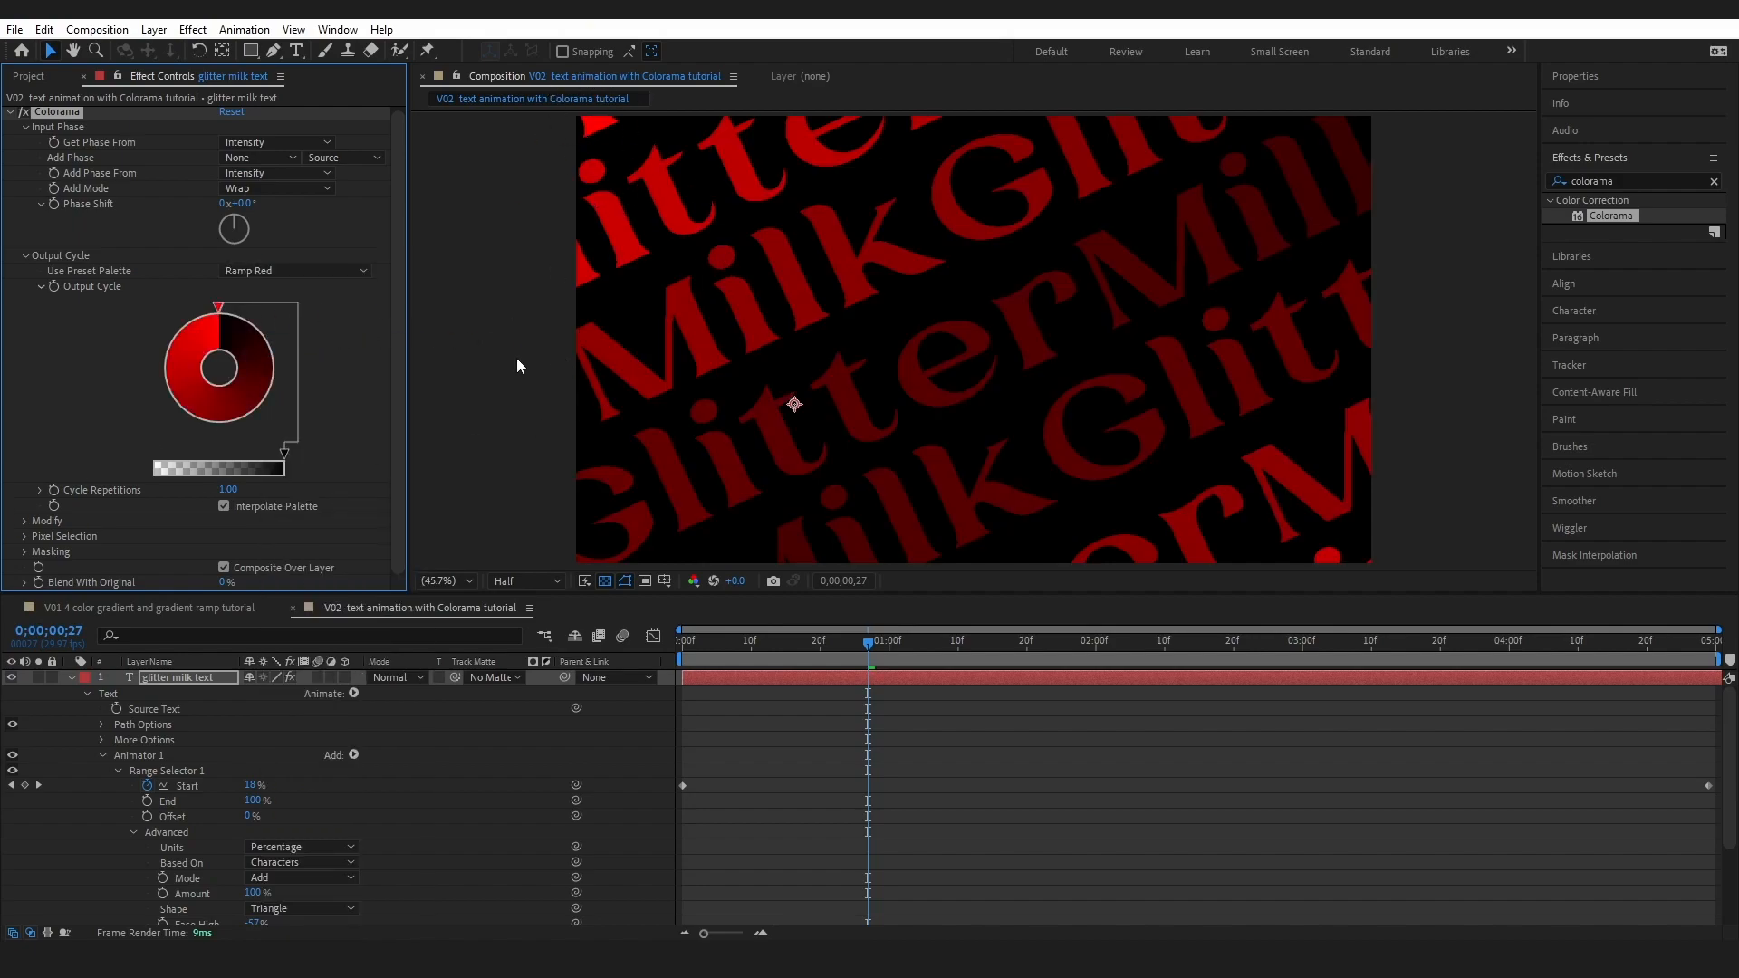
{"action": "mouse_move", "coordinate": [628, 135]}
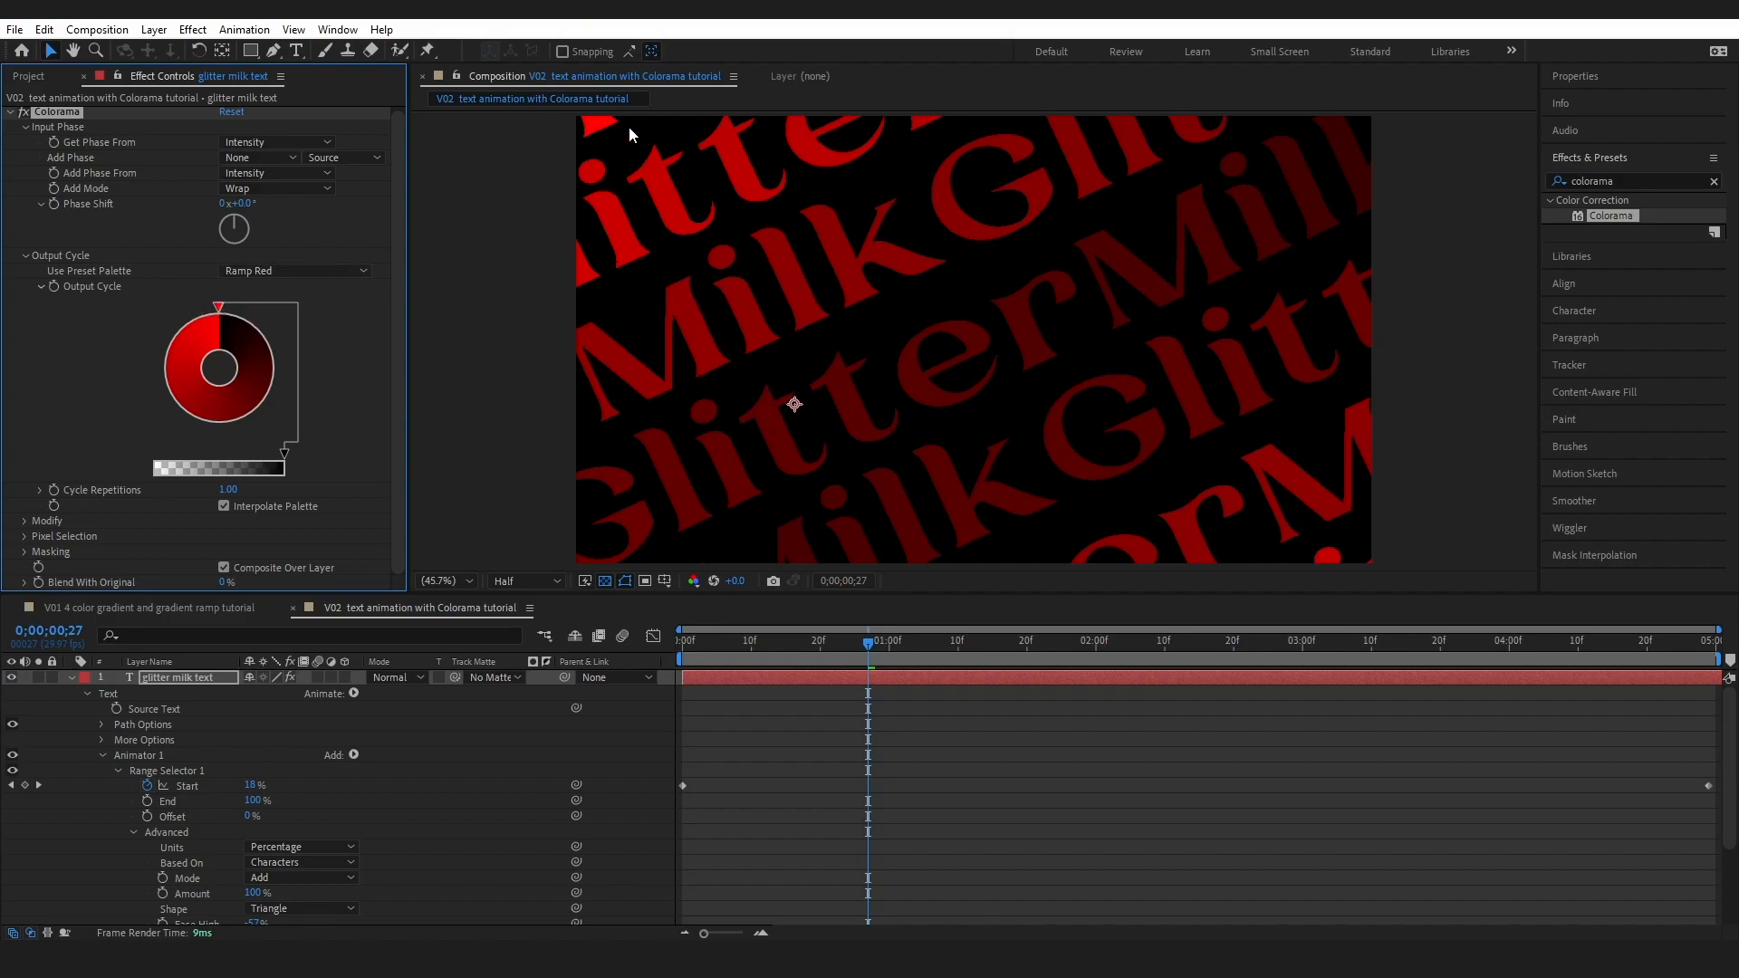
{"action": "mouse_move", "coordinate": [604, 479]}
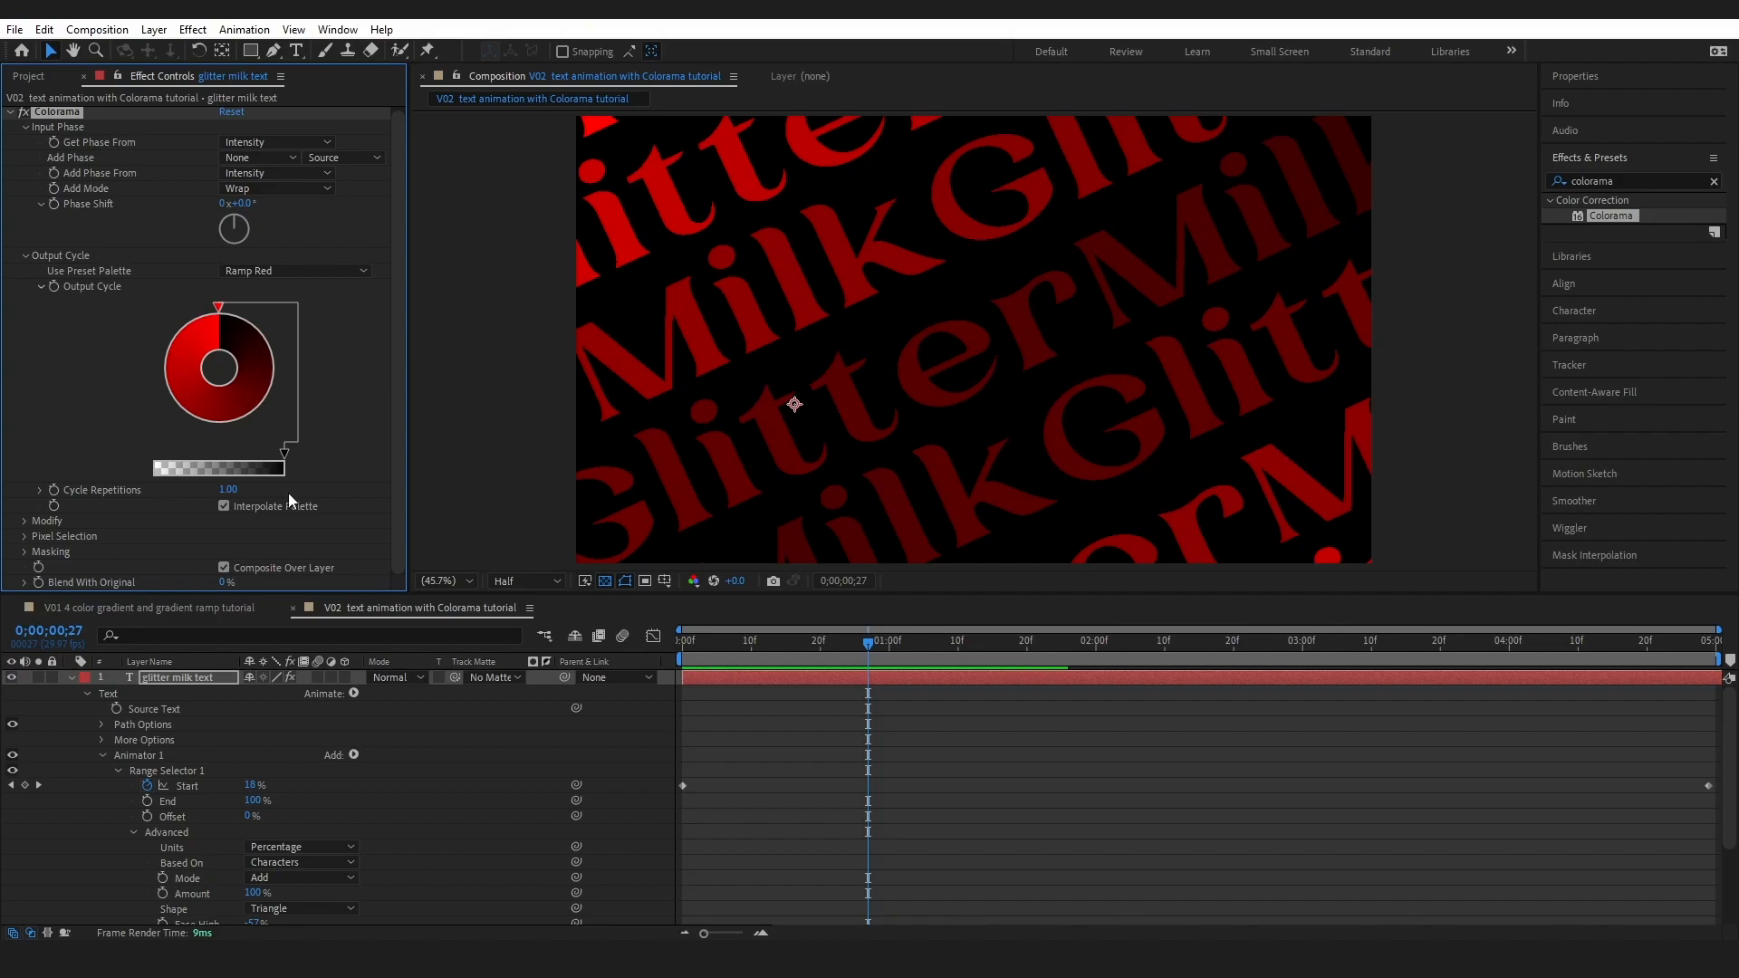
- Try the Hue Cycle preset palette, then the Deep Ocean palette, on Colorama
{"action": "left_click", "coordinate": [297, 271]}
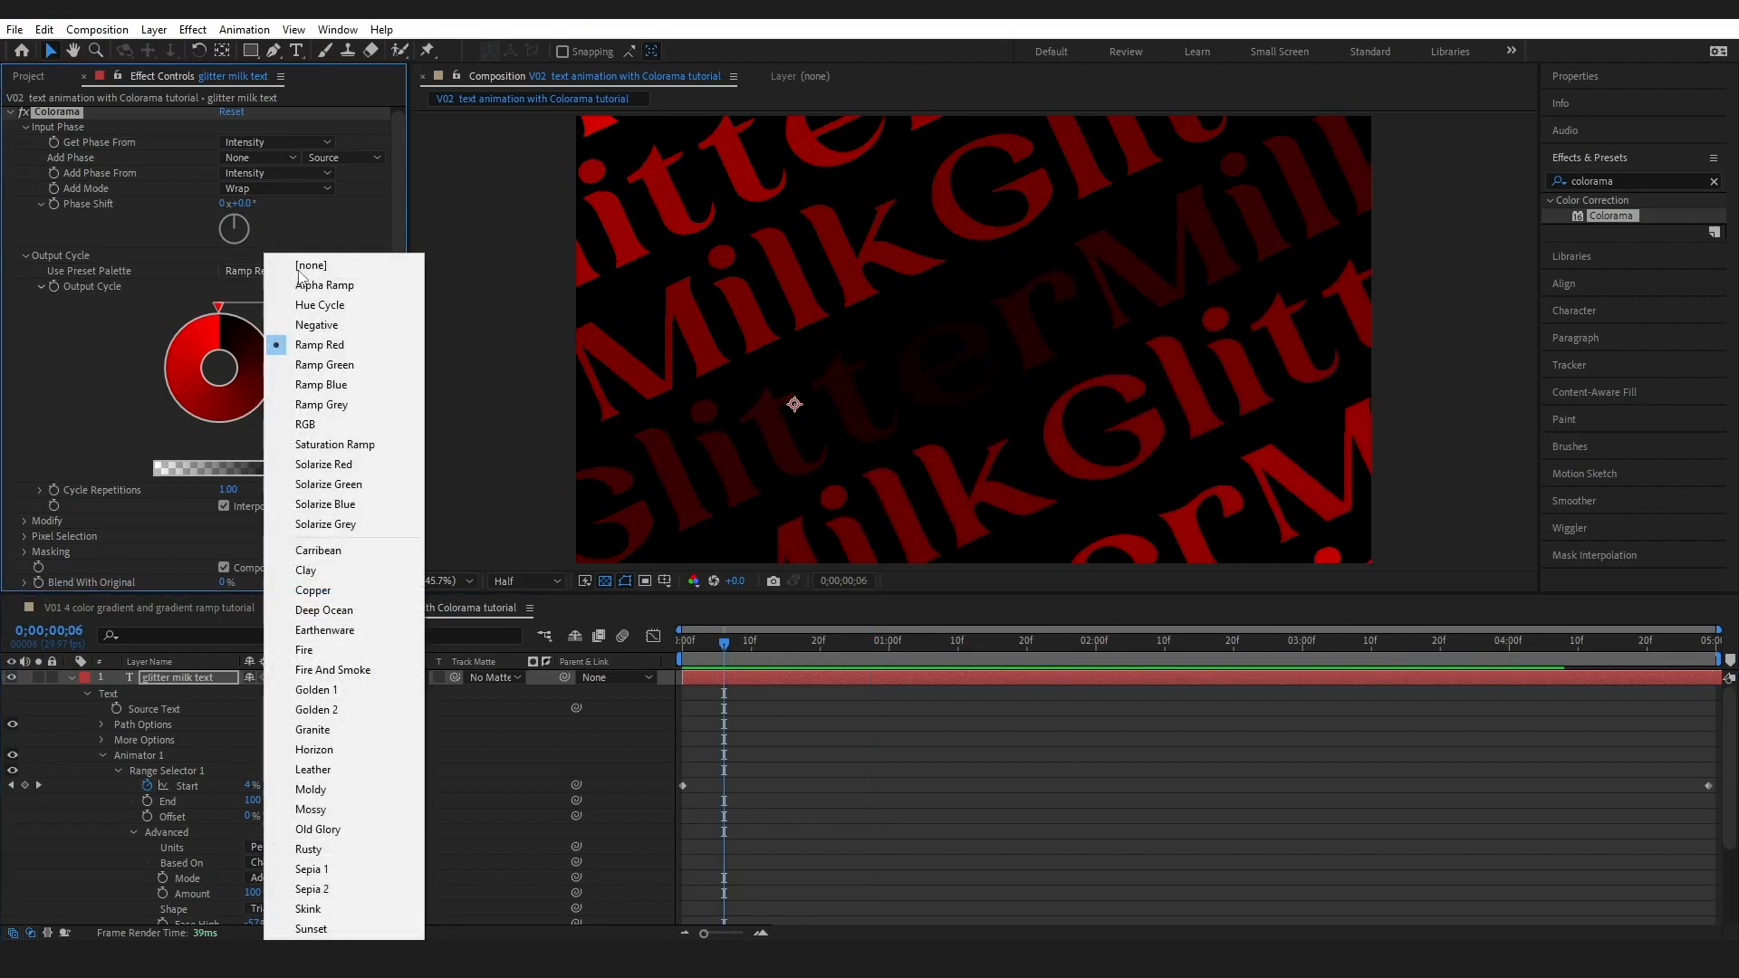
{"action": "left_click", "coordinate": [320, 305]}
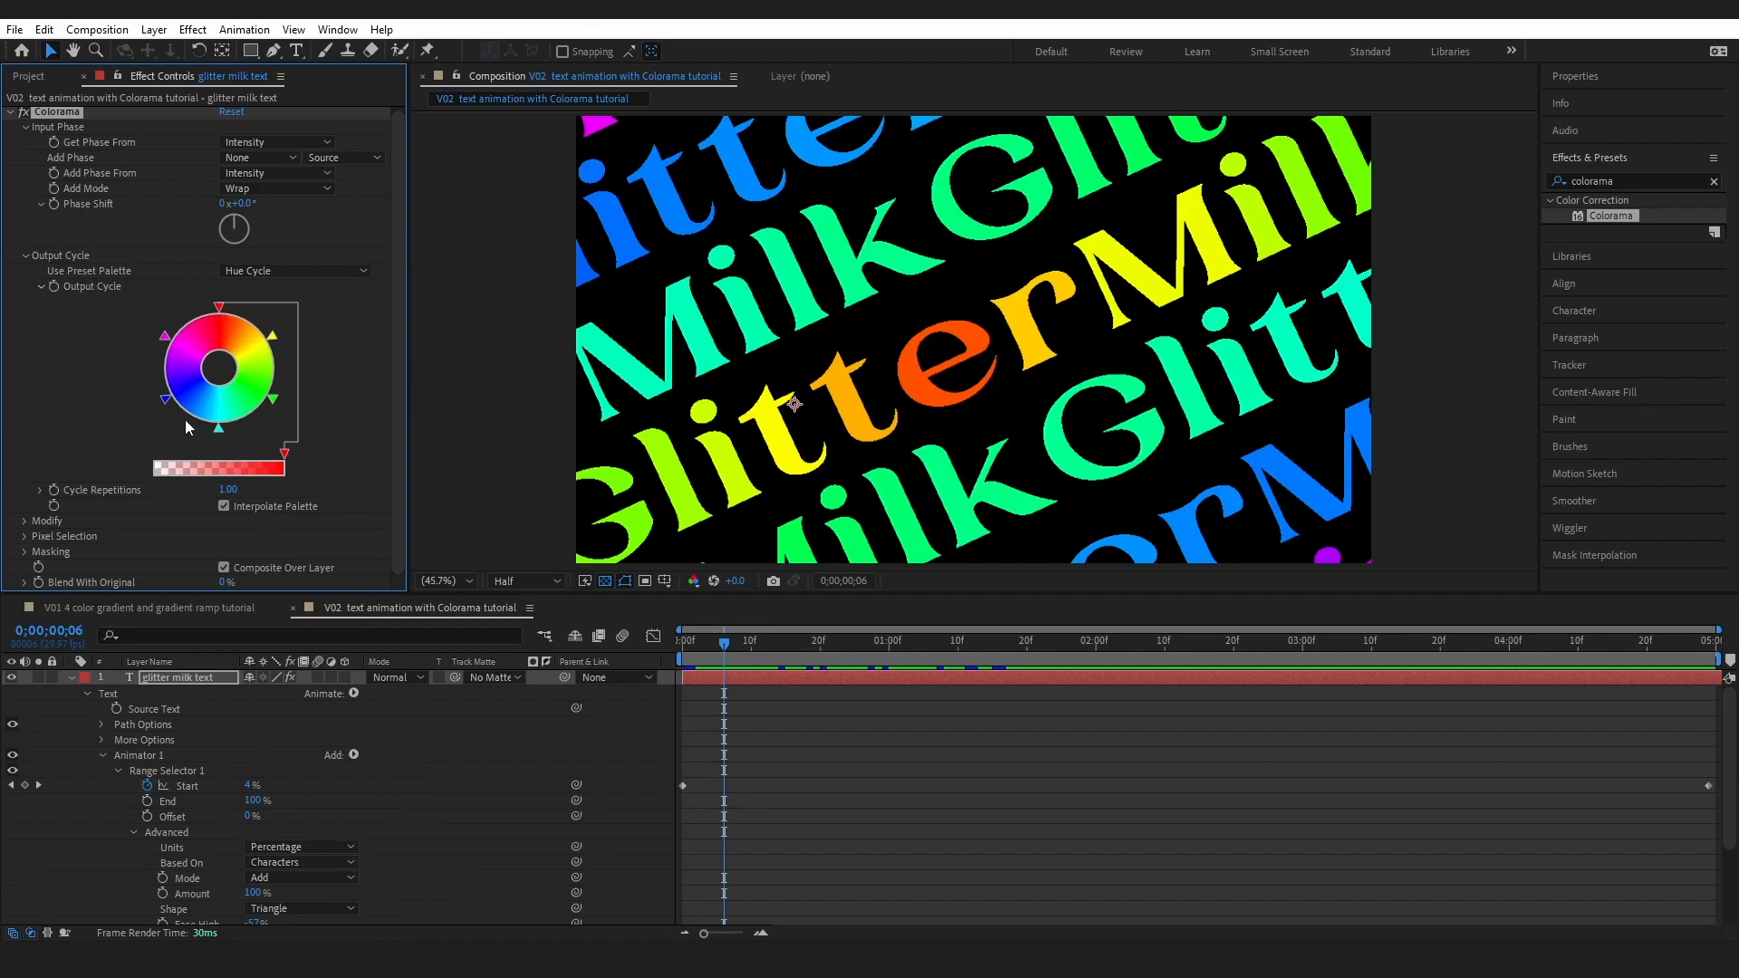
{"action": "left_click", "coordinate": [293, 270]}
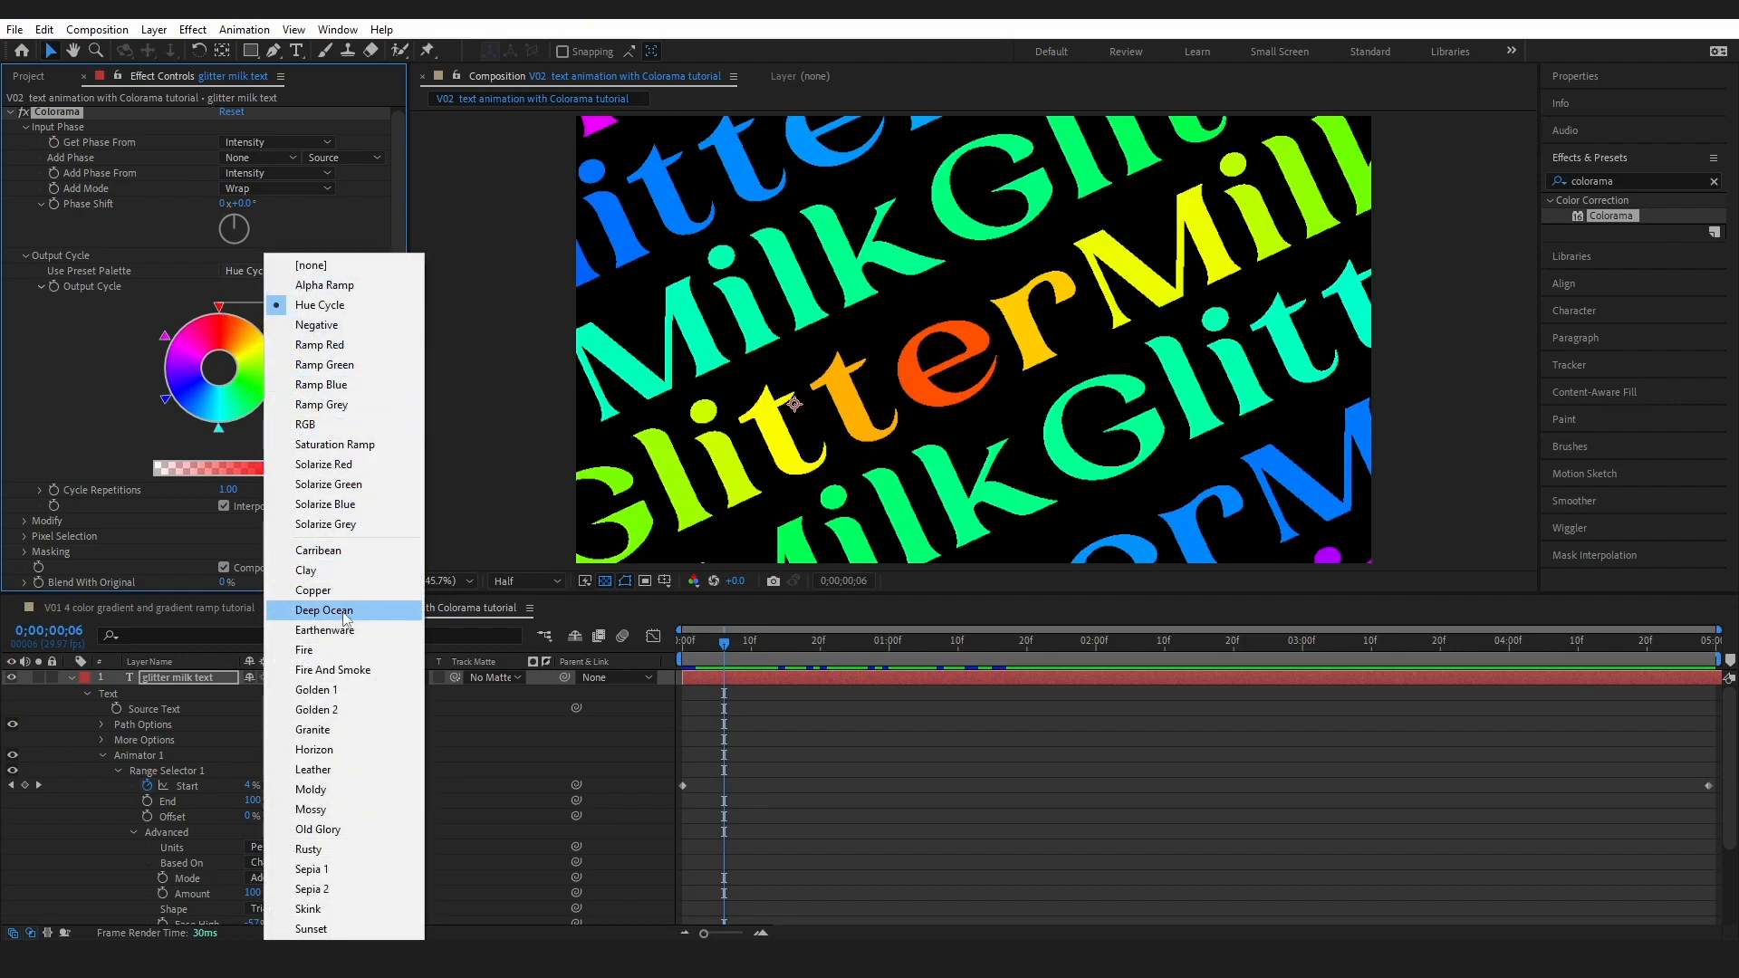
{"action": "left_click", "coordinate": [325, 609]}
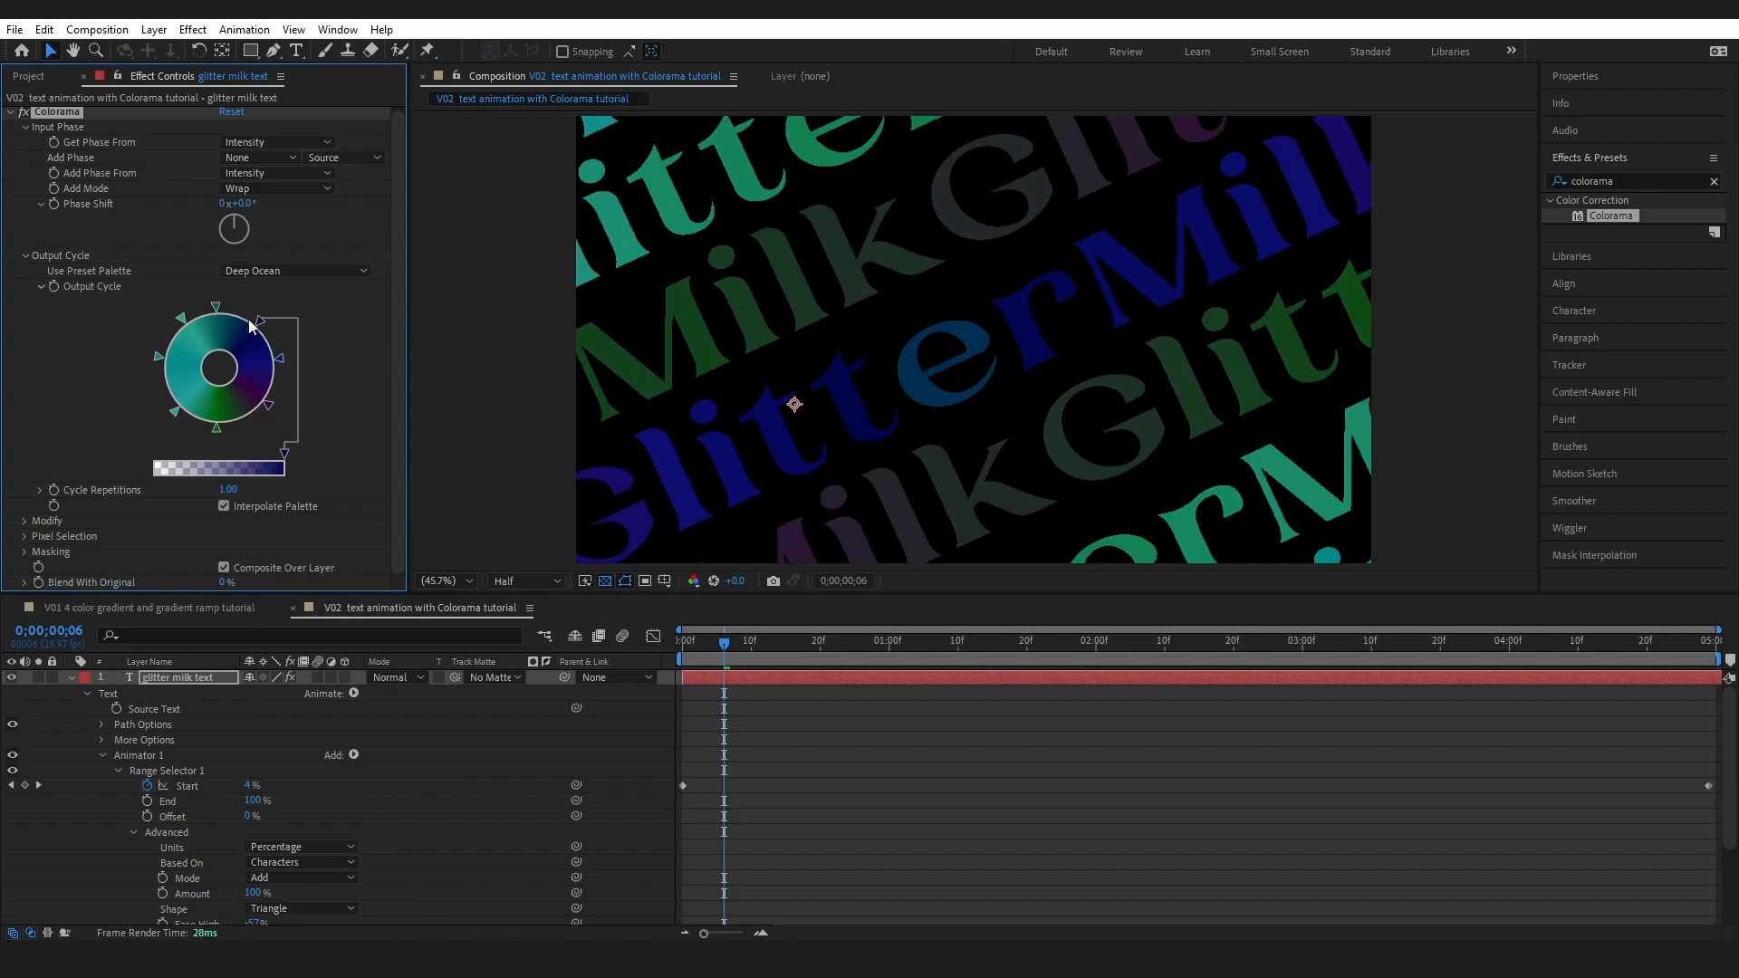
{"action": "mouse_move", "coordinate": [588, 765]}
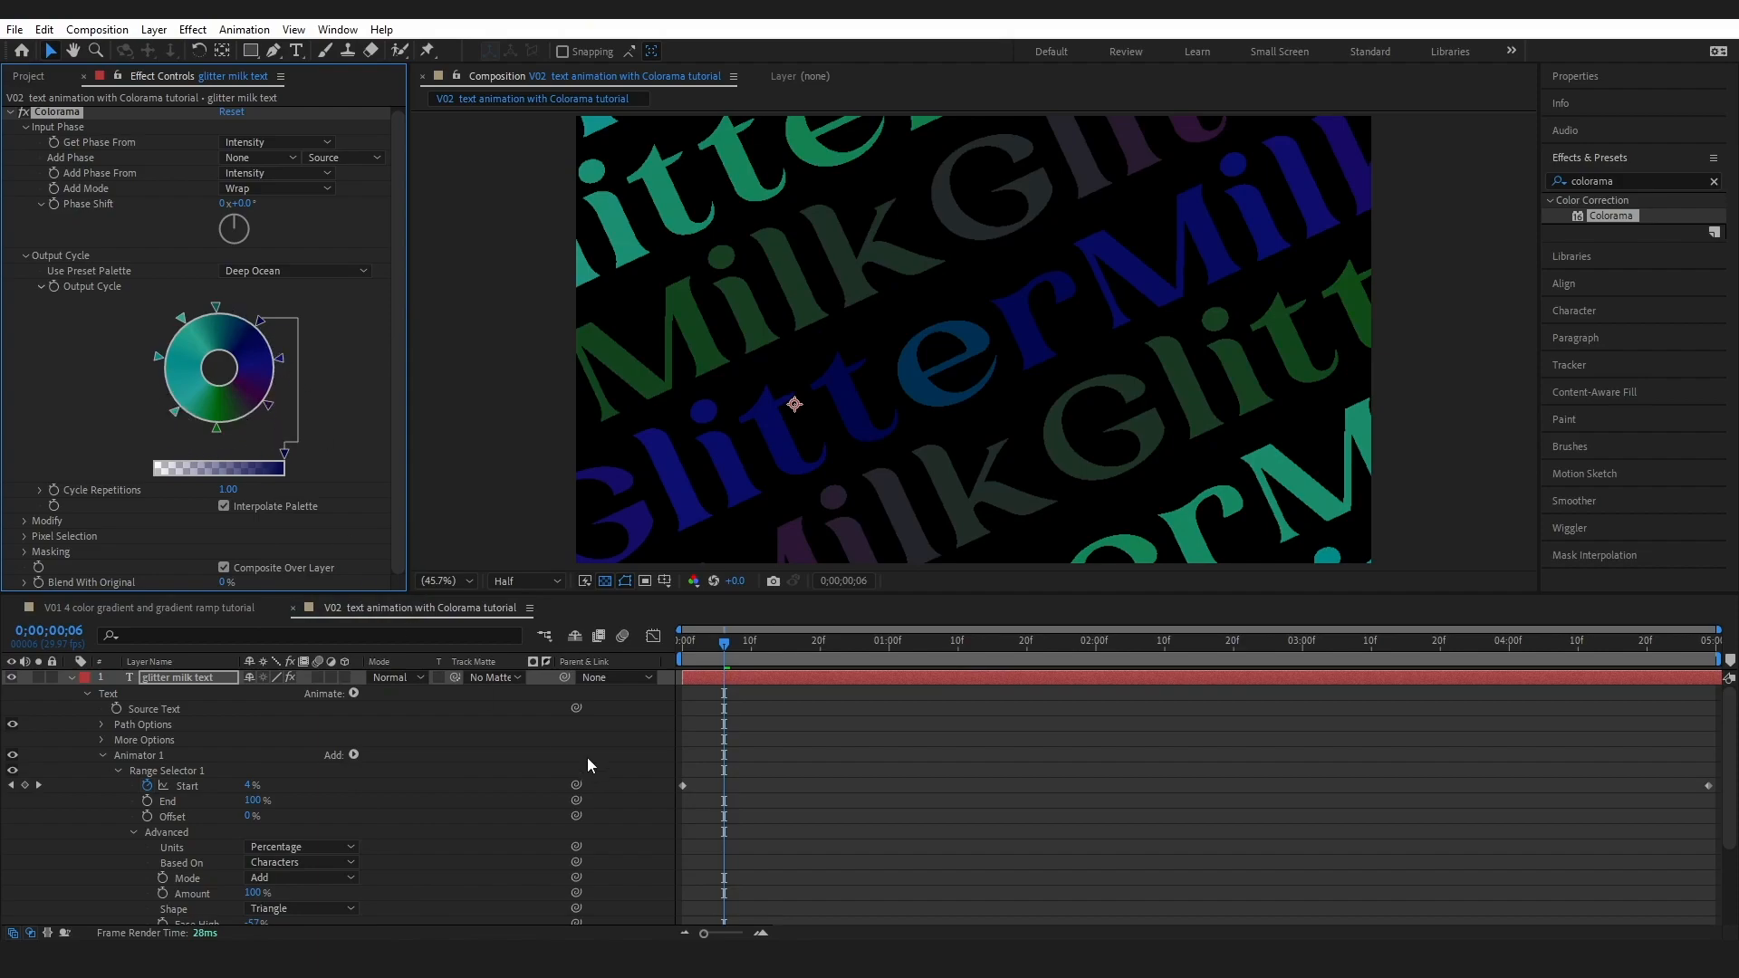
- Preview a later frame around 1;14, then return to the Hue Cycle palette
{"action": "left_click", "coordinate": [958, 640]}
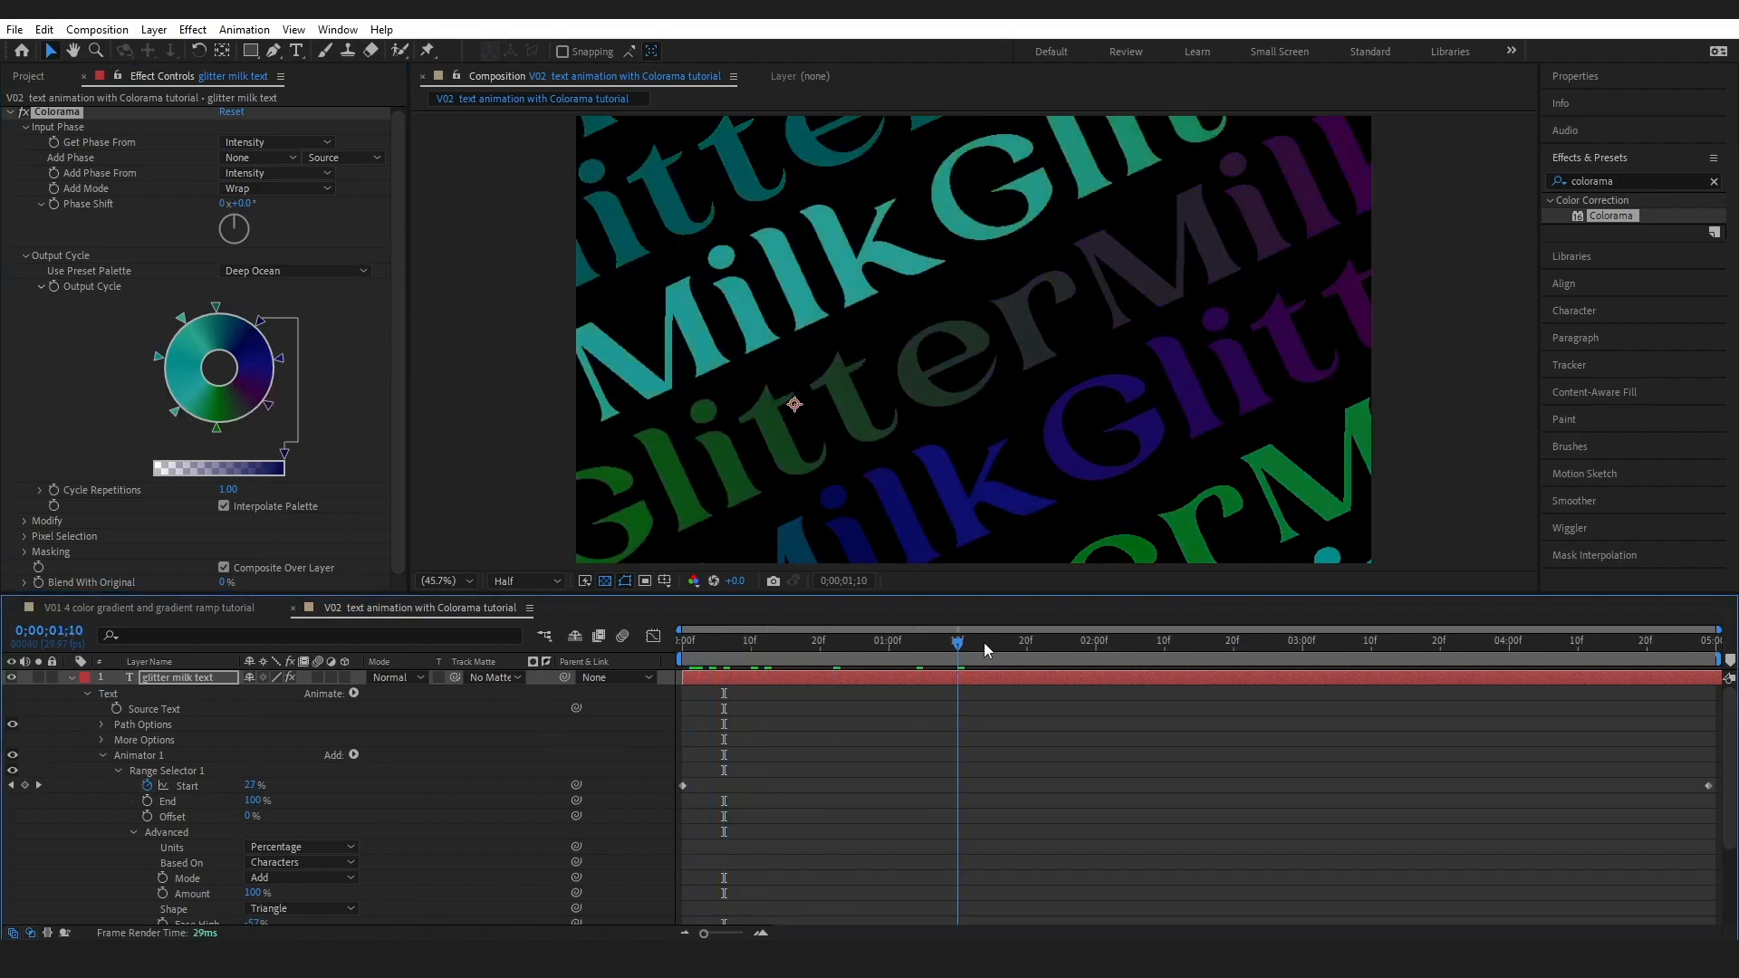
{"action": "left_click", "coordinate": [985, 640]}
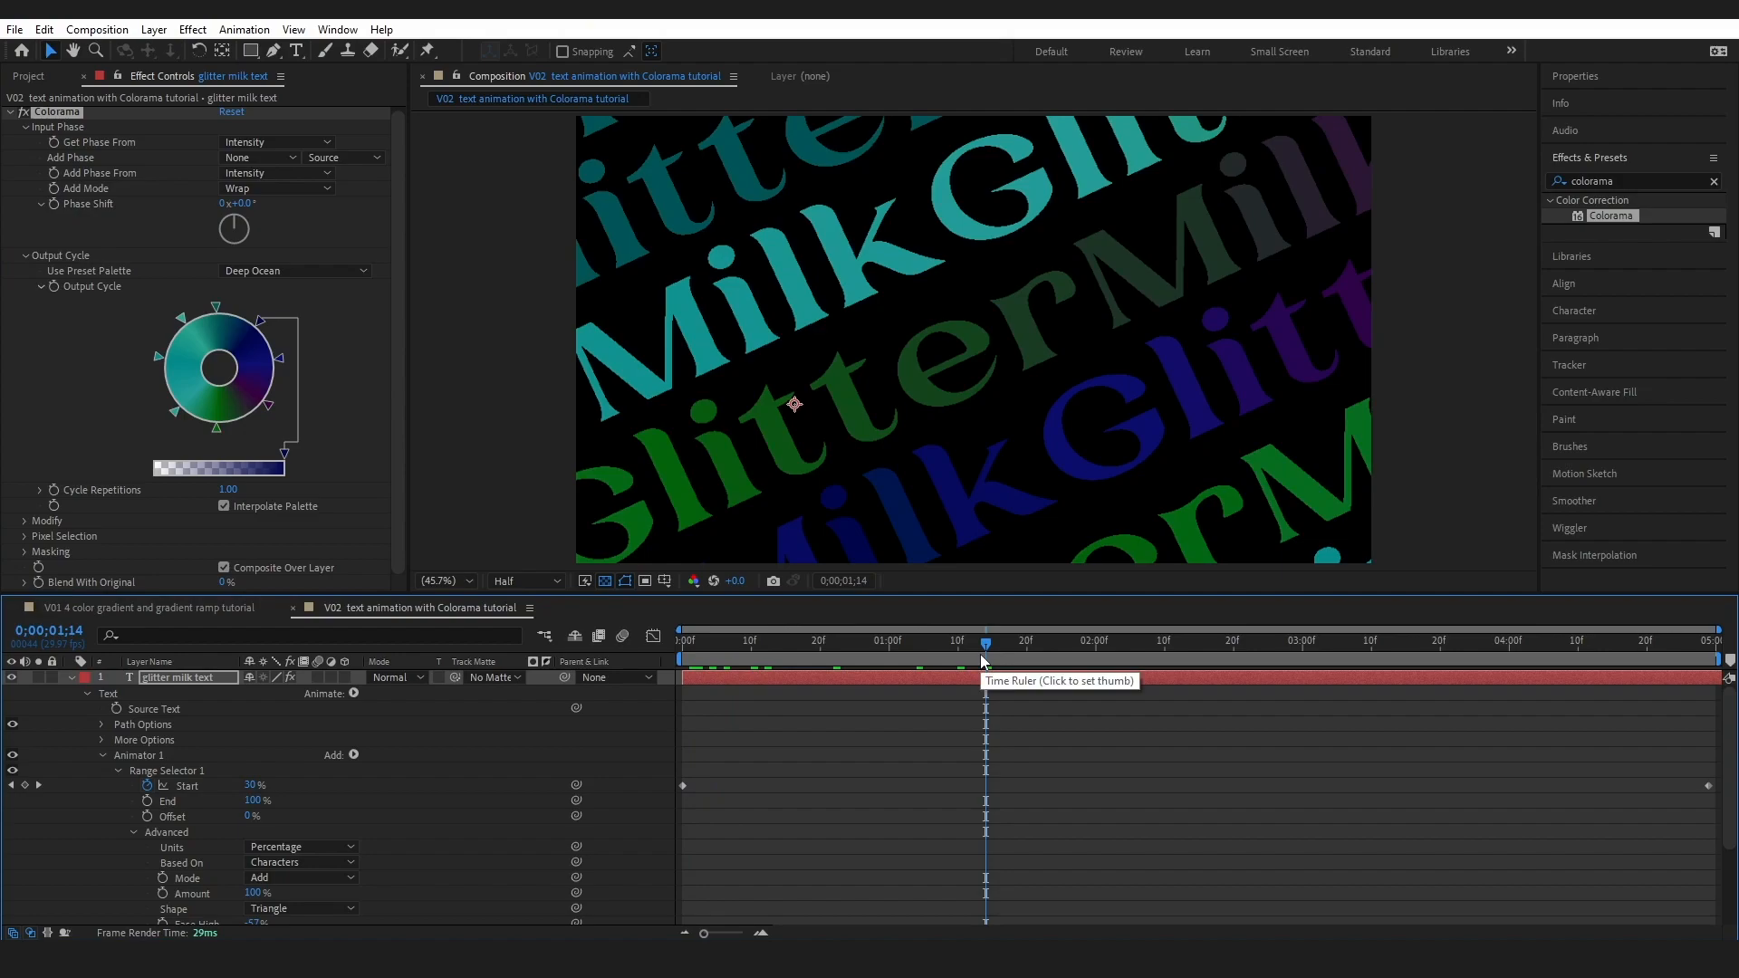
{"action": "mouse_move", "coordinate": [278, 281]}
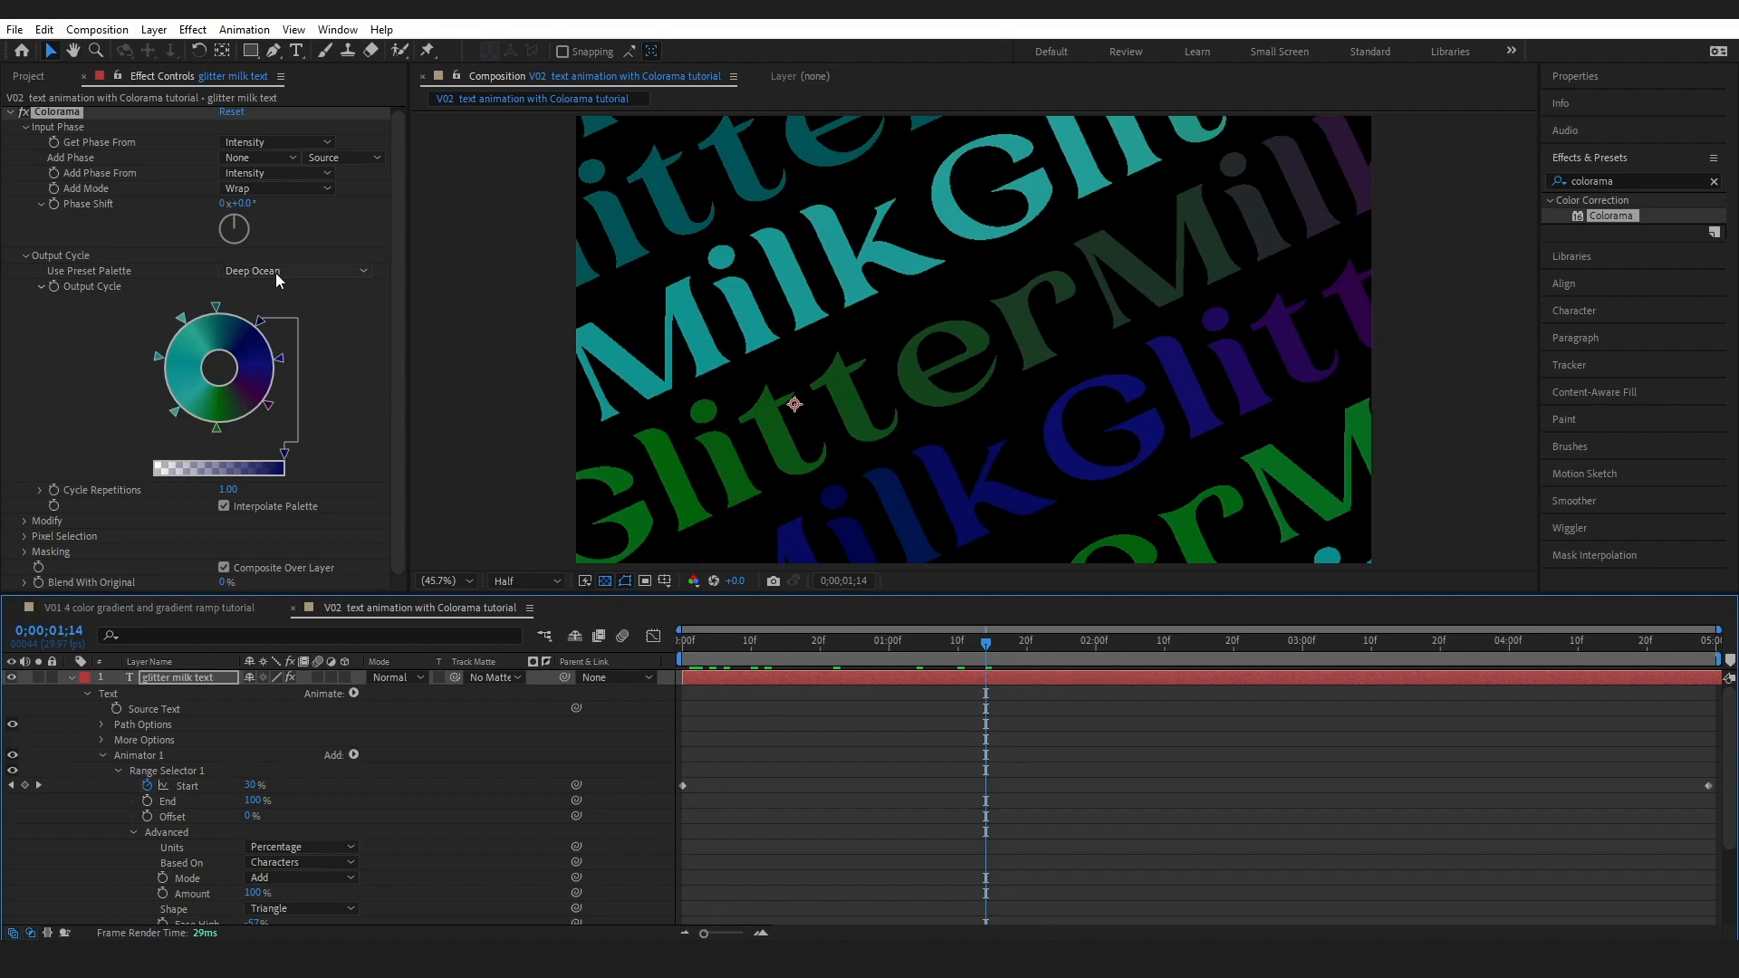
{"action": "left_click", "coordinate": [294, 270]}
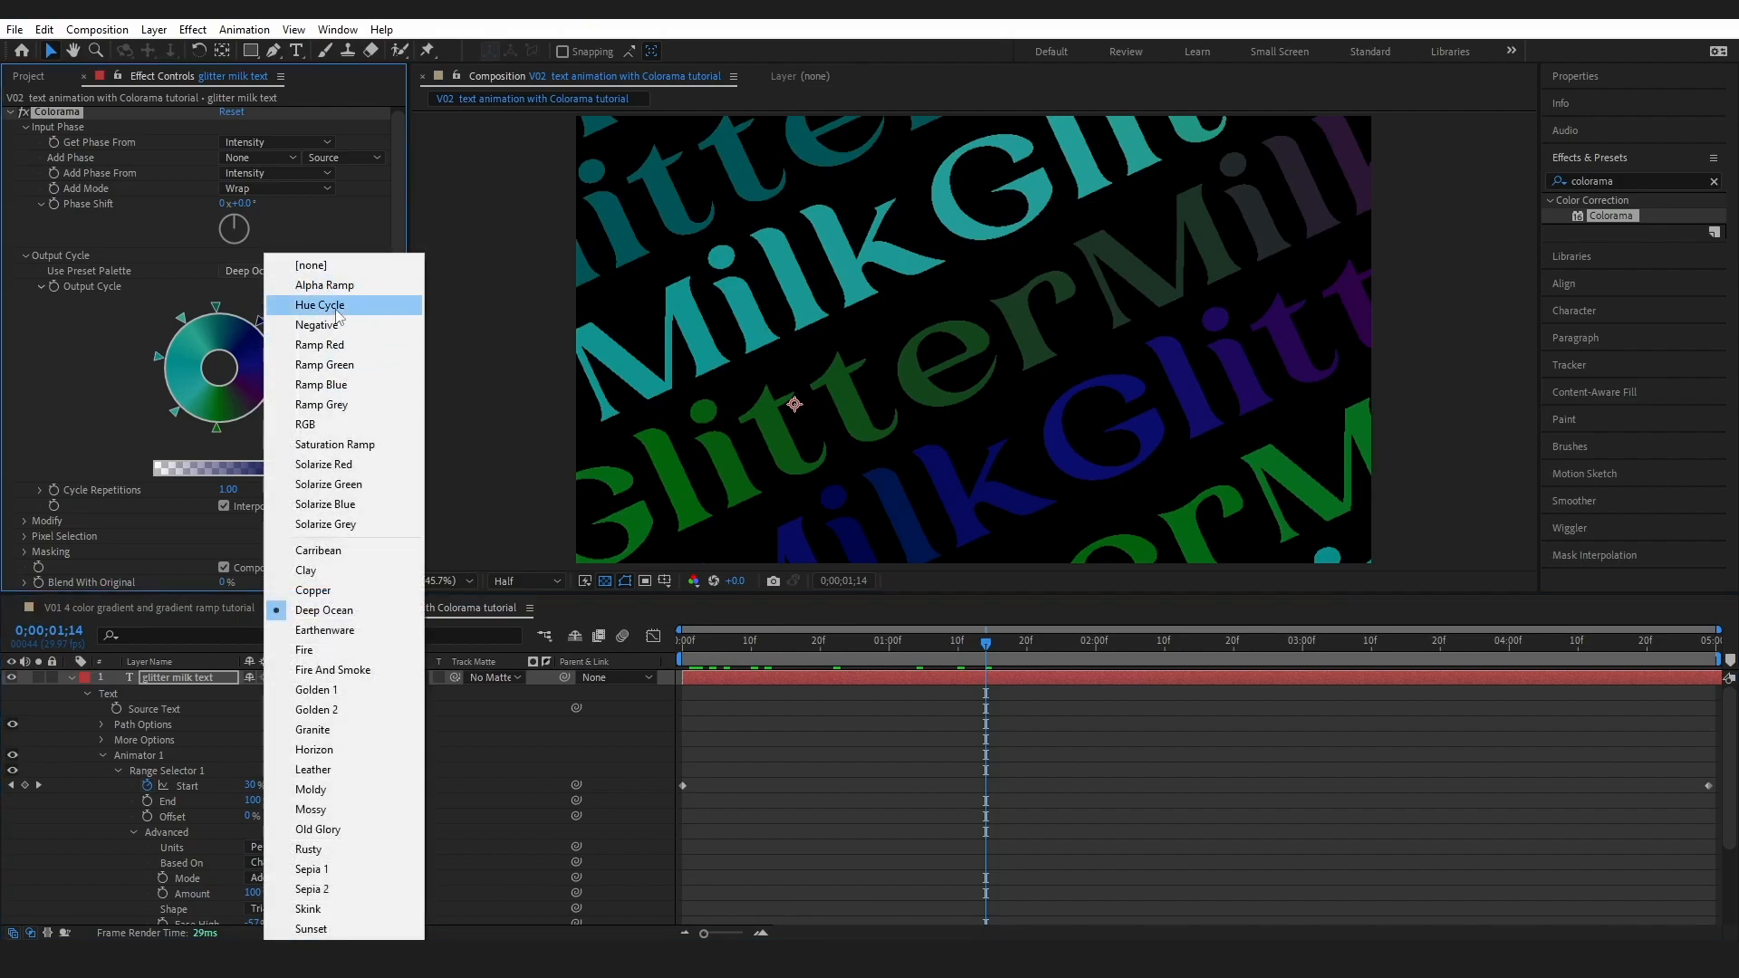
{"action": "left_click", "coordinate": [318, 305]}
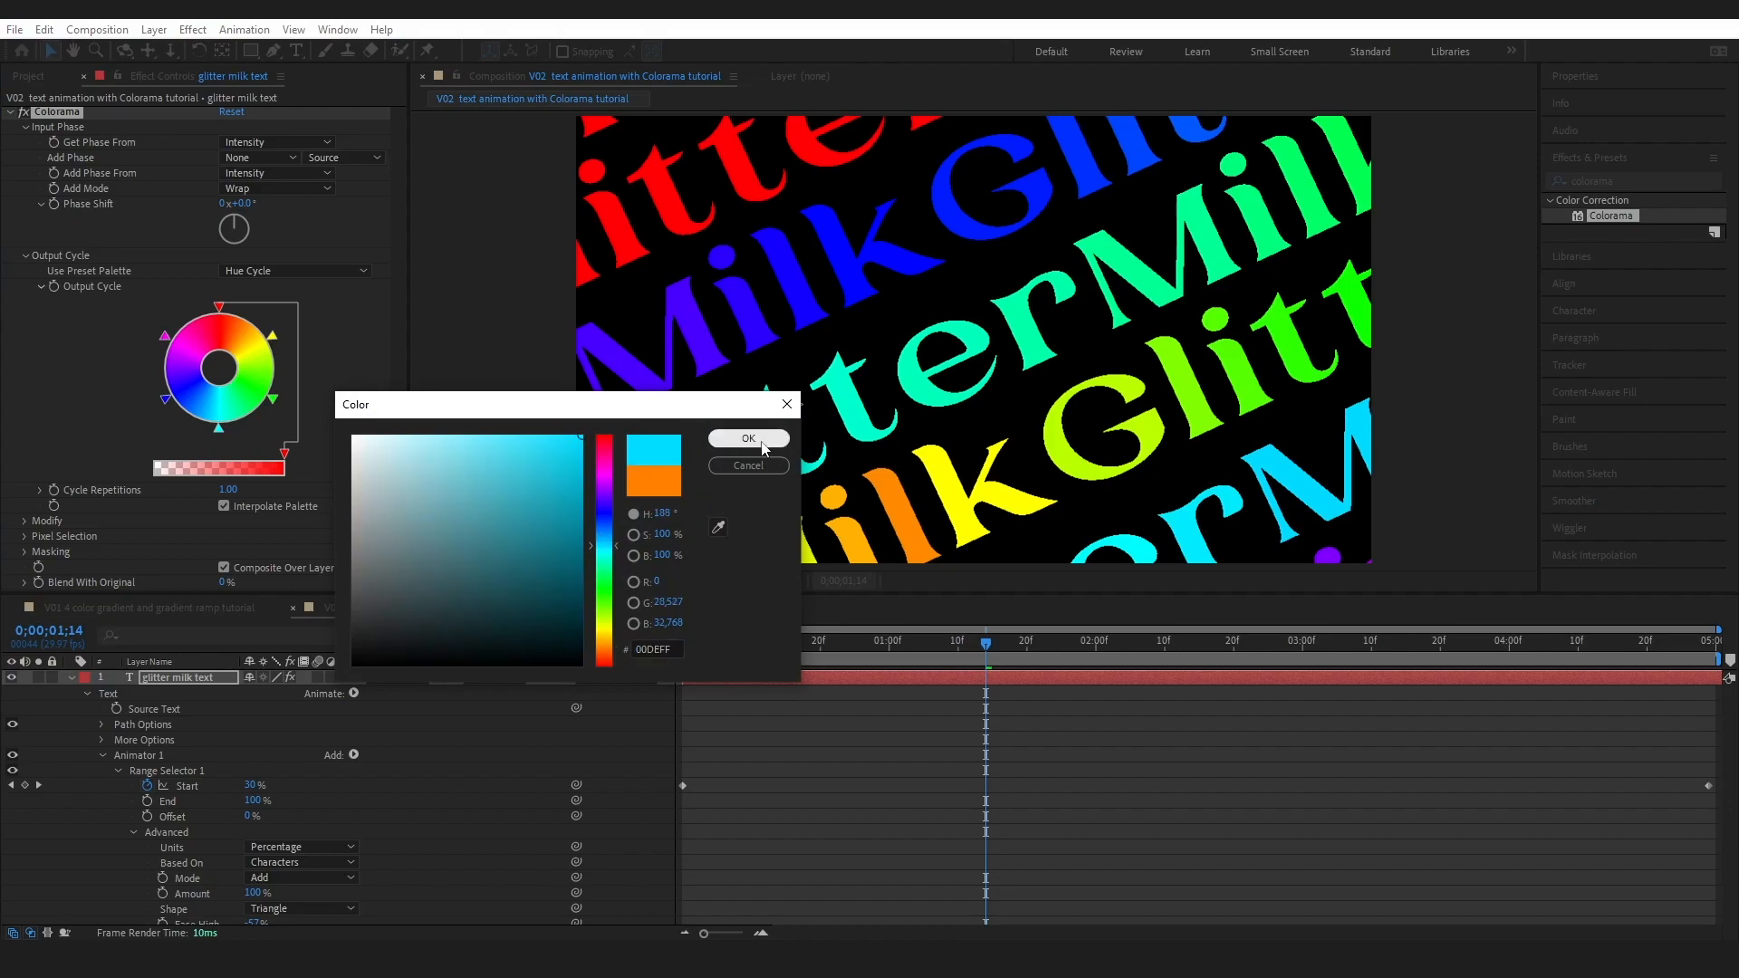
- Set an Output Cycle colour point to yellow, then pink E530DD, then undo the change
{"action": "left_click", "coordinate": [747, 437]}
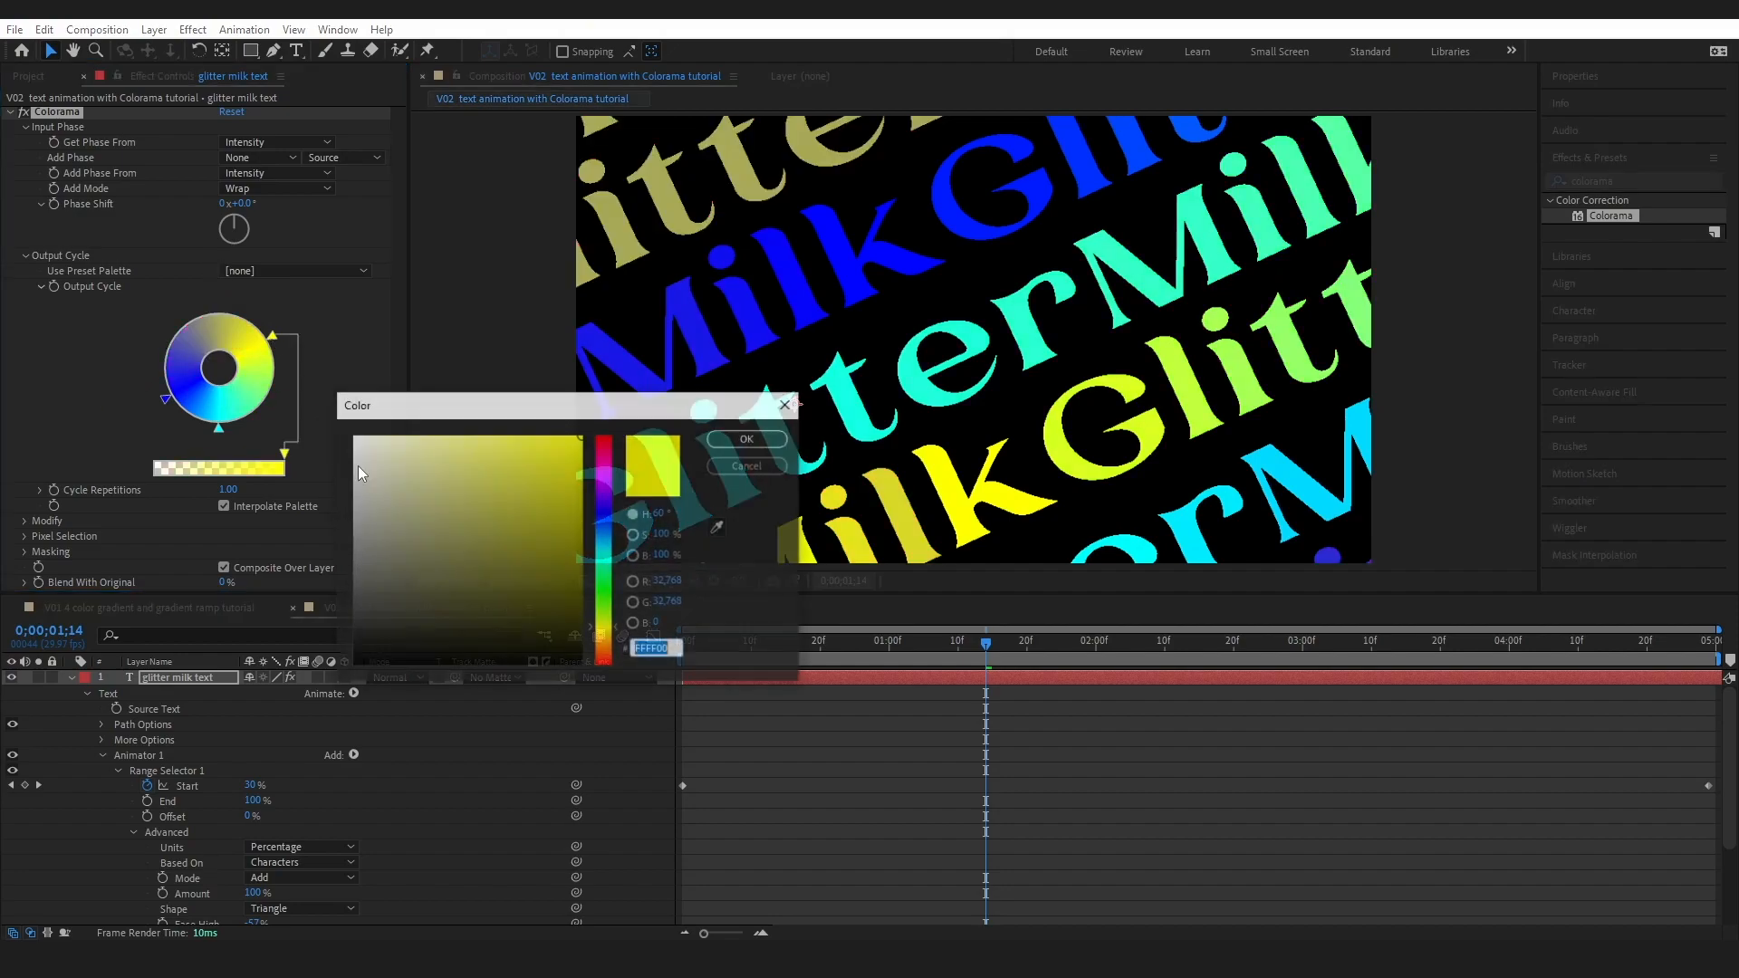
{"action": "left_click", "coordinate": [745, 439]}
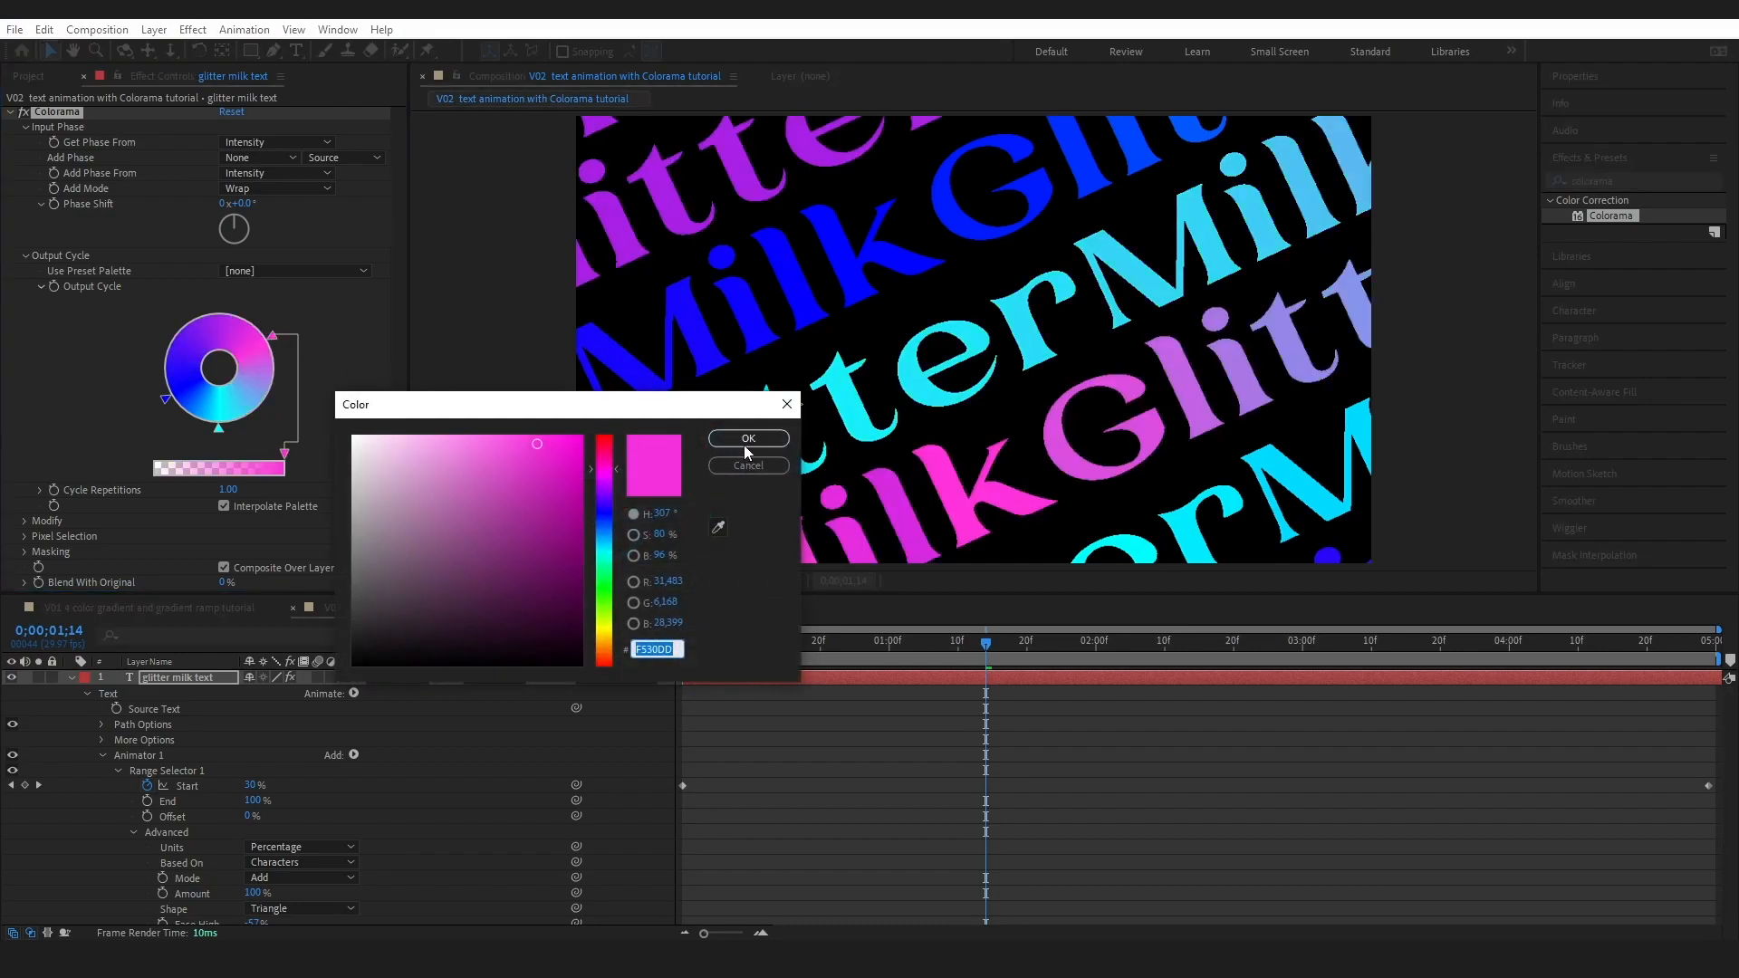
{"action": "key", "text": "ctrl+z"}
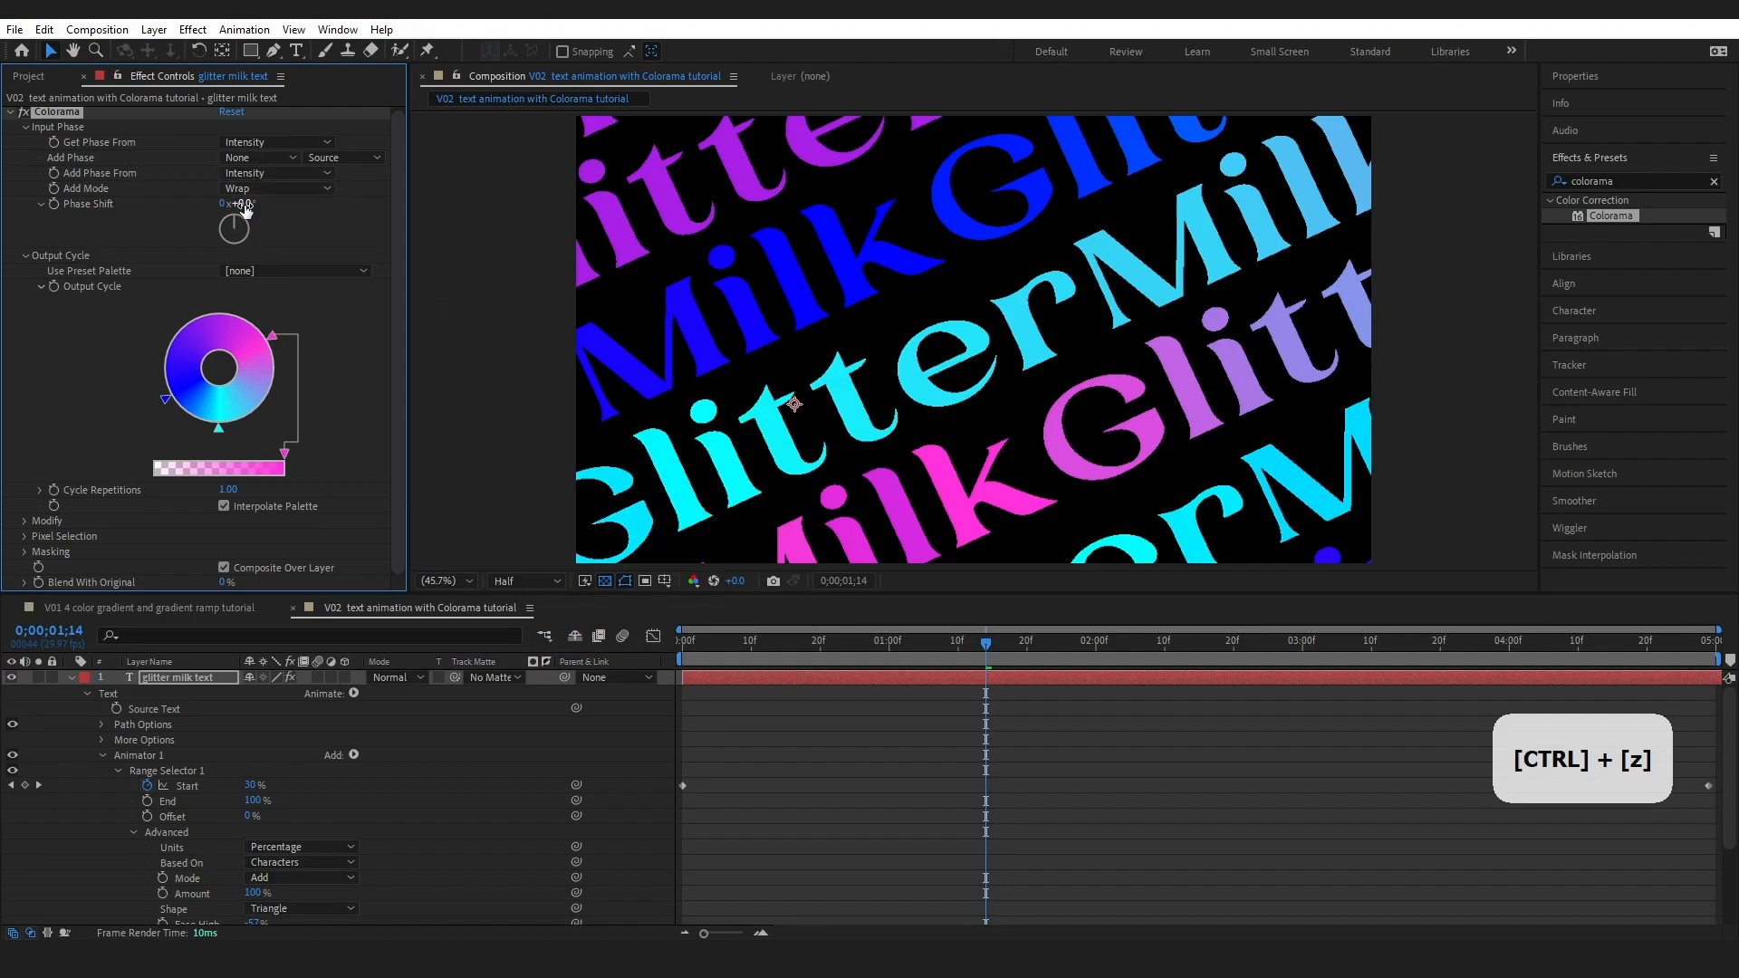
{"action": "key", "text": "ctrl+z"}
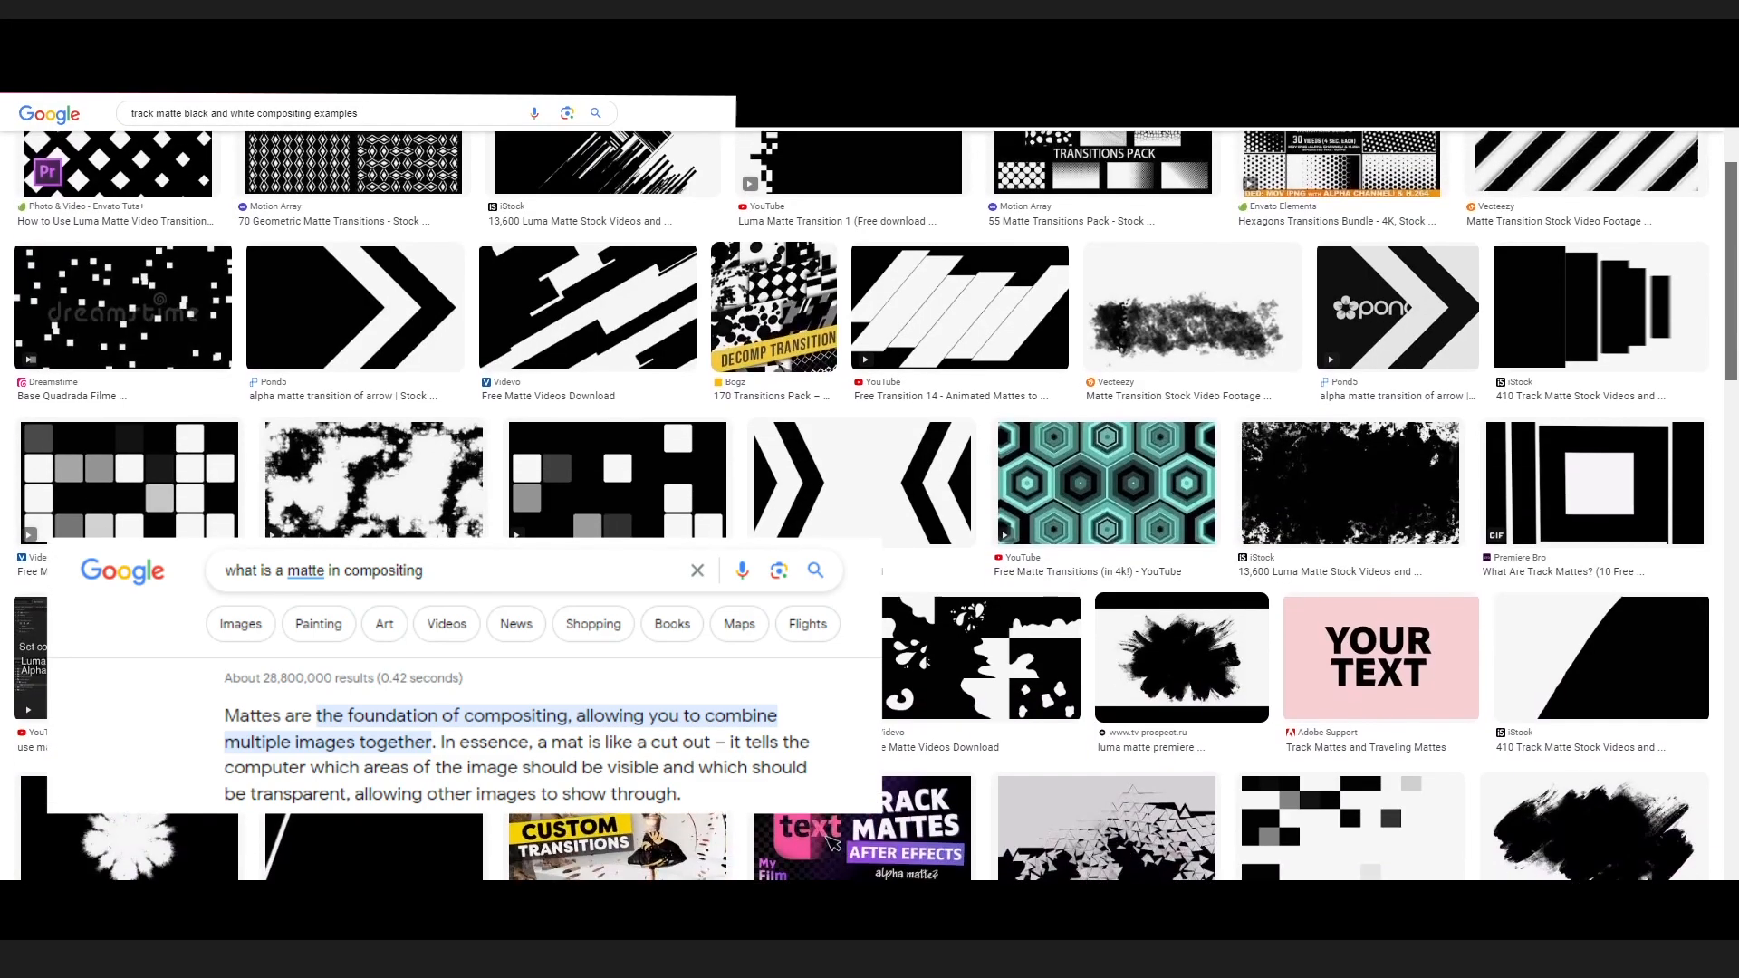
- Scroll through the black-and-white track matte examples in the browser
{"action": "scroll", "scroll_direction": "down", "scroll_amount": 3}
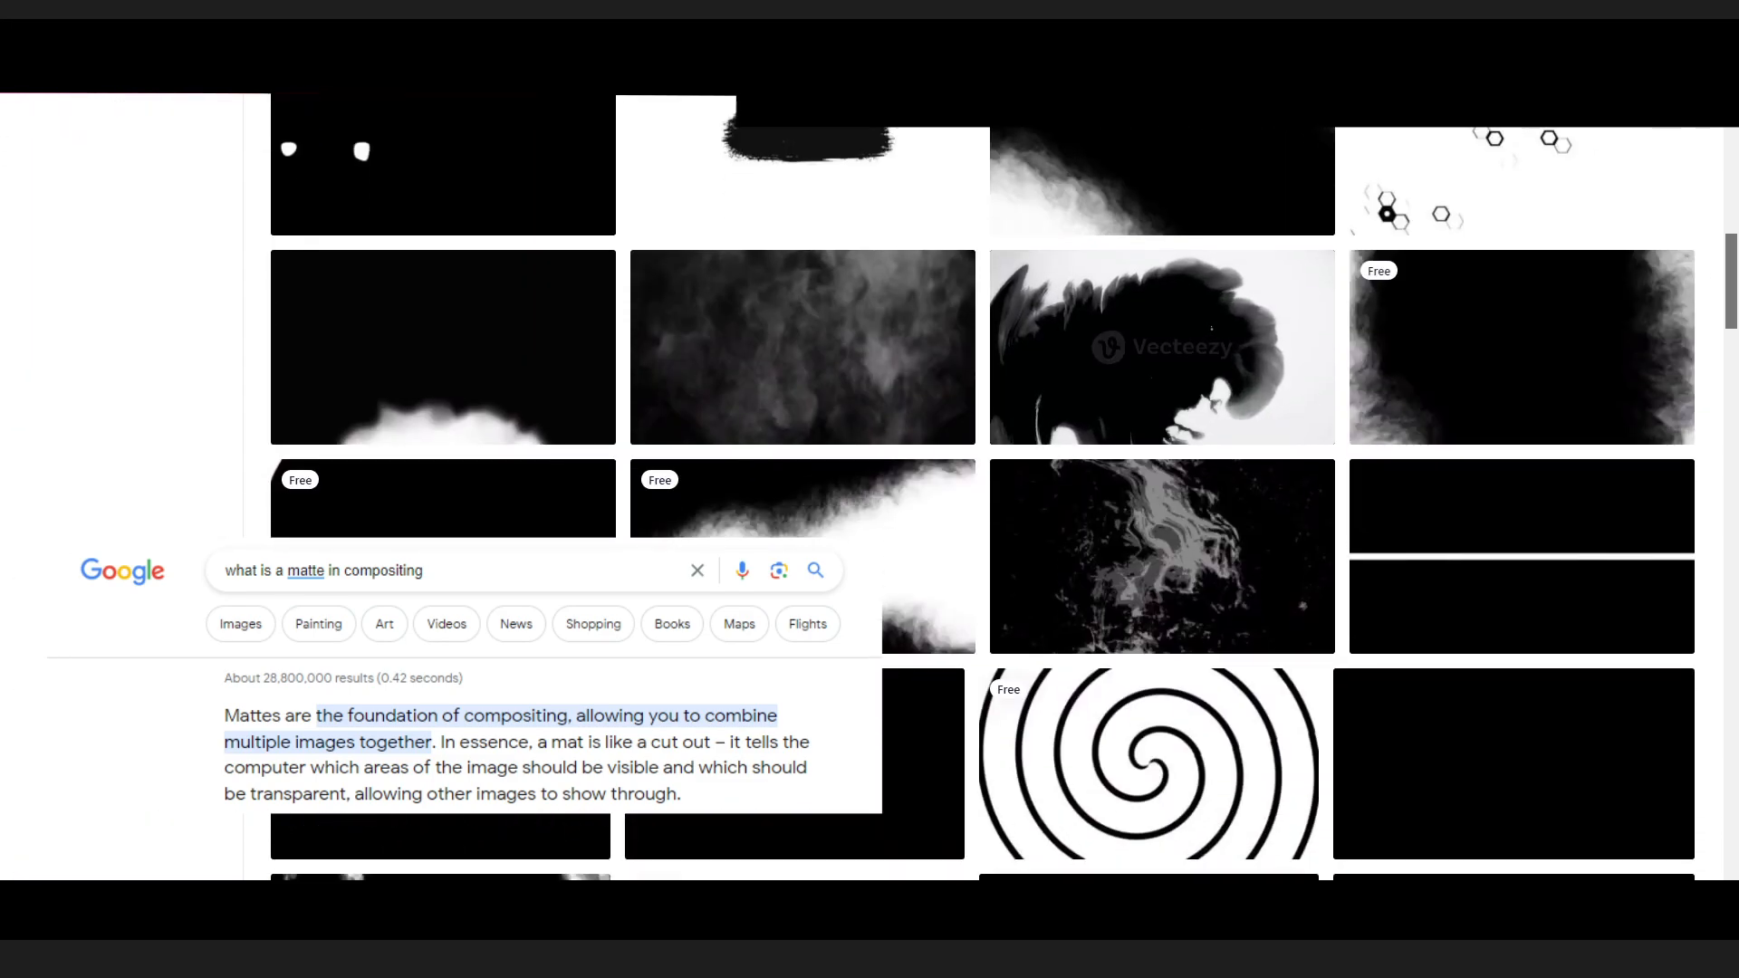
{"action": "scroll", "scroll_direction": "down", "scroll_amount": 3}
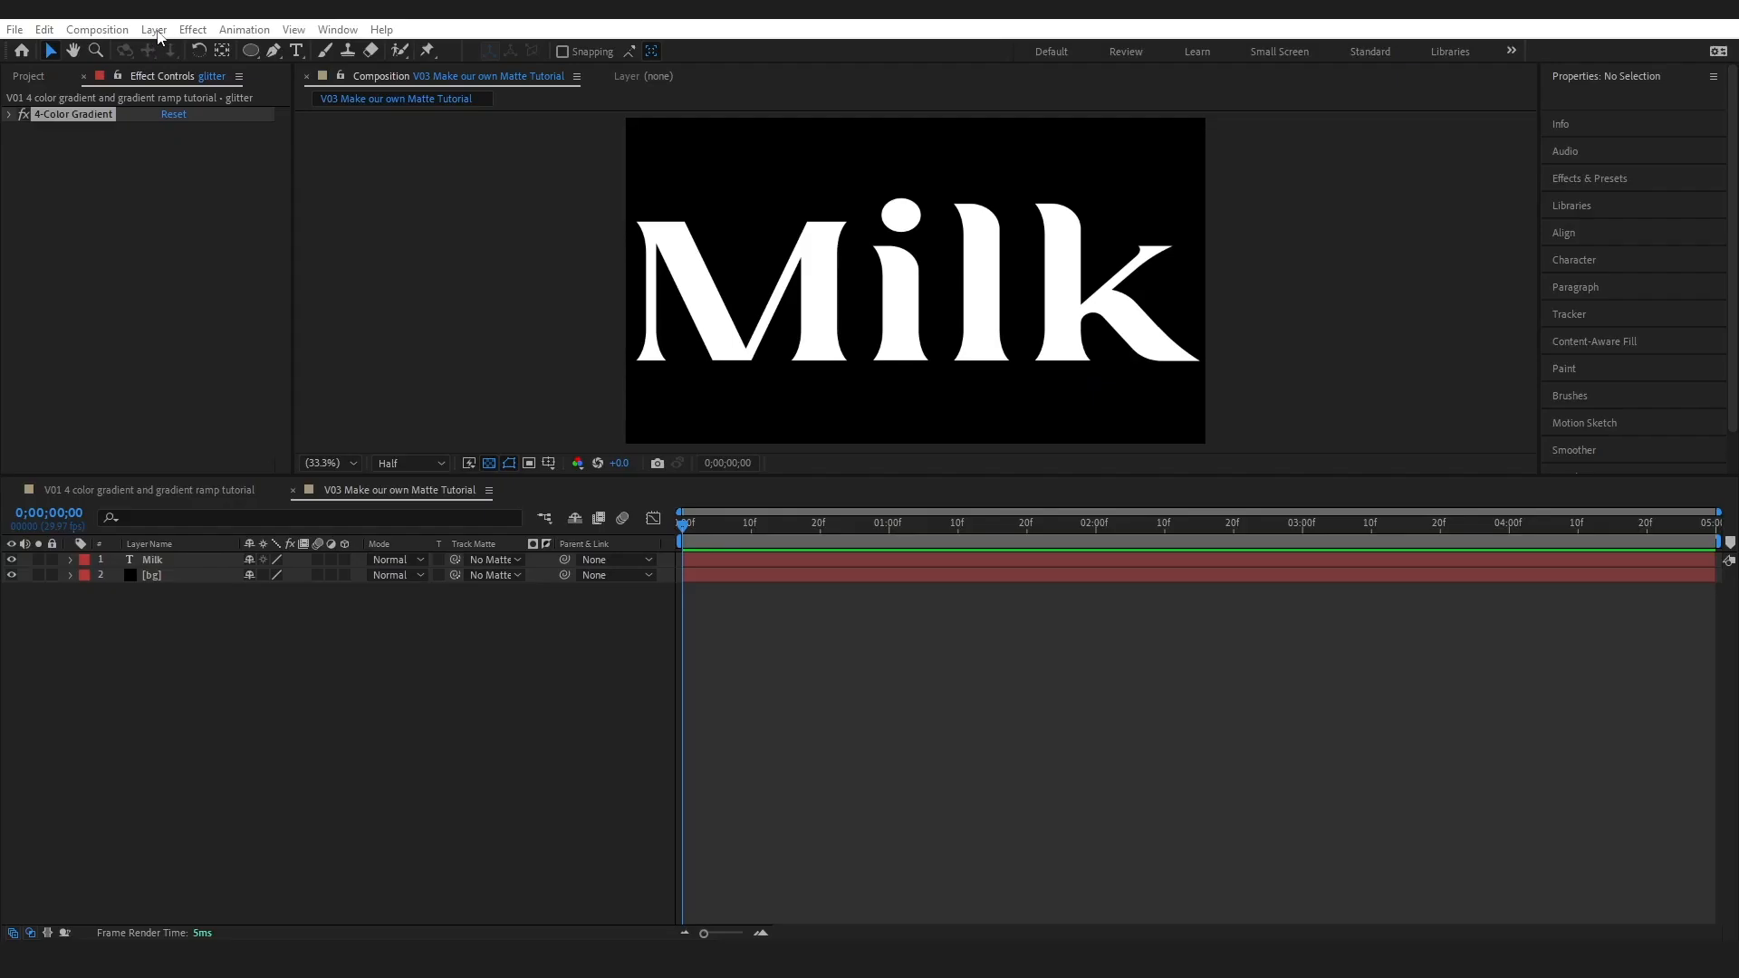
- Create a new full-frame white solid layer named 'White bg'
{"action": "left_click", "coordinate": [153, 29]}
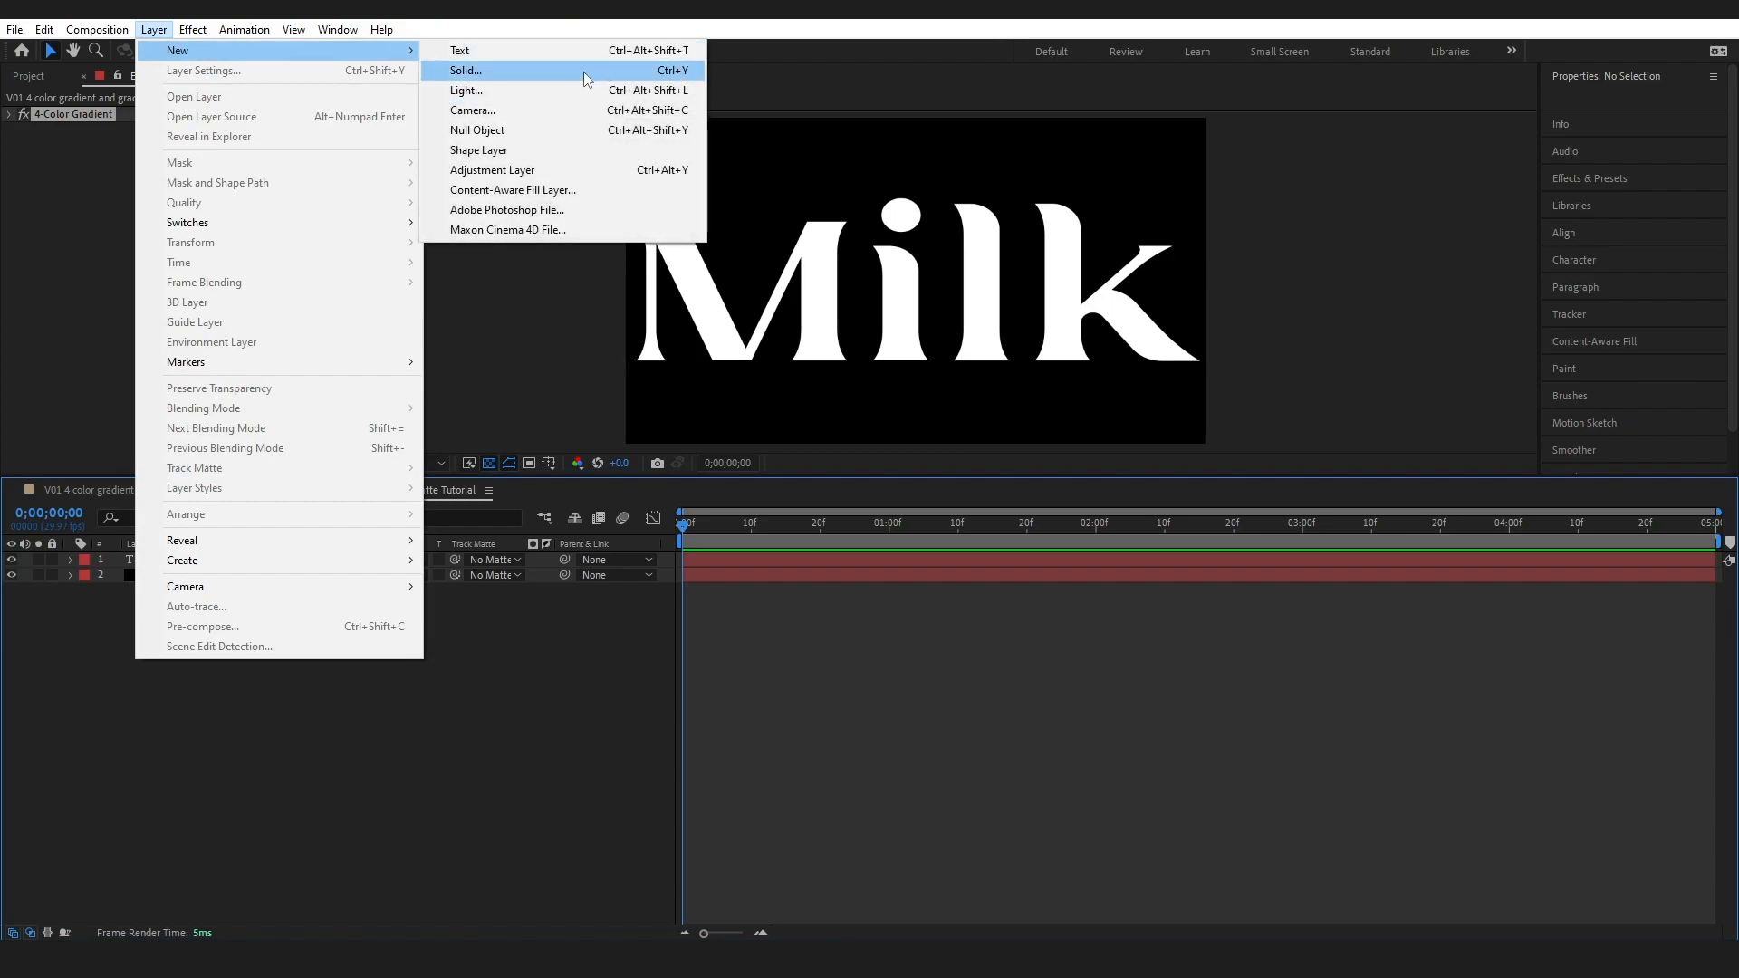
{"action": "left_click", "coordinate": [464, 69]}
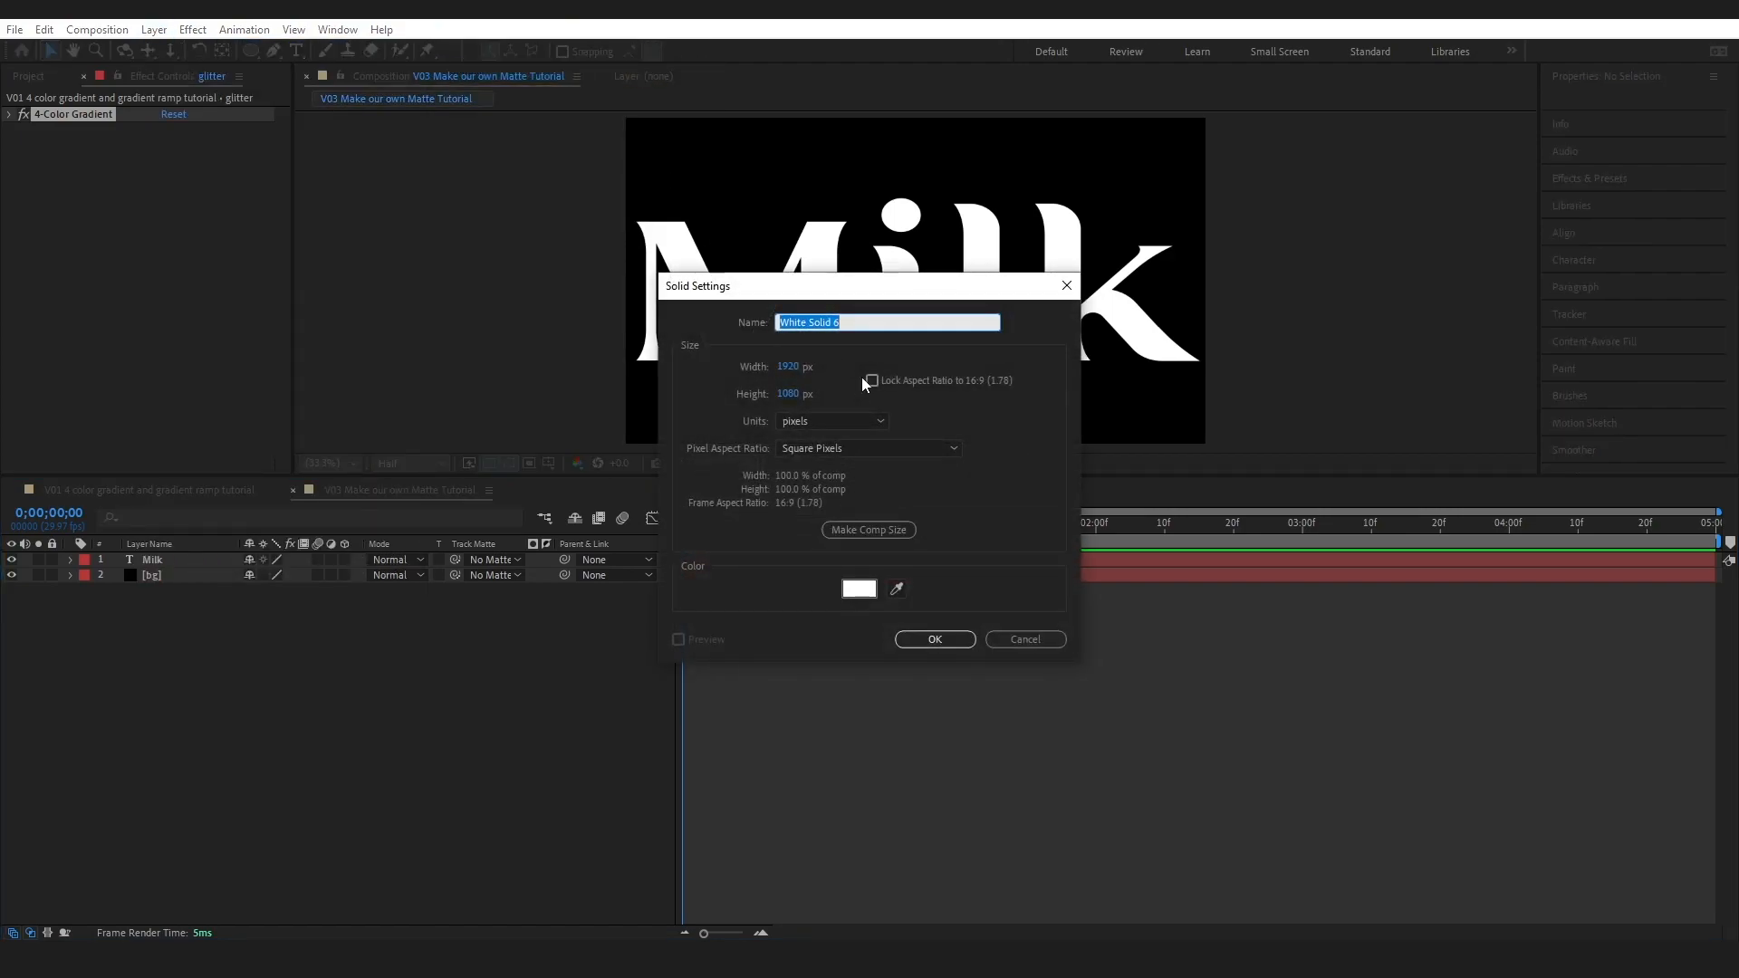
{"action": "type", "text": "W"}
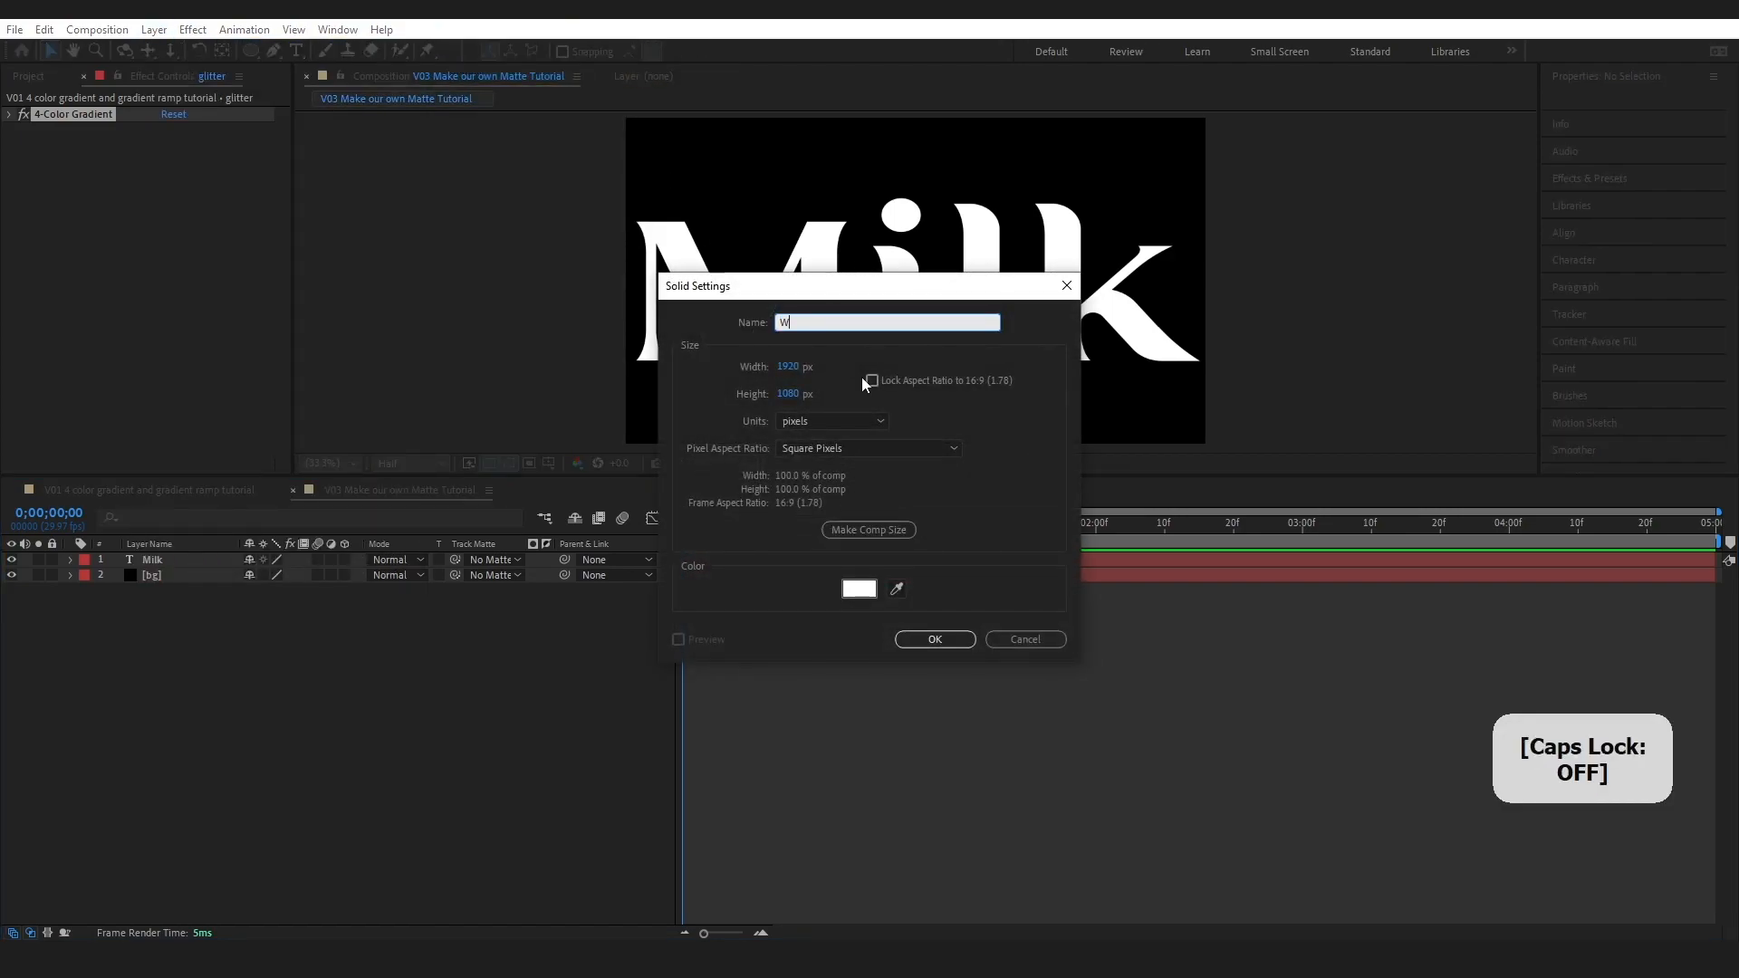
{"action": "type", "text": "hite bg"}
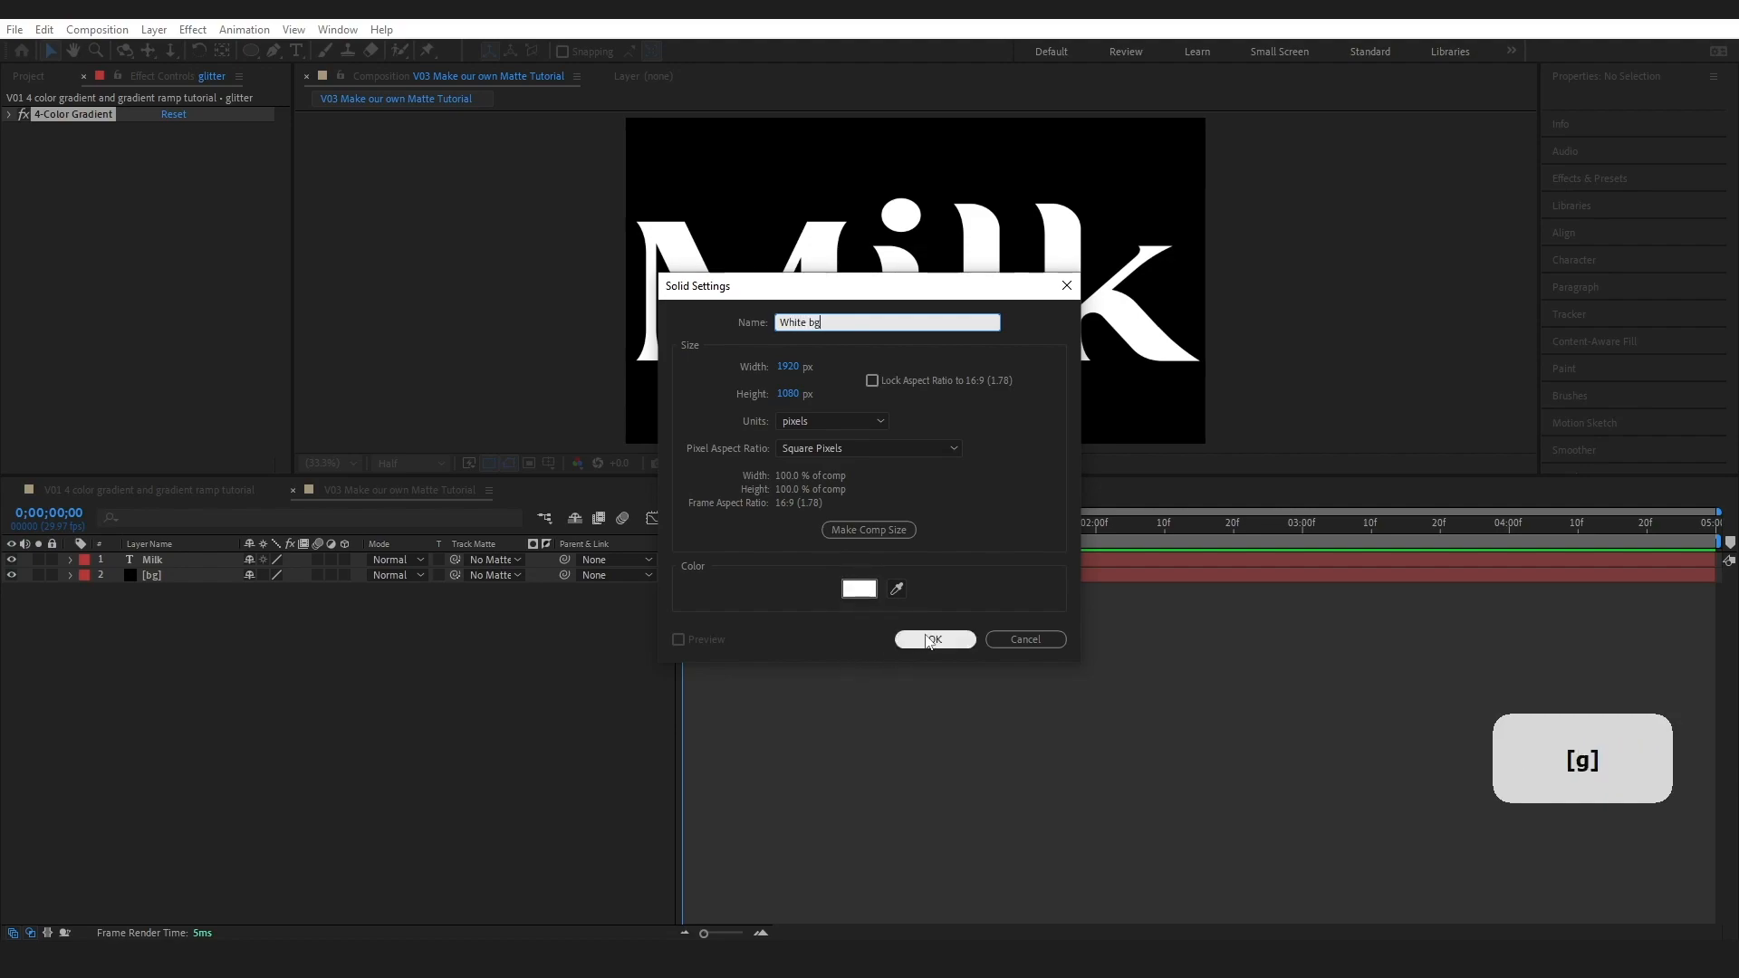
{"action": "left_click", "coordinate": [933, 638]}
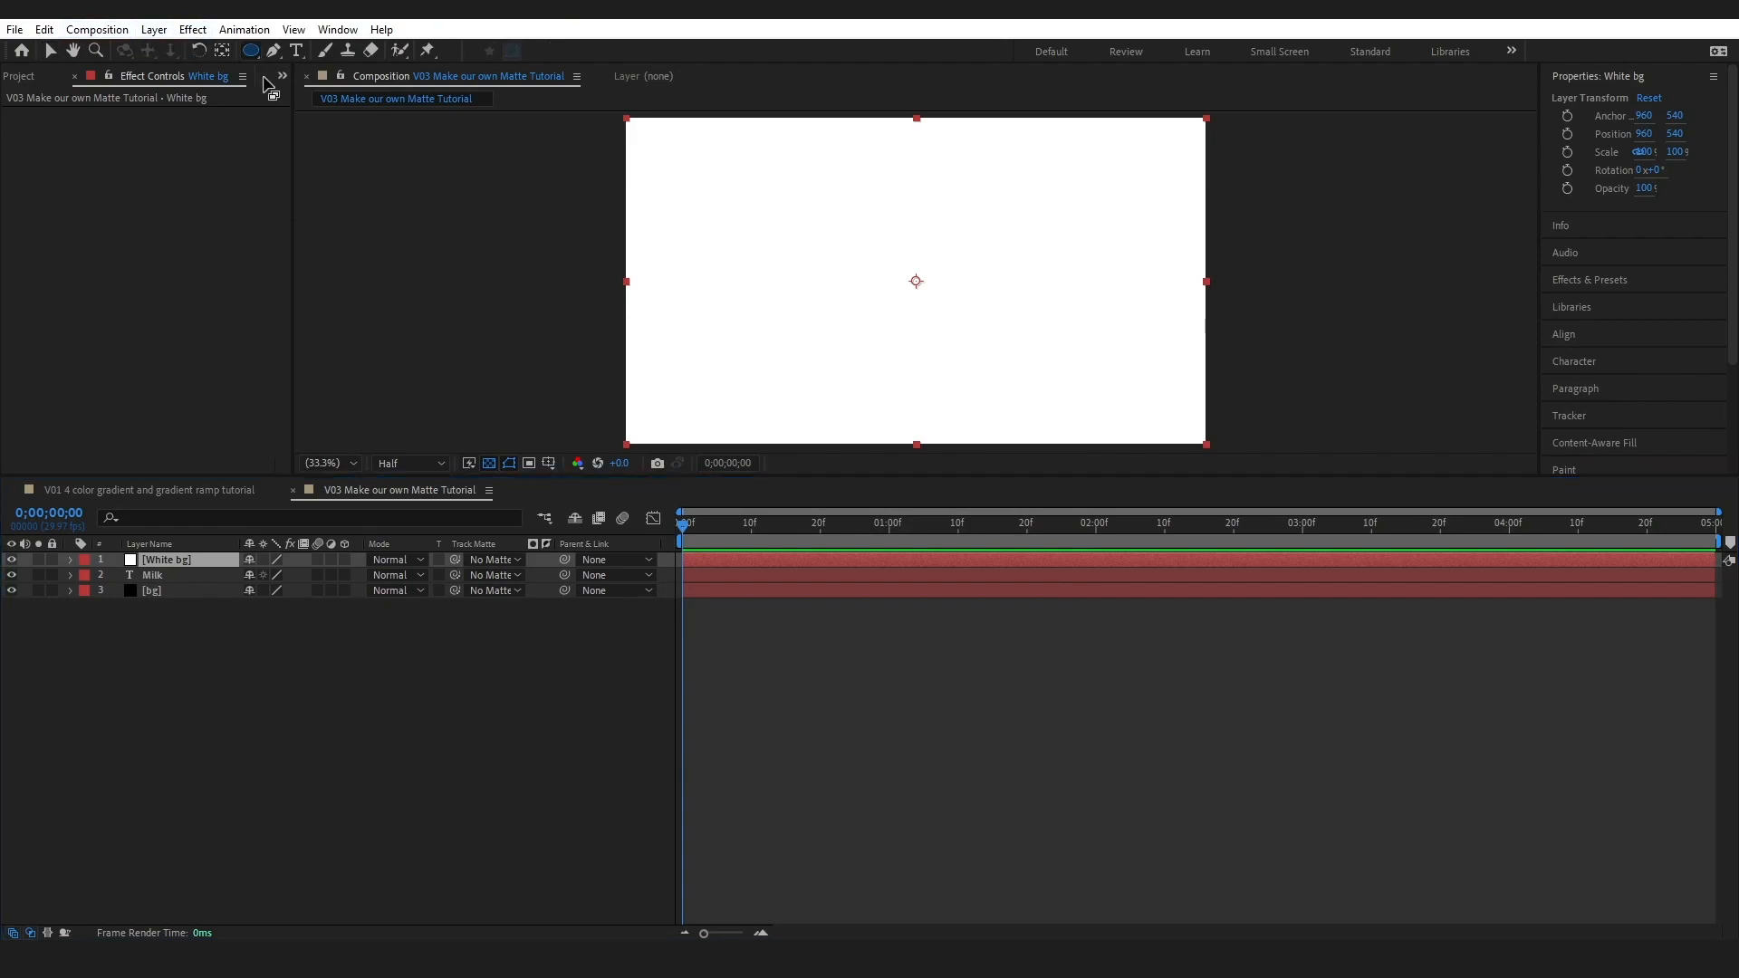
- Clear the layer selection and switch to the Ellipse tool for drawing circles
{"action": "left_click", "coordinate": [252, 51]}
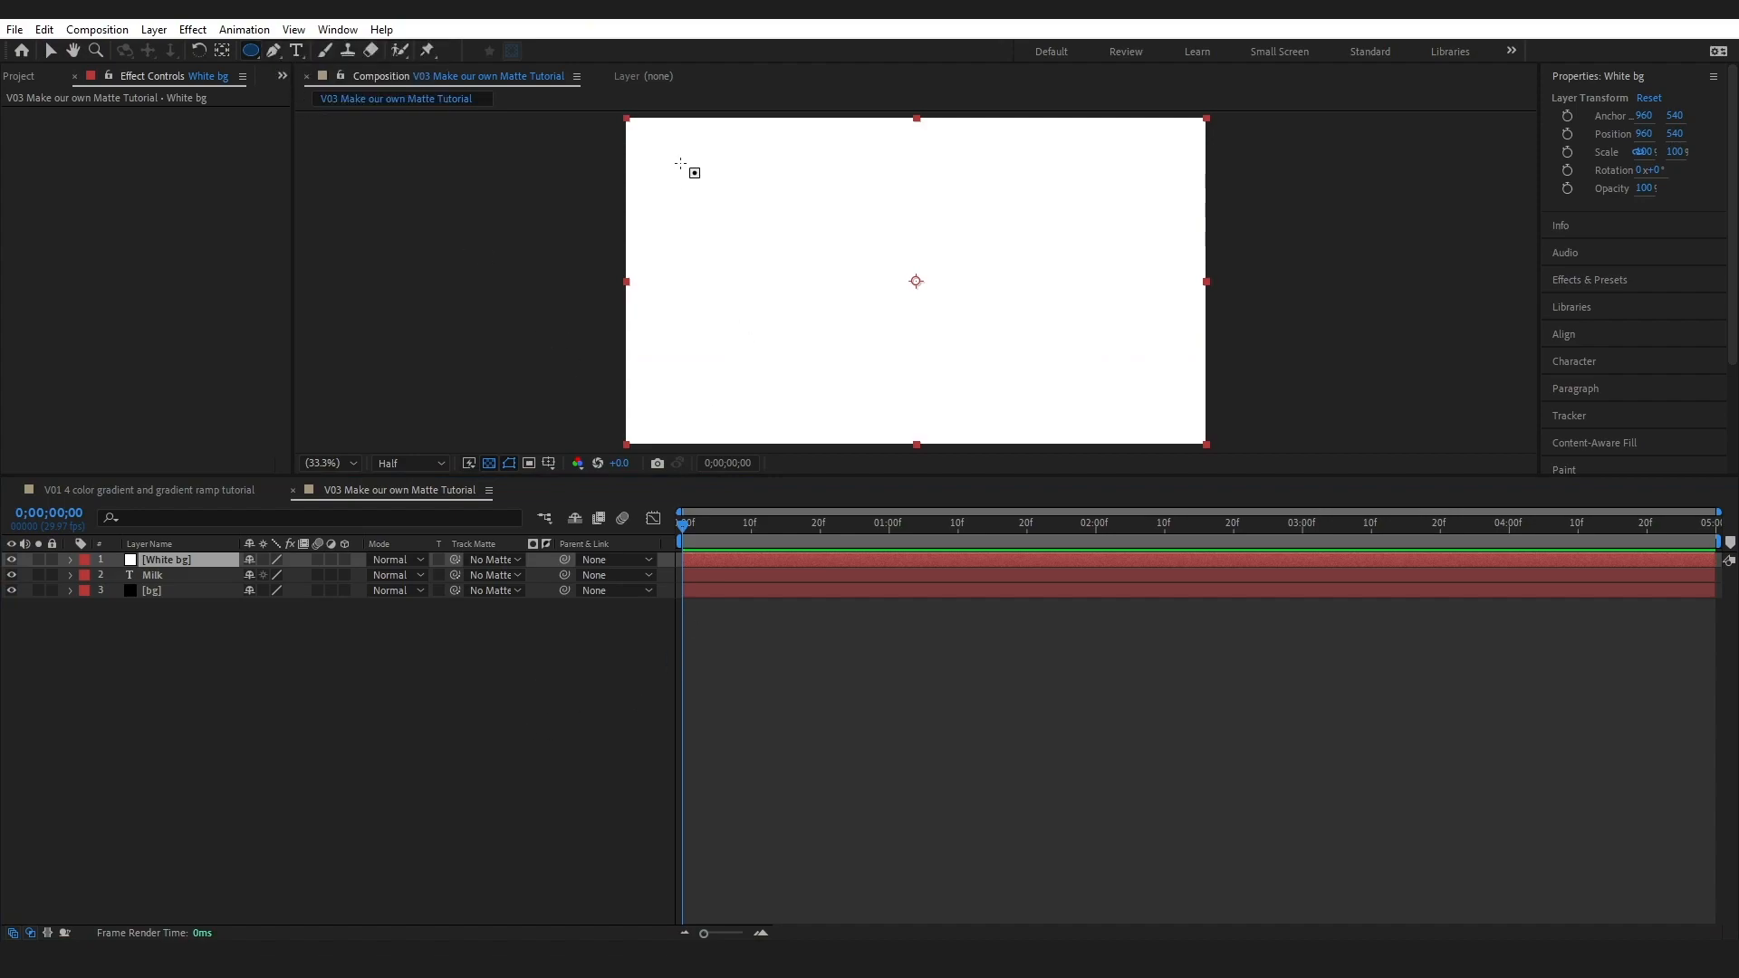
{"action": "mouse_move", "coordinate": [631, 300]}
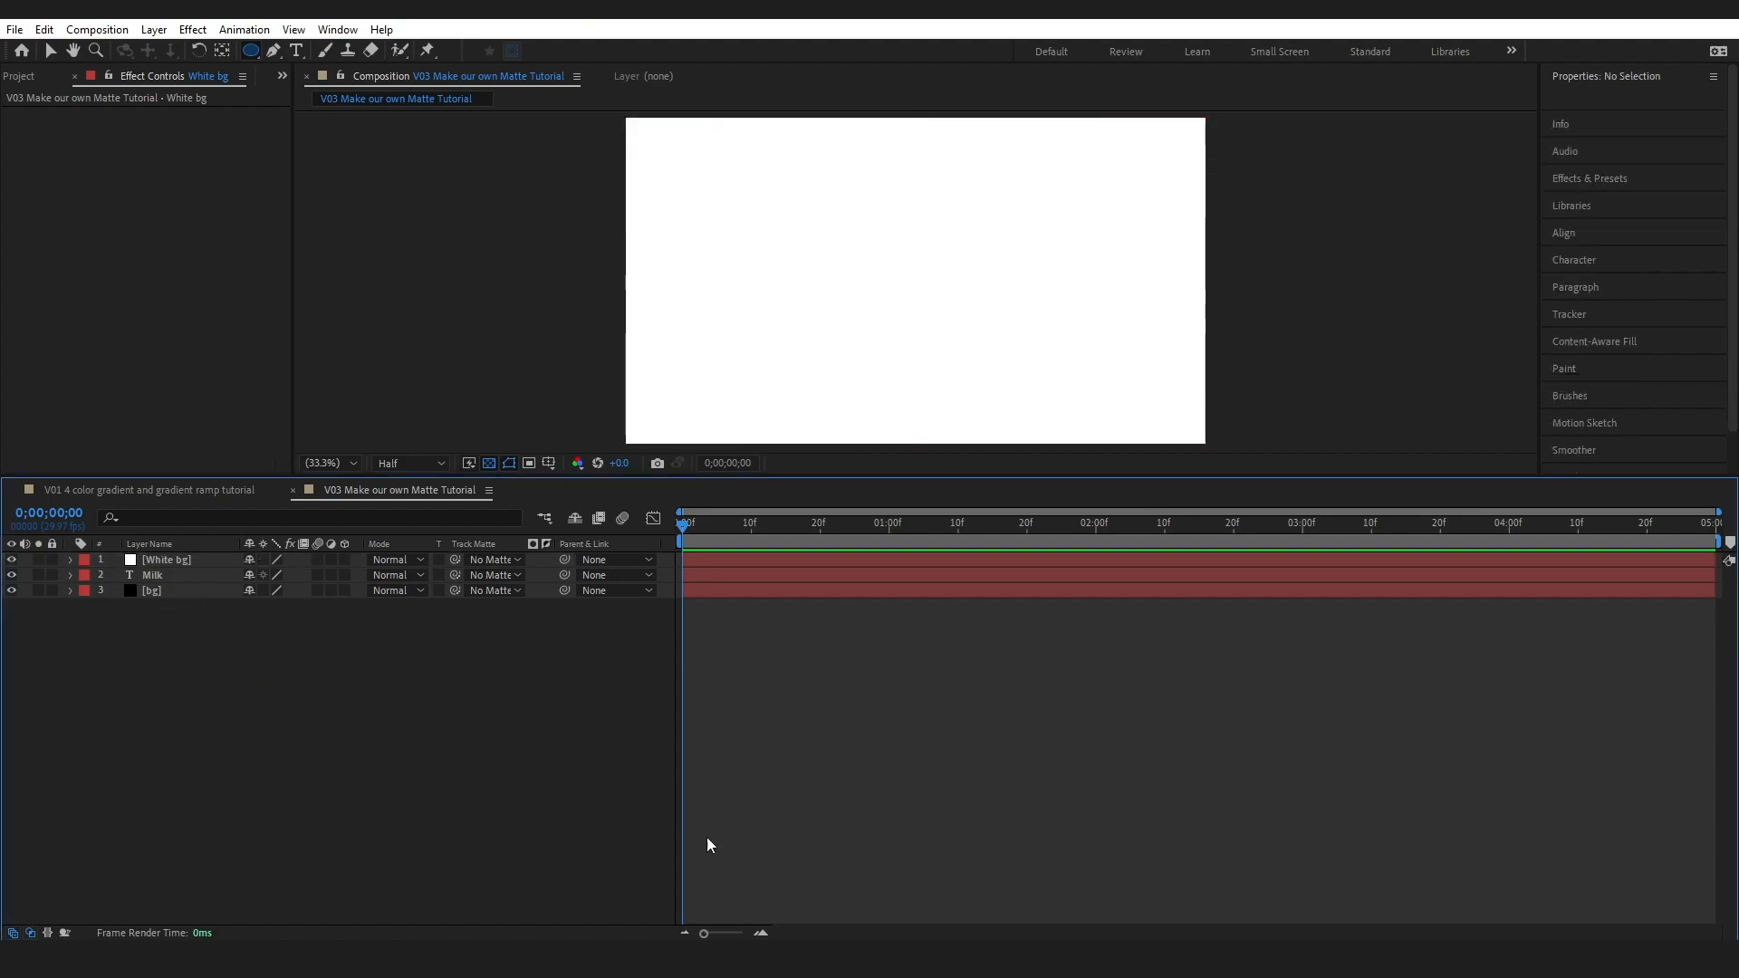
{"action": "left_click", "coordinate": [252, 50]}
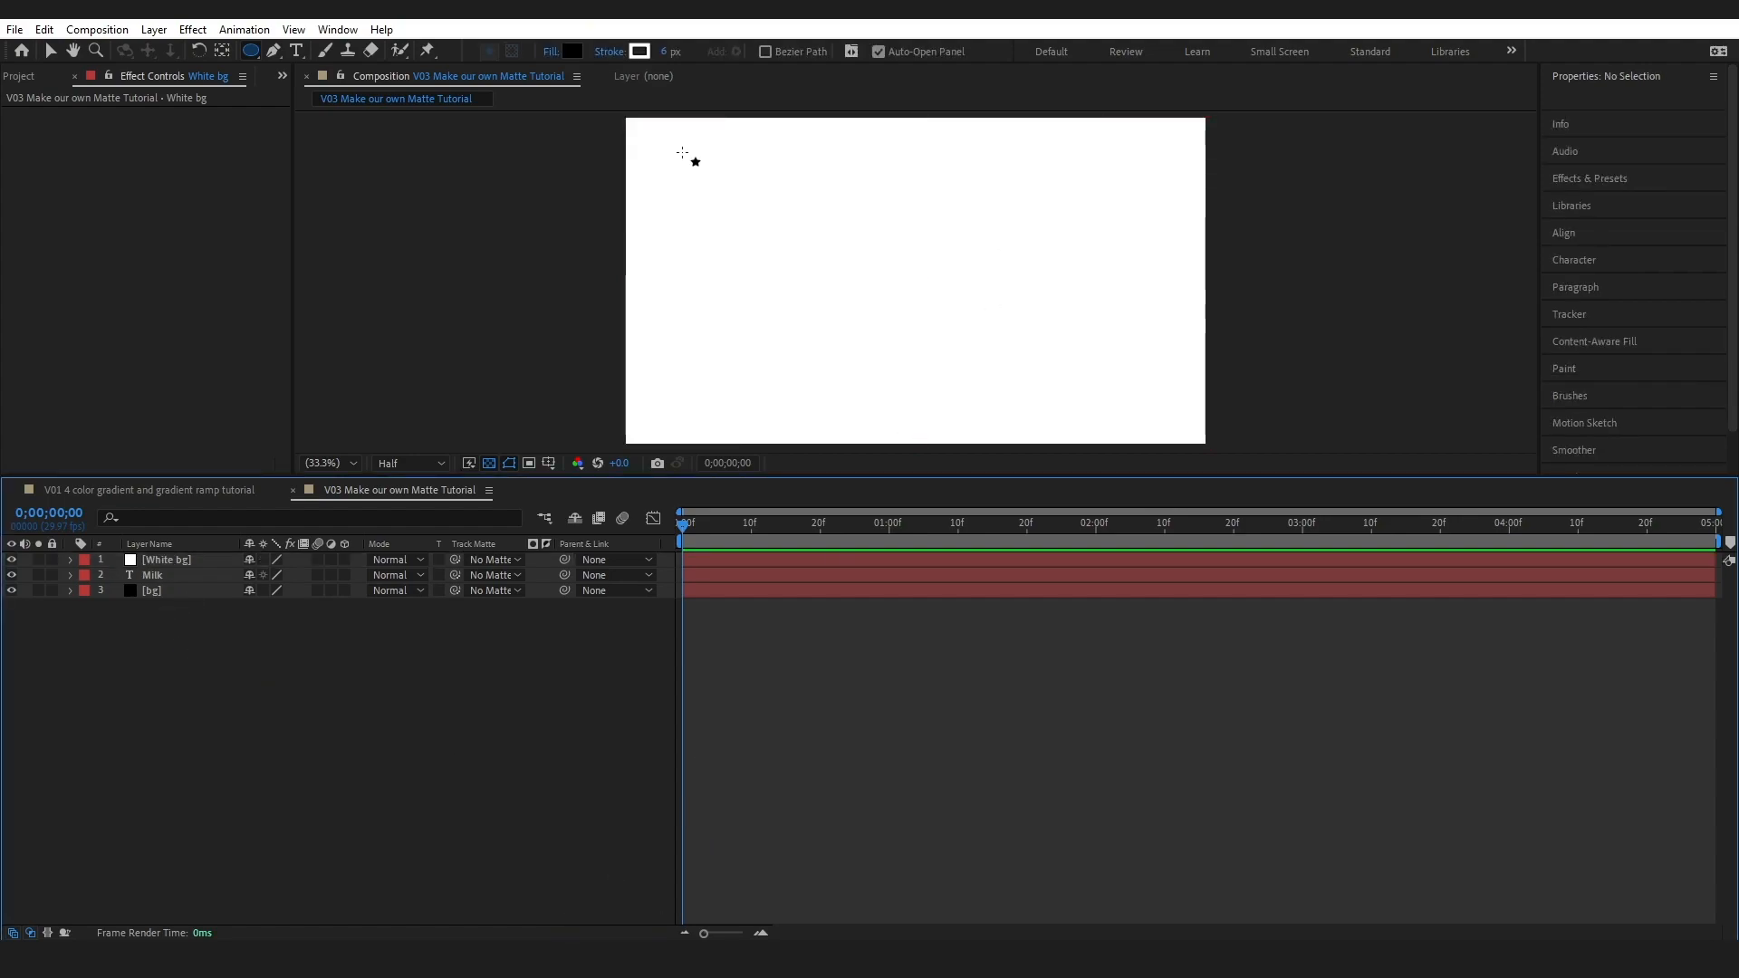
{"action": "mouse_move", "coordinate": [697, 168]}
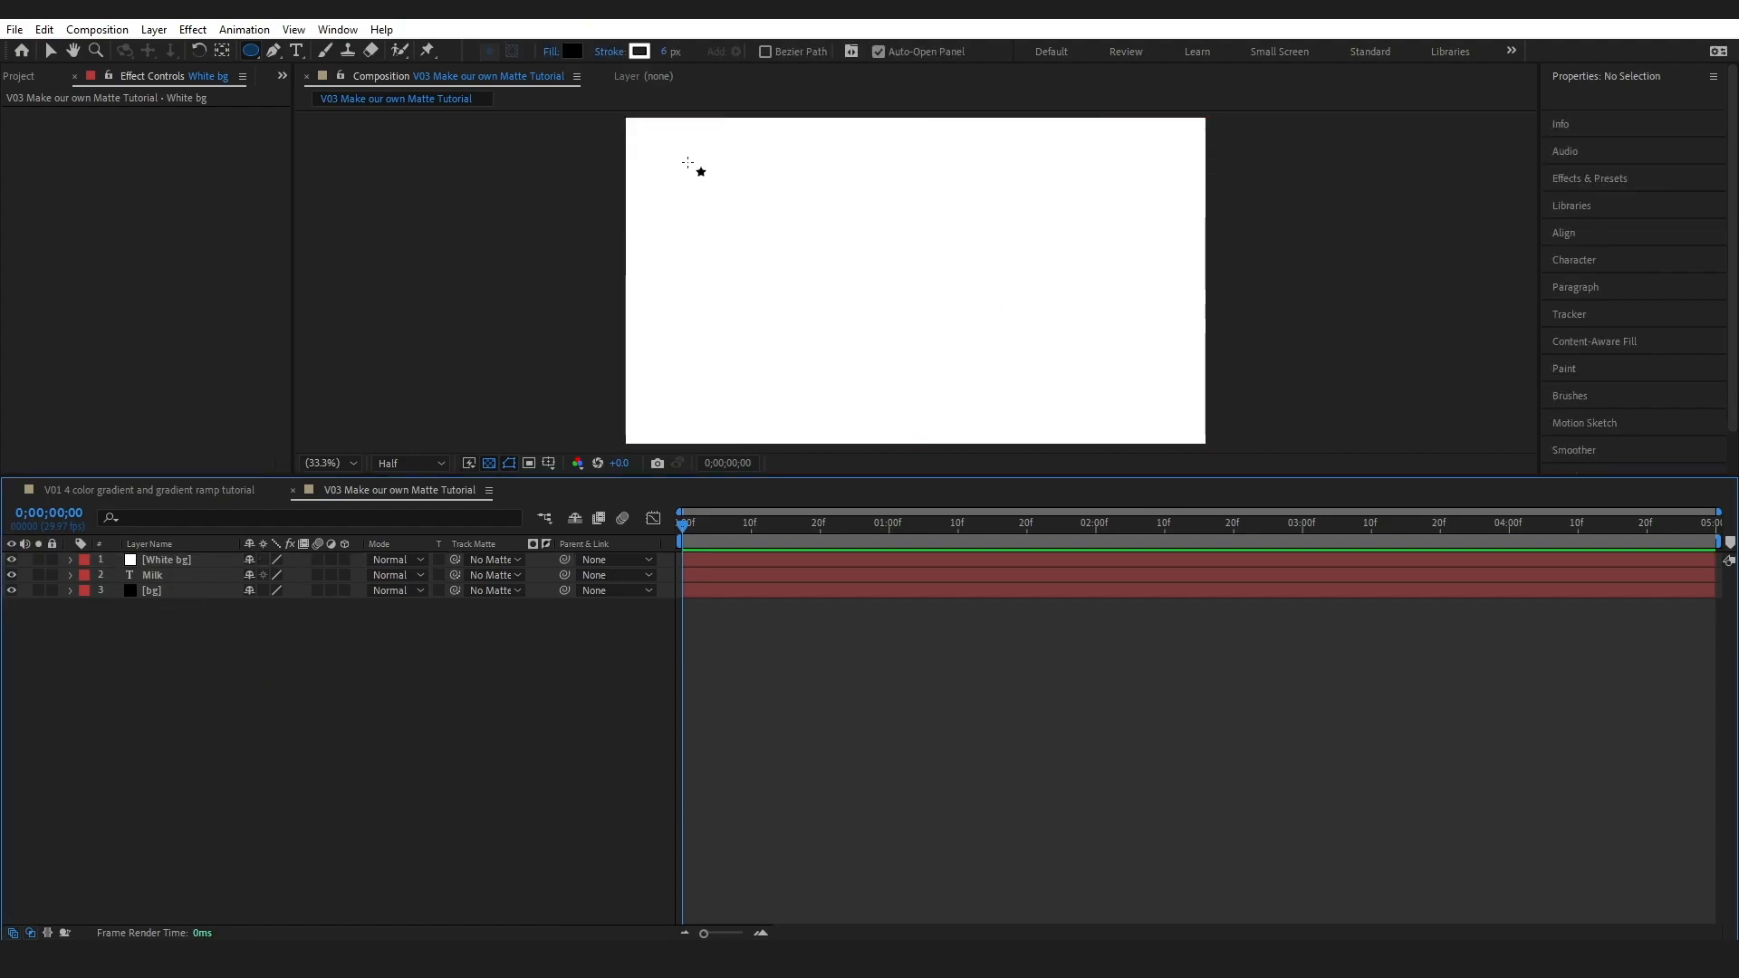
{"action": "mouse_move", "coordinate": [682, 161]}
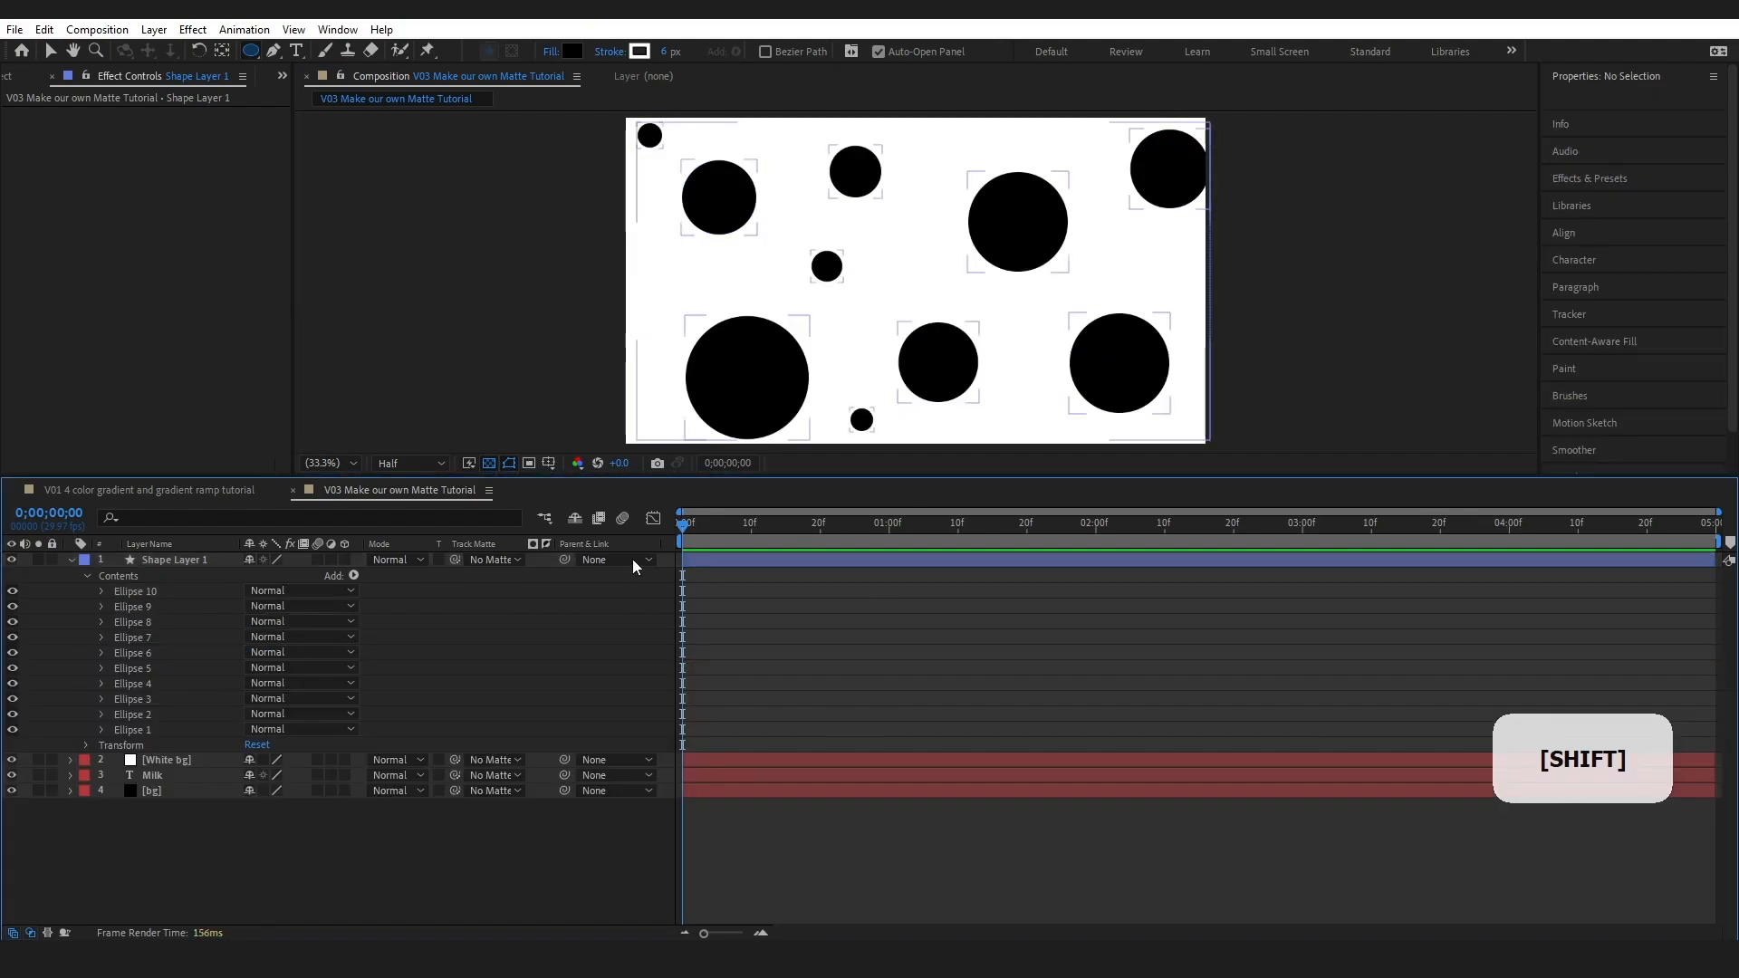
- Rename Shape Layer 1 to 'Shape' from its context menu
{"action": "left_click", "coordinate": [153, 29]}
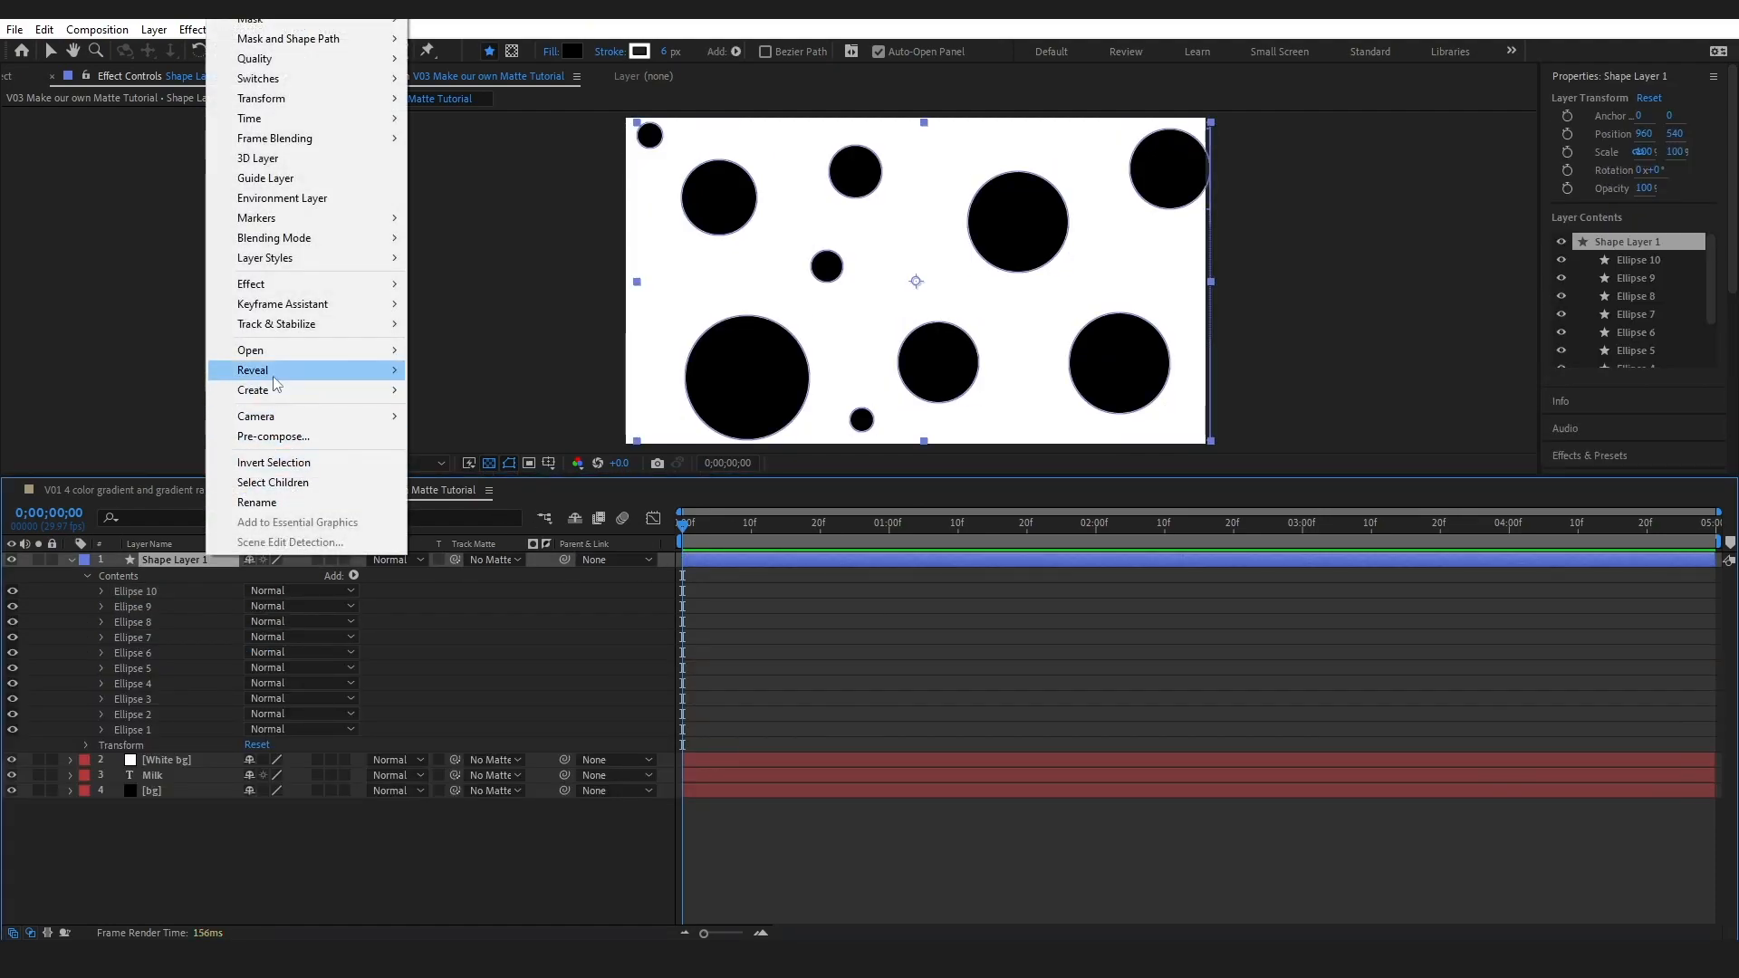
{"action": "left_click", "coordinate": [256, 503]}
{"action": "type", "text": "Shape"}
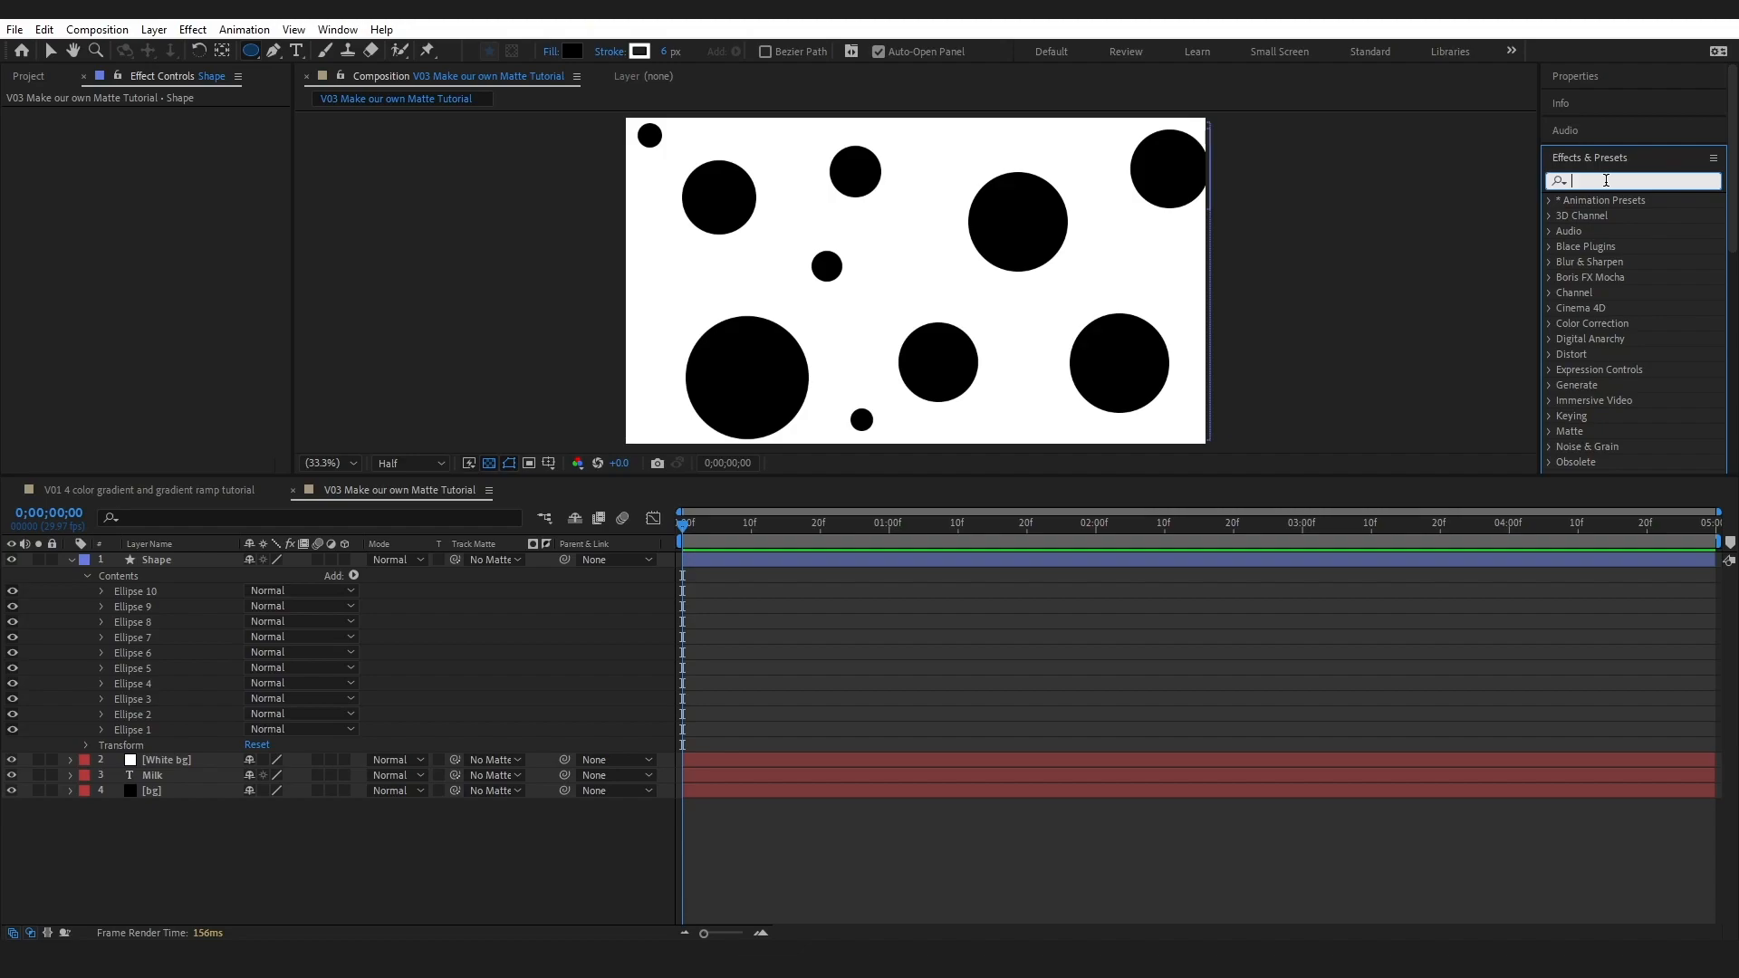
- Apply Turbulent Displace to the Shape layer with Amount 92 and Size 1000, then preview
{"action": "type", "text": "turbulent"}
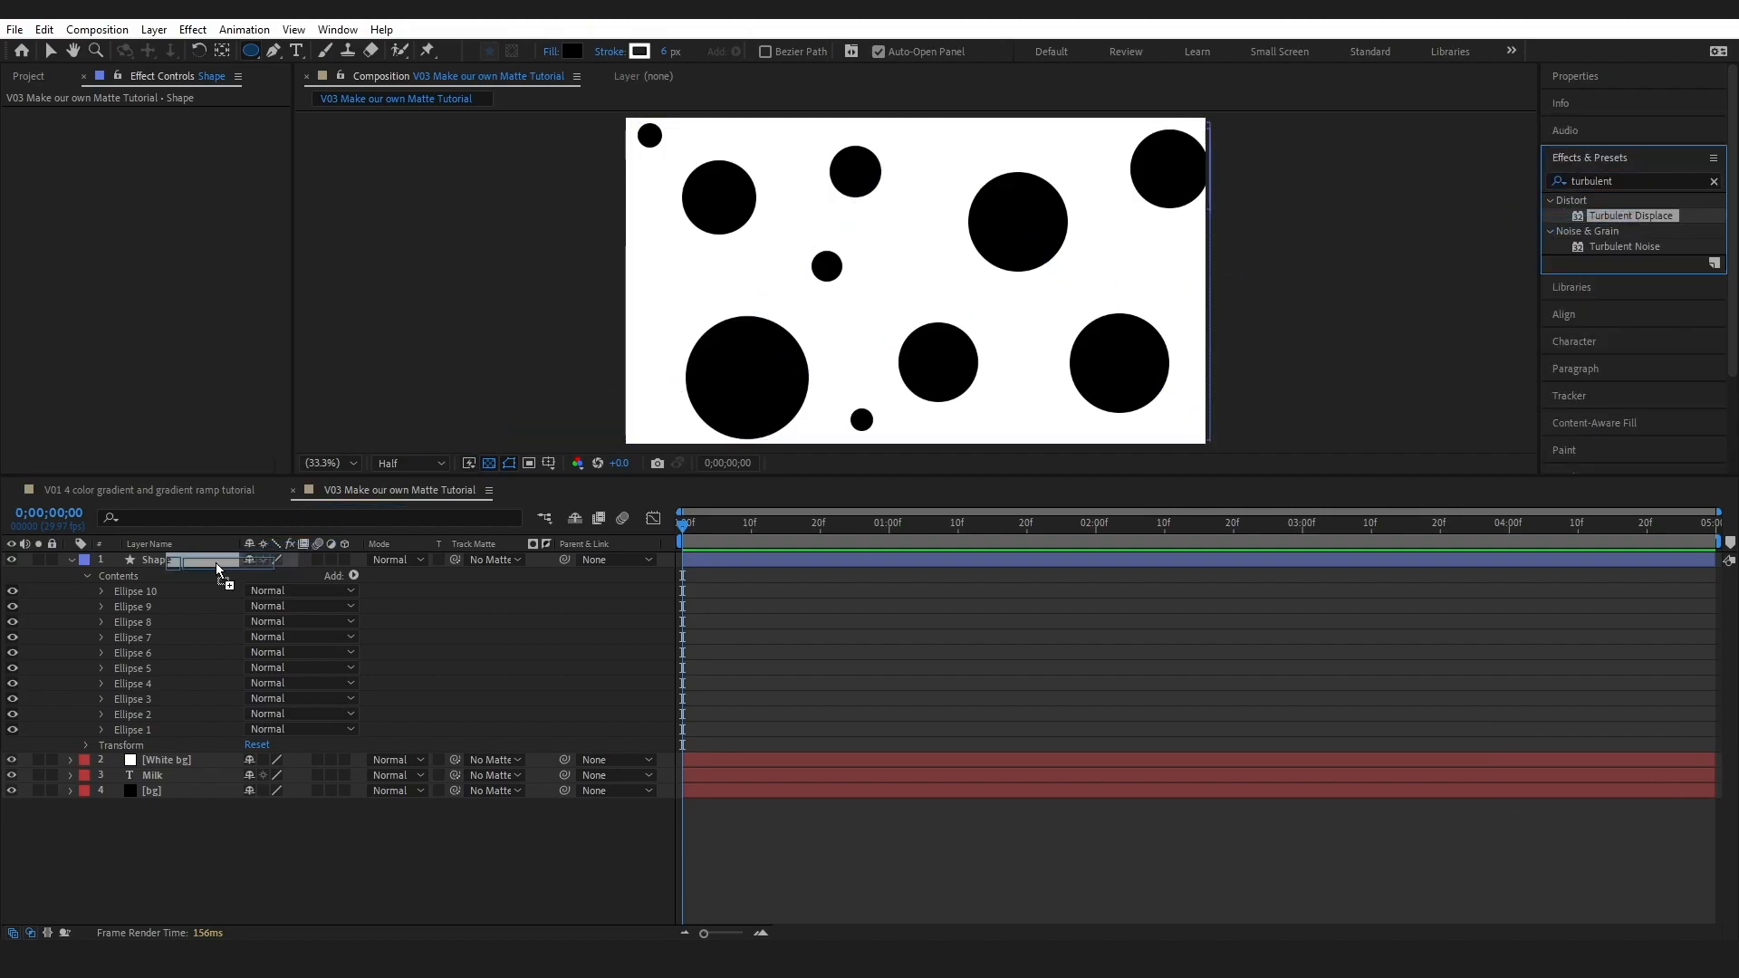
{"action": "double_click", "coordinate": [1630, 216]}
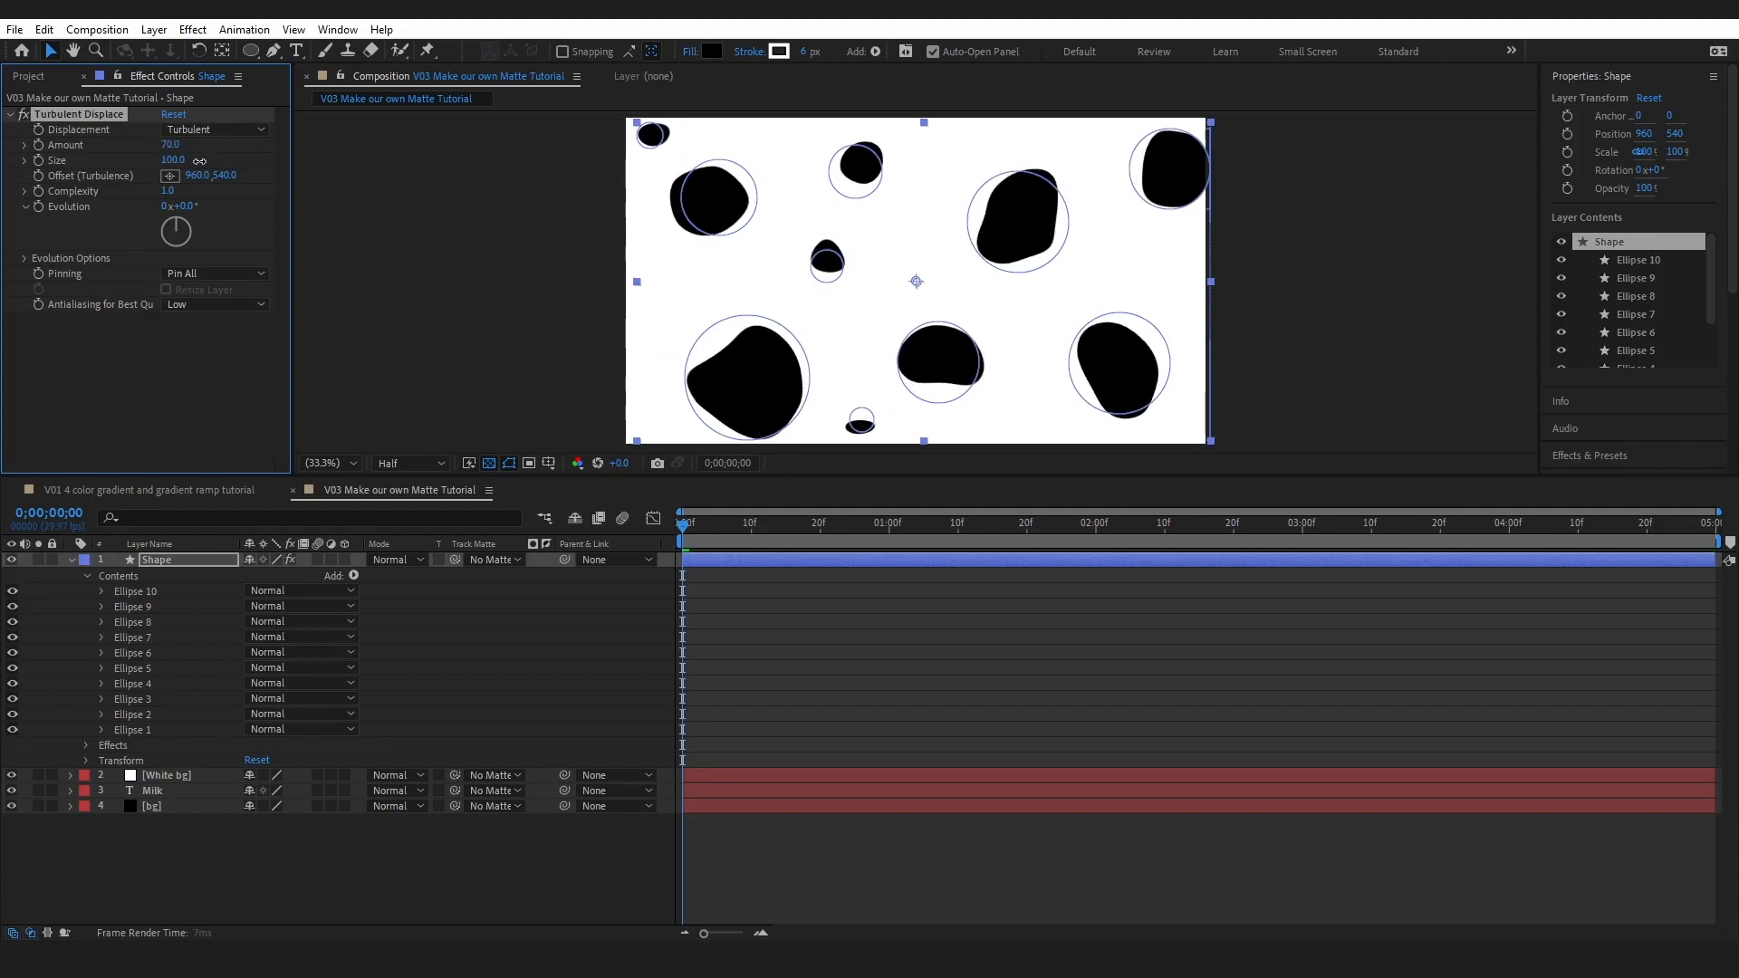
{"action": "left_click_drag", "start_coordinate": [169, 144], "coordinate": [191, 144]}
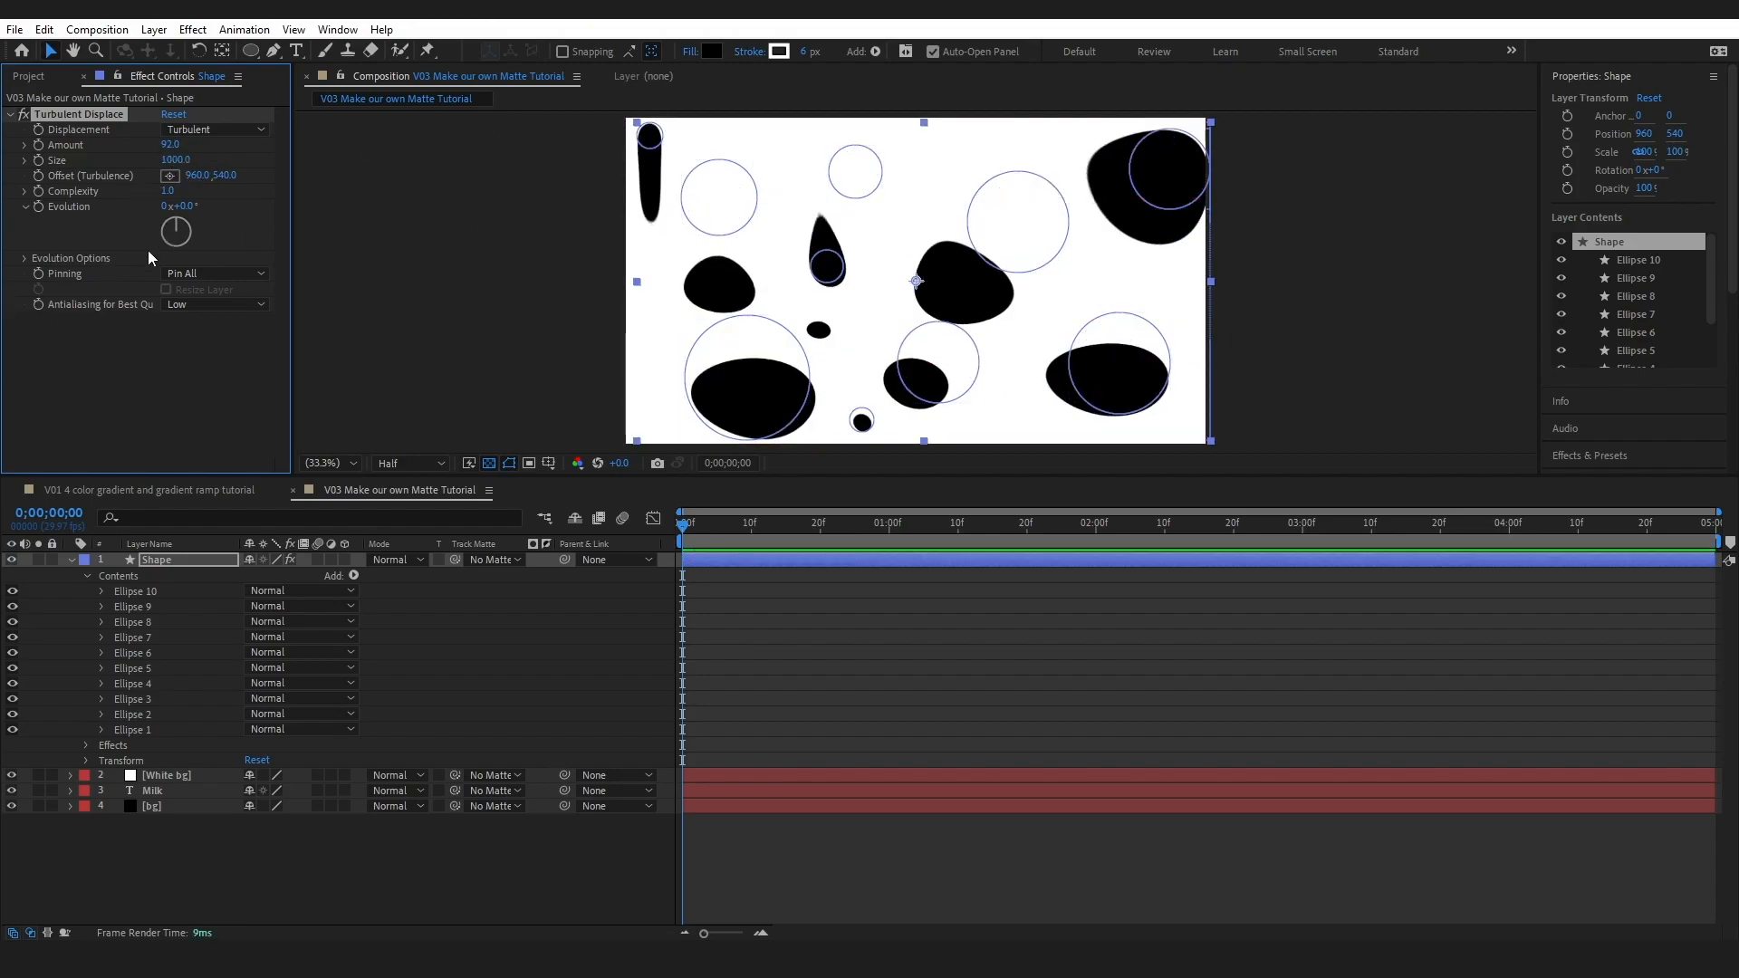
{"action": "left_click", "coordinate": [693, 572]}
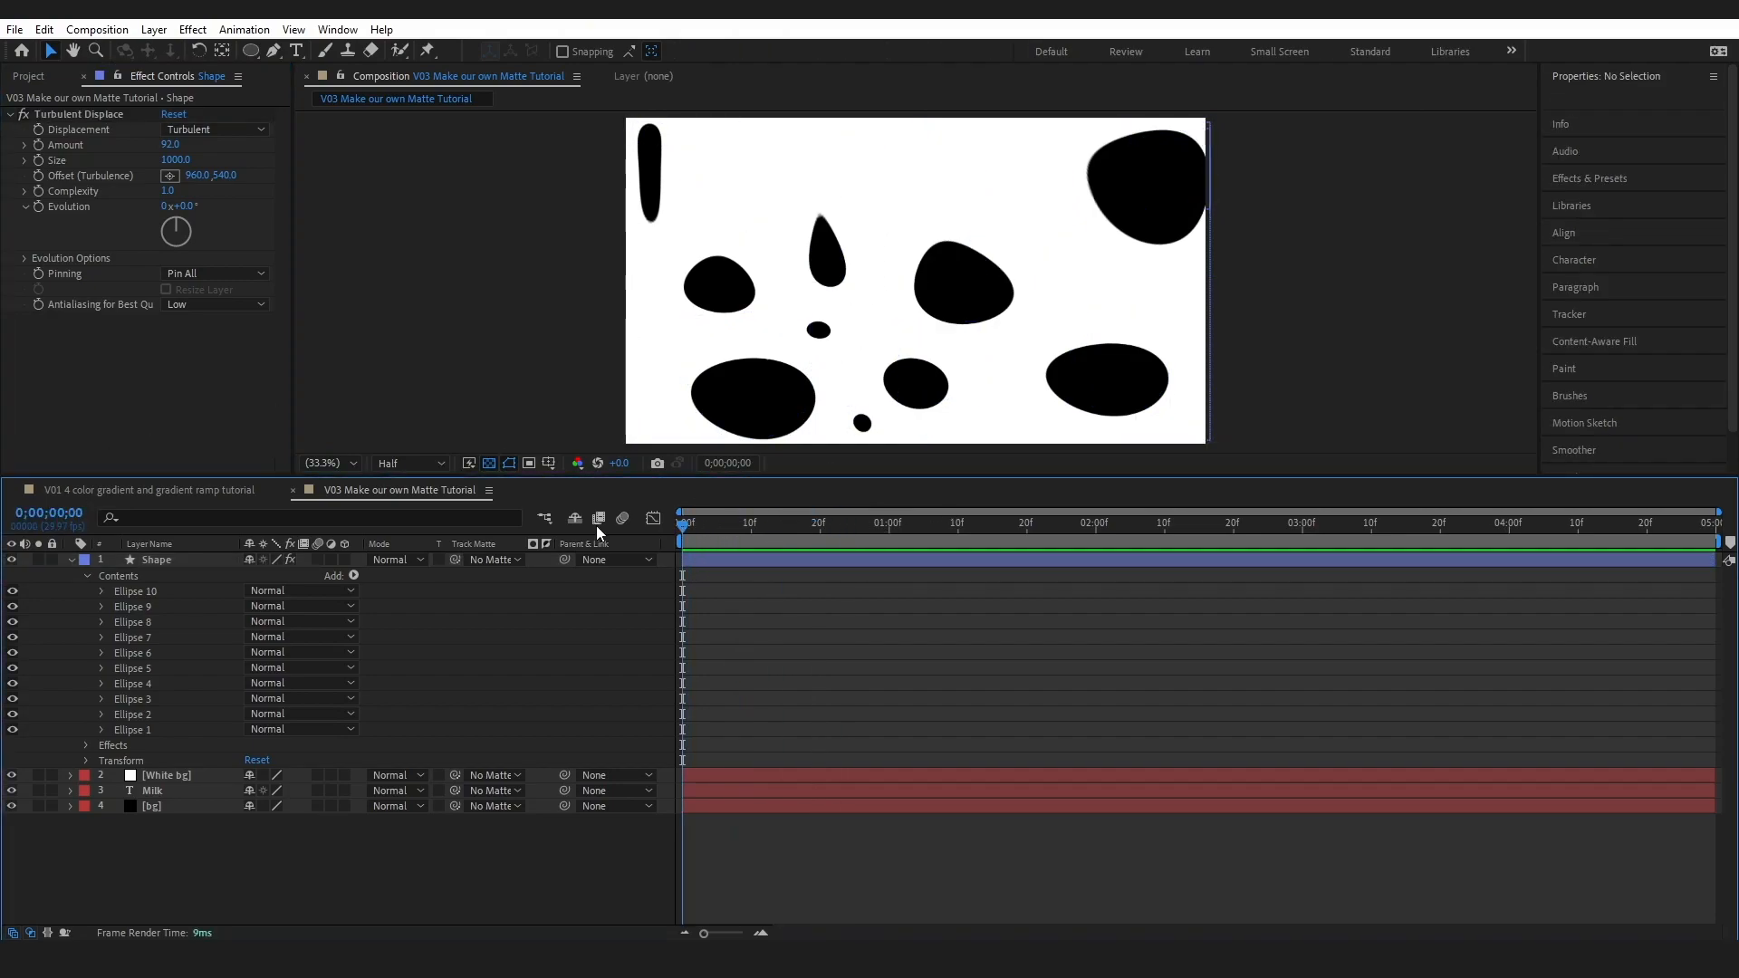
{"action": "key", "text": "space"}
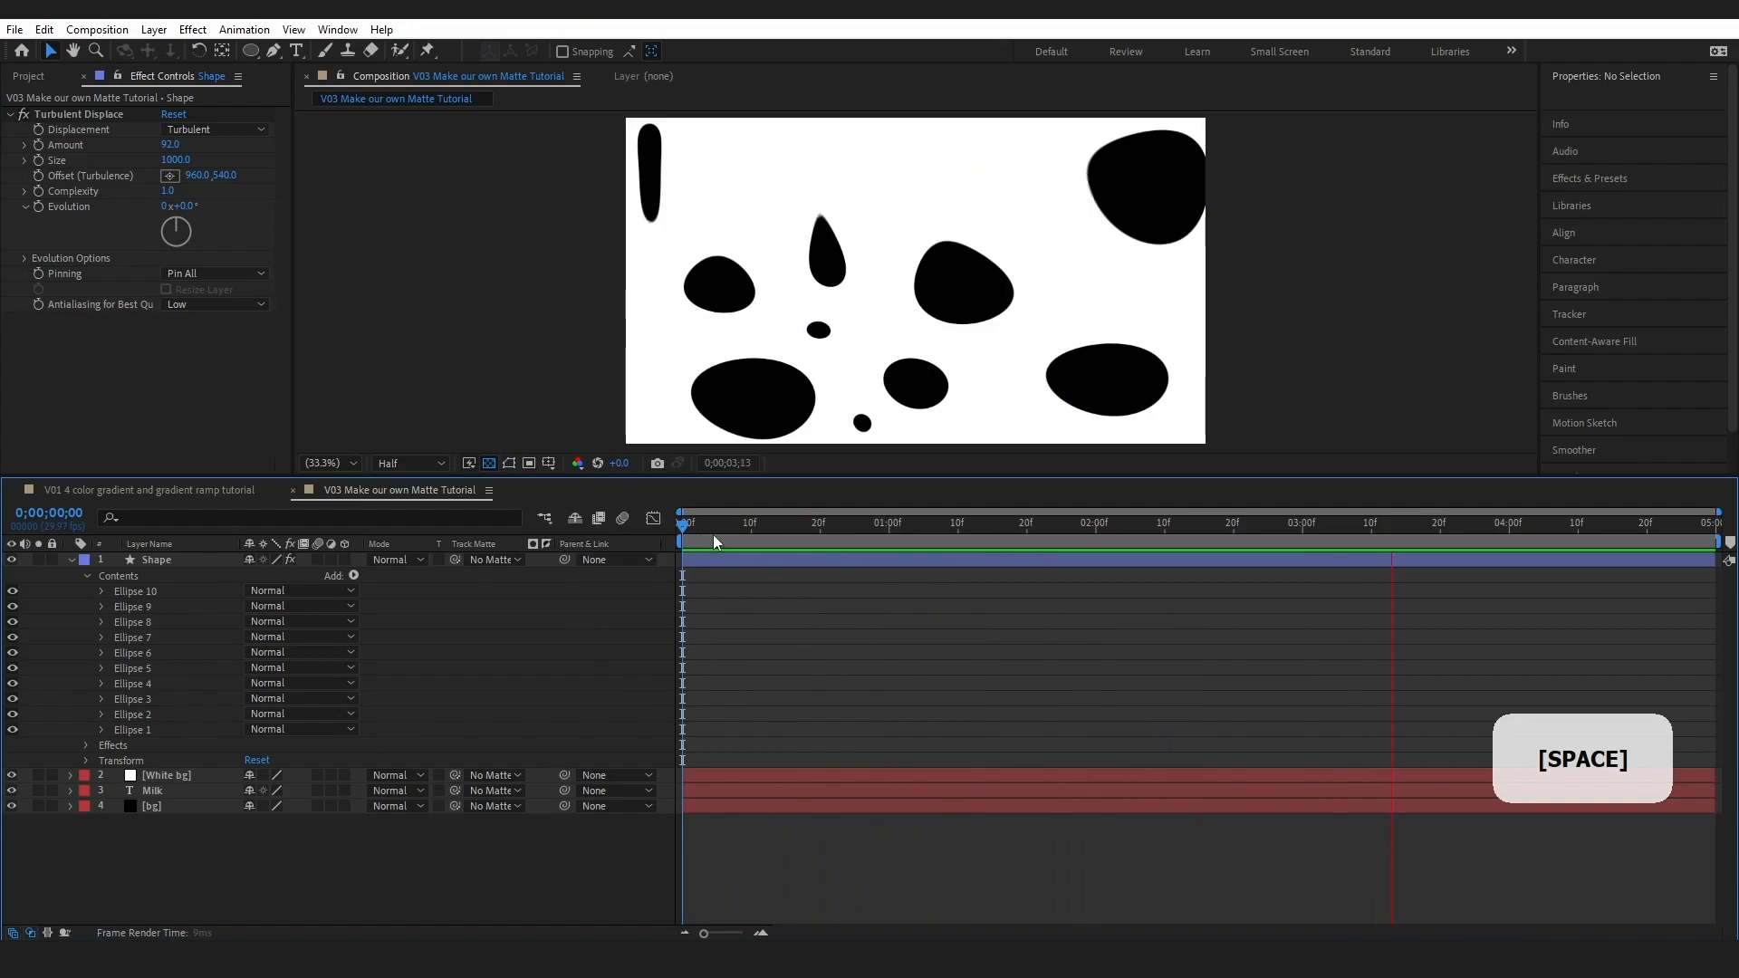
{"action": "key", "text": "space"}
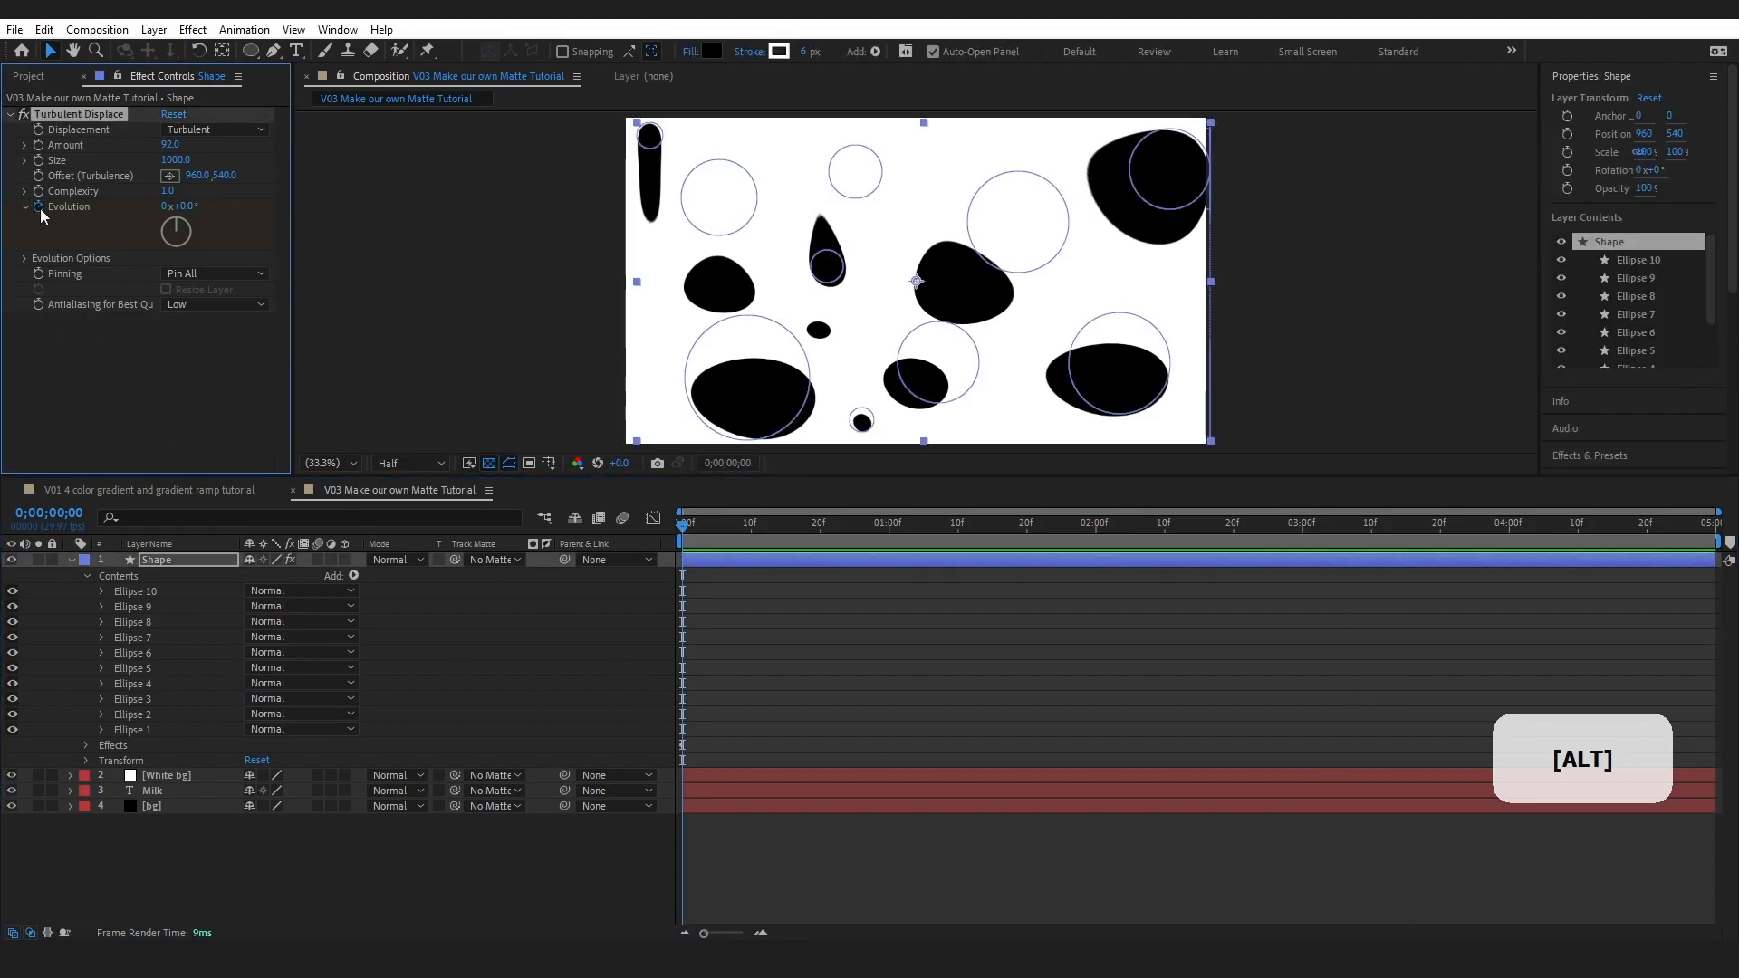
- Drive Turbulent Displace Evolution with the expression time*100 and preview the morphing blobs
{"action": "left_click", "coordinate": [25, 207]}
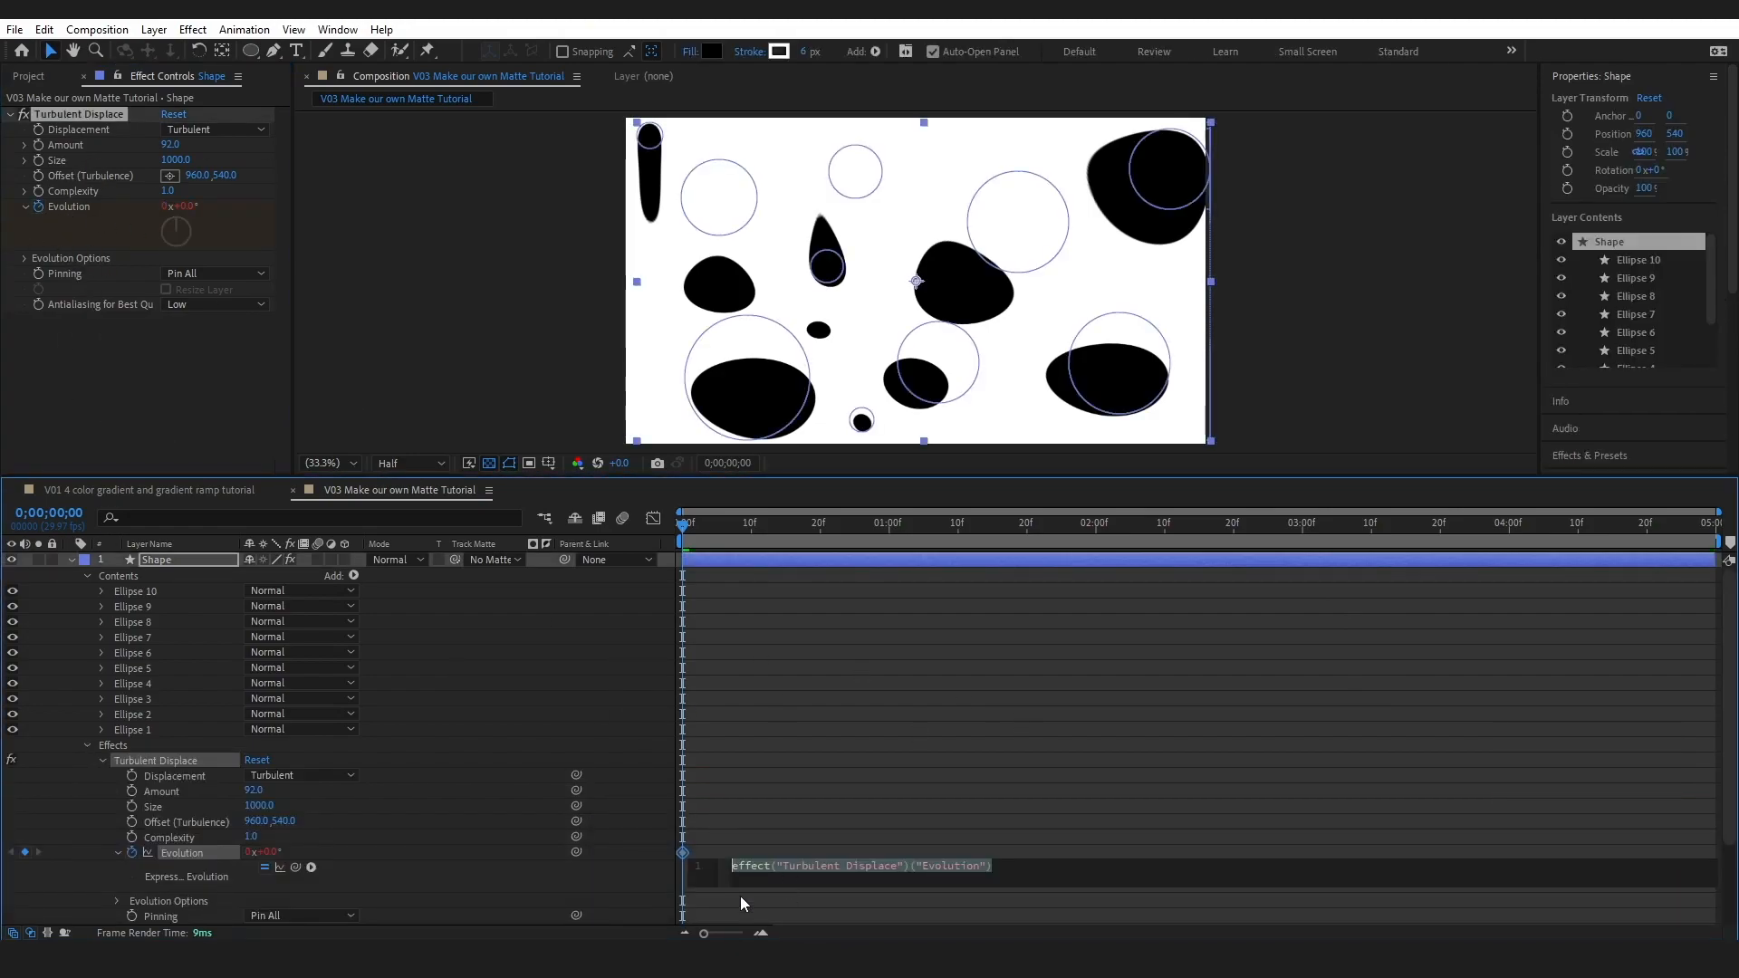
{"action": "mouse_move", "coordinate": [979, 891]}
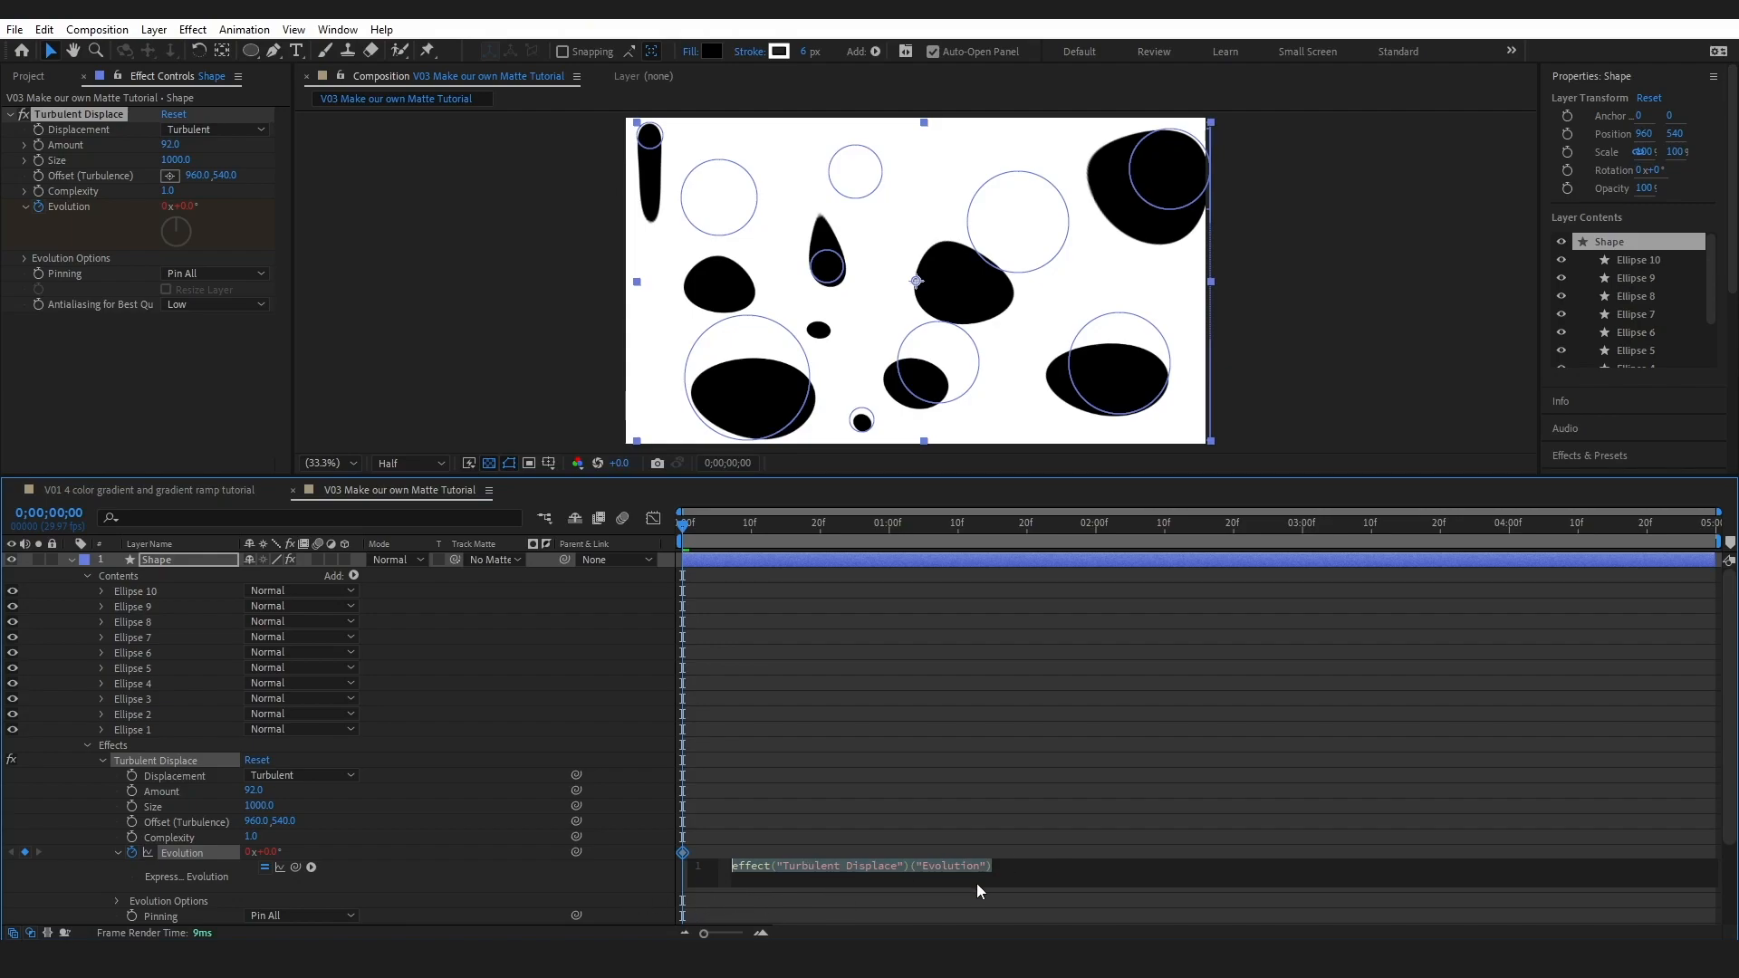
{"action": "type", "text": "time"}
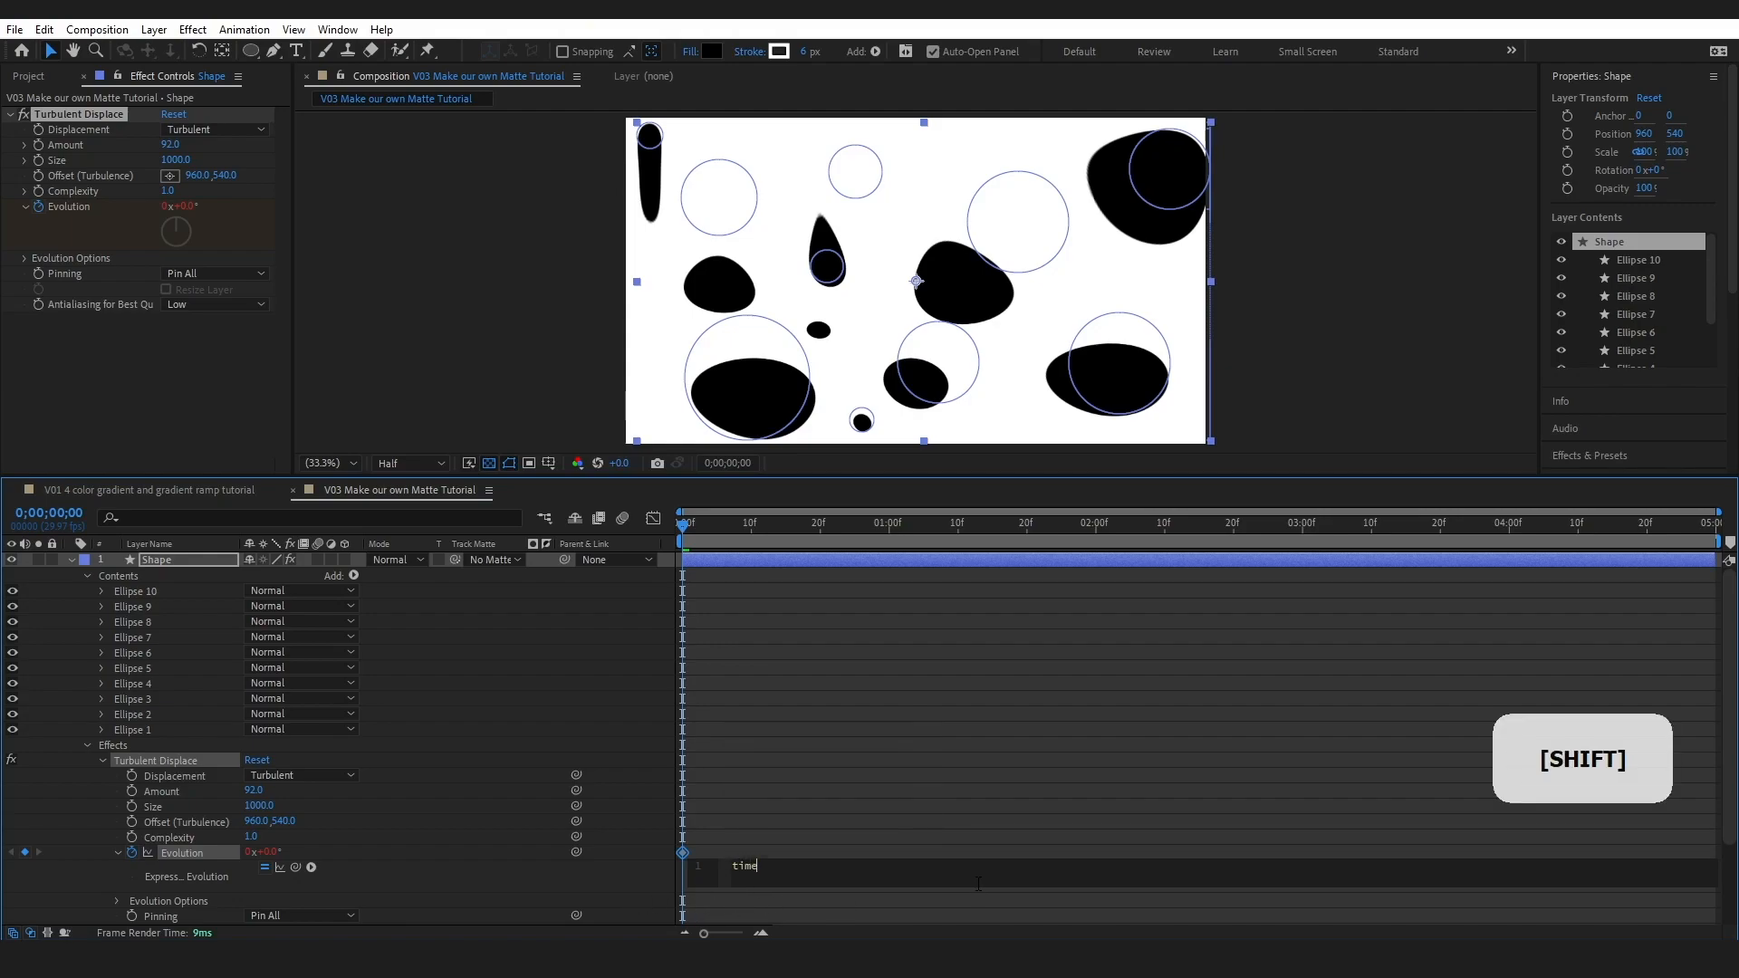
{"action": "type", "text": "*100"}
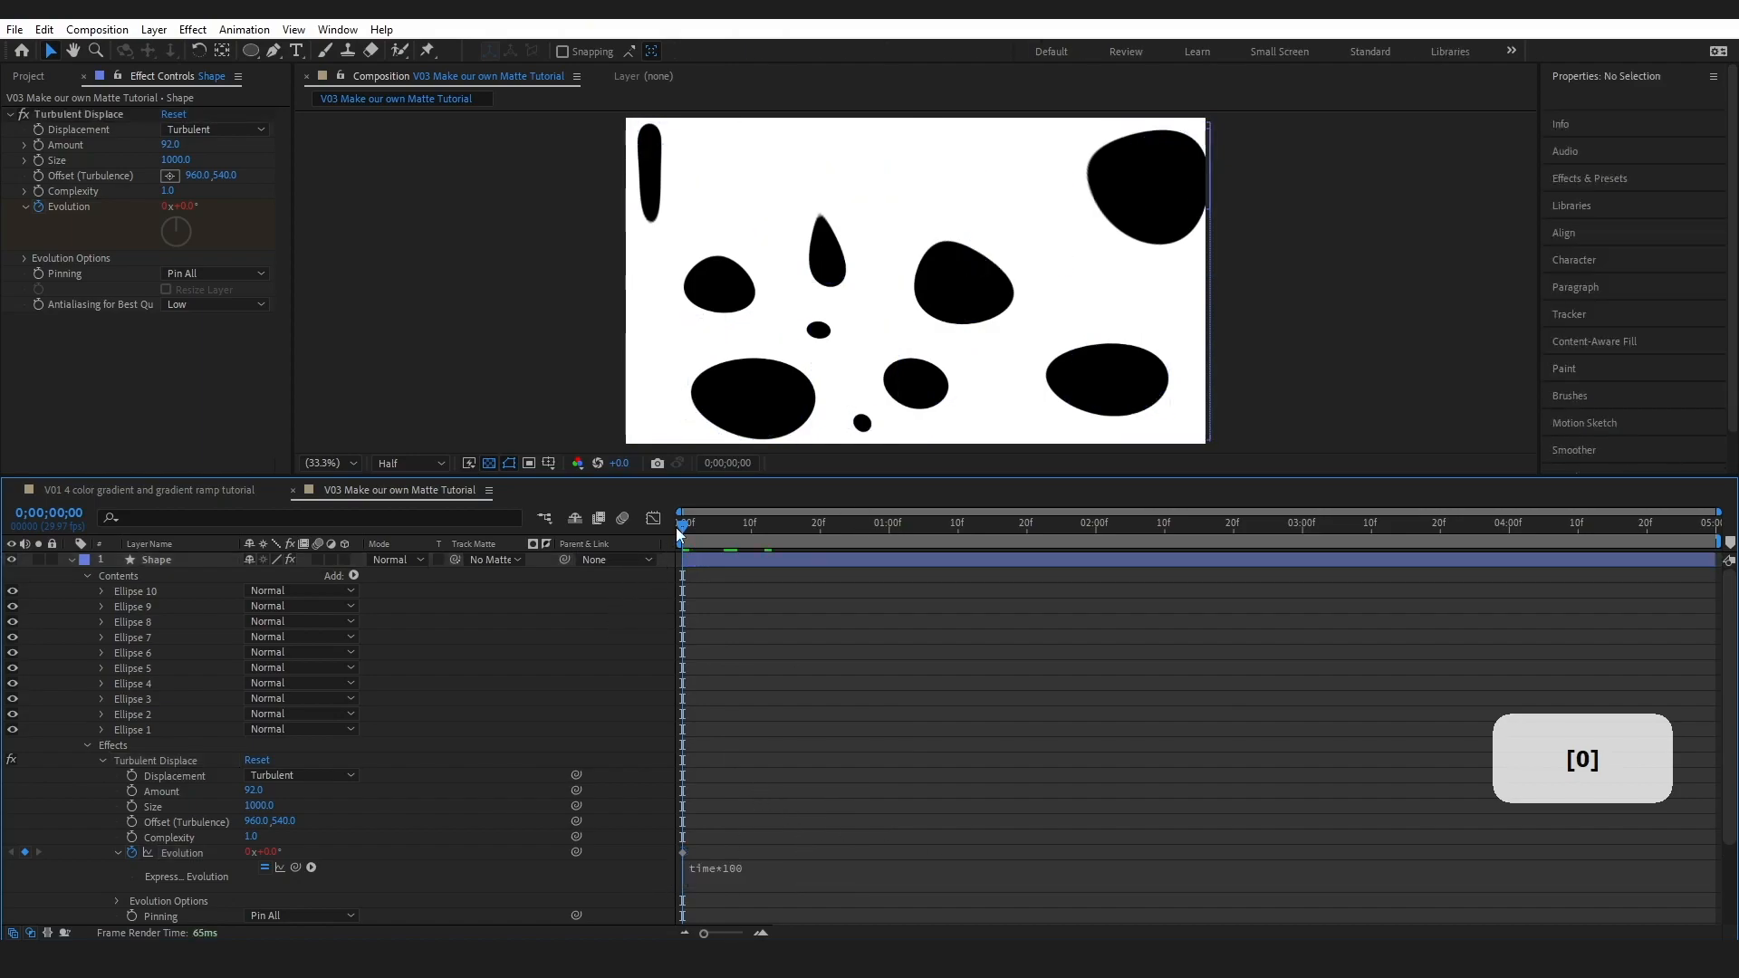
{"action": "key", "text": "space"}
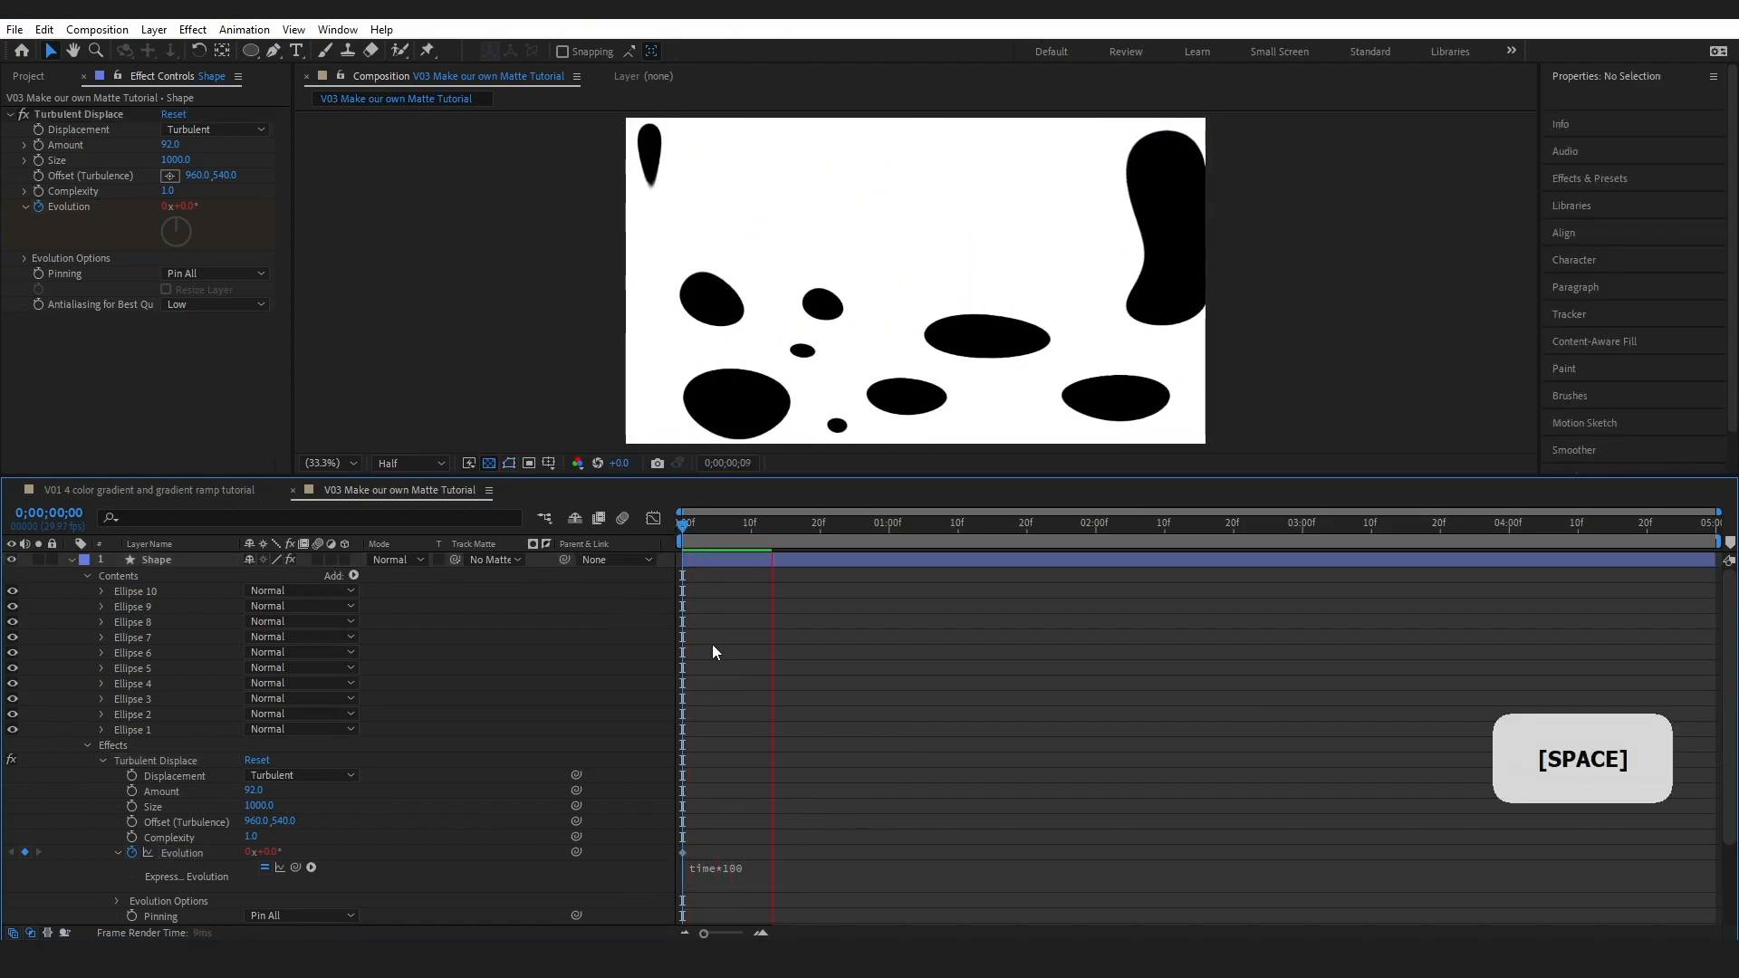
{"action": "key", "text": "space"}
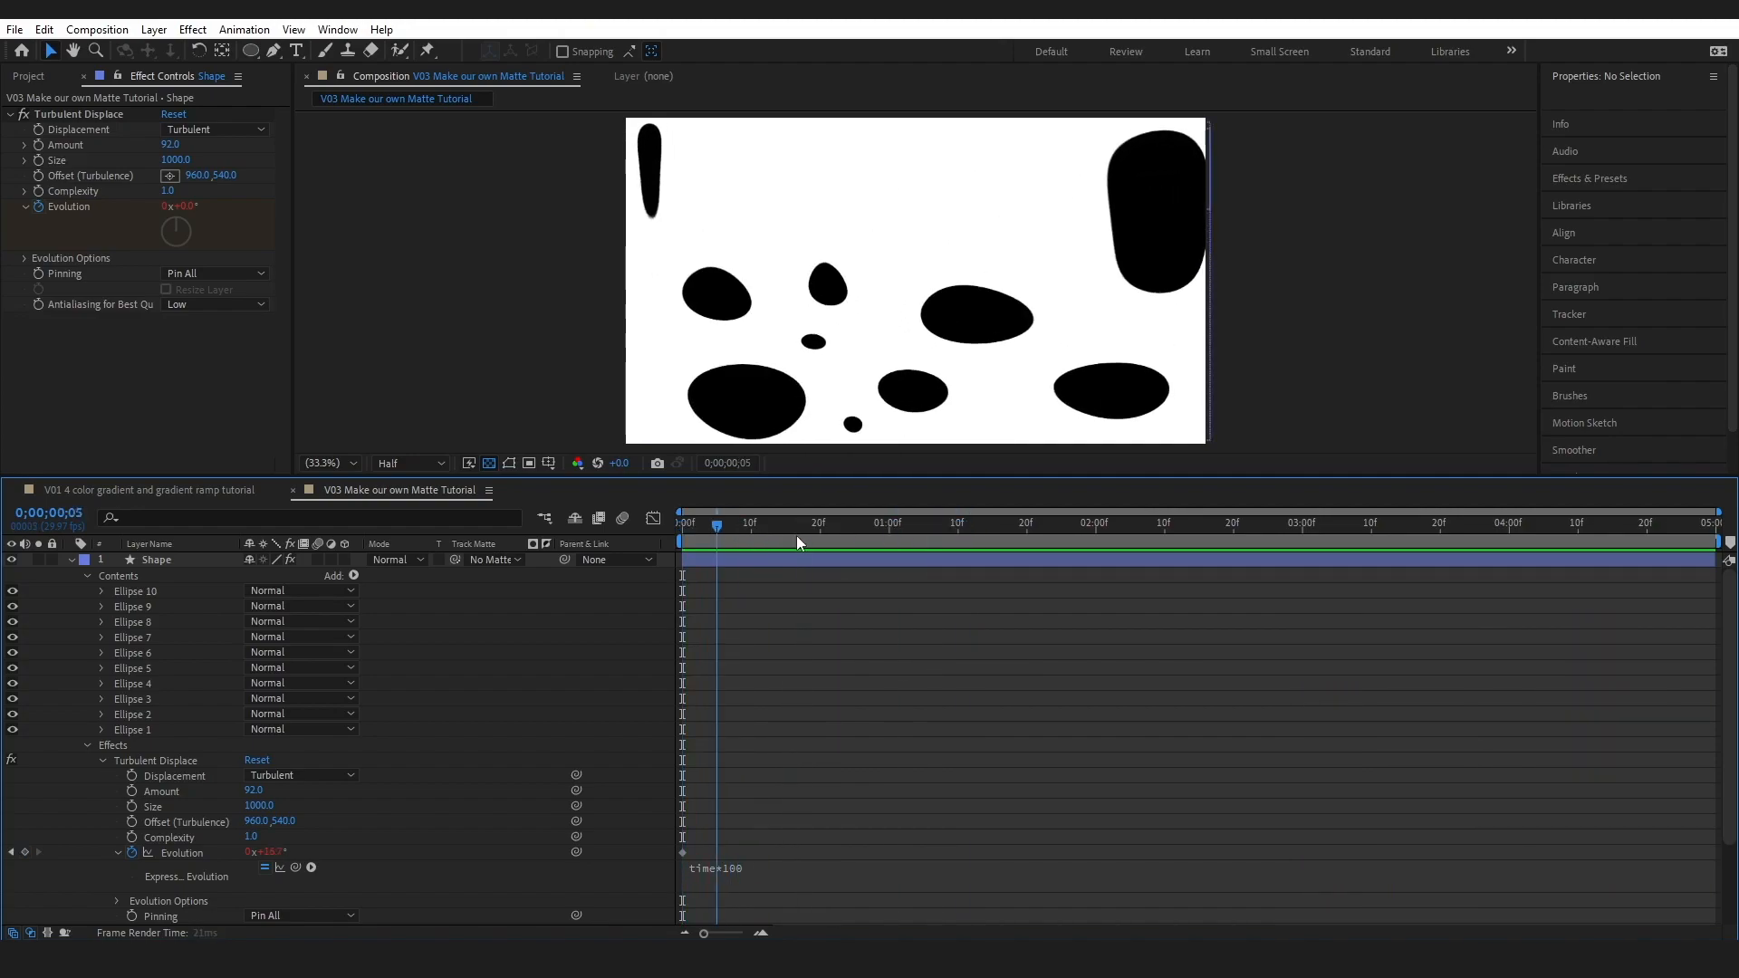
- Scrub ahead in the animation and try the Twist displacement type
{"action": "left_click", "coordinate": [746, 523]}
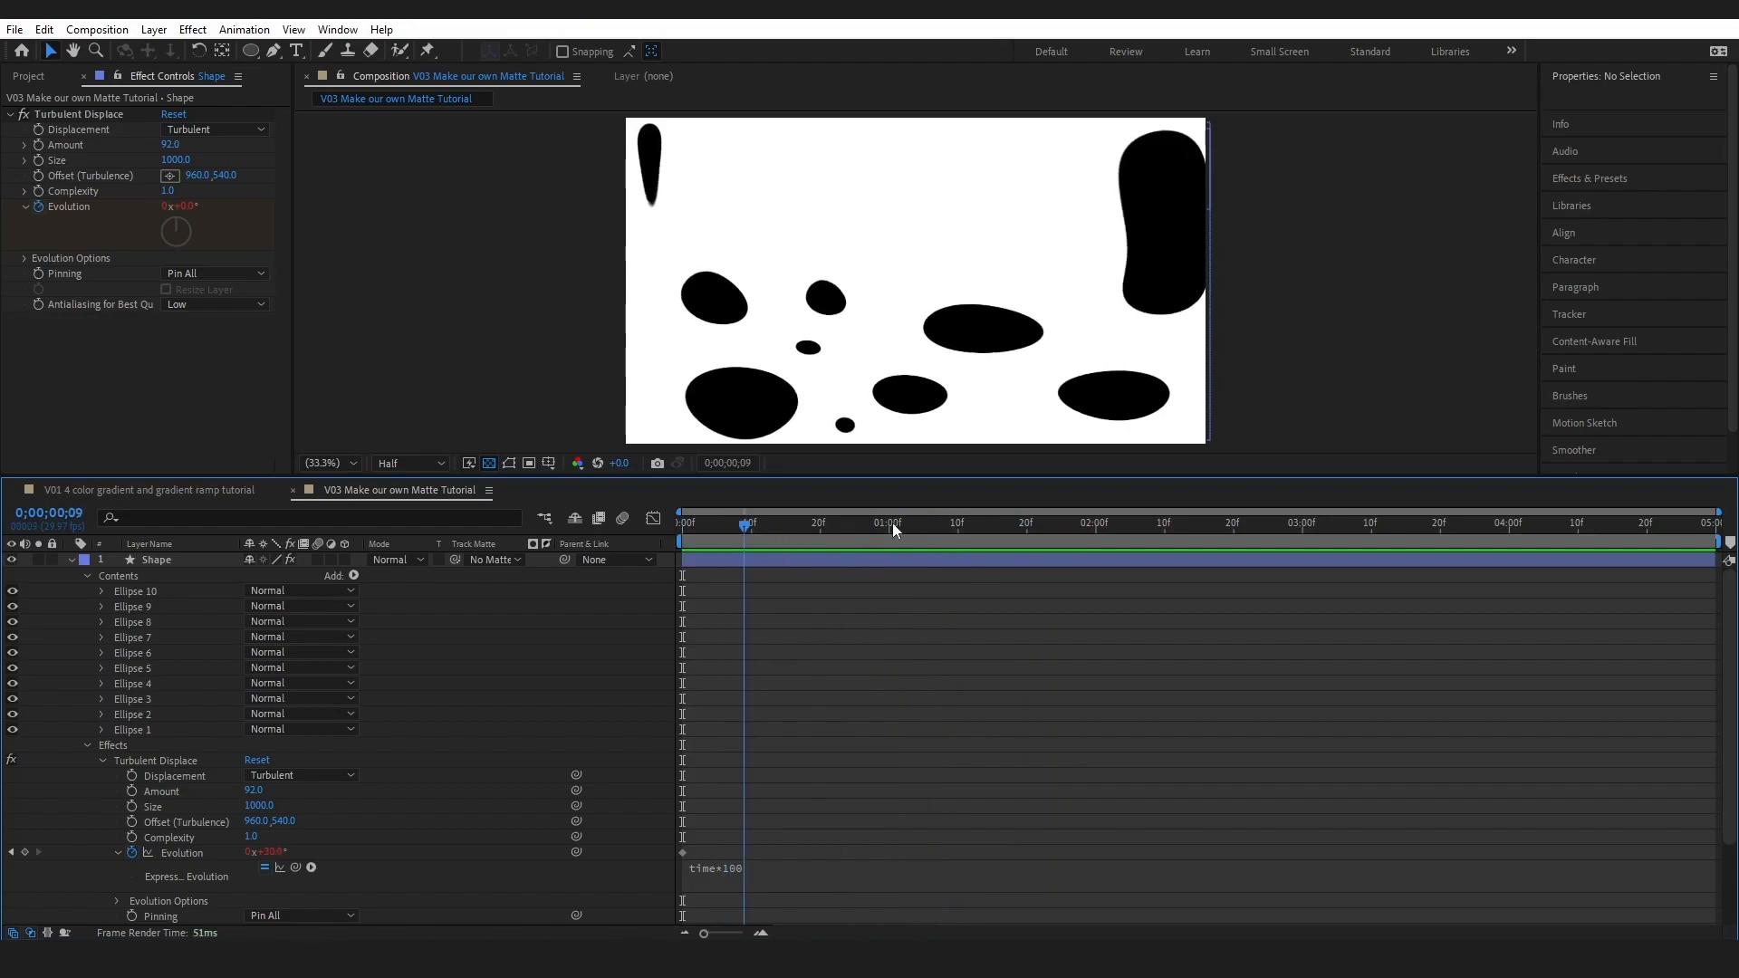
{"action": "left_click", "coordinate": [952, 522]}
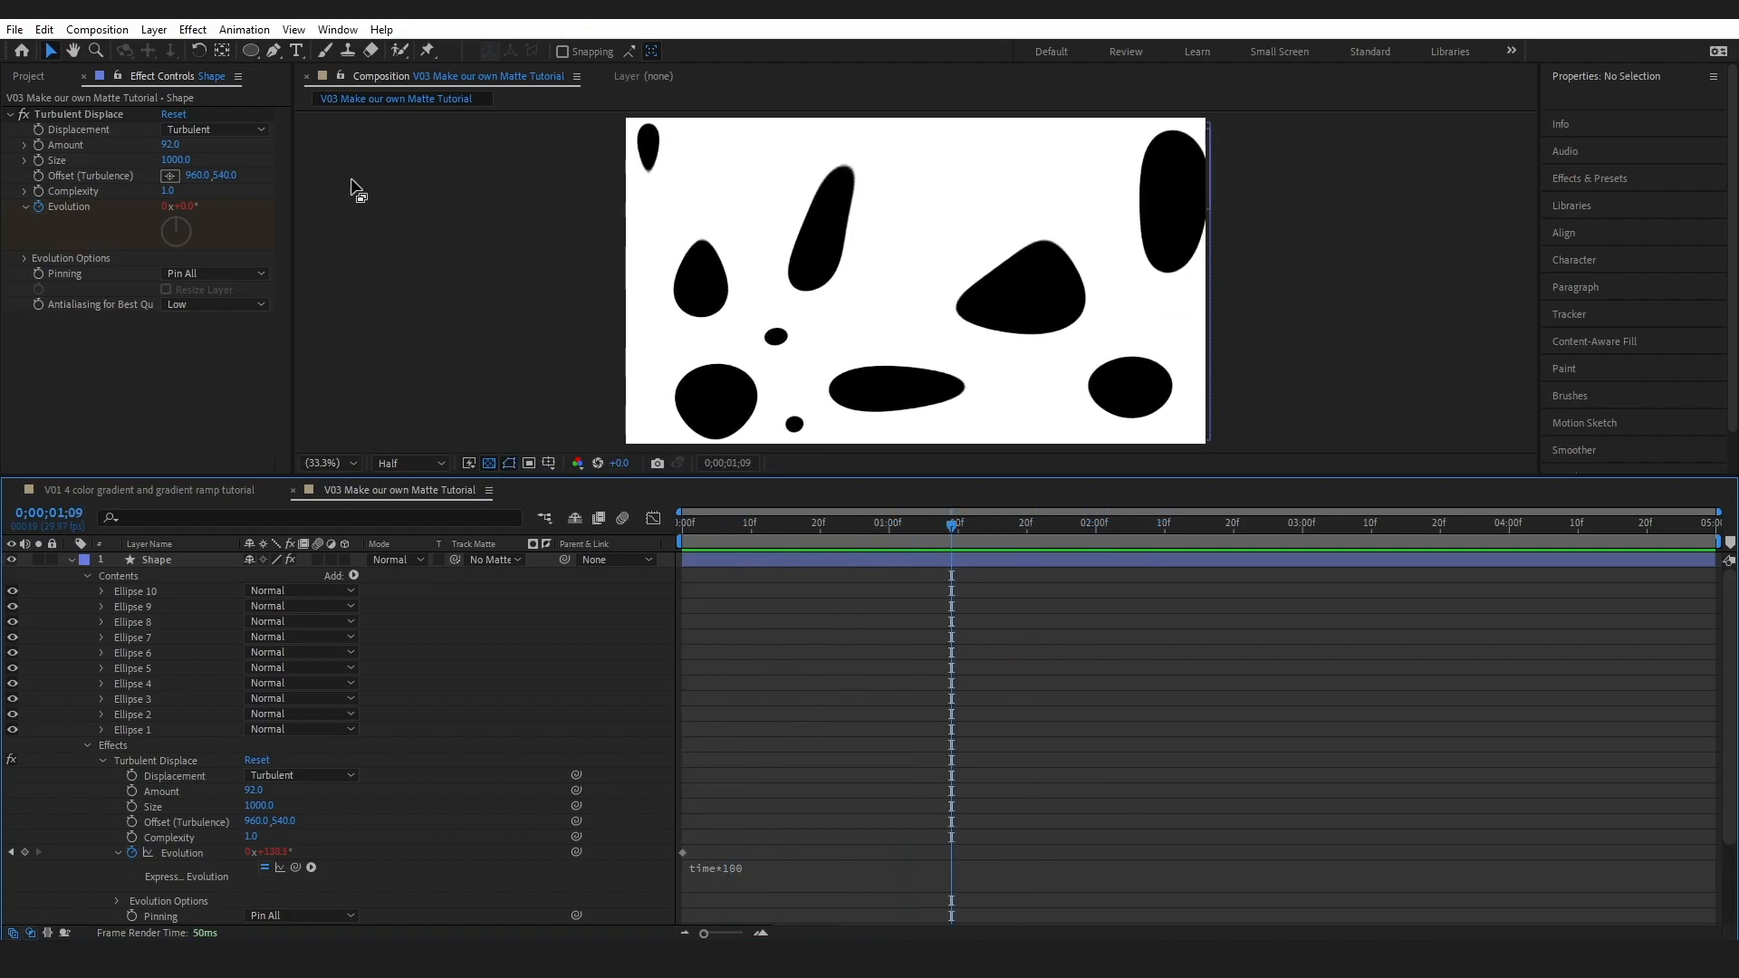
{"action": "left_click", "coordinate": [213, 129]}
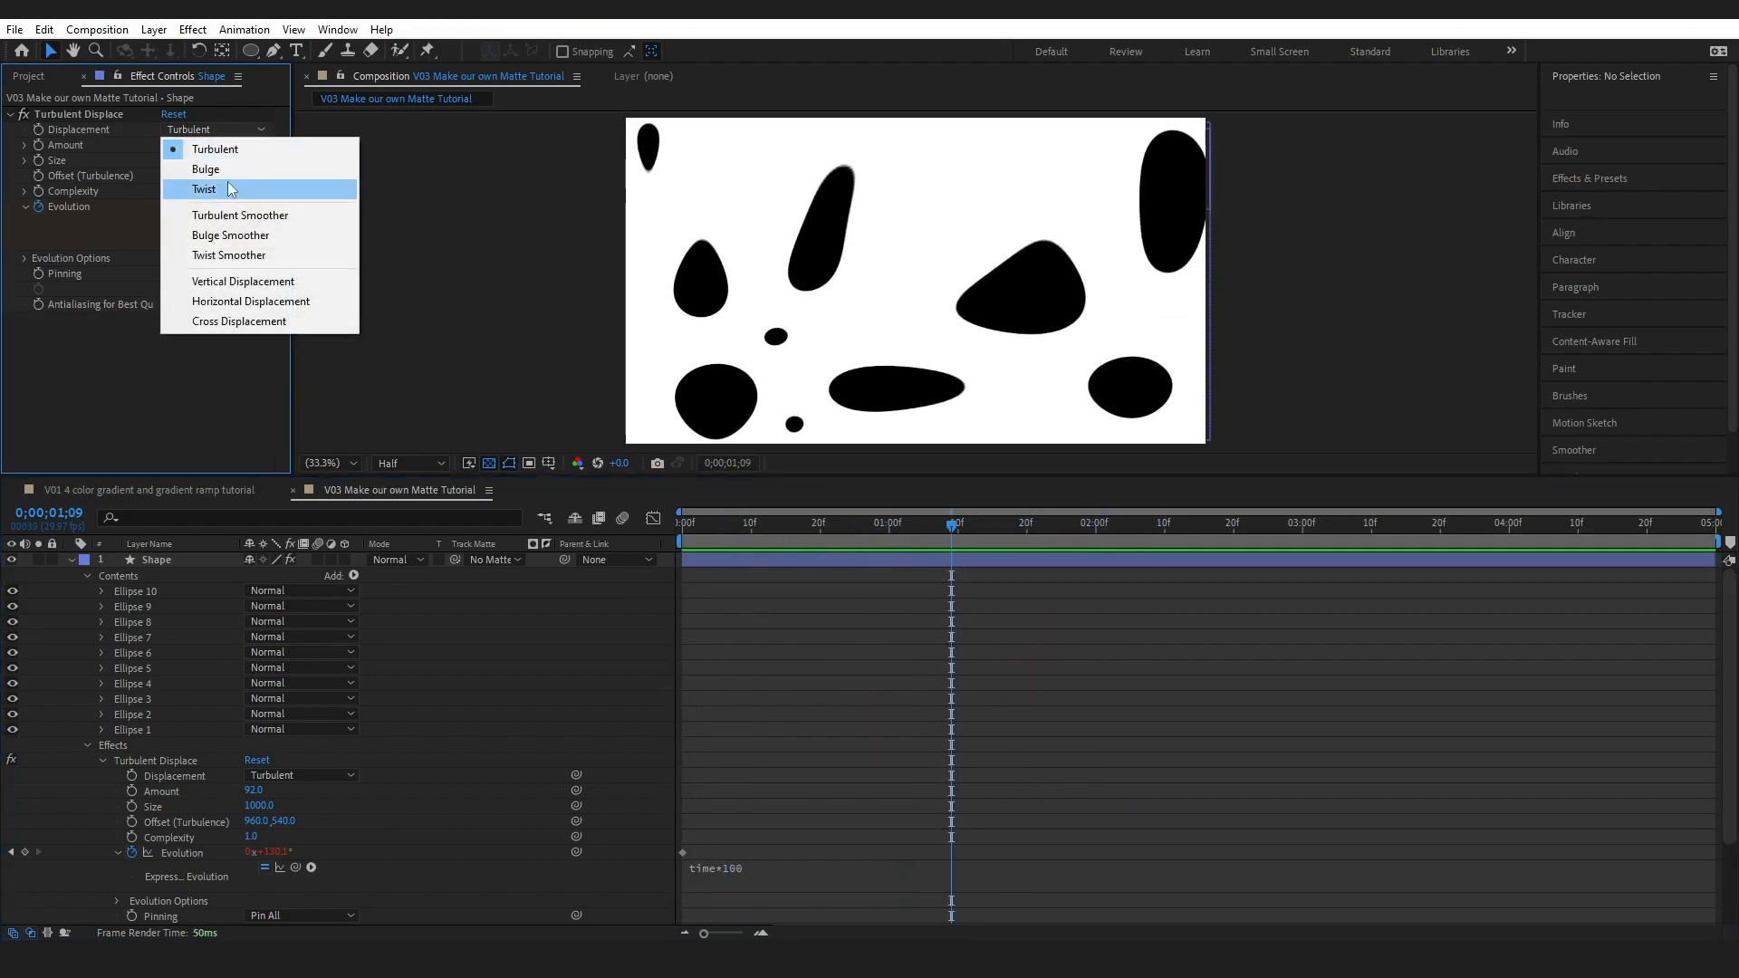
{"action": "left_click", "coordinate": [203, 189]}
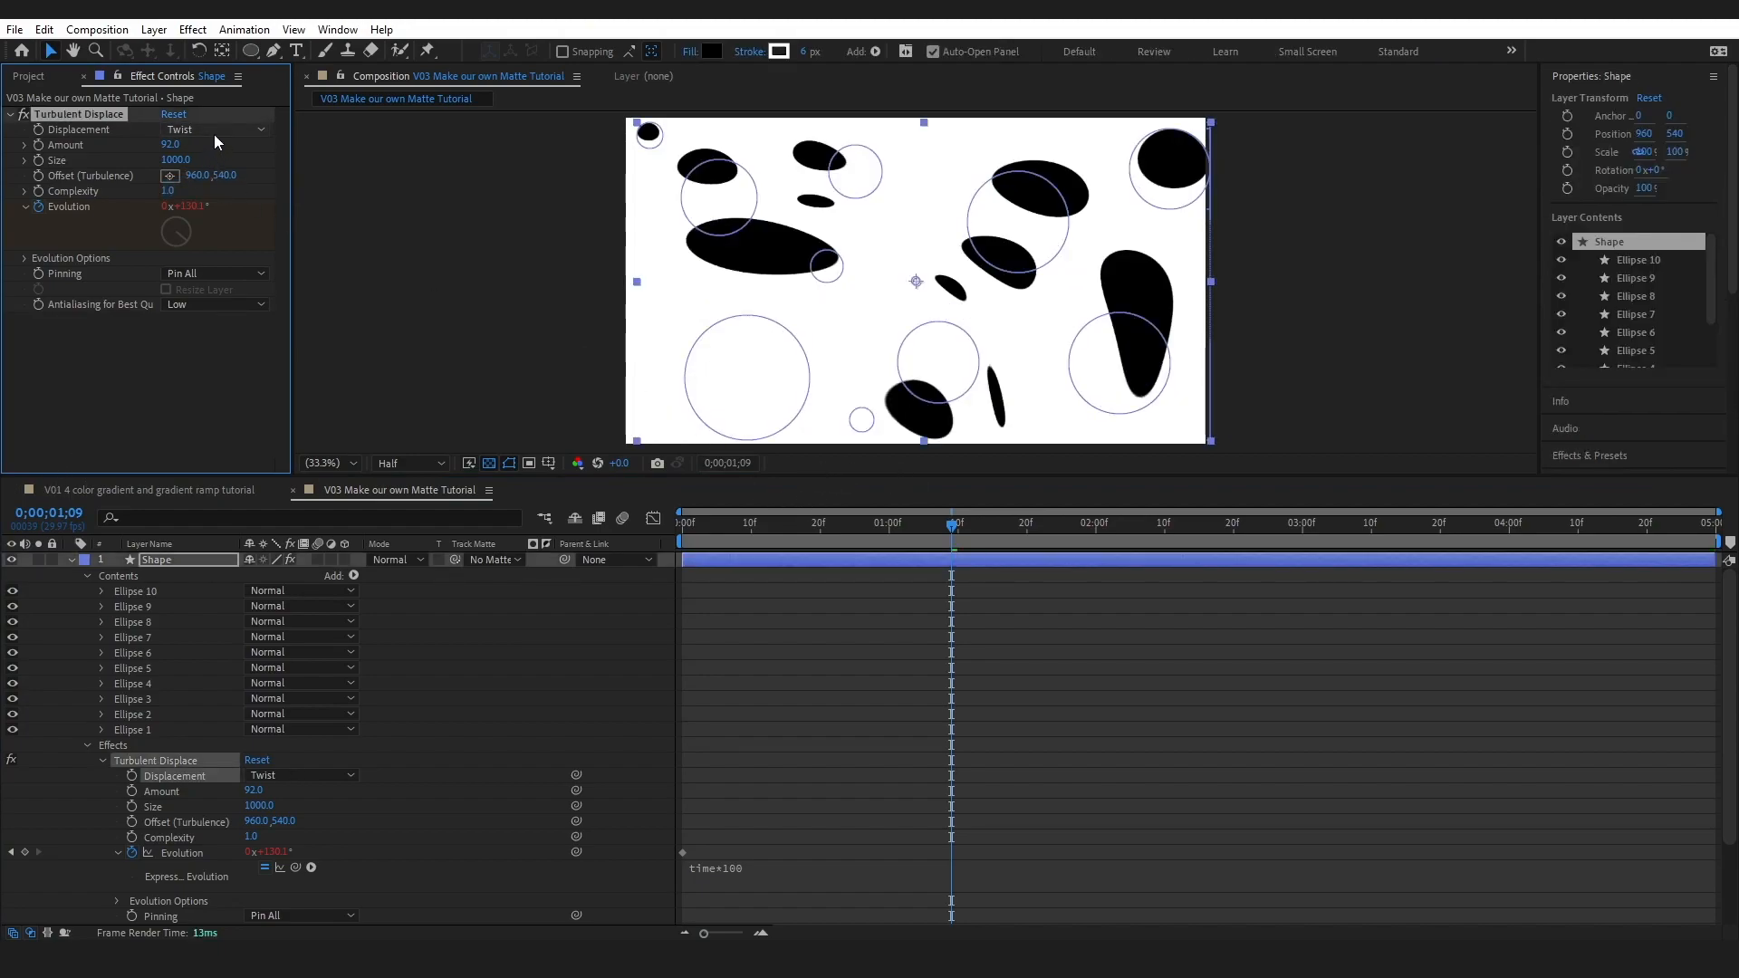
- Set the displacement type to Vertical Displacement and preview the result
{"action": "left_click", "coordinate": [216, 128]}
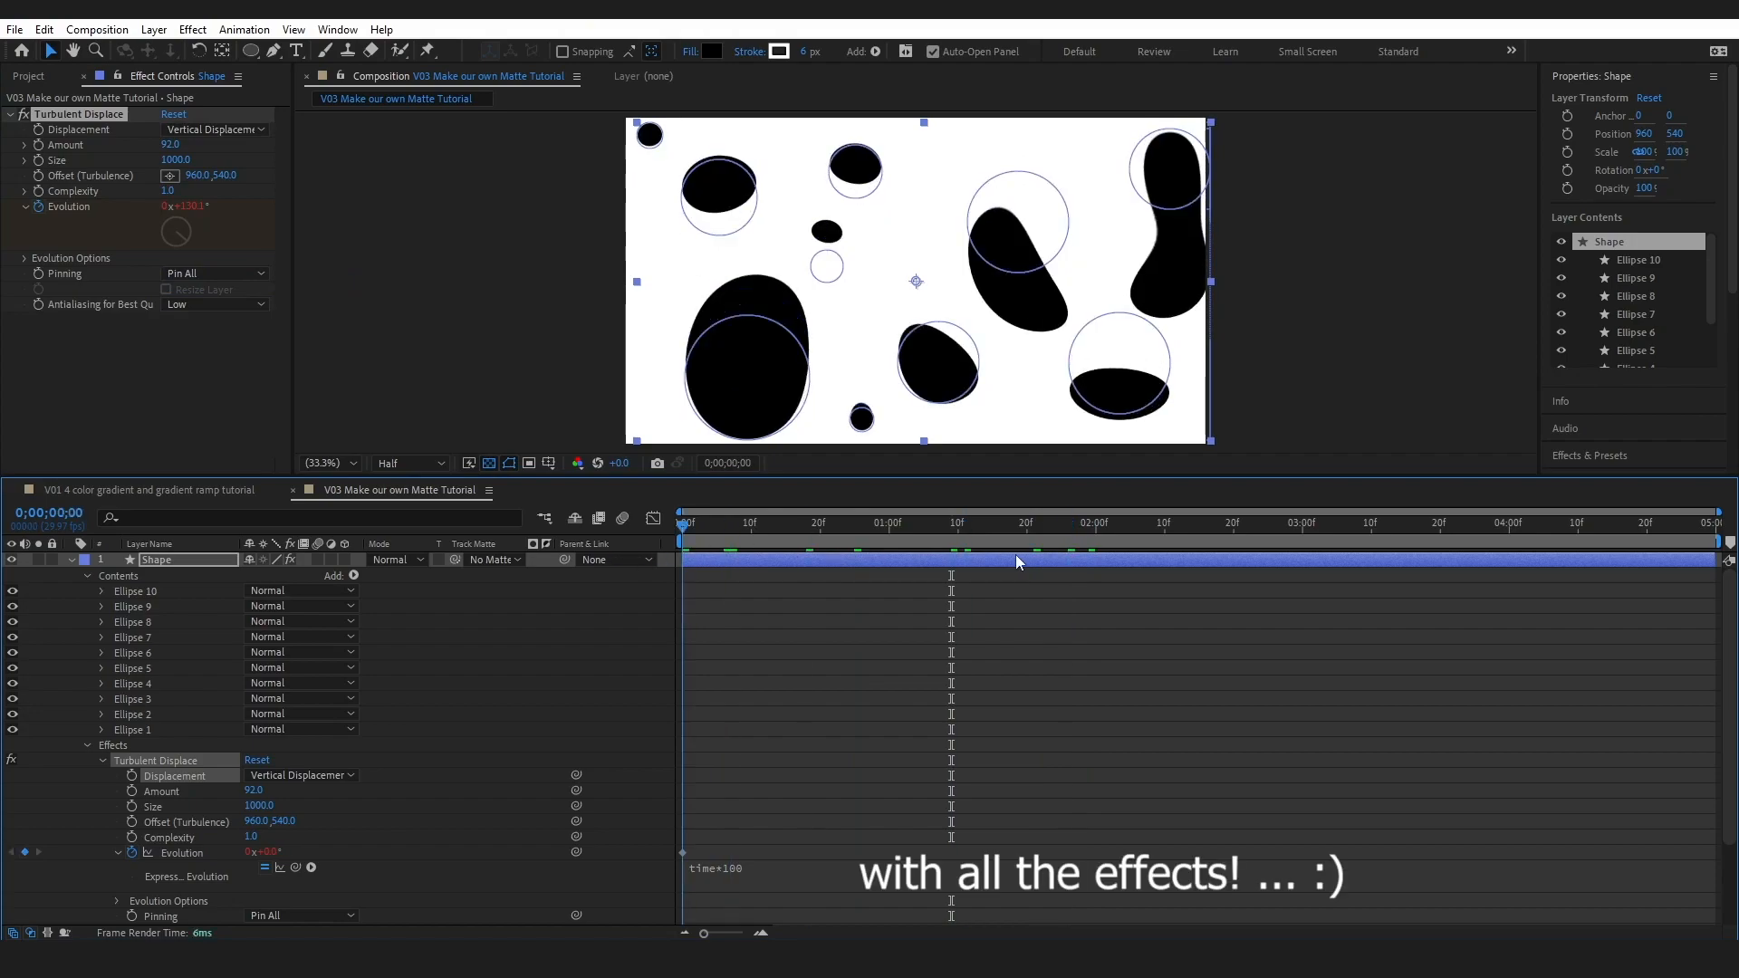
{"action": "key", "text": "space"}
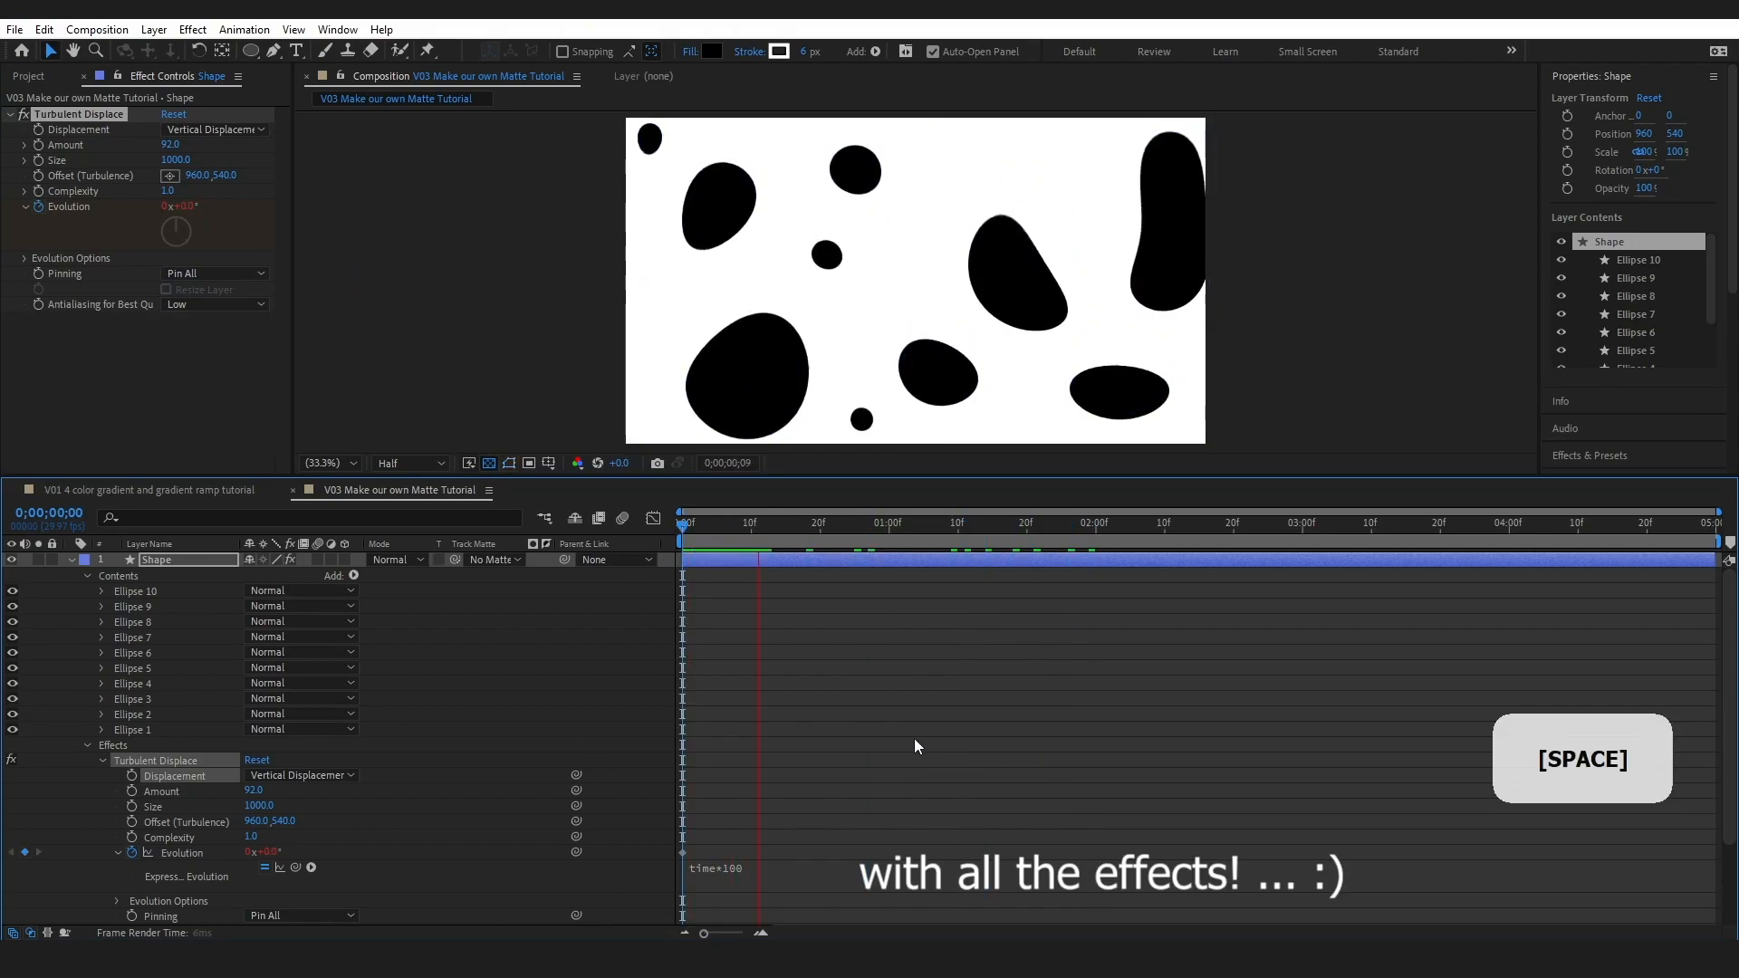
{"action": "key", "text": "space"}
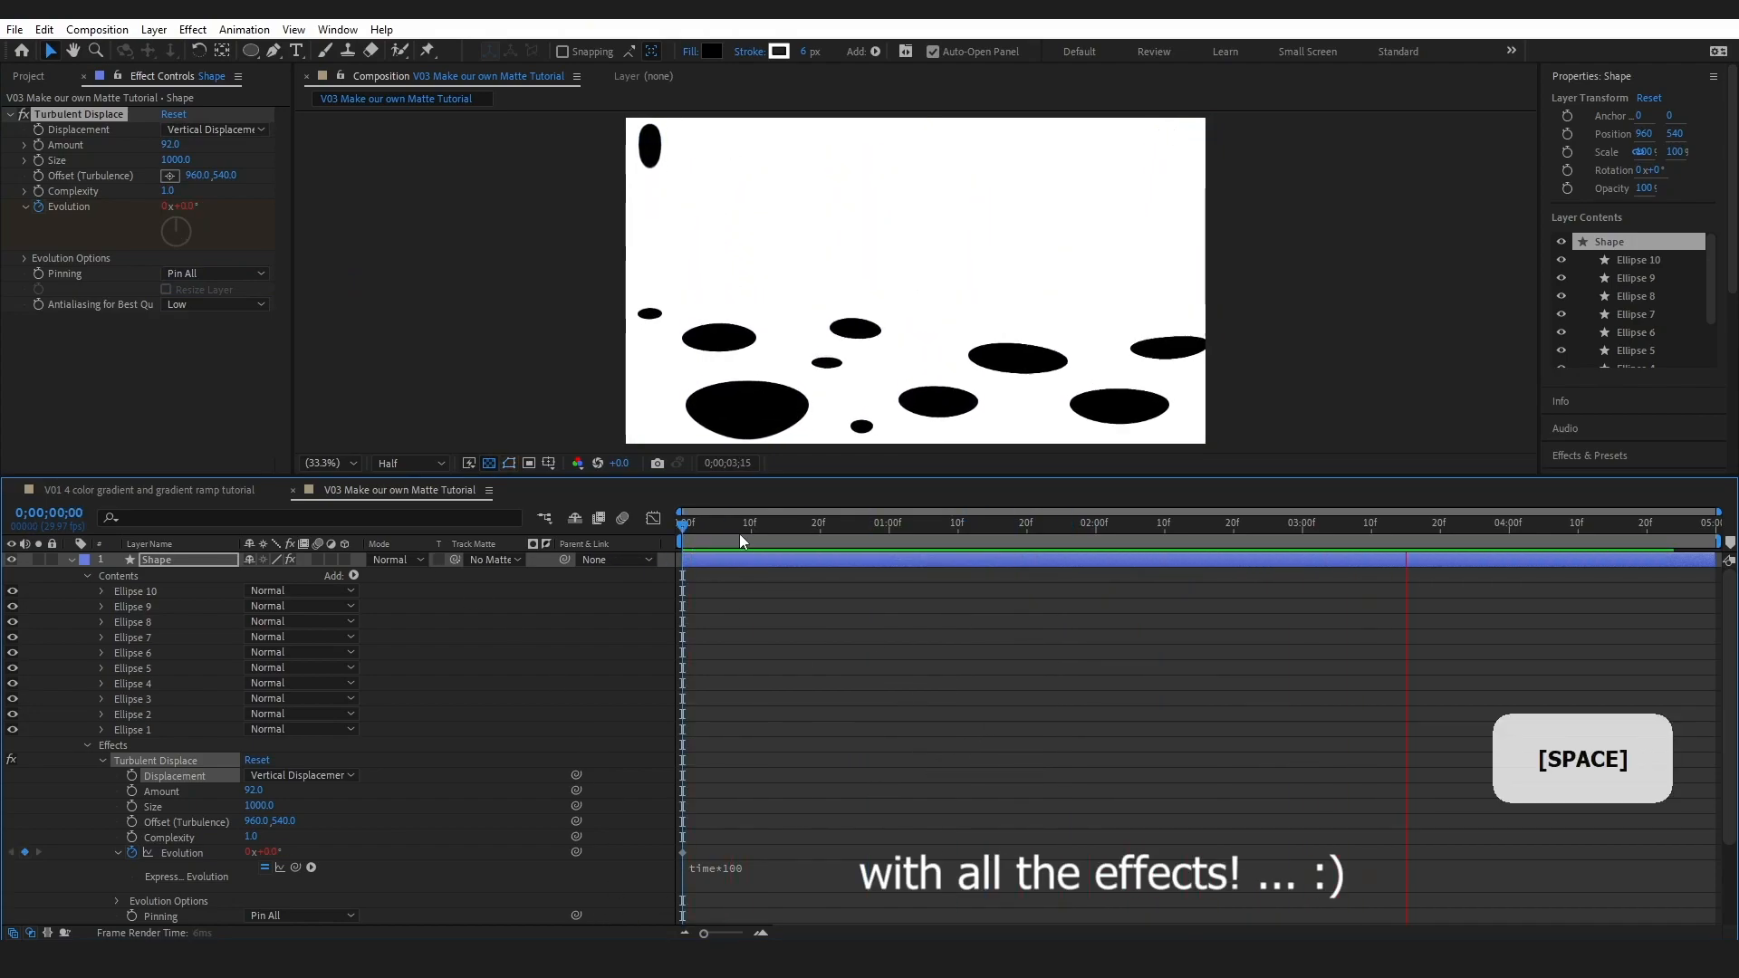
{"action": "key", "text": "space"}
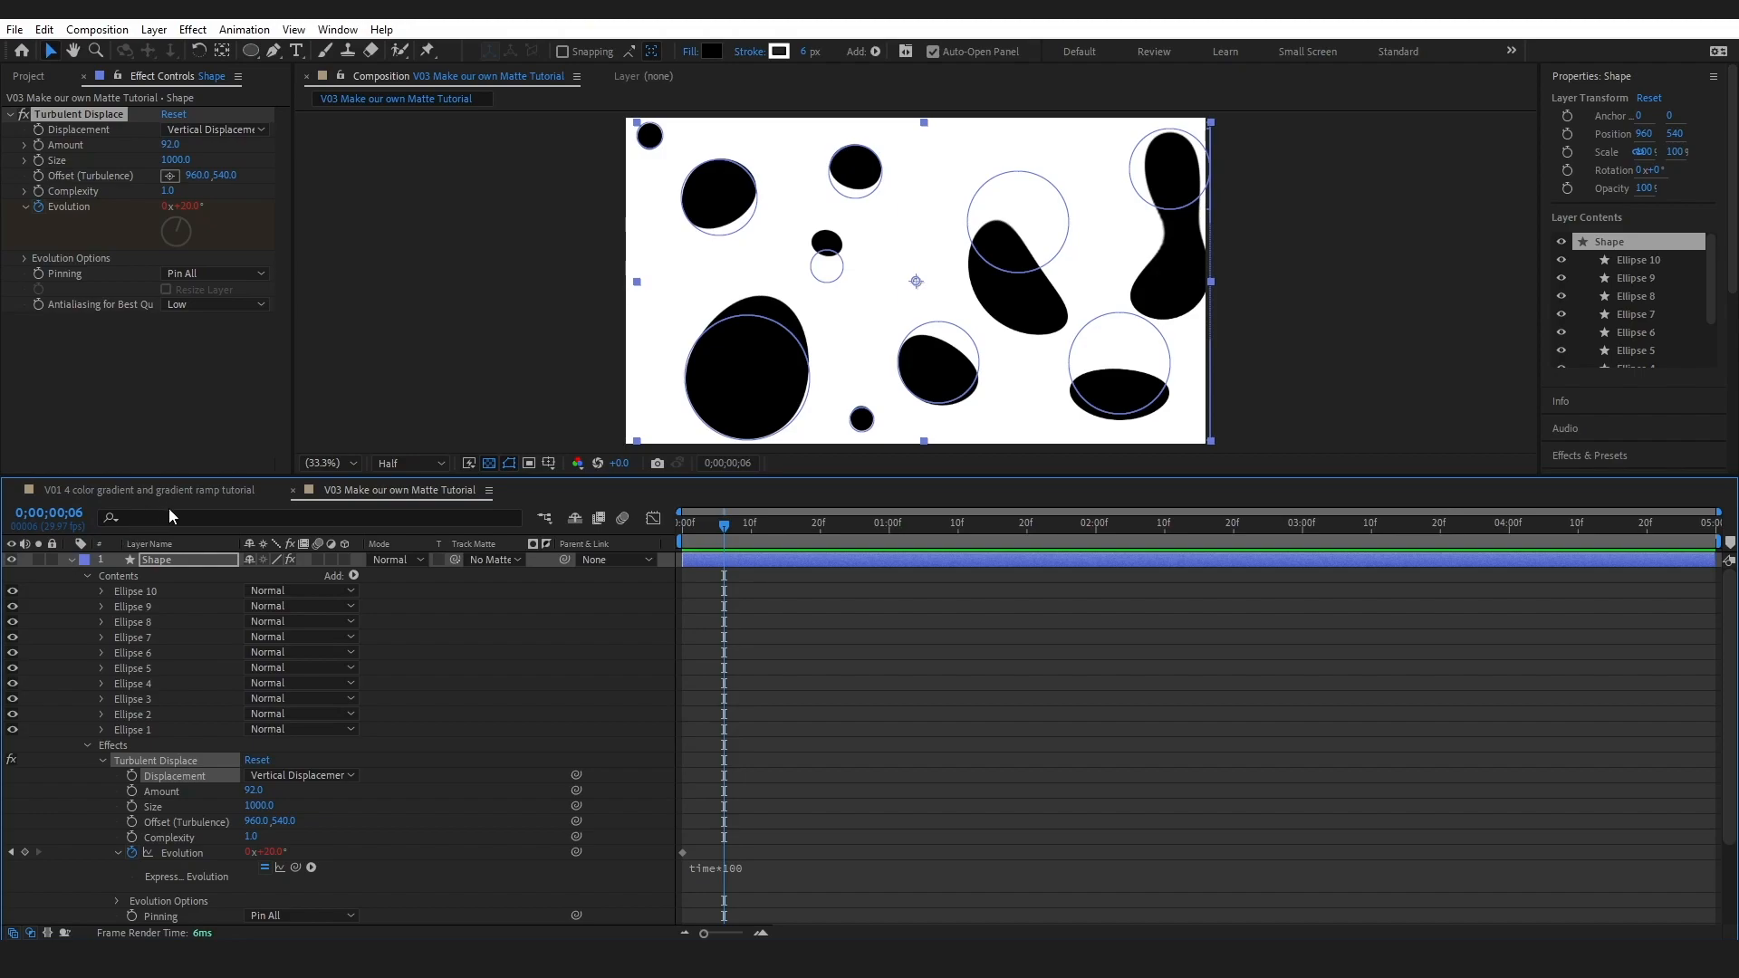
{"action": "mouse_move", "coordinate": [632, 182]}
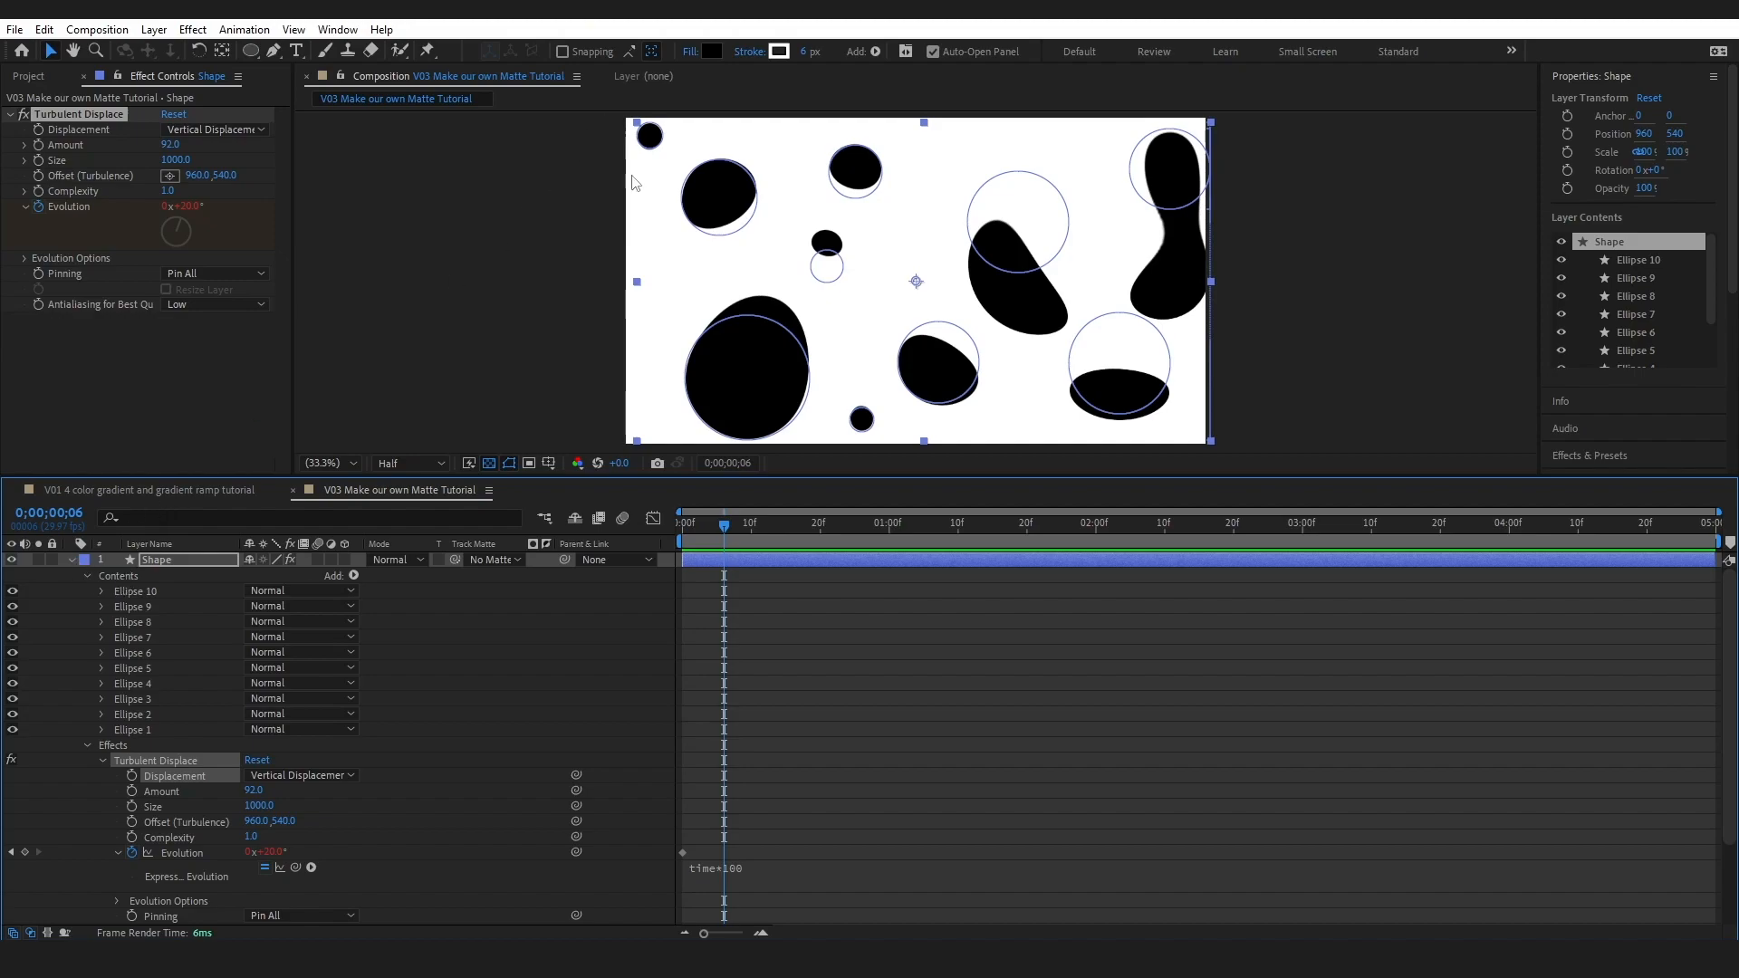
{"action": "mouse_move", "coordinate": [742, 182]}
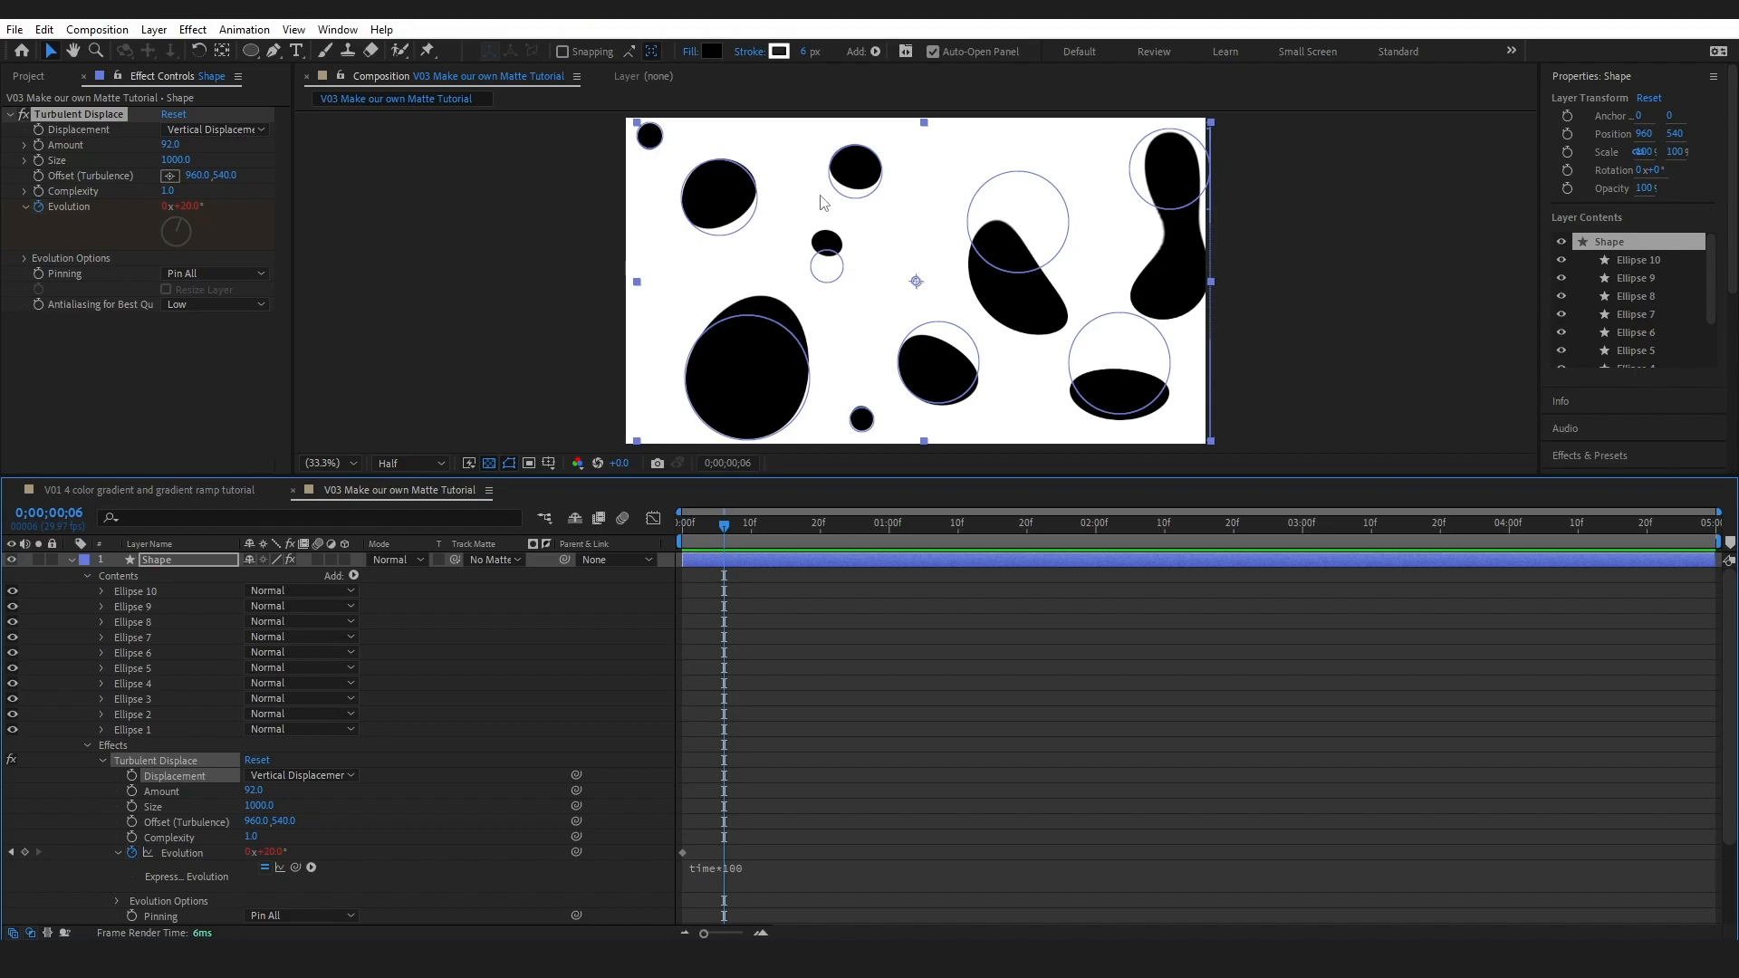
{"action": "mouse_move", "coordinate": [1004, 153]}
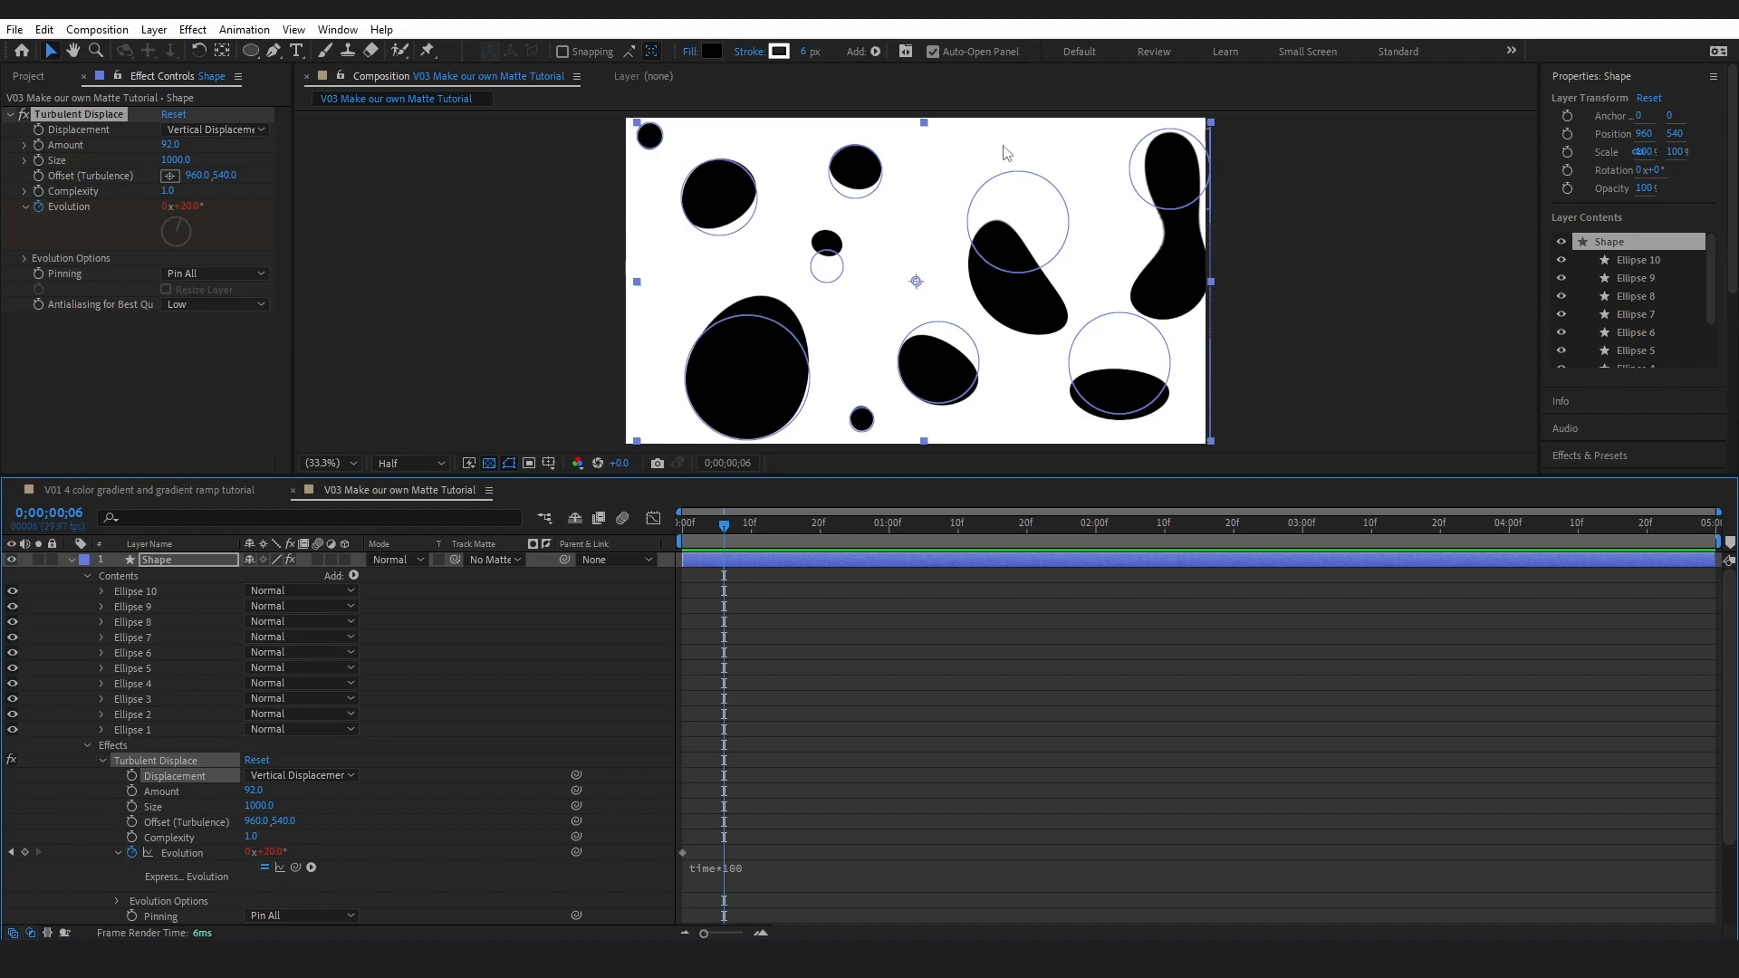
- Apply Colorama to the Shape layer as a trial, then delete it
{"action": "left_click", "coordinate": [86, 559]}
{"action": "type", "text": "colorama"}
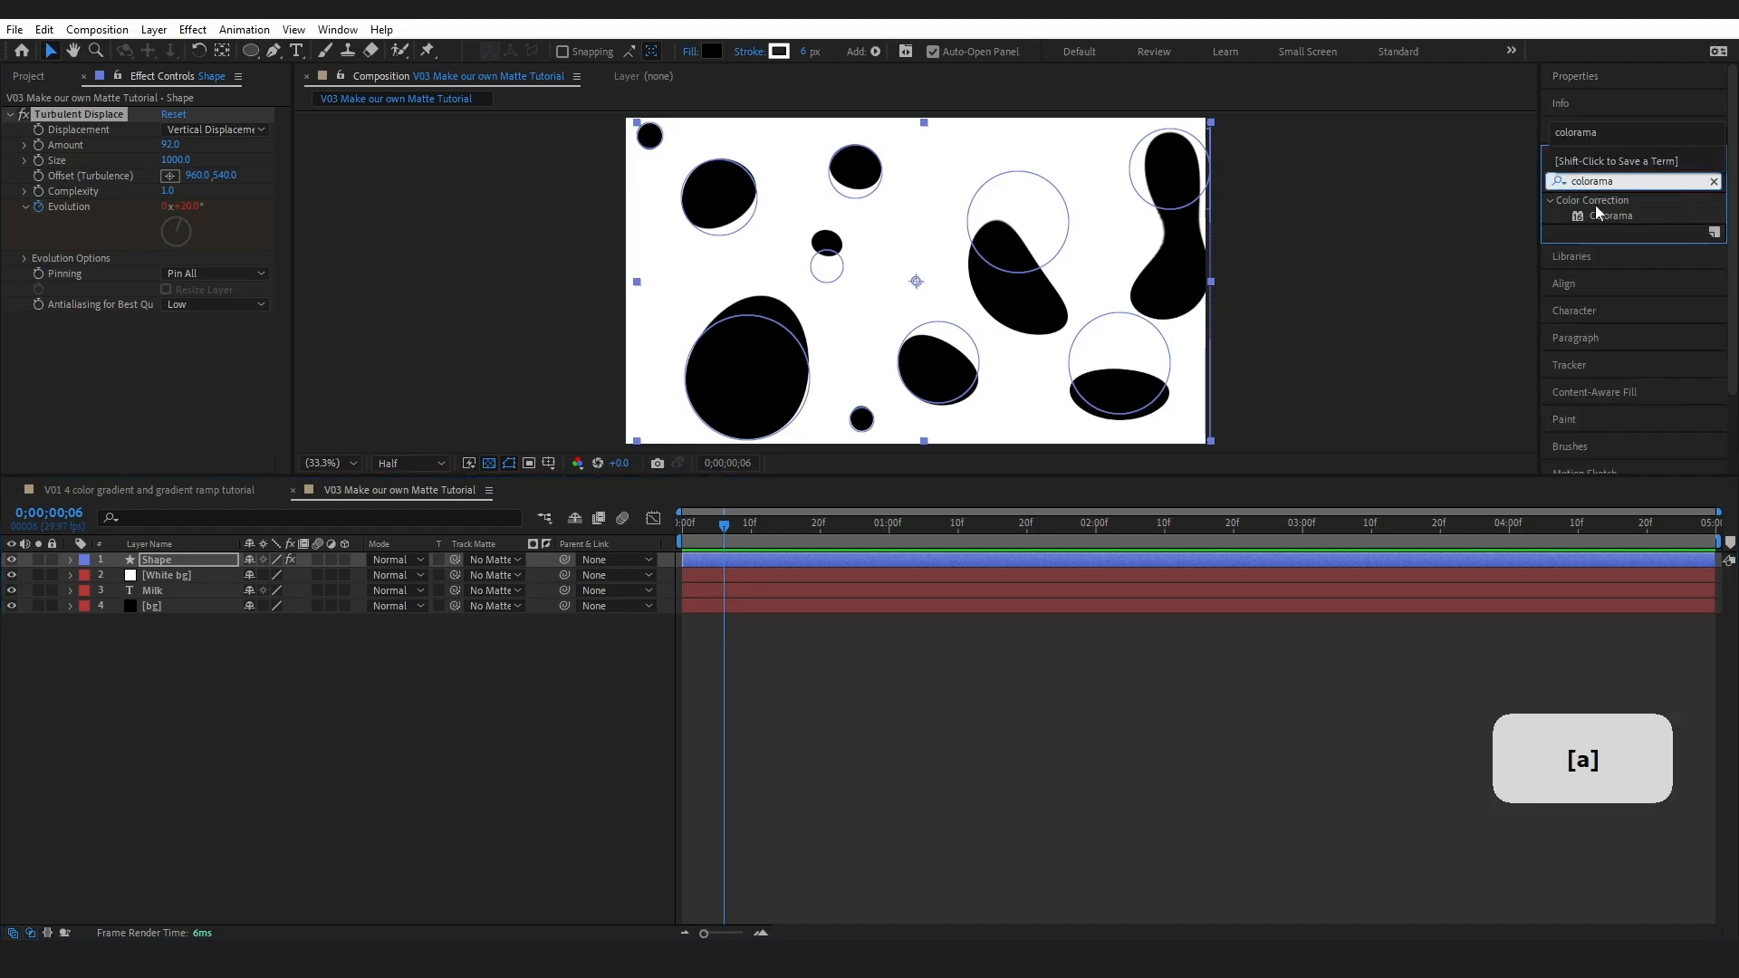
{"action": "double_click", "coordinate": [1611, 216]}
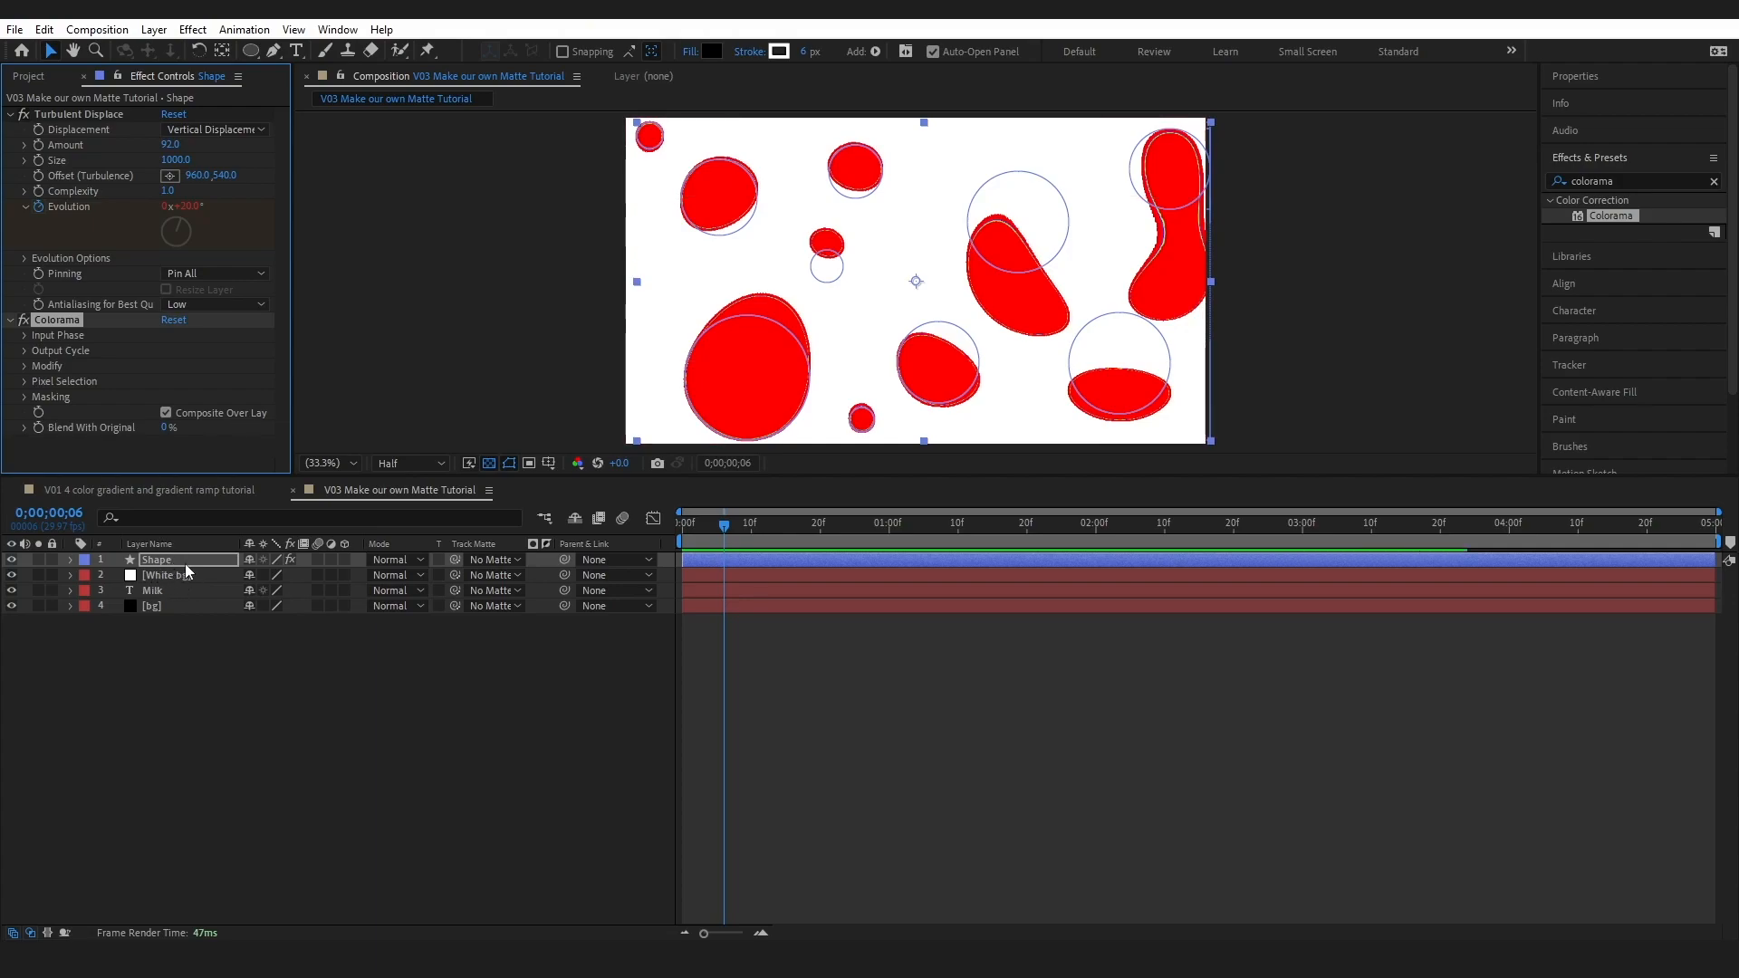
{"action": "key", "text": "delete"}
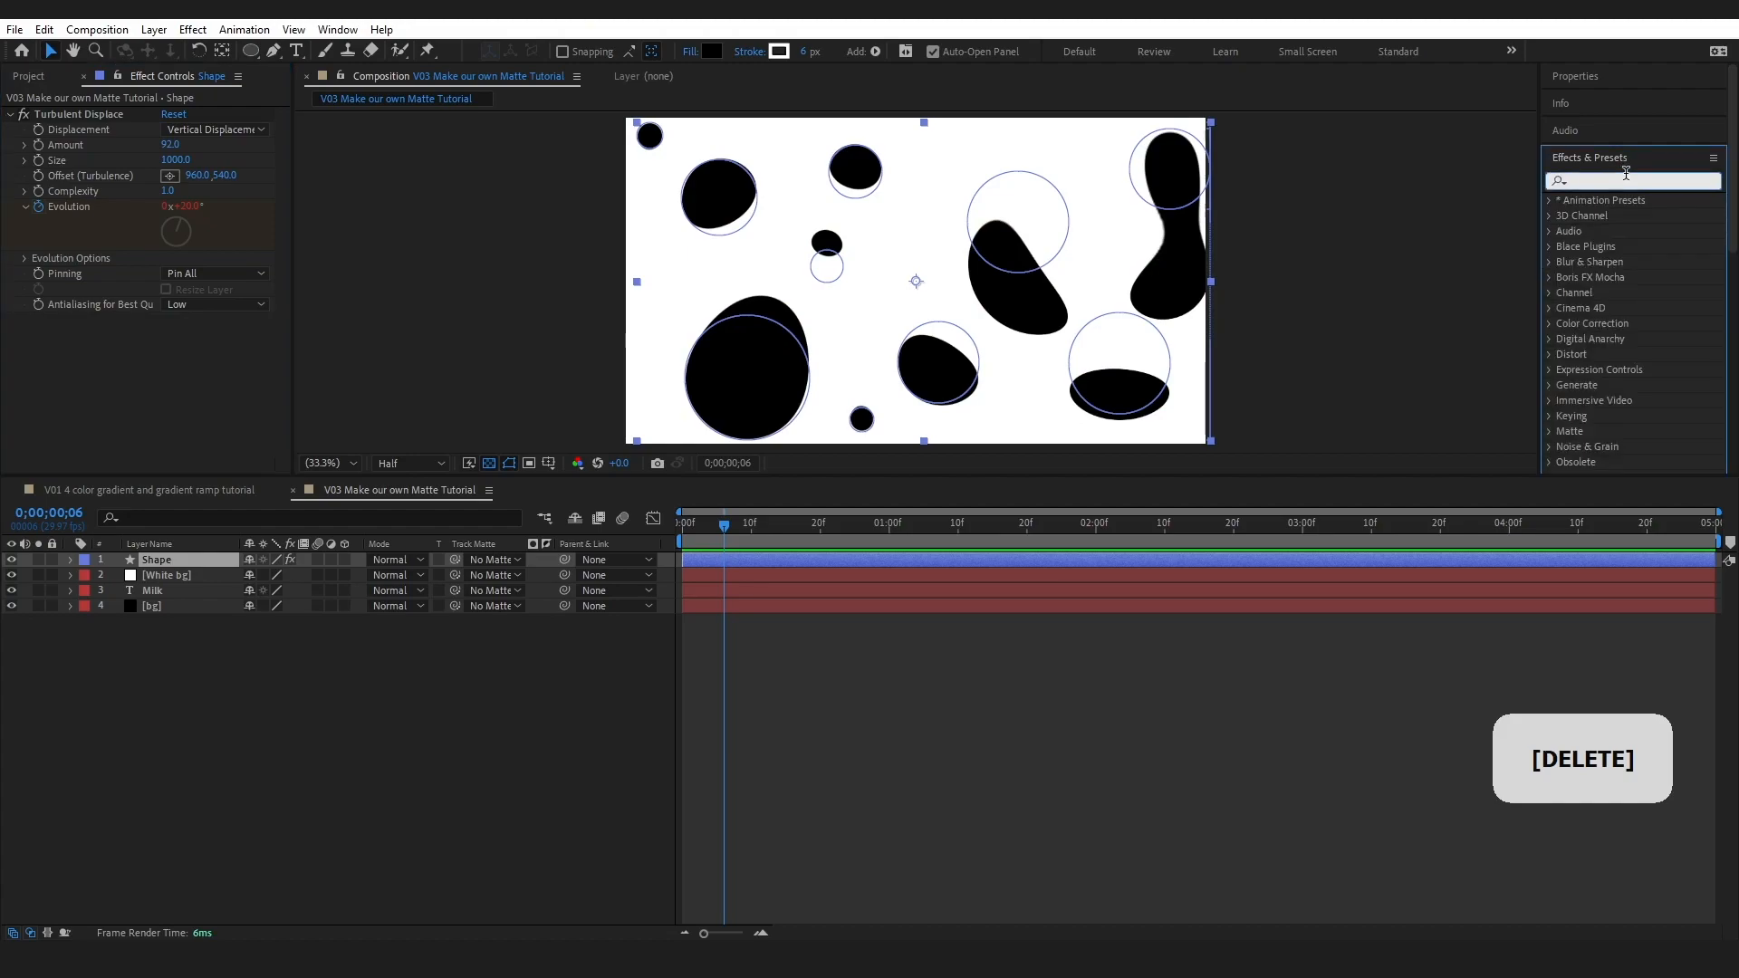
- Give the Shape layer Gaussian Blur at 199 and Levels with a slightly raised gamma
{"action": "type", "text": "gau"}
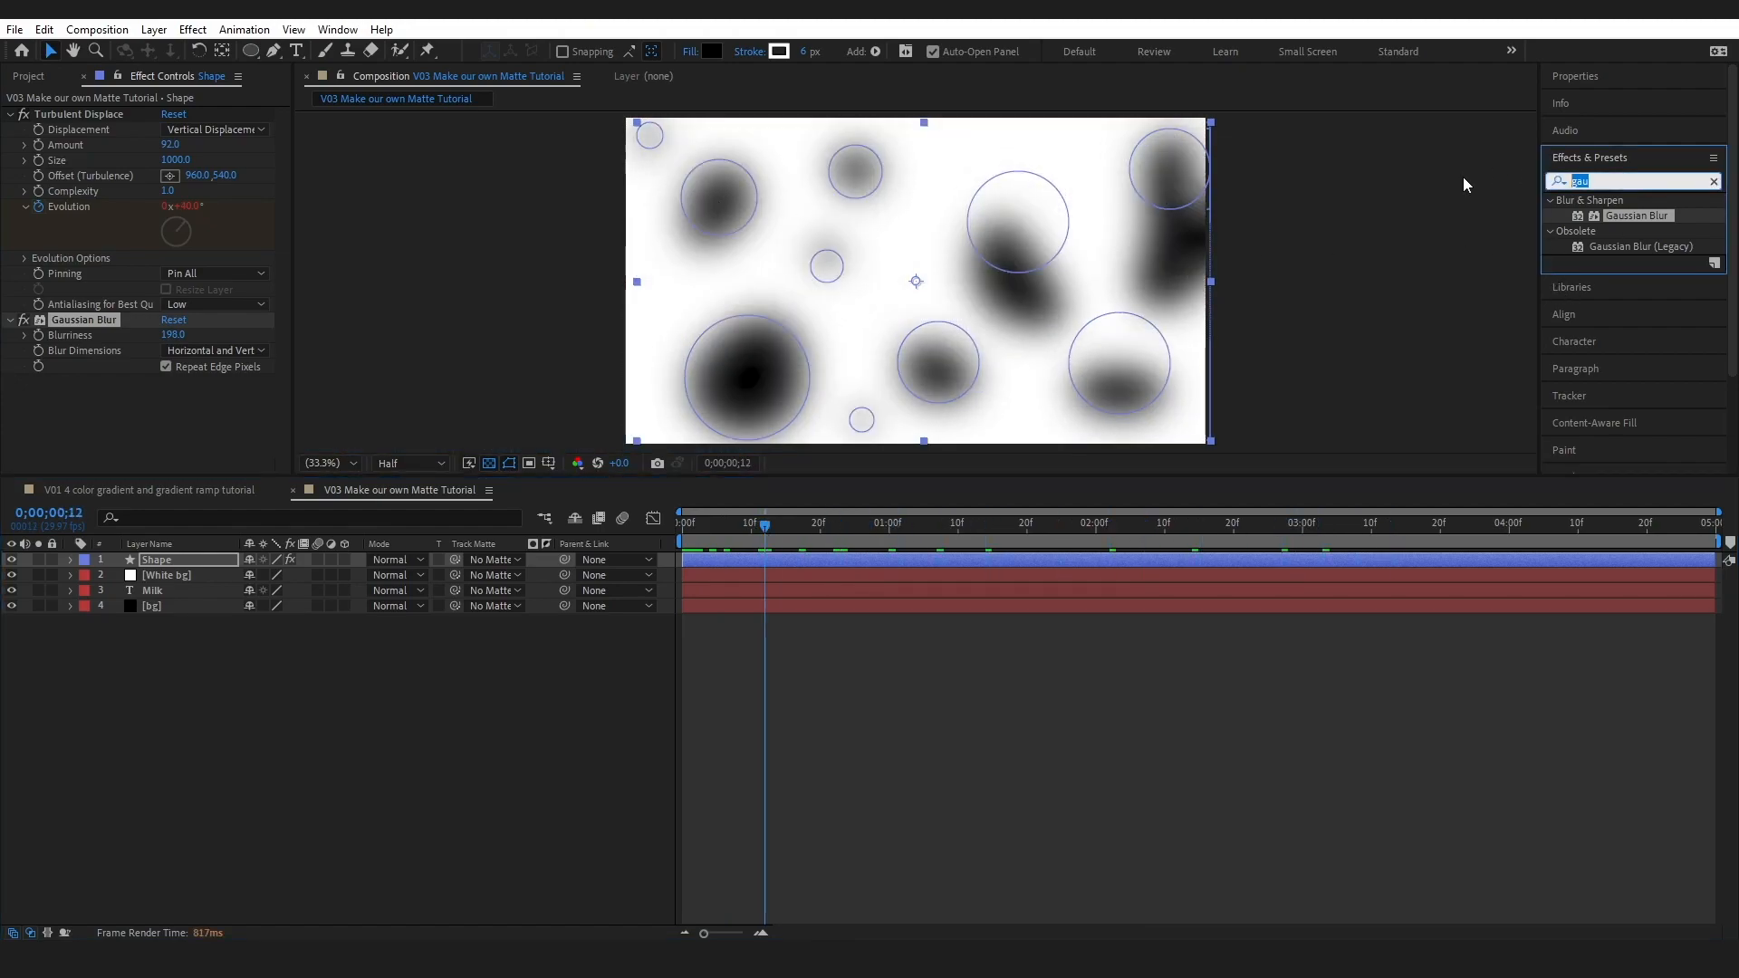
{"action": "type", "text": "levels"}
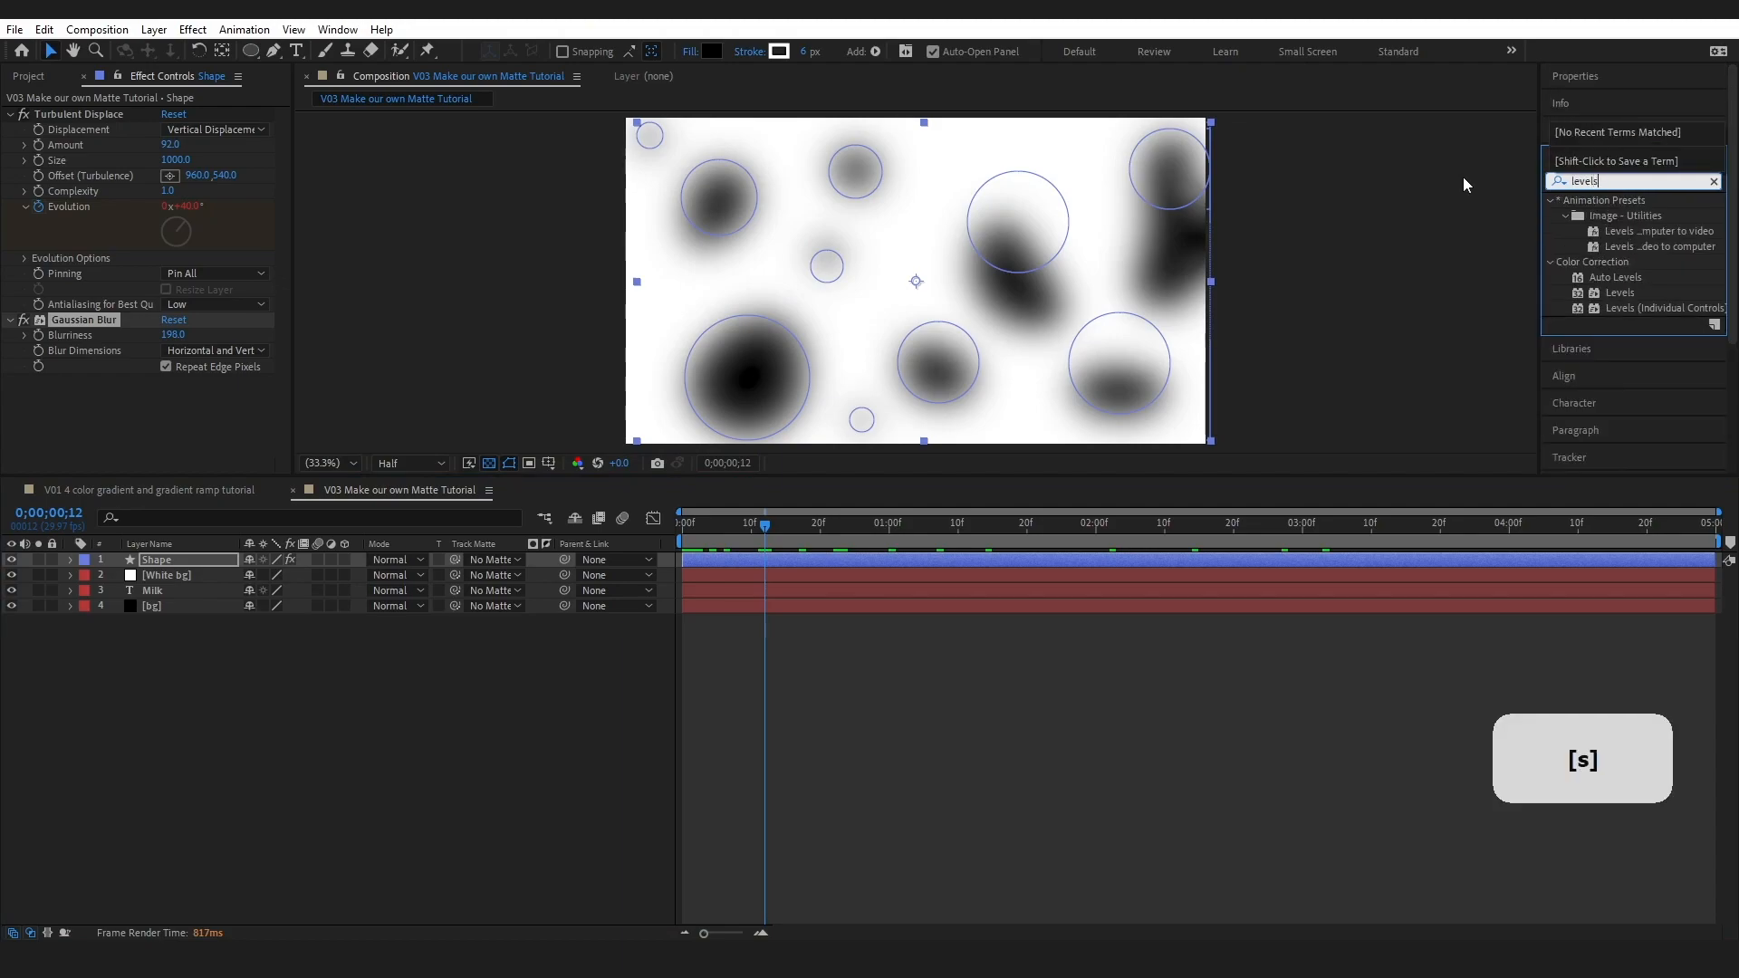
{"action": "left_click", "coordinate": [1621, 292]}
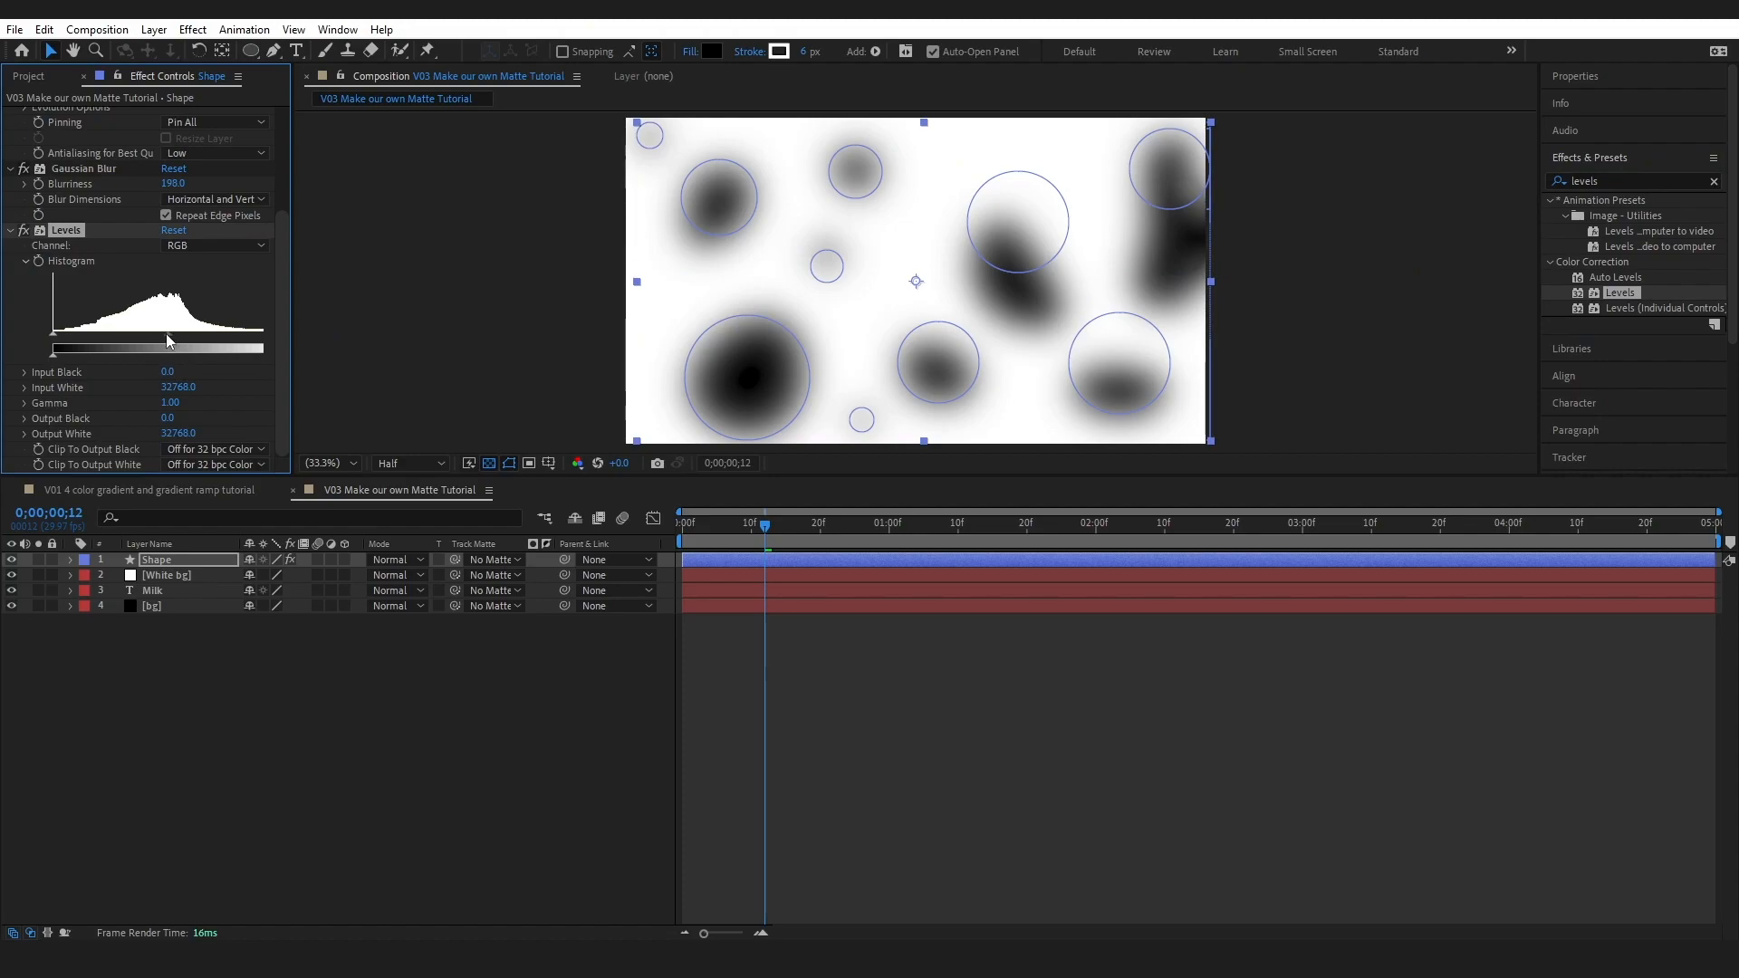
{"action": "left_click_drag", "start_coordinate": [166, 340], "coordinate": [189, 340]}
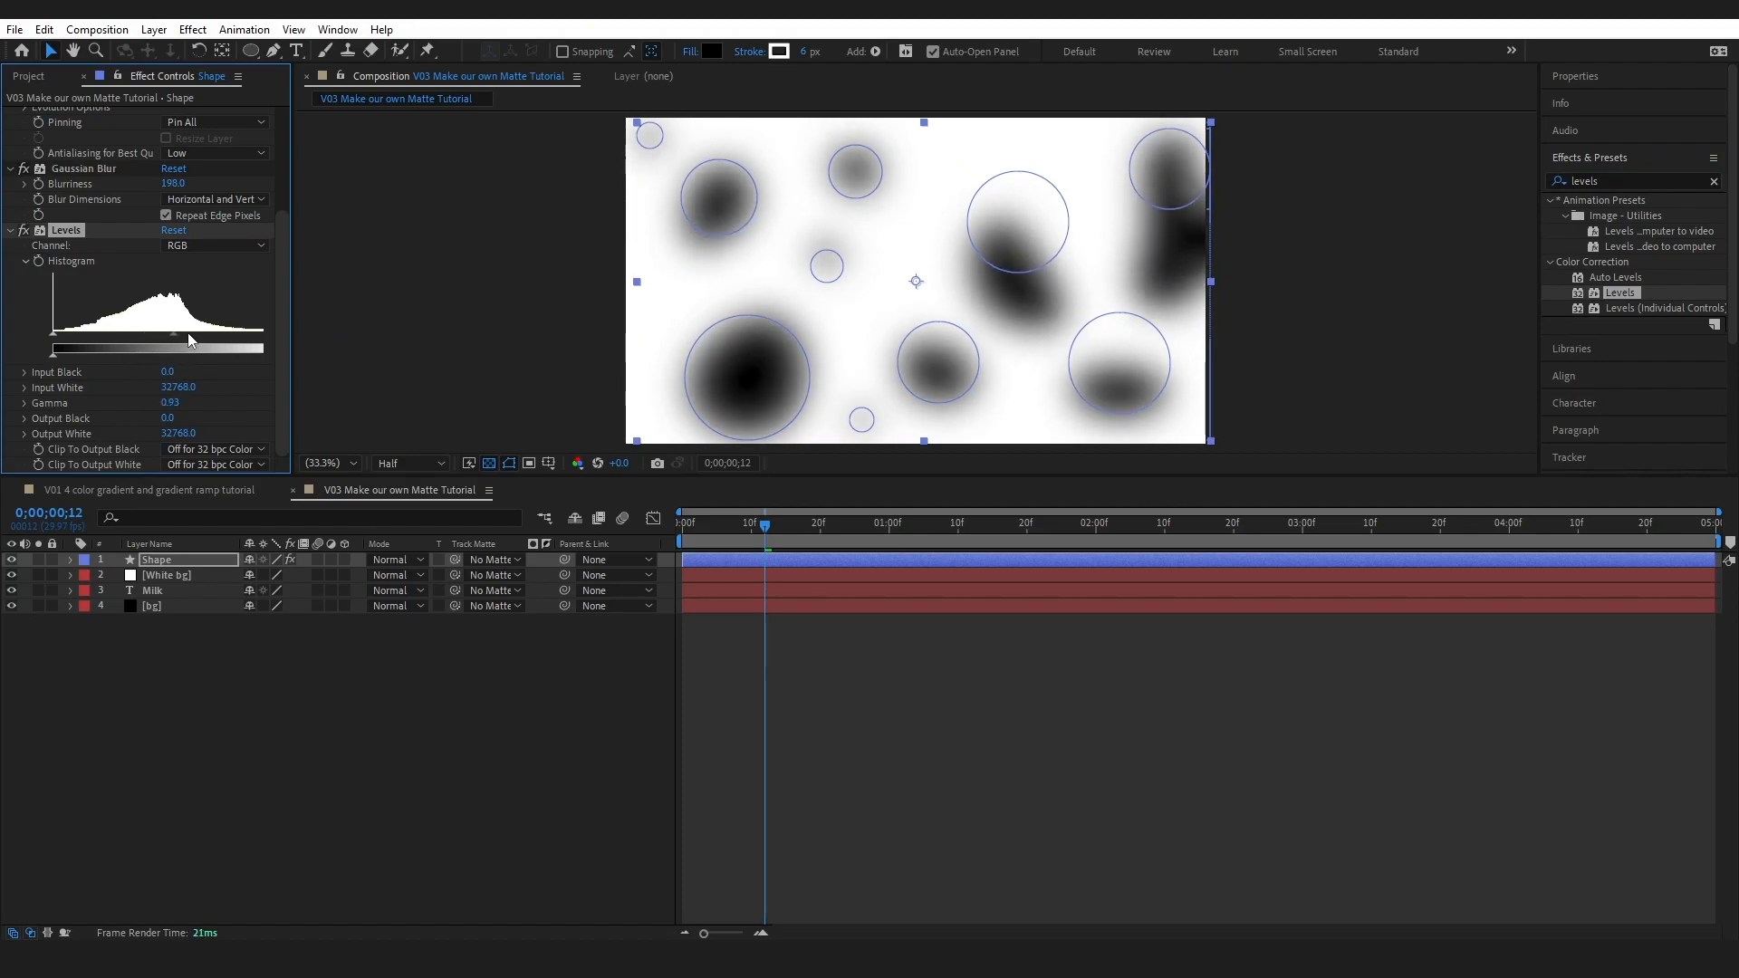
{"action": "left_click_drag", "start_coordinate": [162, 336], "coordinate": [169, 336]}
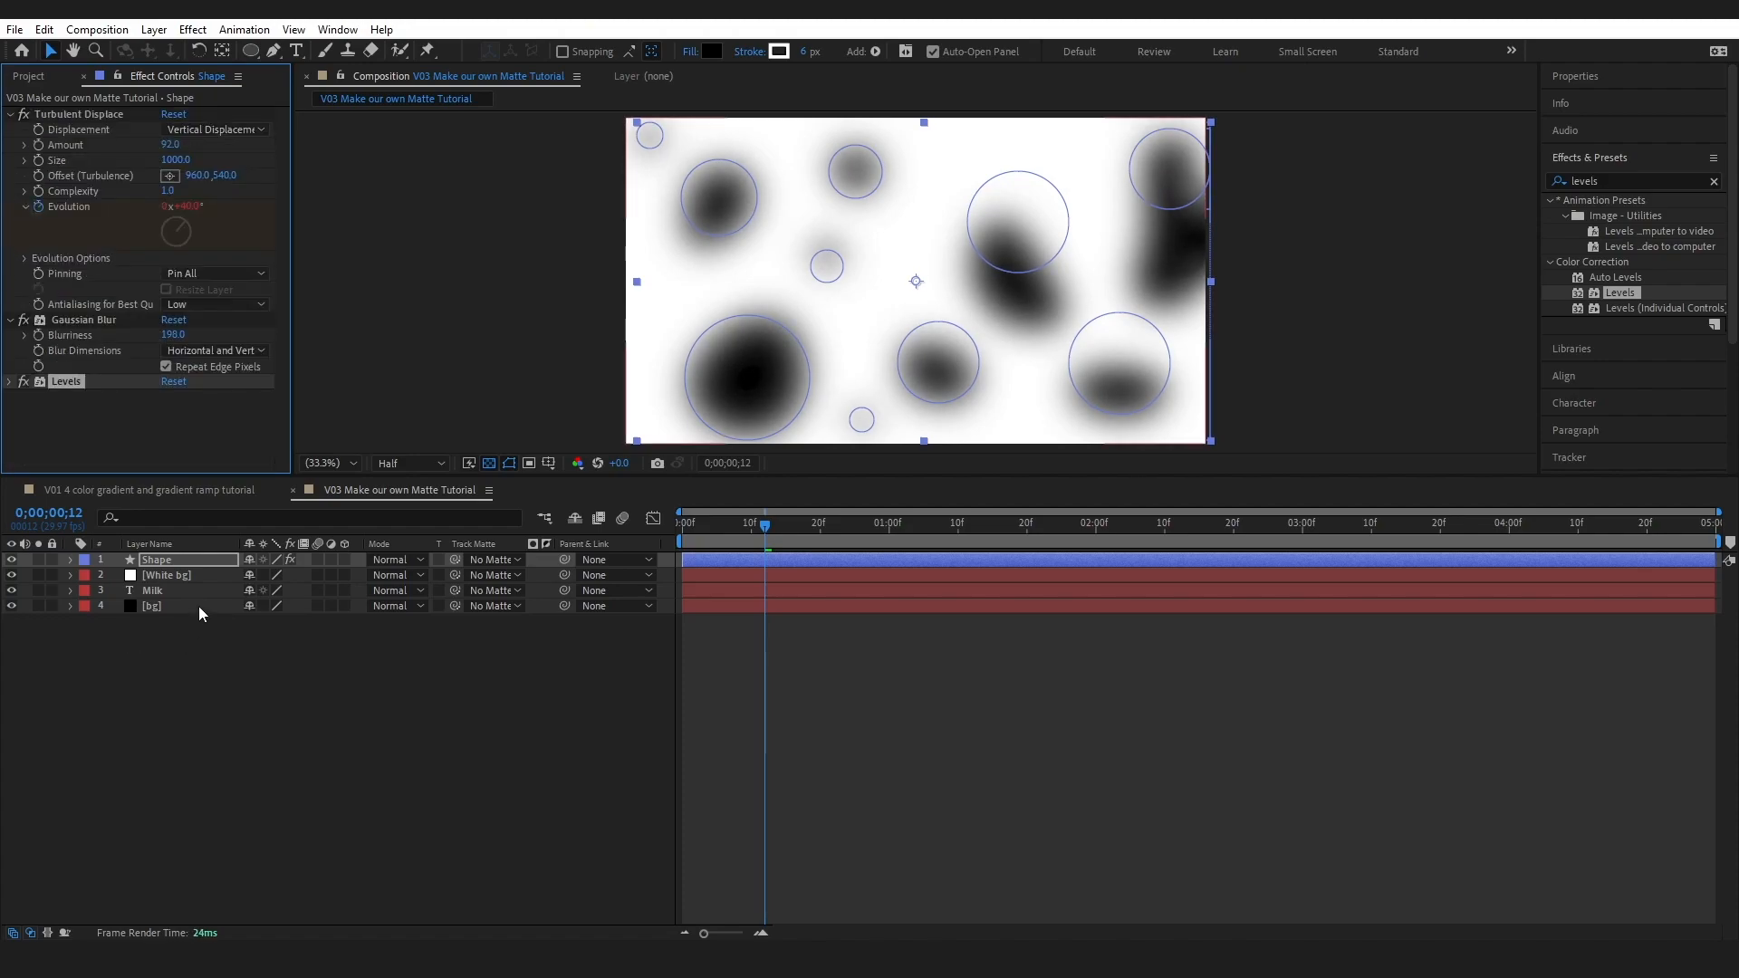
- Pre-compose the Shape and White bg layers into 'Matte tutorial precomp'
{"action": "key", "text": "shift"}
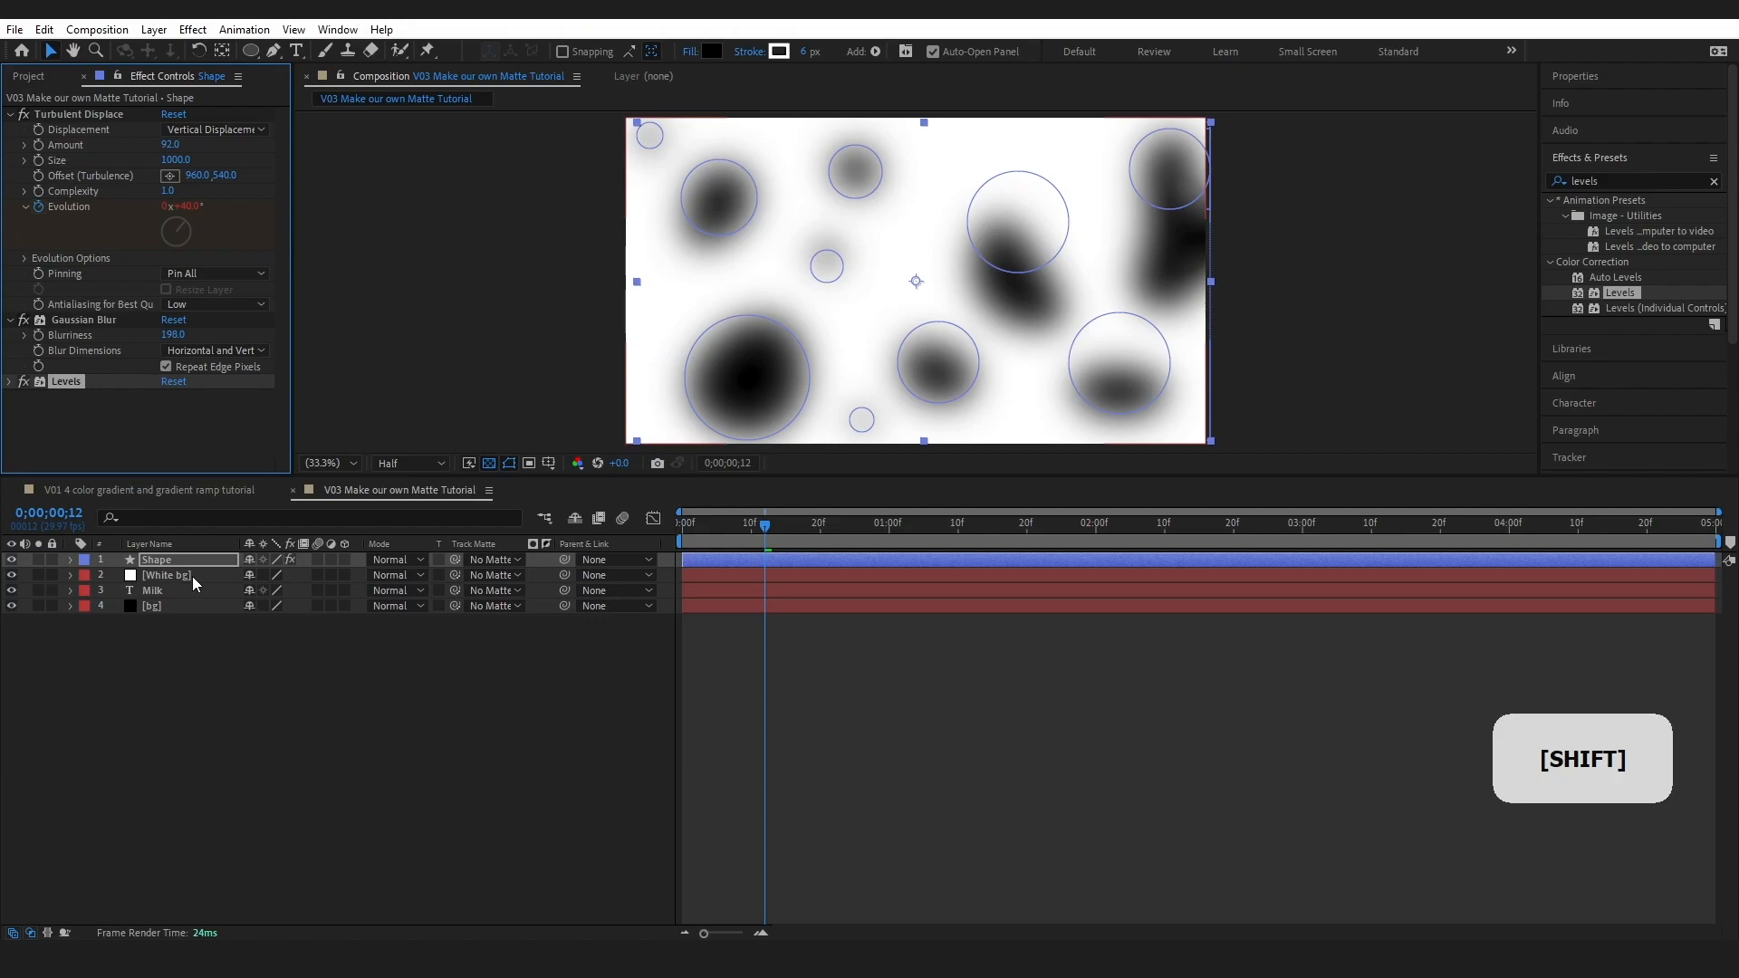
{"action": "left_click", "coordinate": [166, 575]}
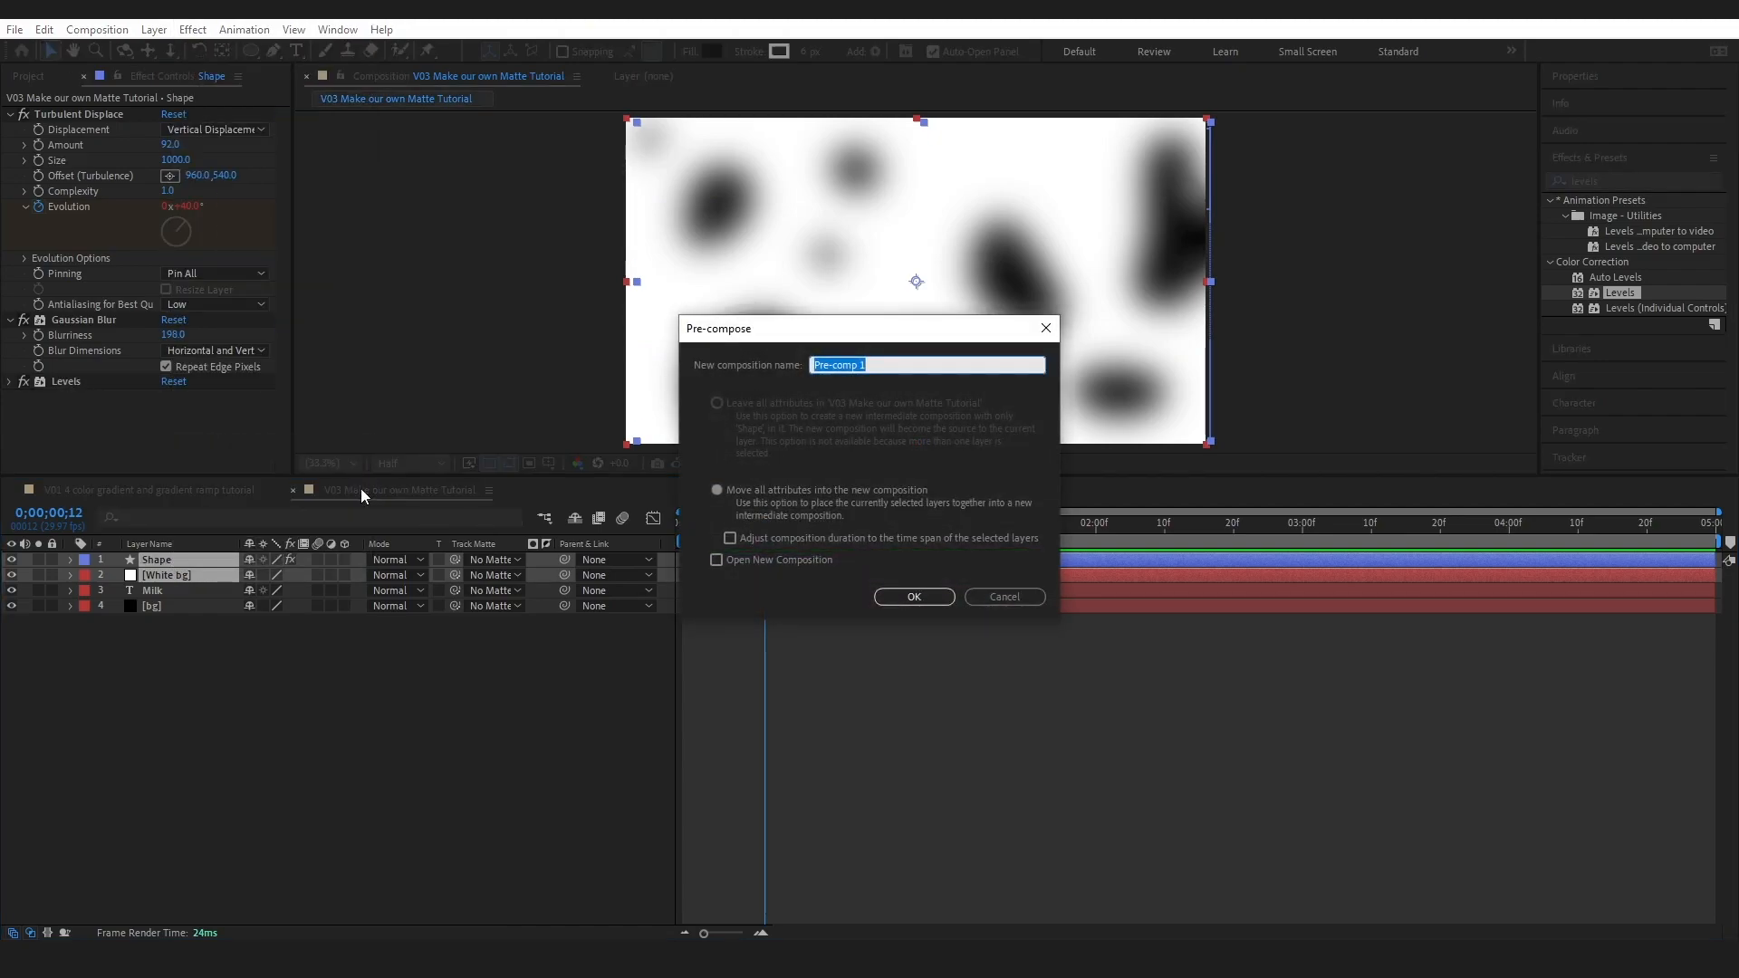
{"action": "type", "text": "Matte tutorial precom"}
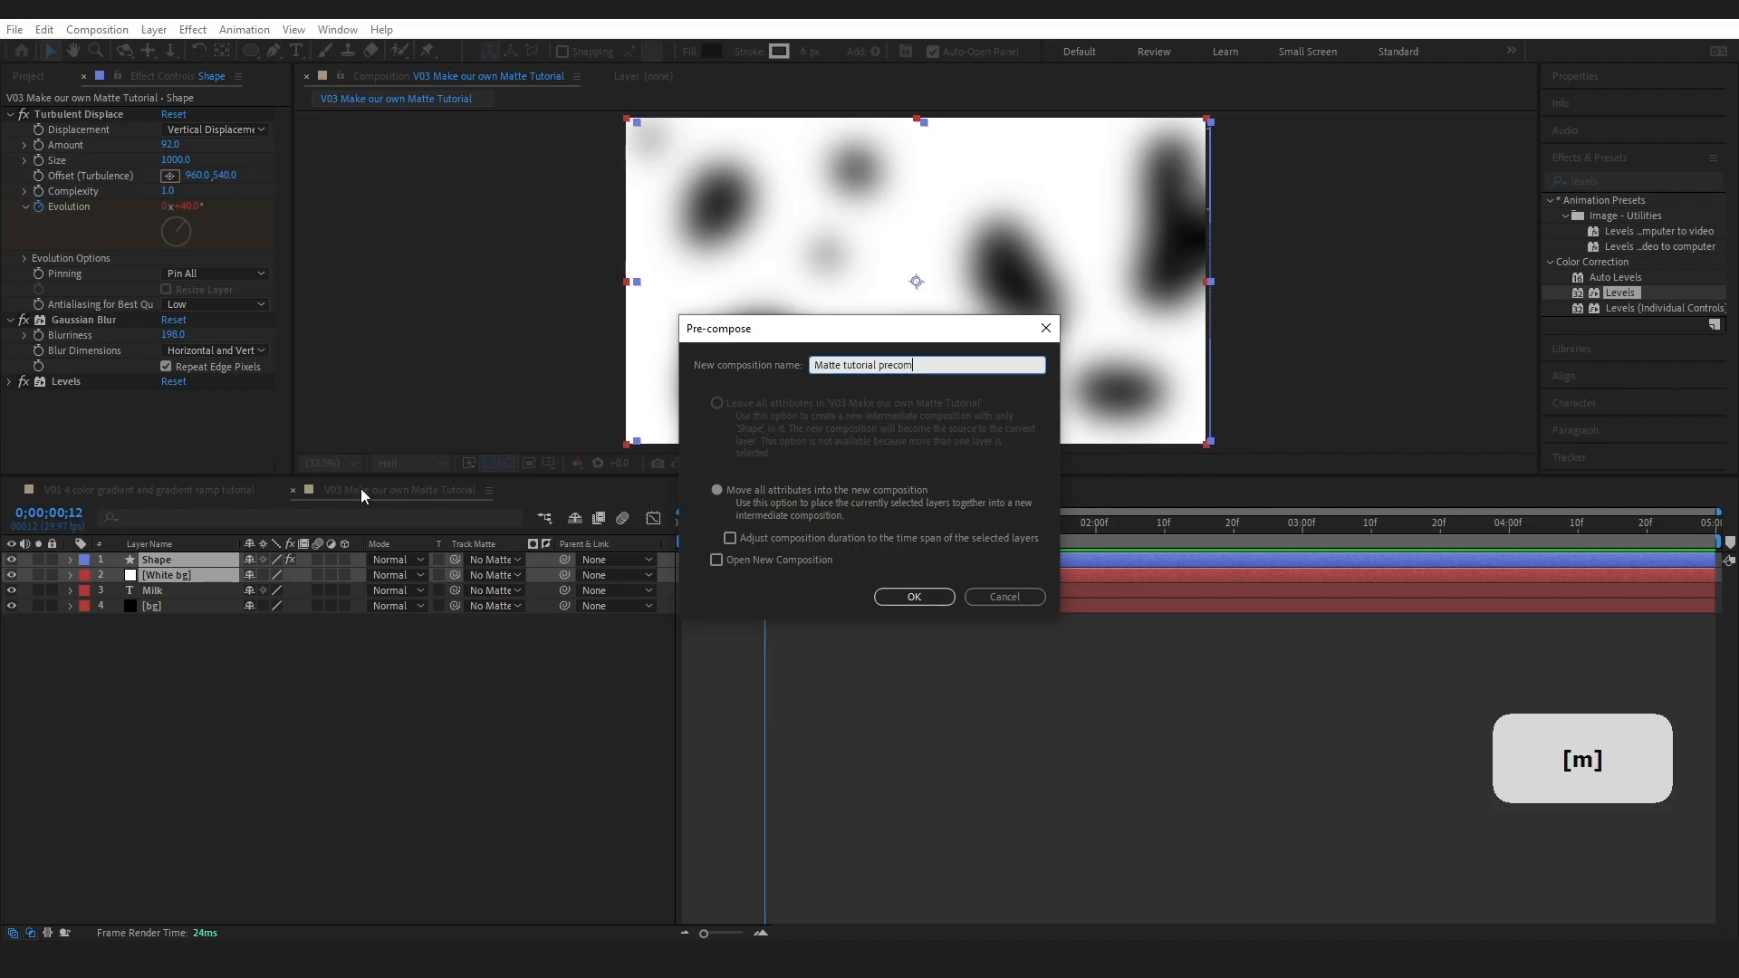
{"action": "left_click", "coordinate": [913, 597]}
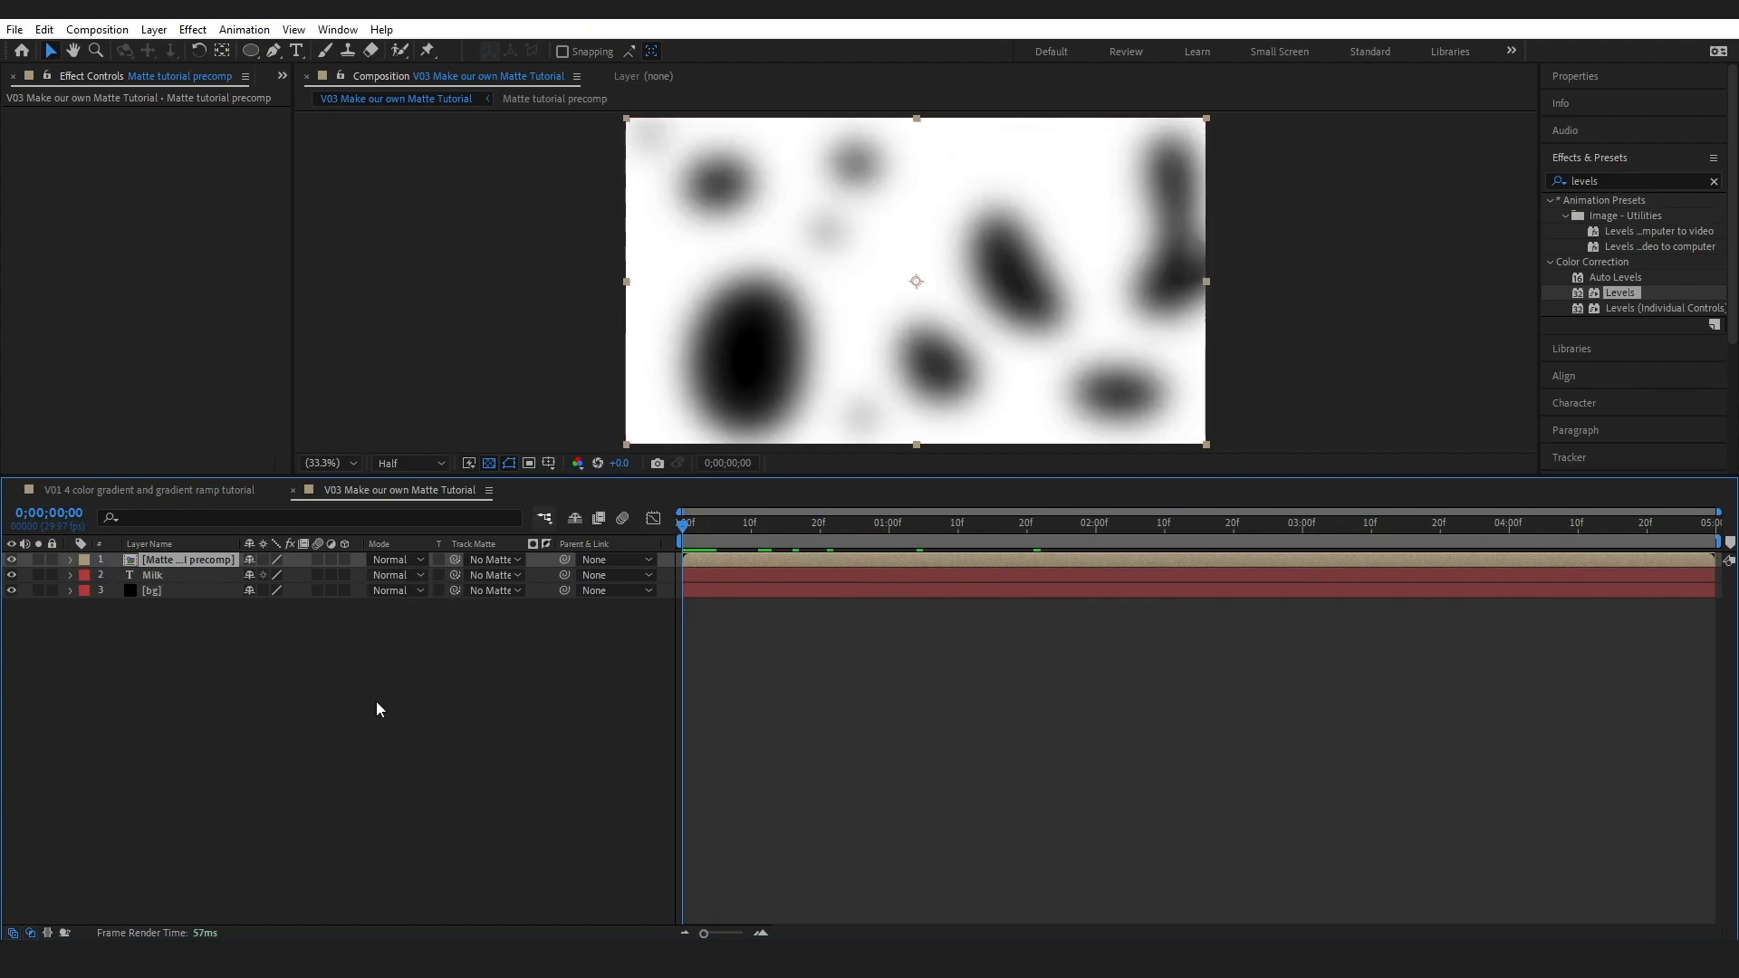
- Set the precomp's Track Matte to 2. Milk and preview the result
{"action": "left_click", "coordinate": [494, 559]}
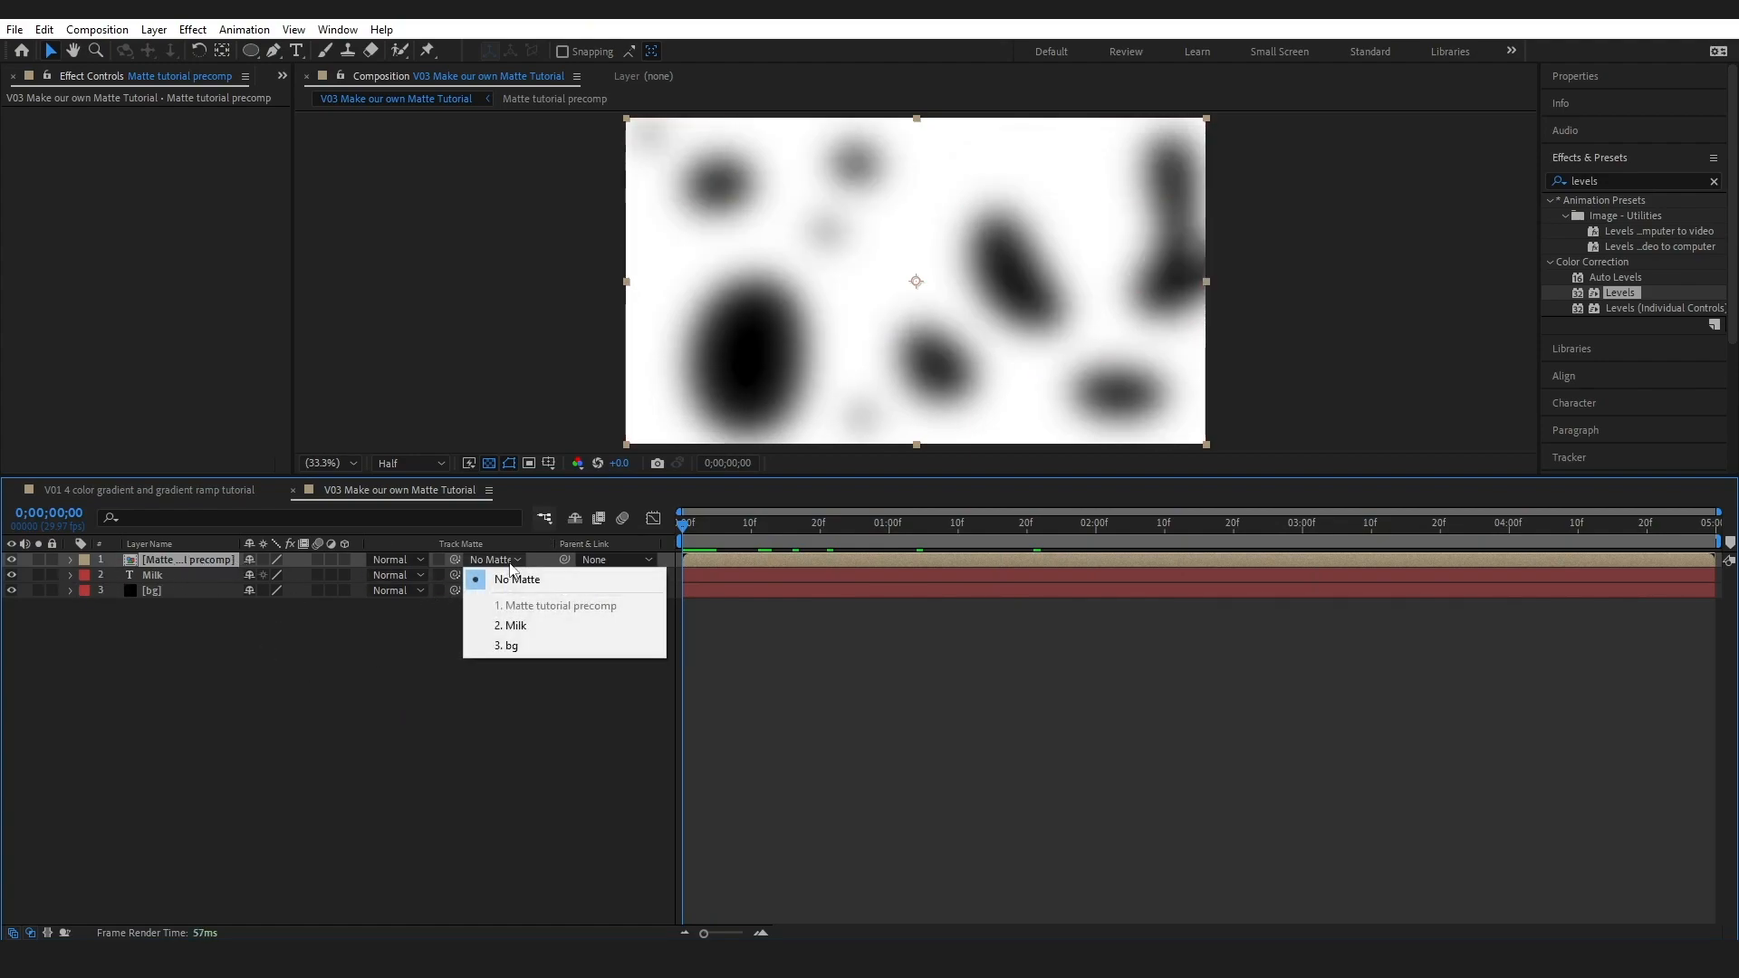
{"action": "left_click", "coordinate": [511, 624]}
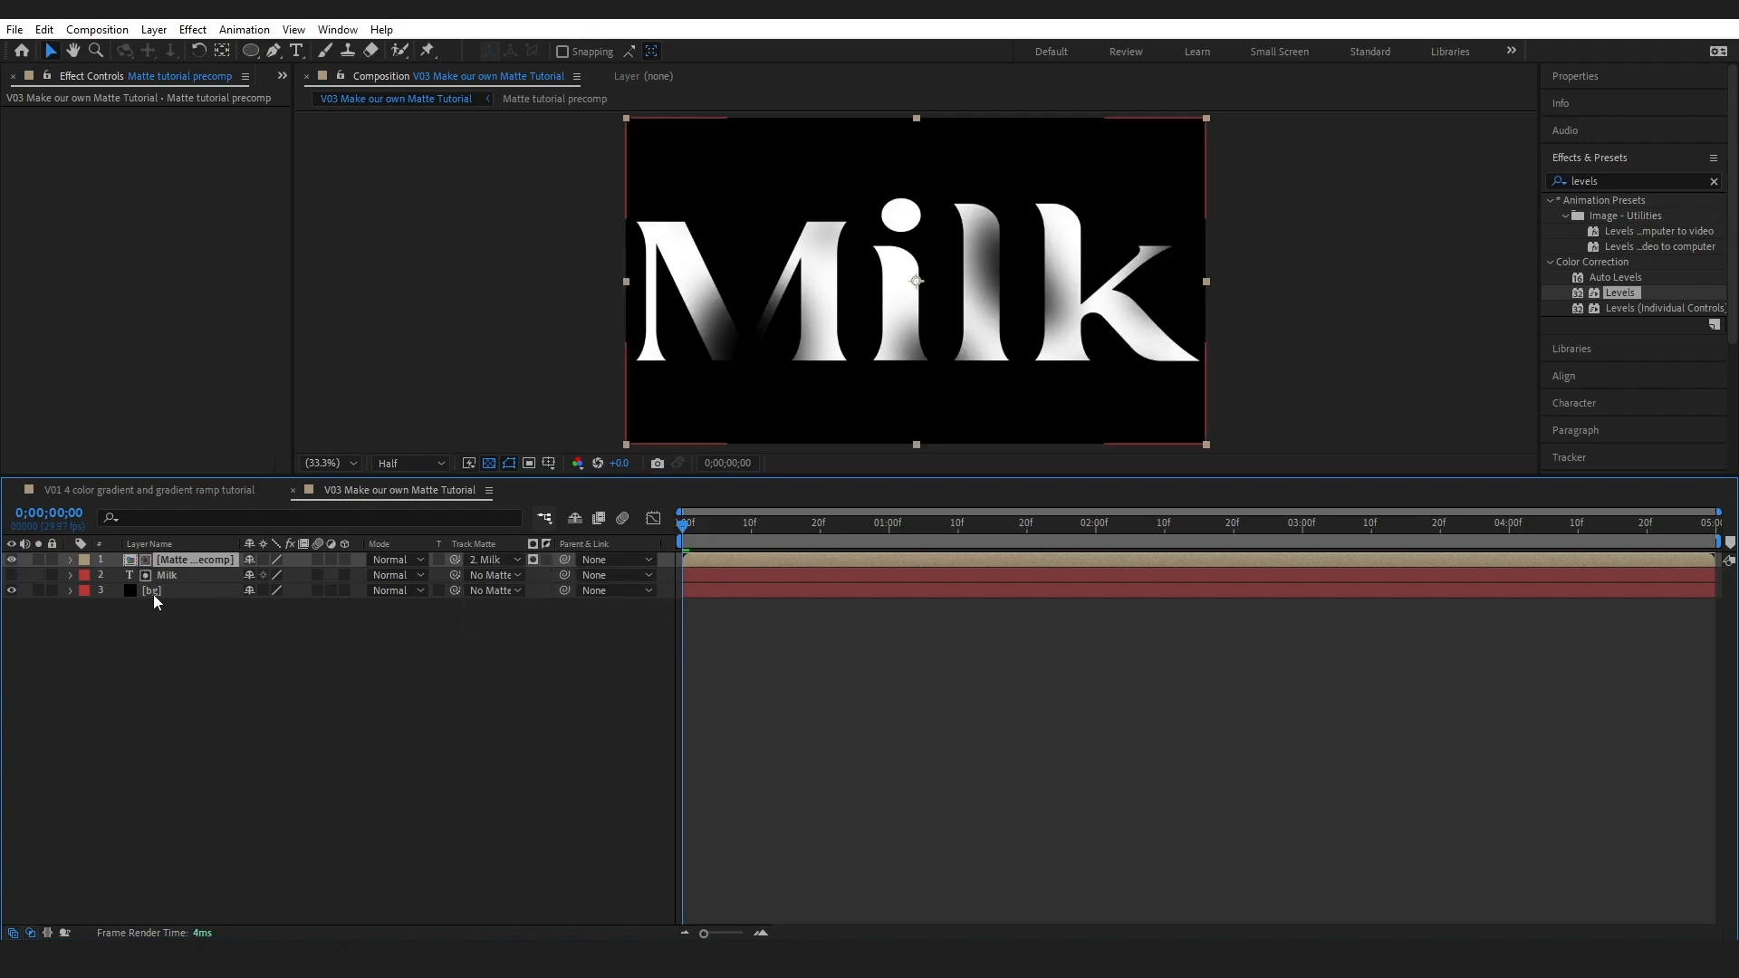
{"action": "mouse_move", "coordinate": [742, 374]}
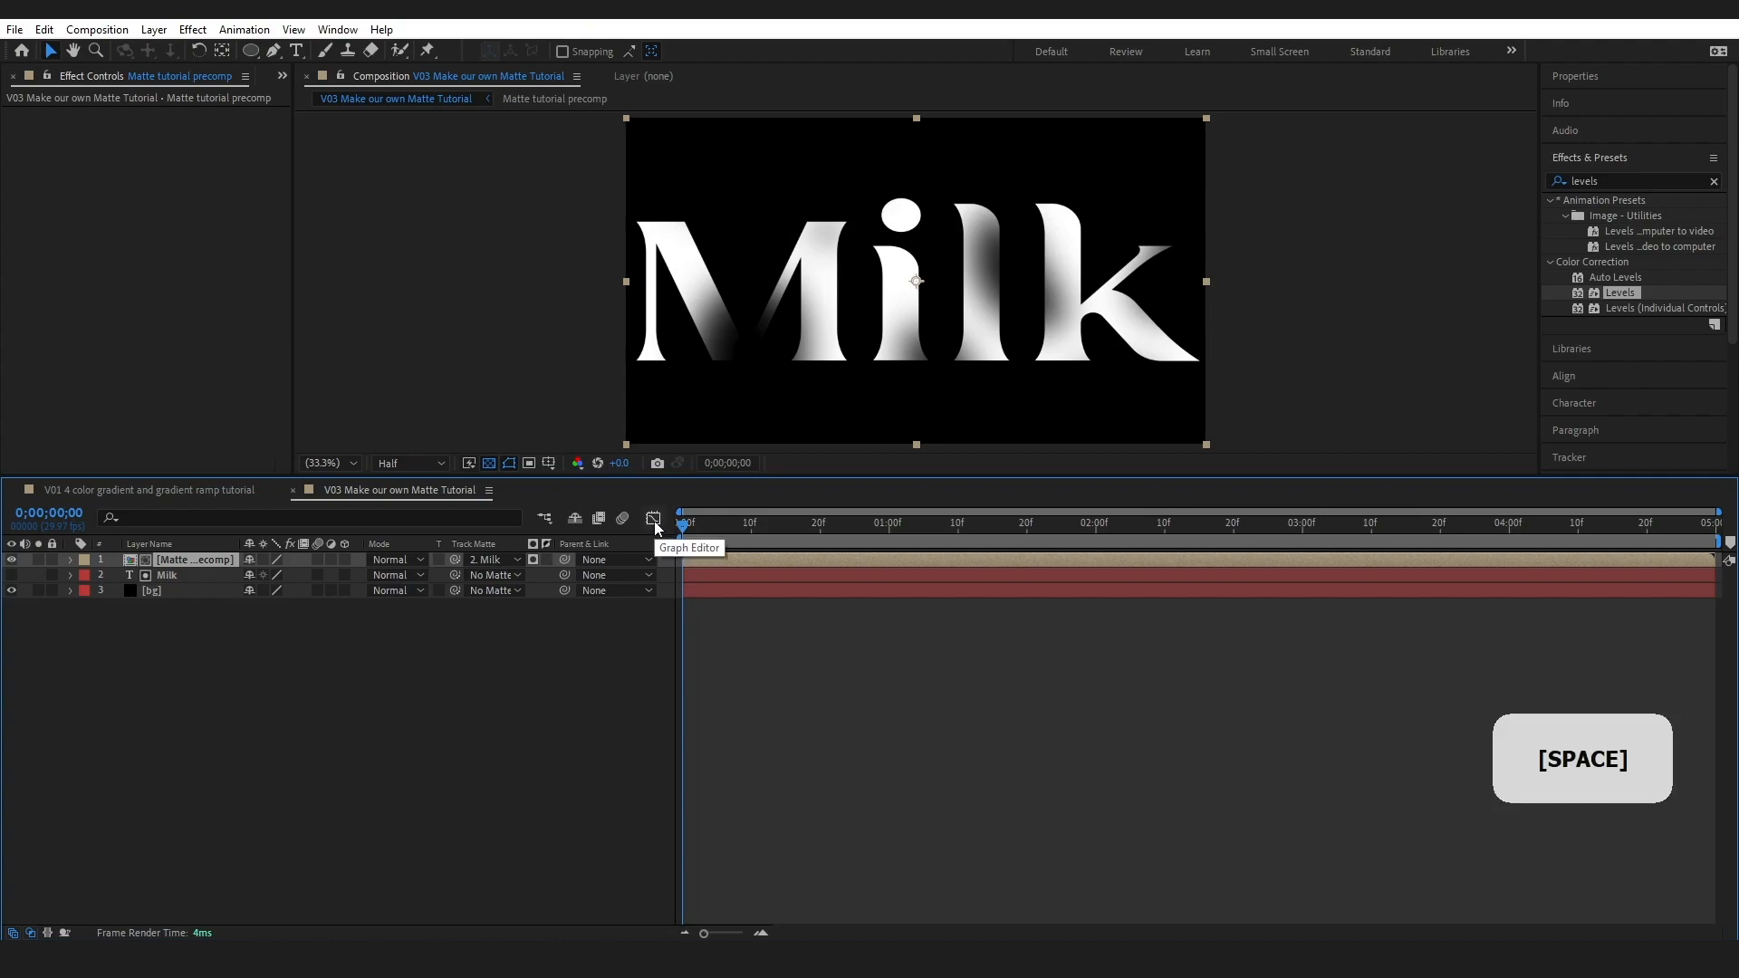
{"action": "key", "text": "space"}
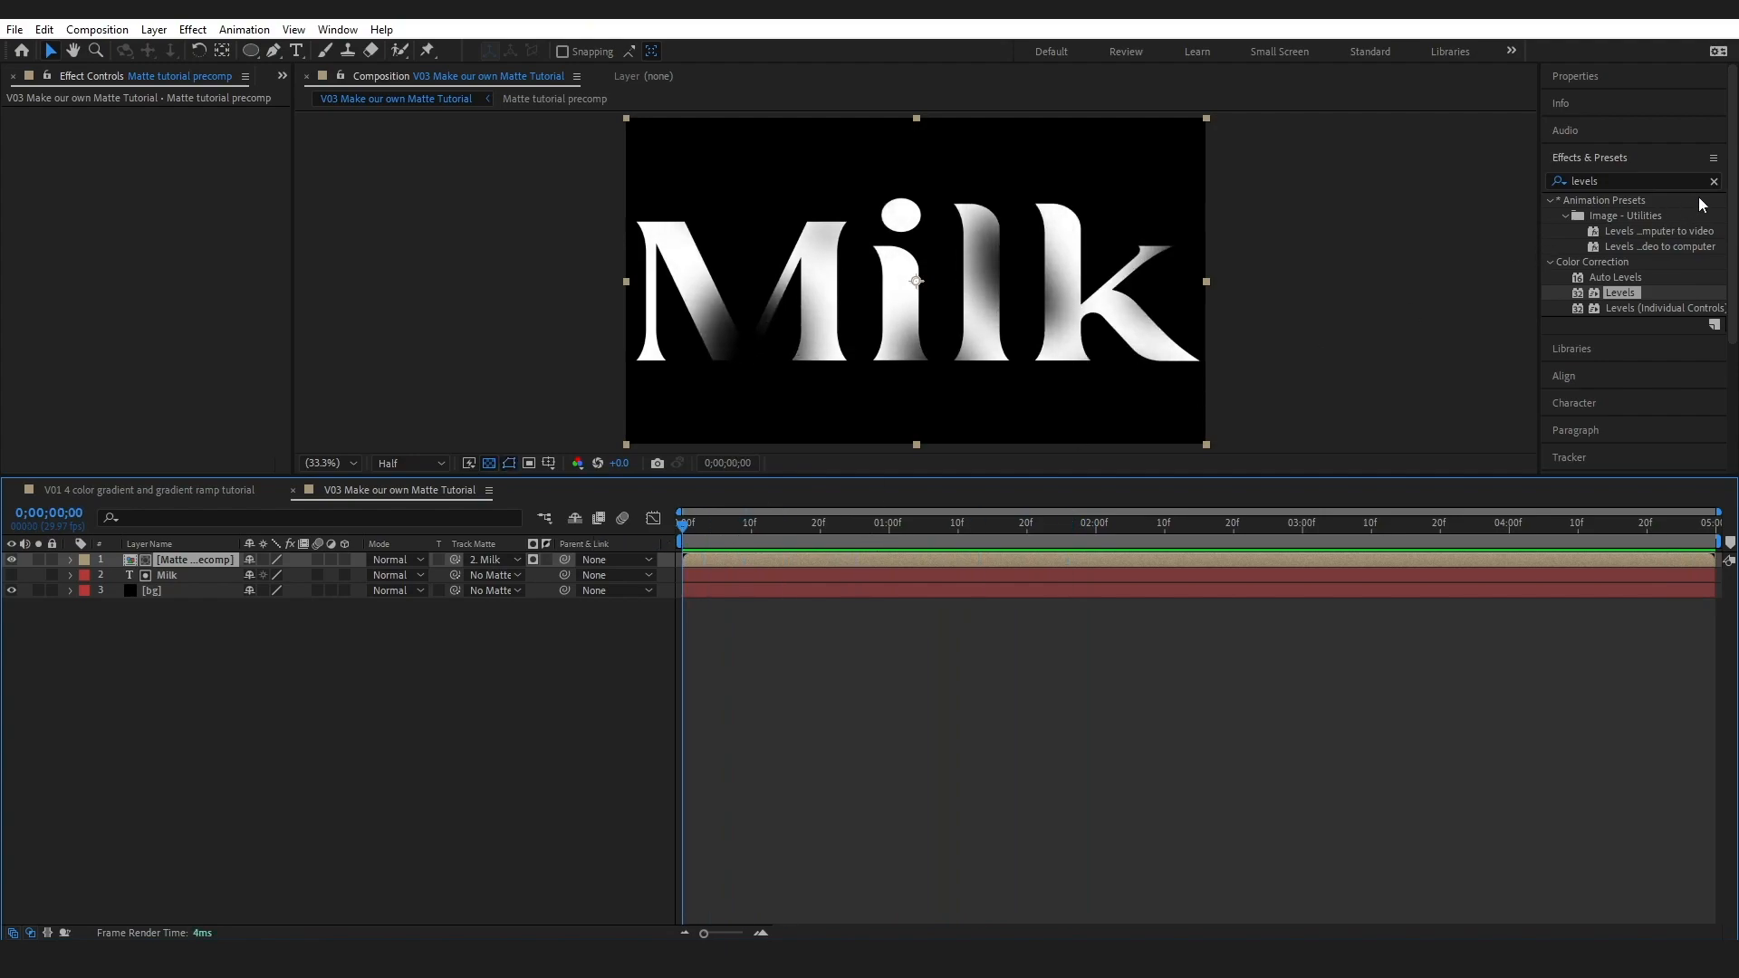
- Apply Colorama to the precomp with pastel Output Cycle colours and preview it
{"action": "type", "text": "colorama"}
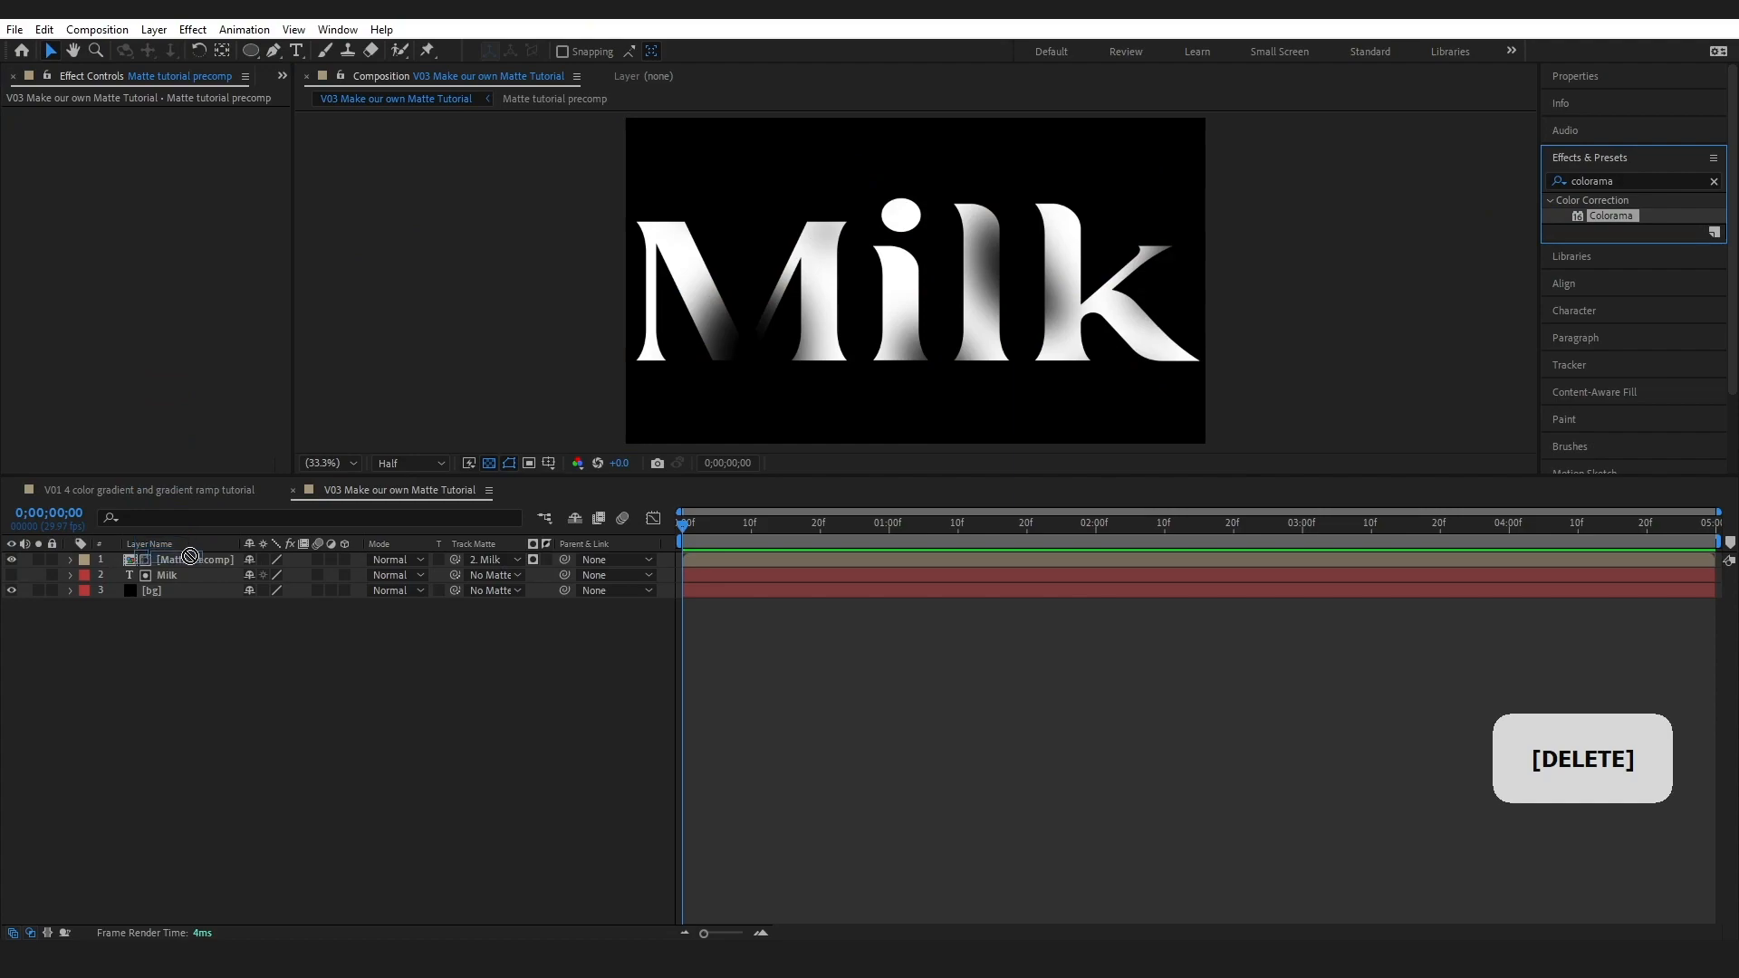
{"action": "double_click", "coordinate": [1611, 216]}
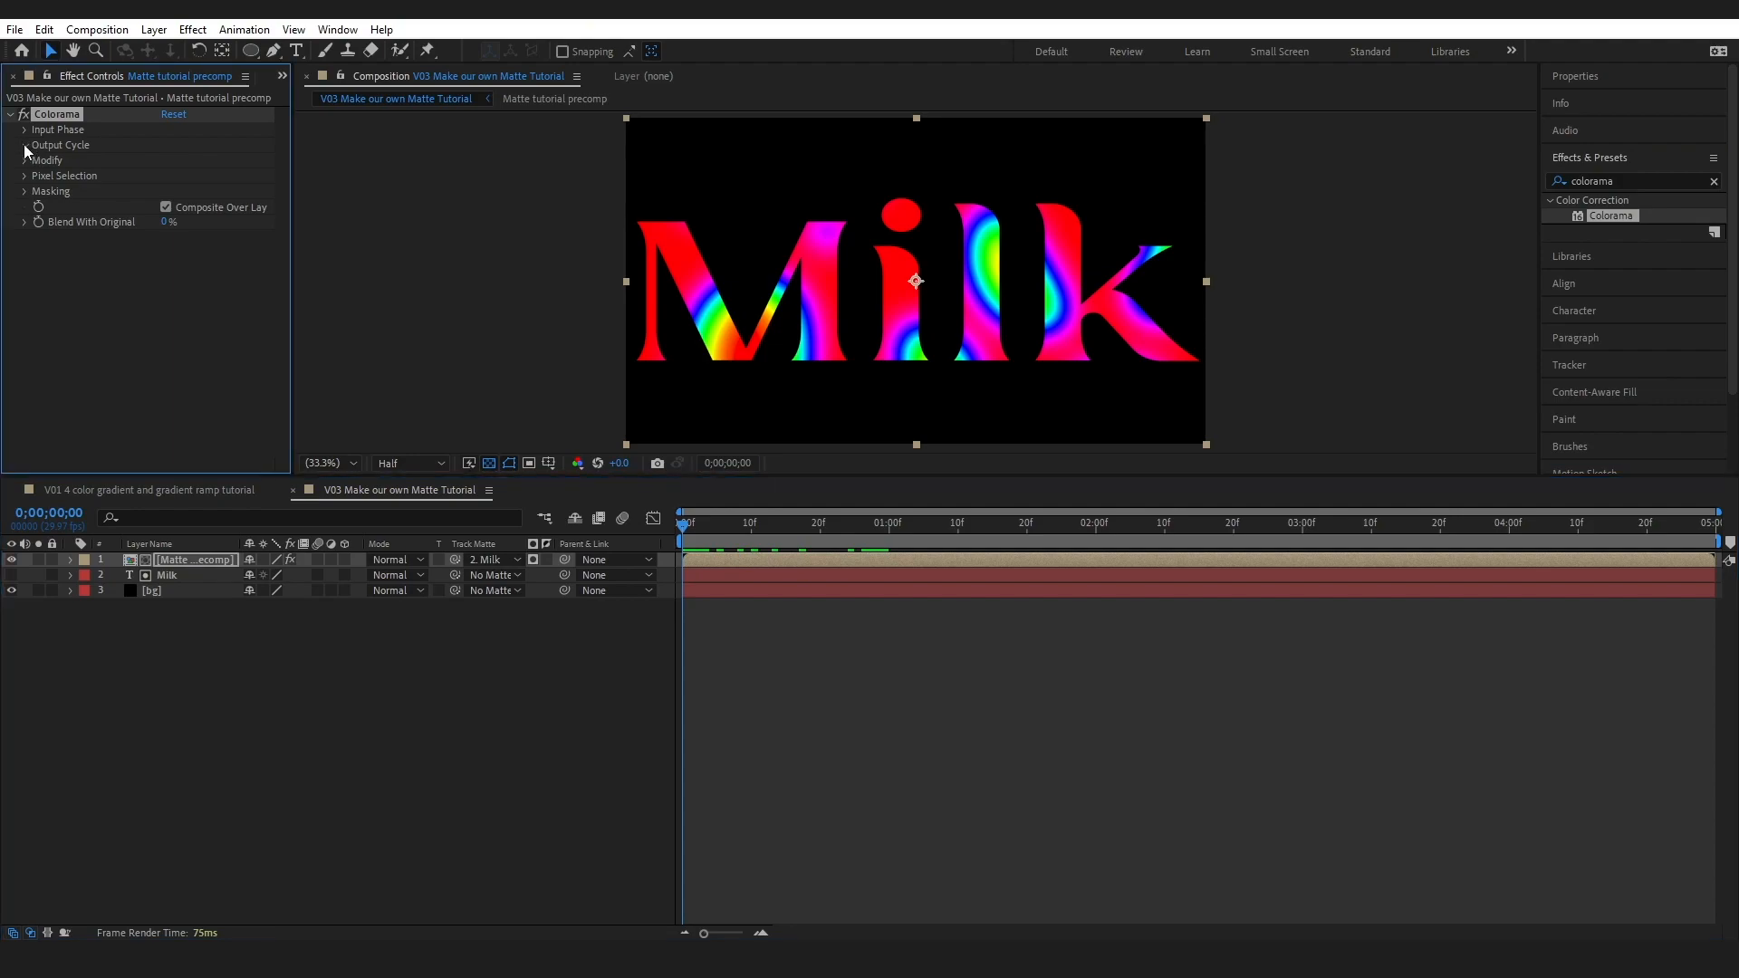
{"action": "left_click", "coordinate": [25, 144]}
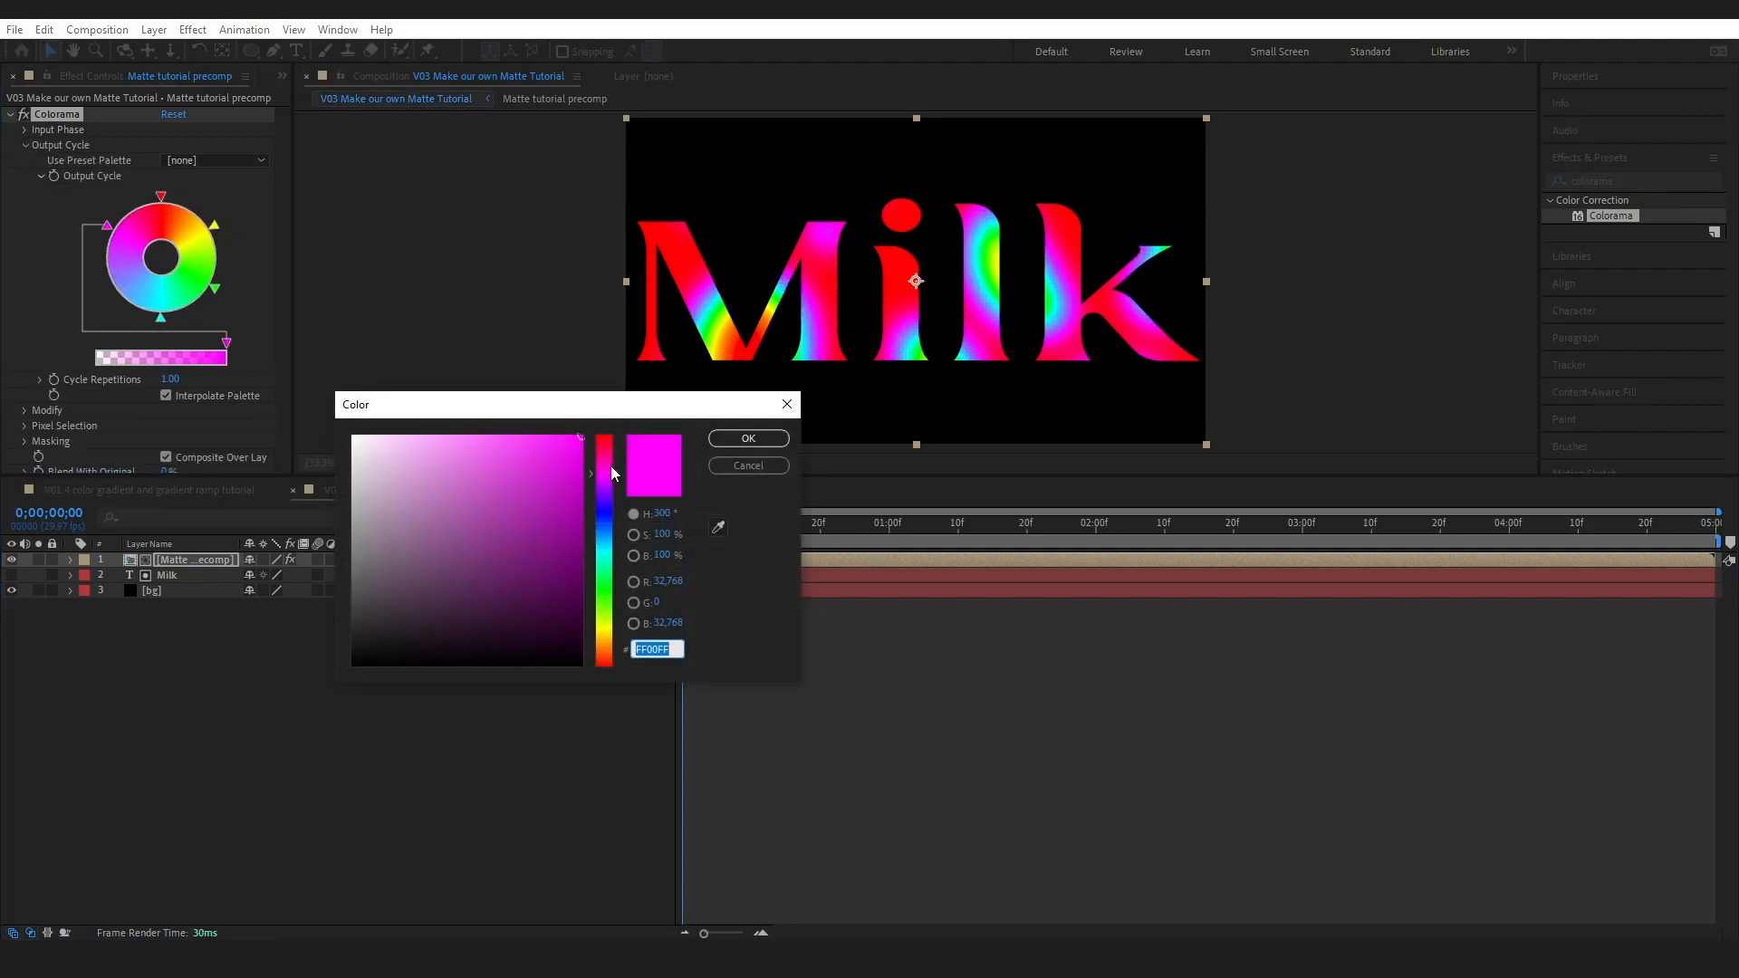
{"action": "left_click", "coordinate": [747, 436]}
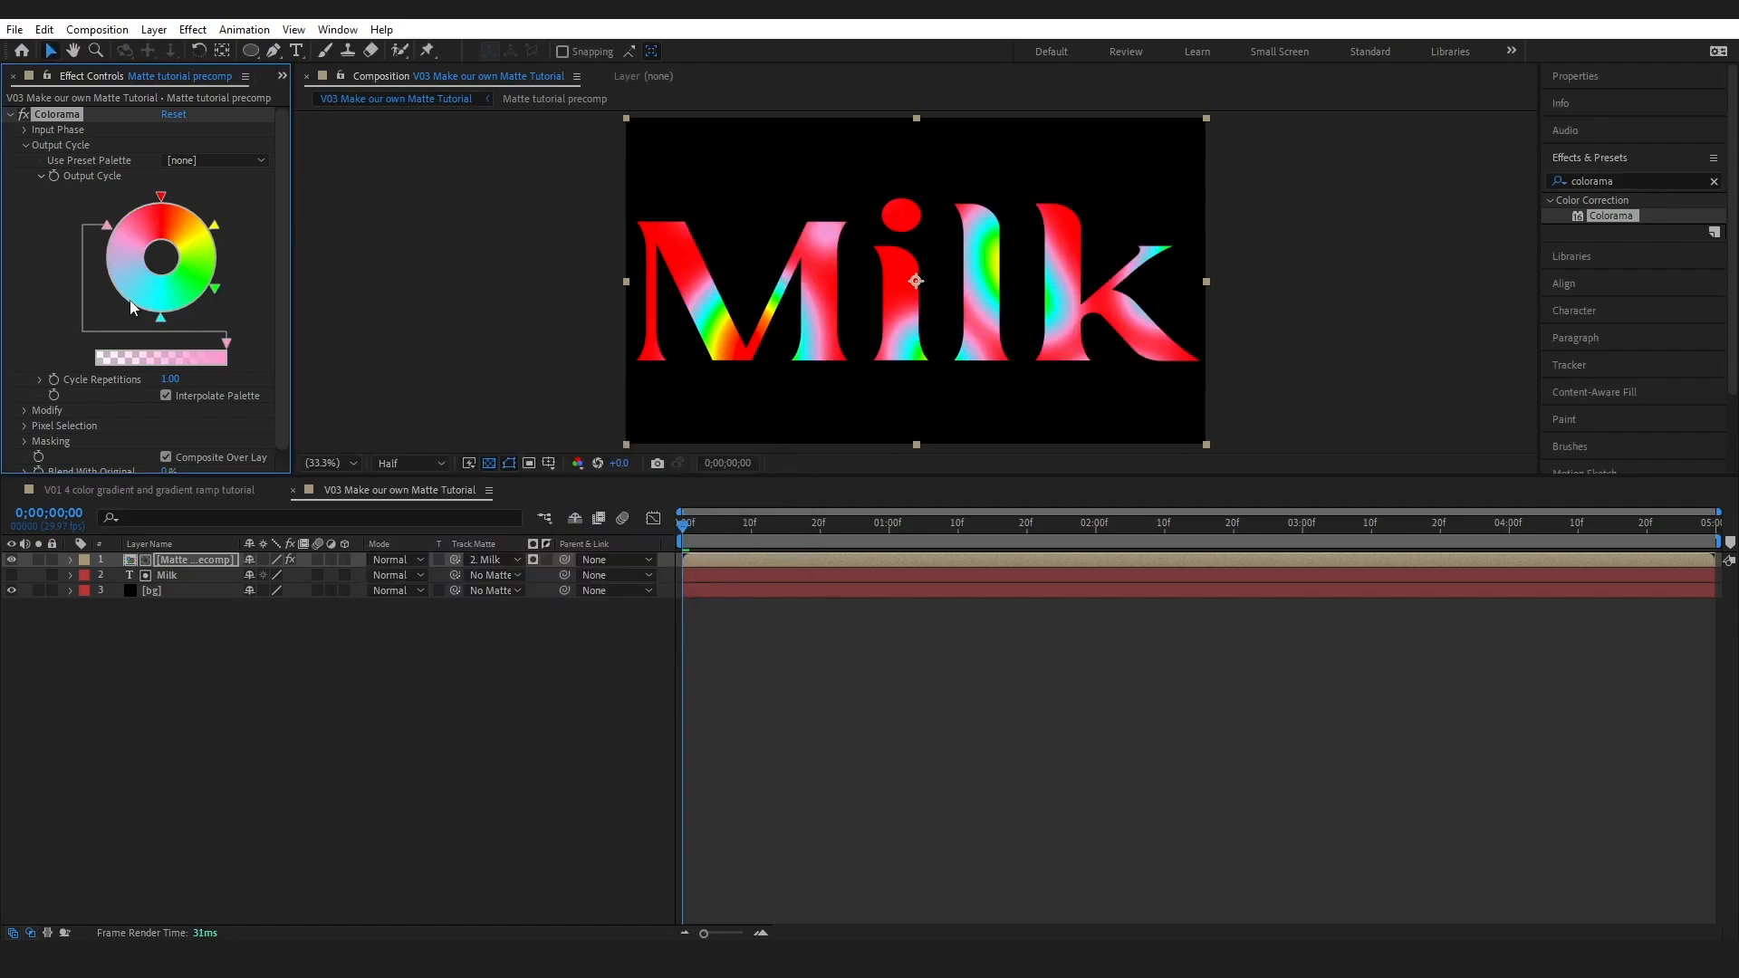
{"action": "left_click", "coordinate": [25, 129]}
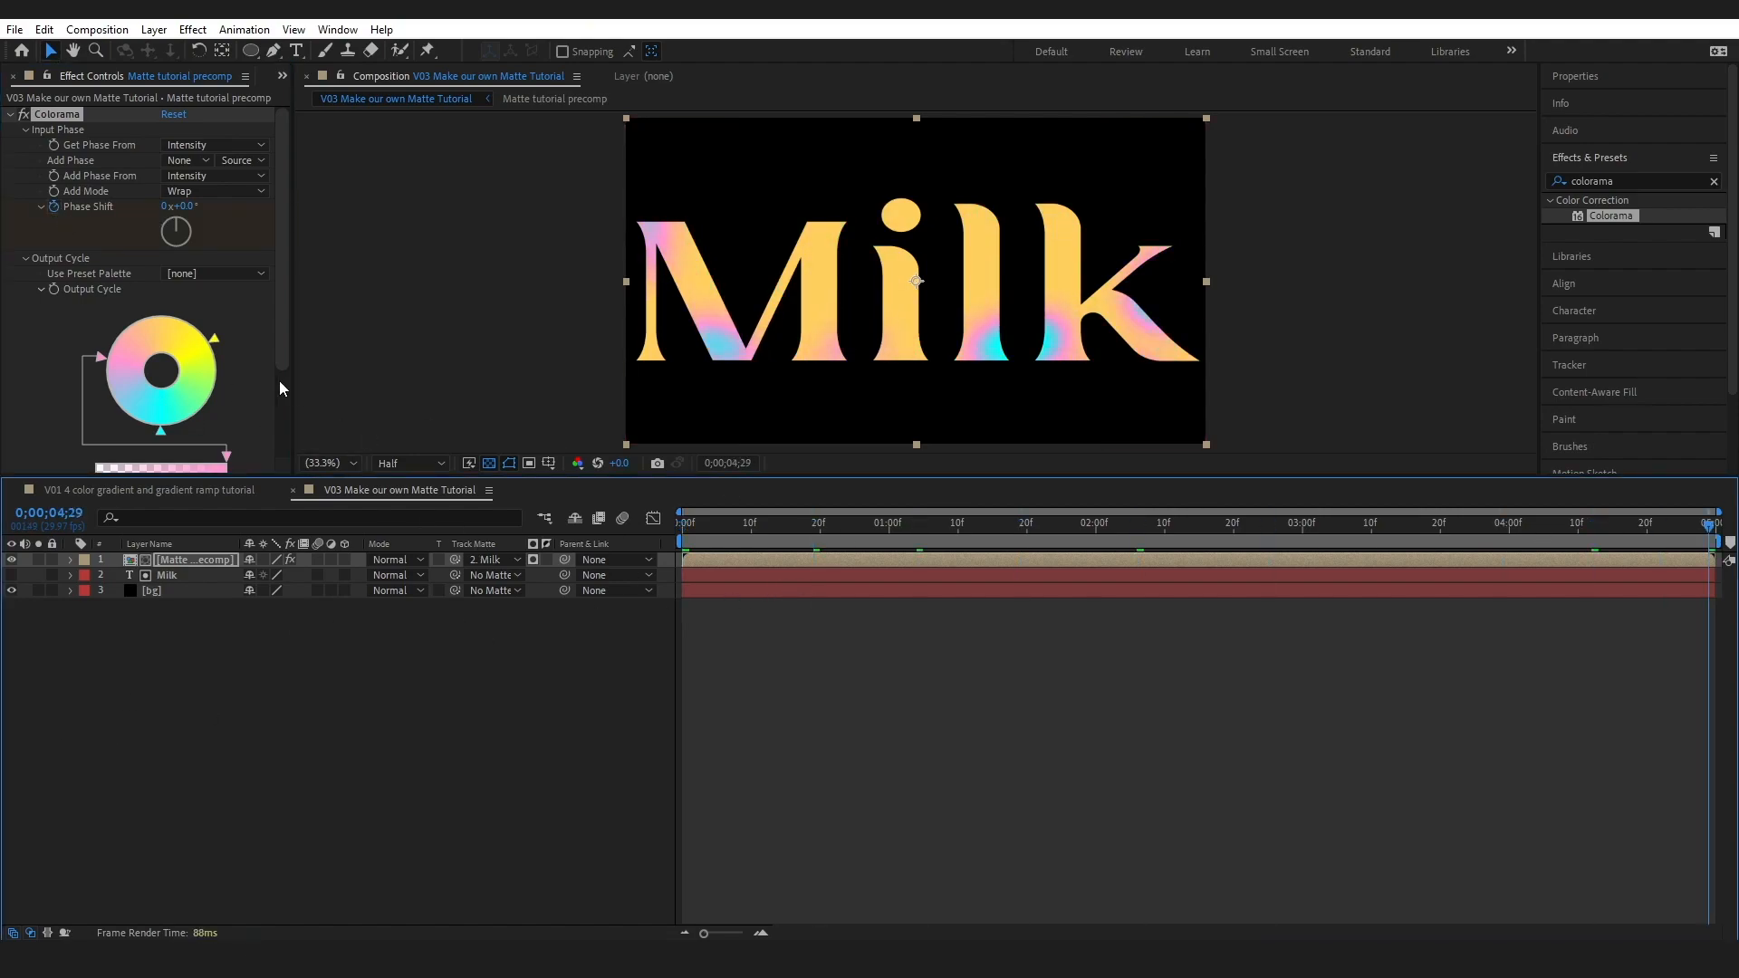
{"action": "key", "text": "space"}
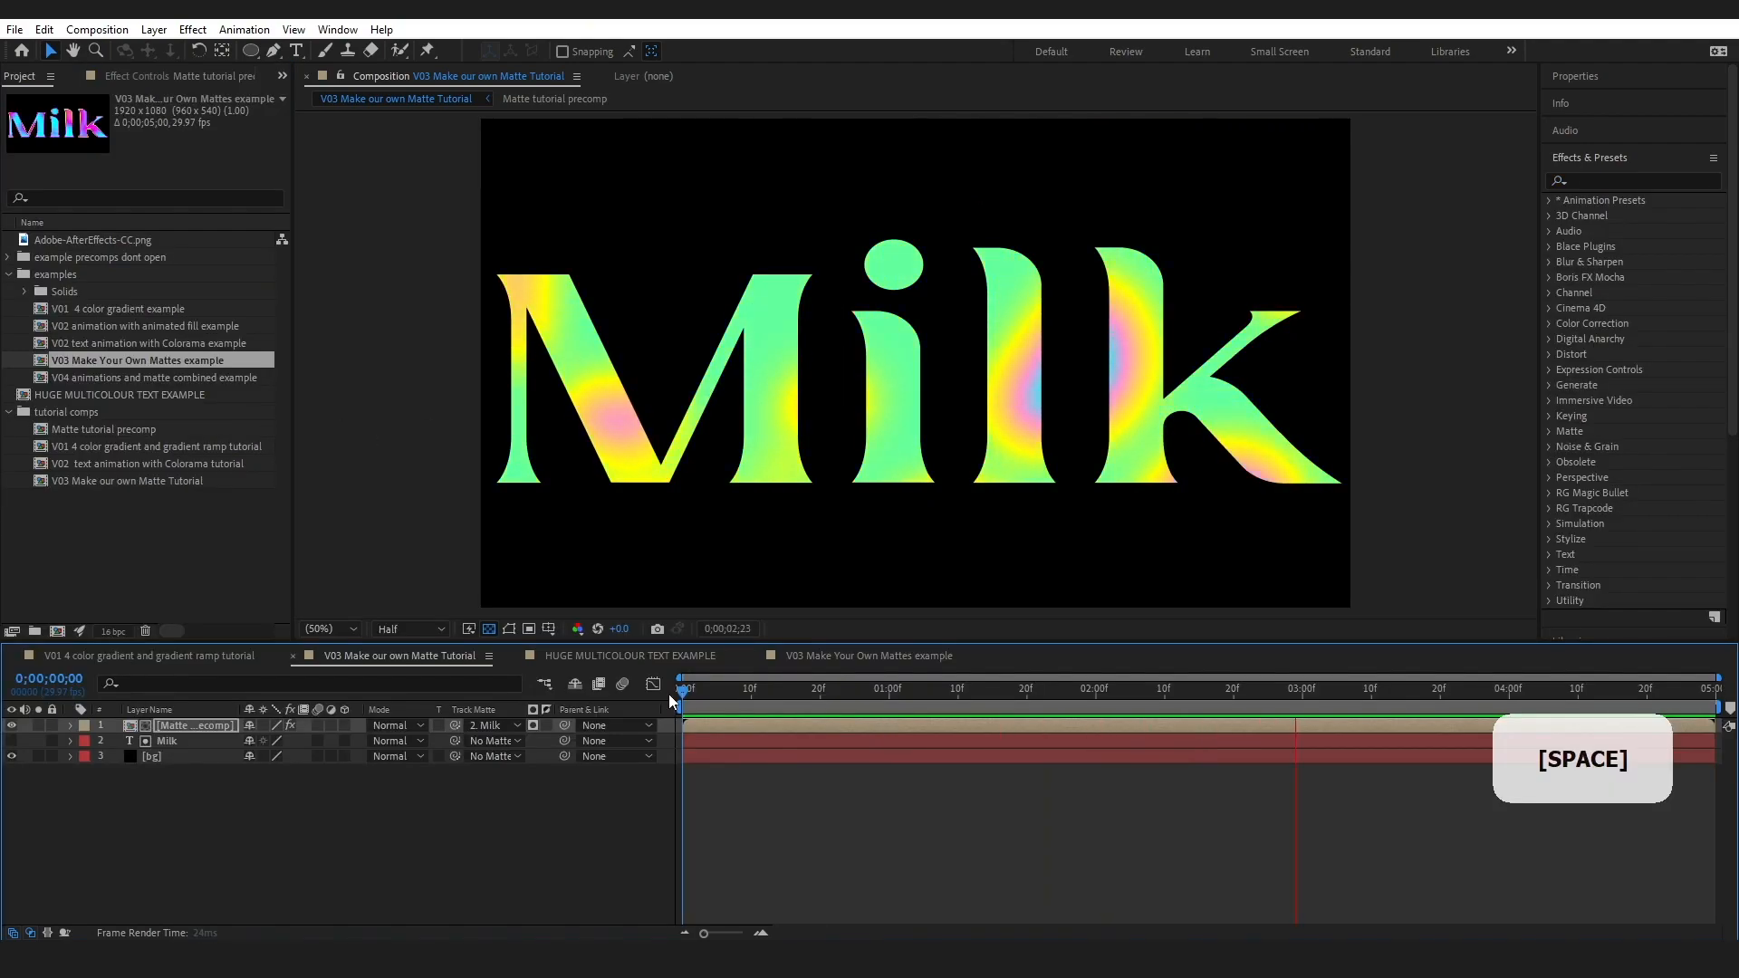
- Replay the preview, then switch to the HUGE MULTICOLOUR TEXT EXAMPLE composition
{"action": "key", "text": "space"}
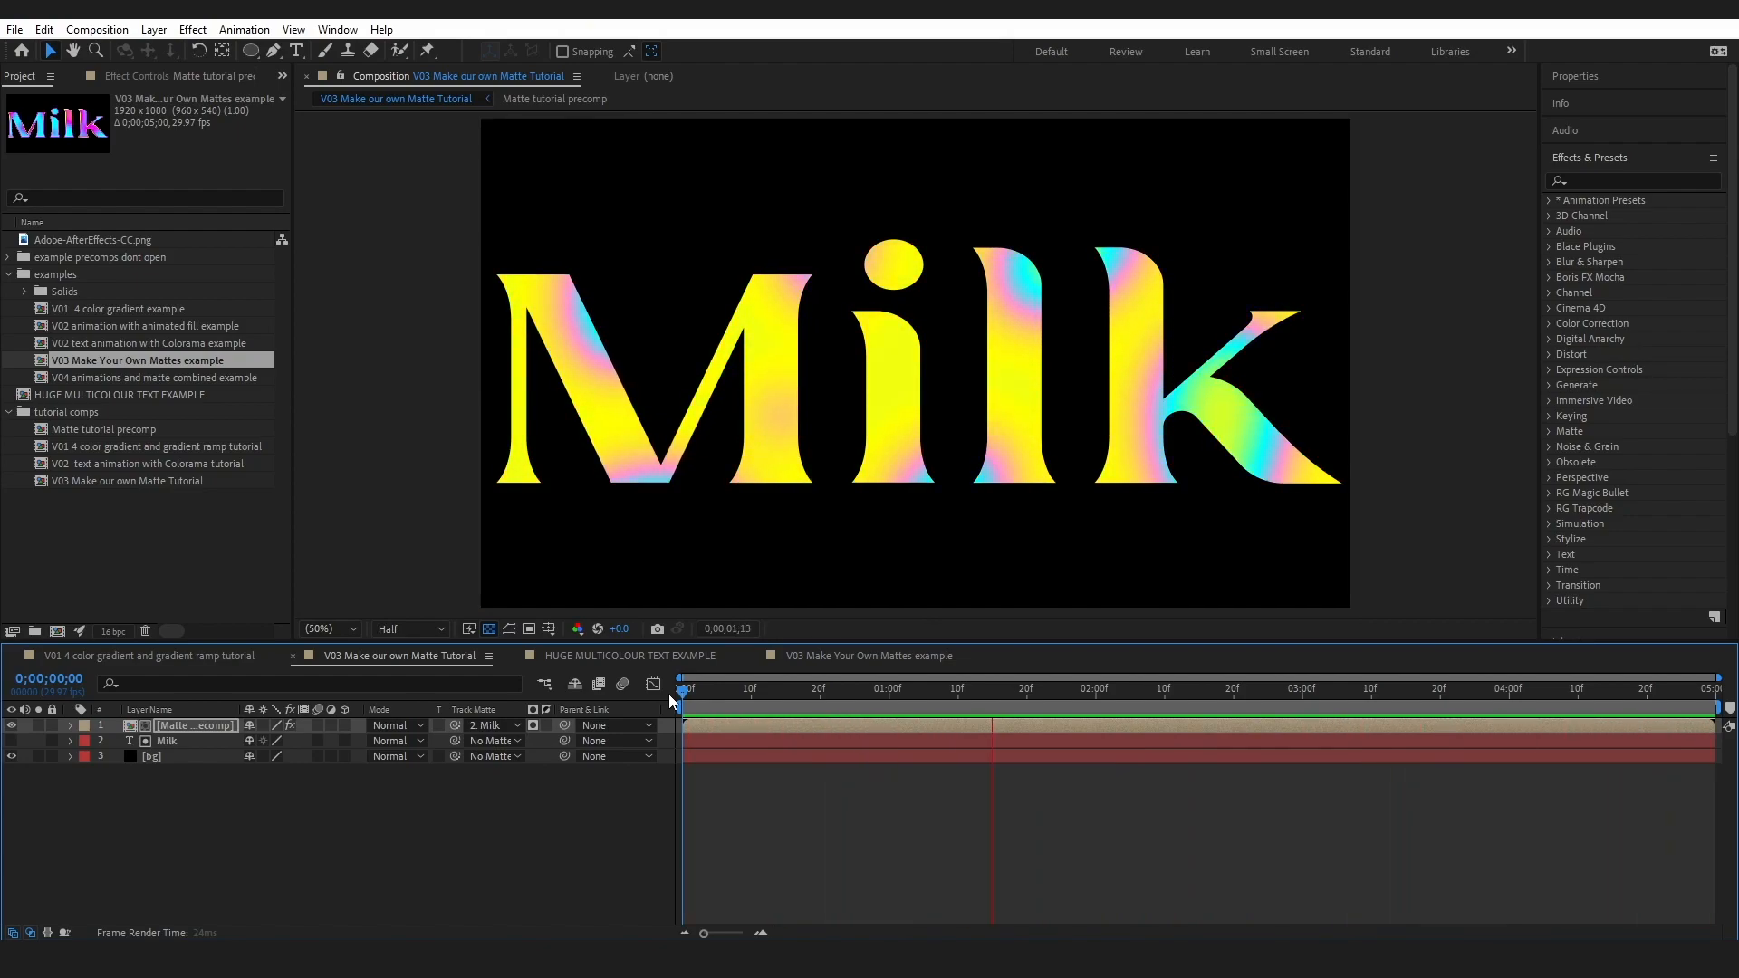
{"action": "left_click", "coordinate": [628, 656]}
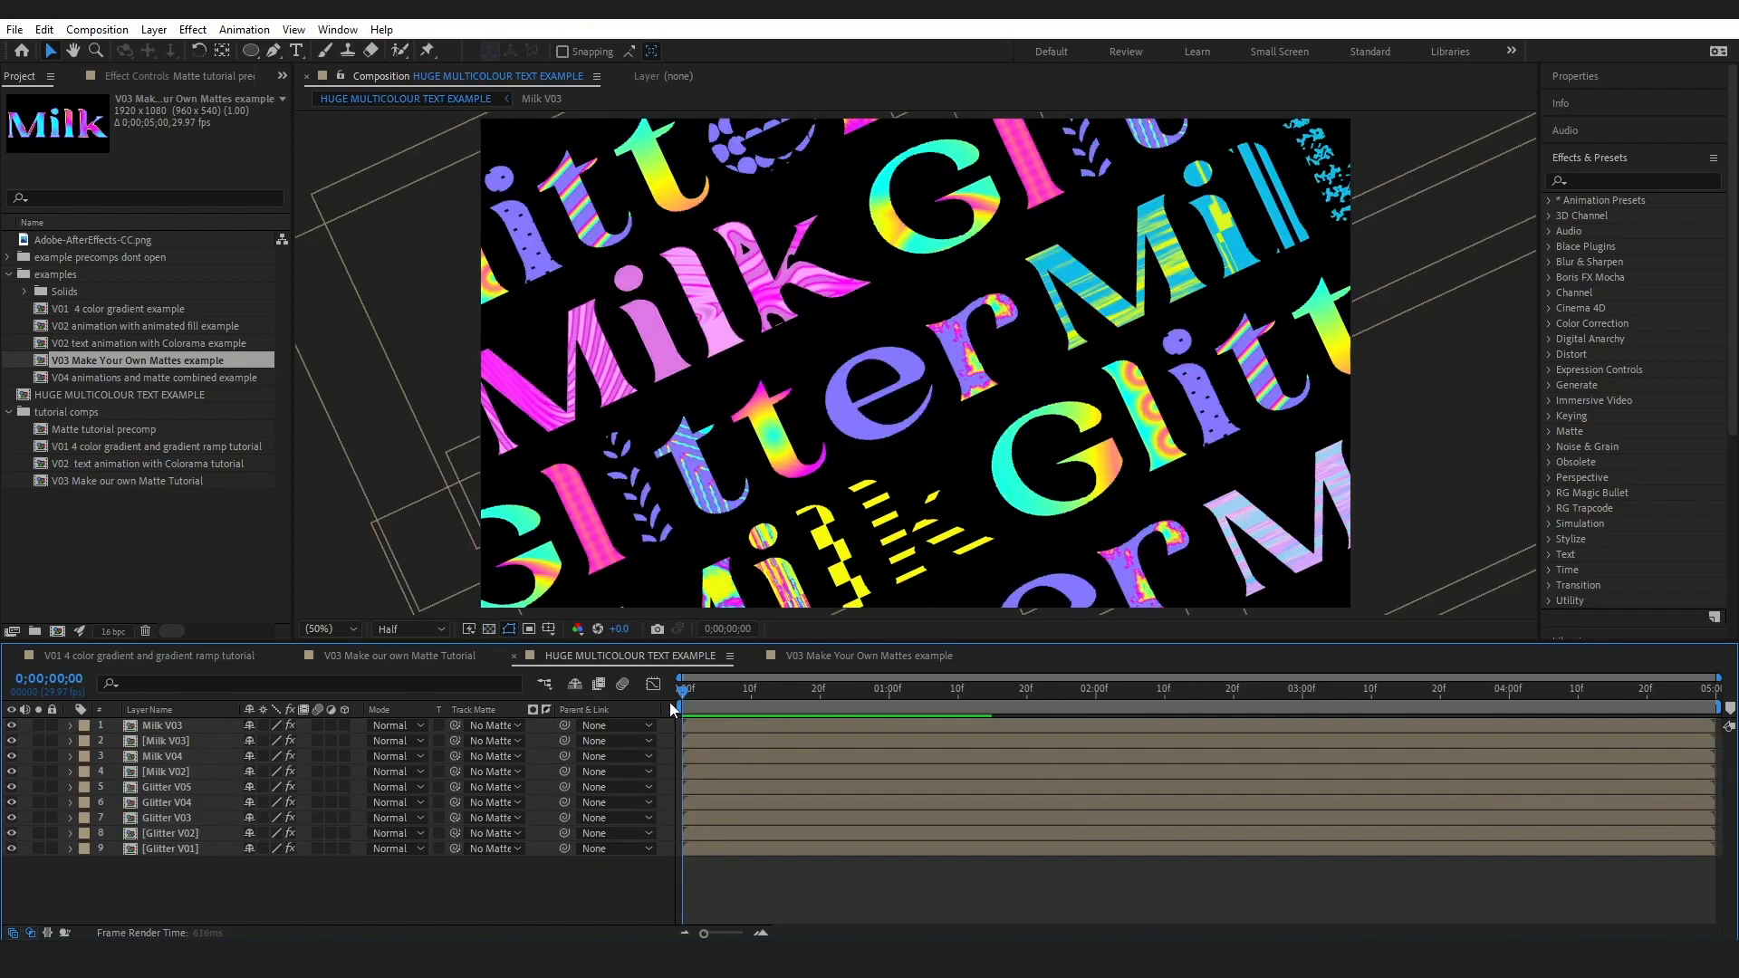